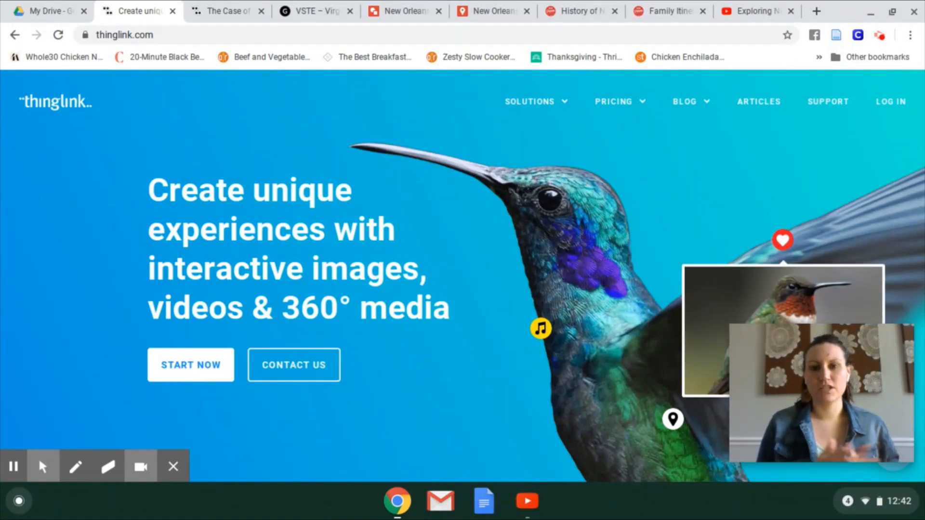
Step: Preview the hummingbird migration map and sound tags, then go to the login page
left_click(672, 419)
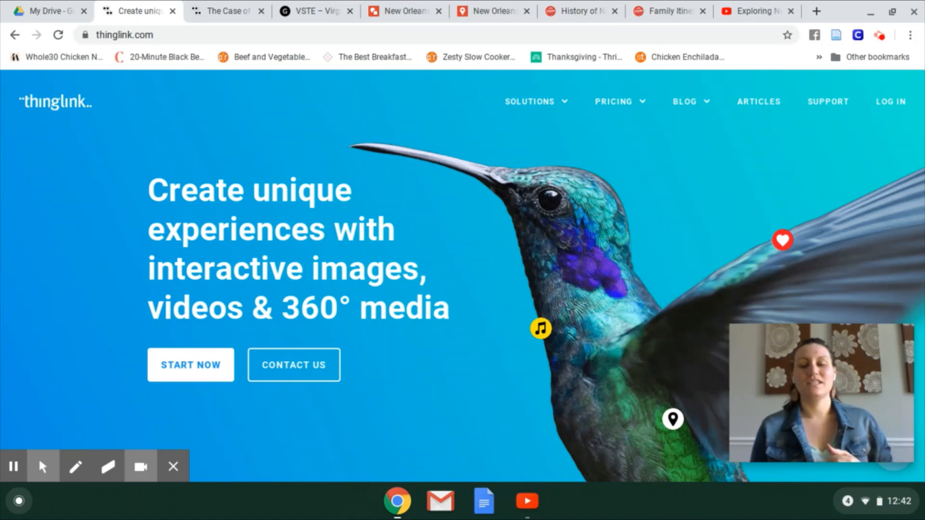
left_click(672, 419)
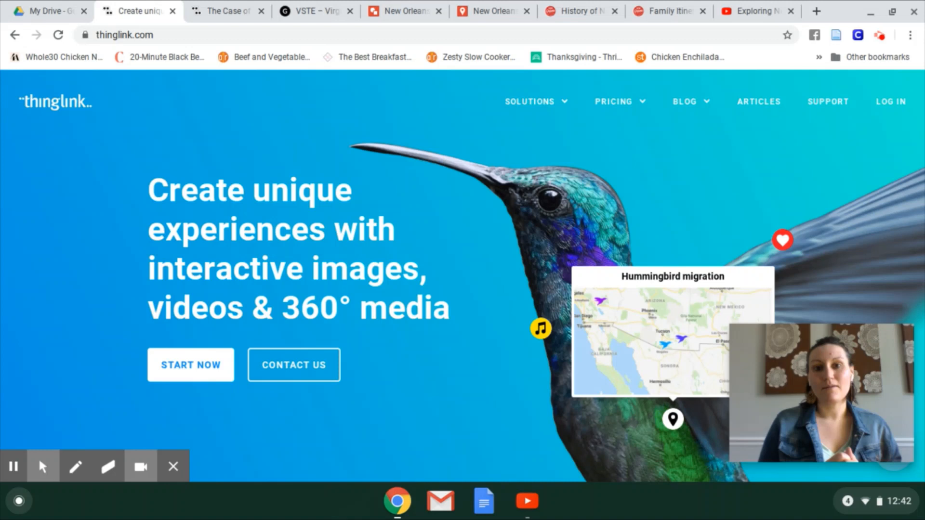
left_click(540, 329)
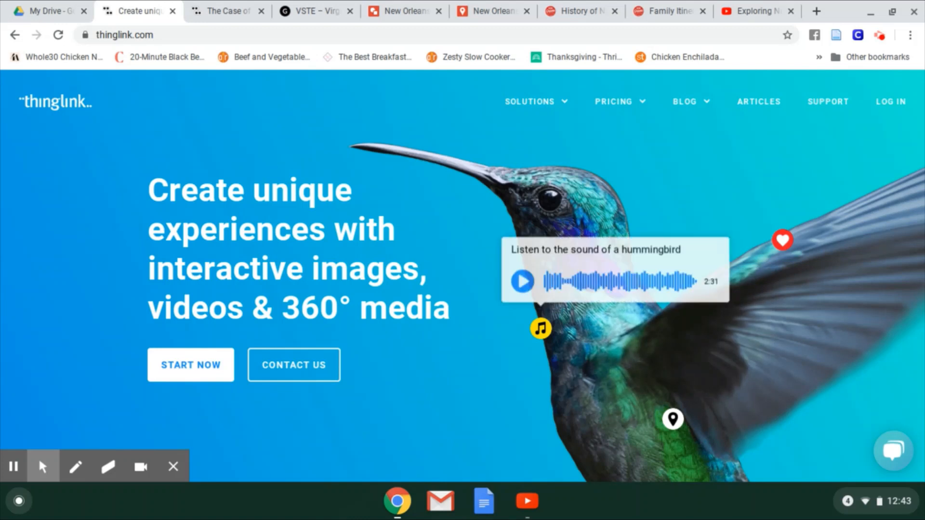
left_click(58, 34)
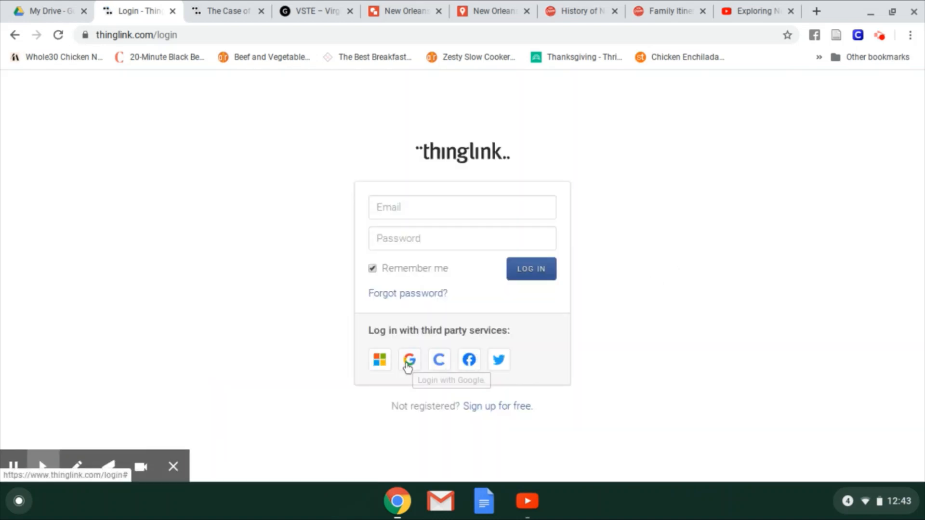
mouse_move(322, 337)
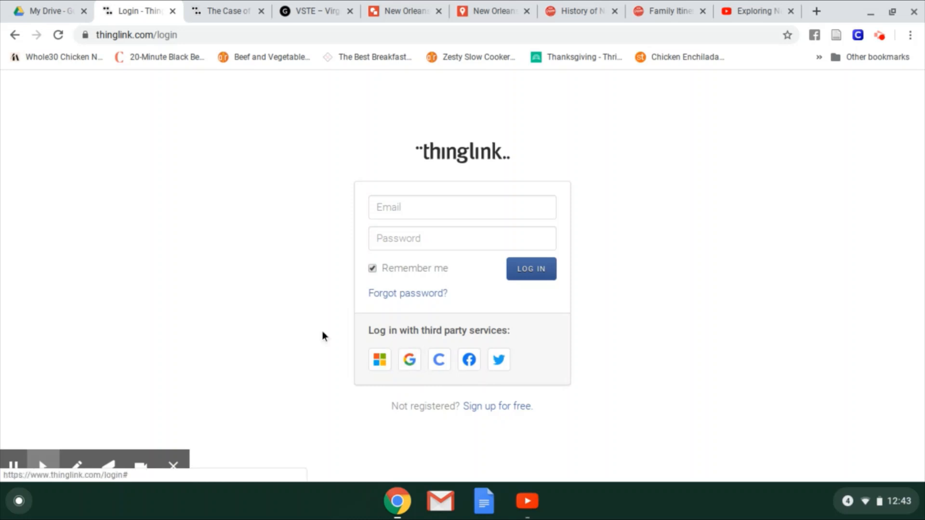
Step: Log in to ThingLink with the school Google account to reach My Media
left_click(408, 359)
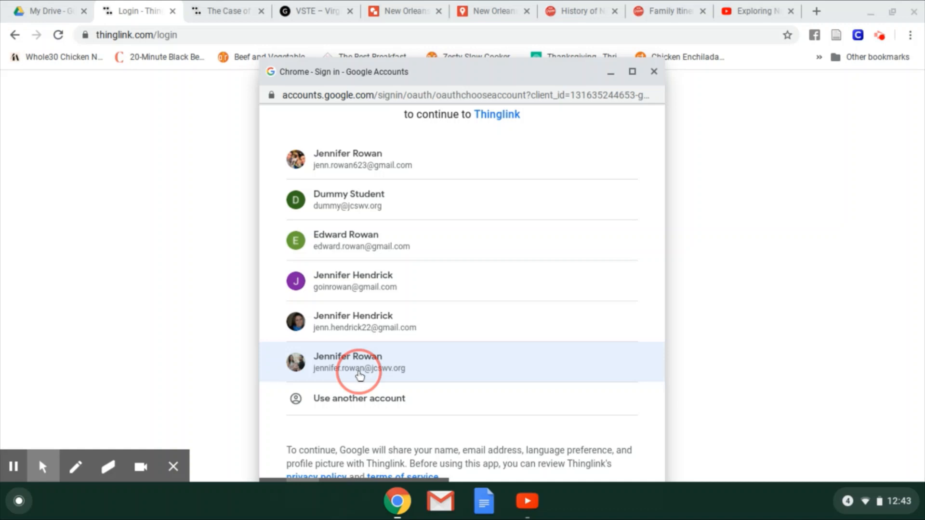
left_click(358, 362)
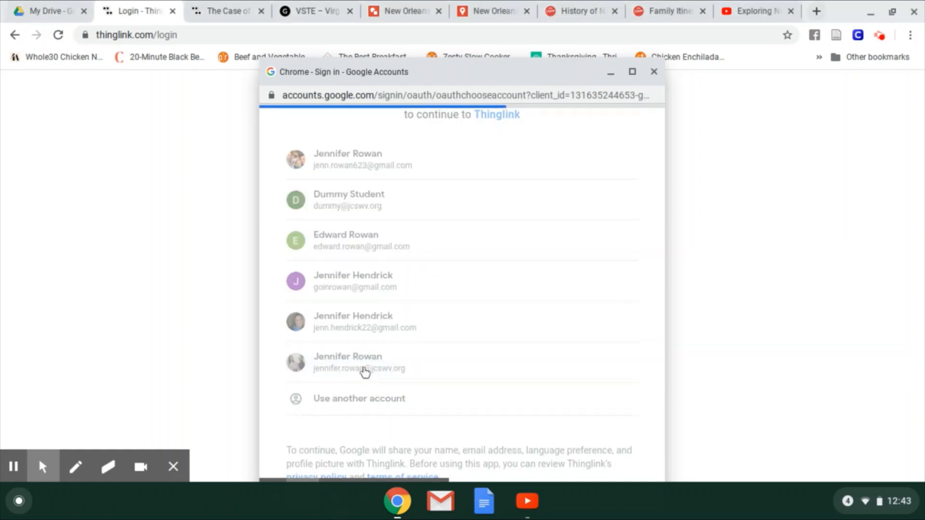
left_click(348, 363)
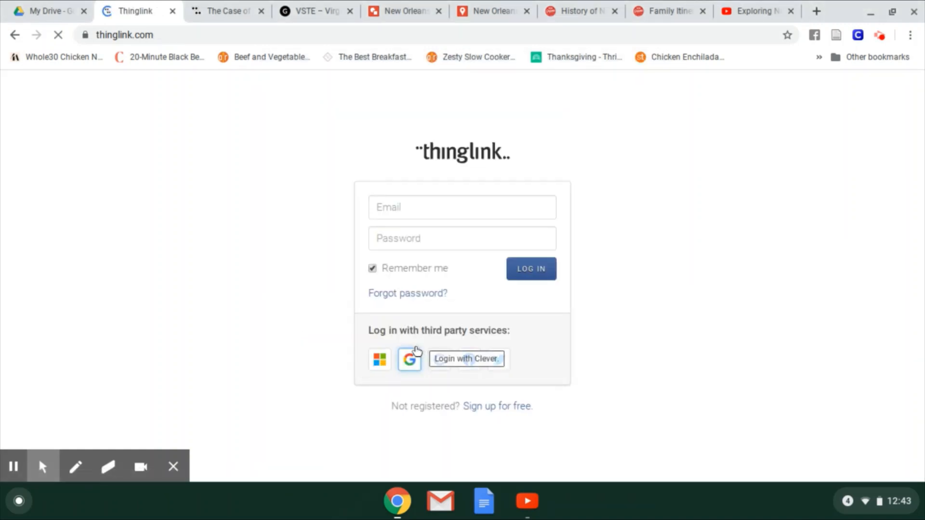
left_click(409, 359)
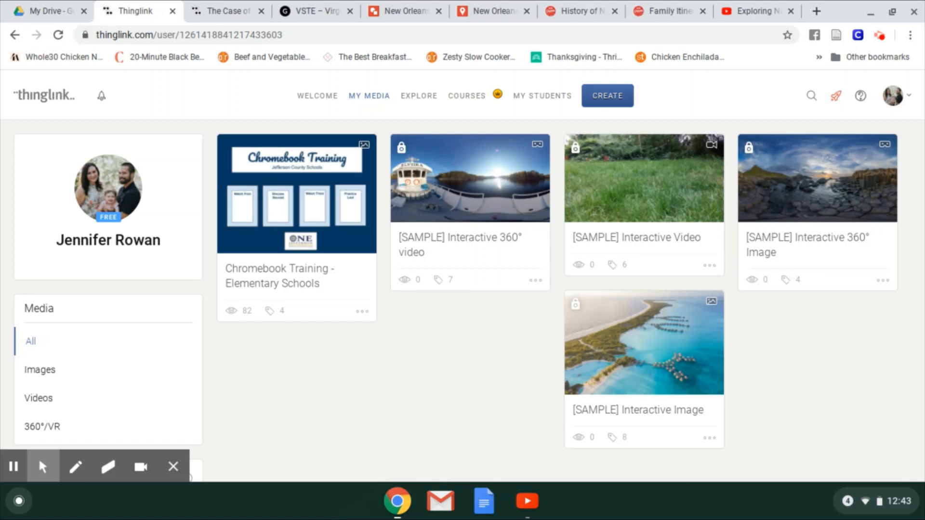
mouse_move(636, 237)
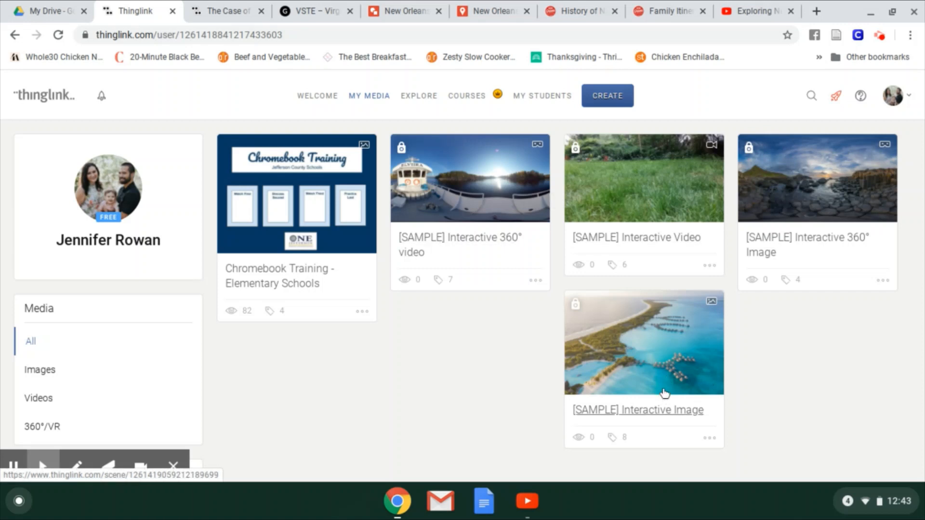
Step: Open the [SAMPLE] Interactive Image island resort scene
left_click(662, 394)
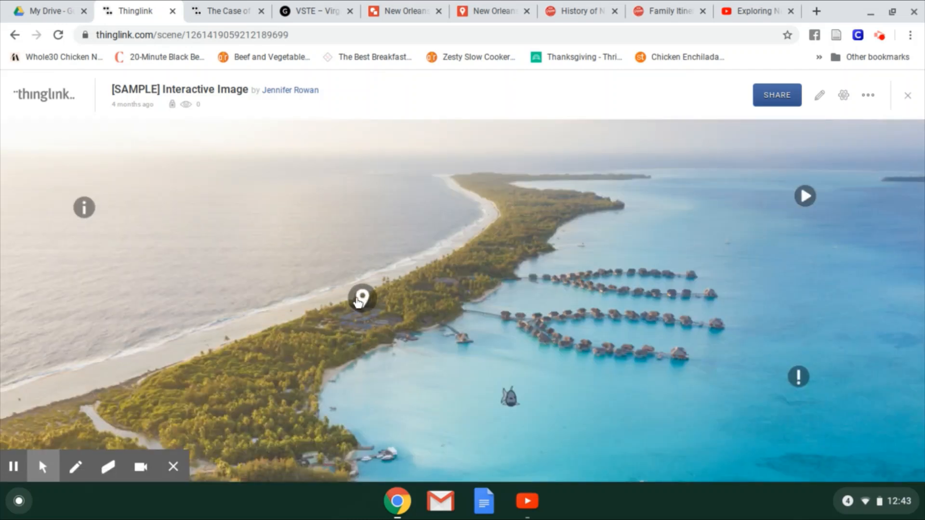
mouse_move(84, 208)
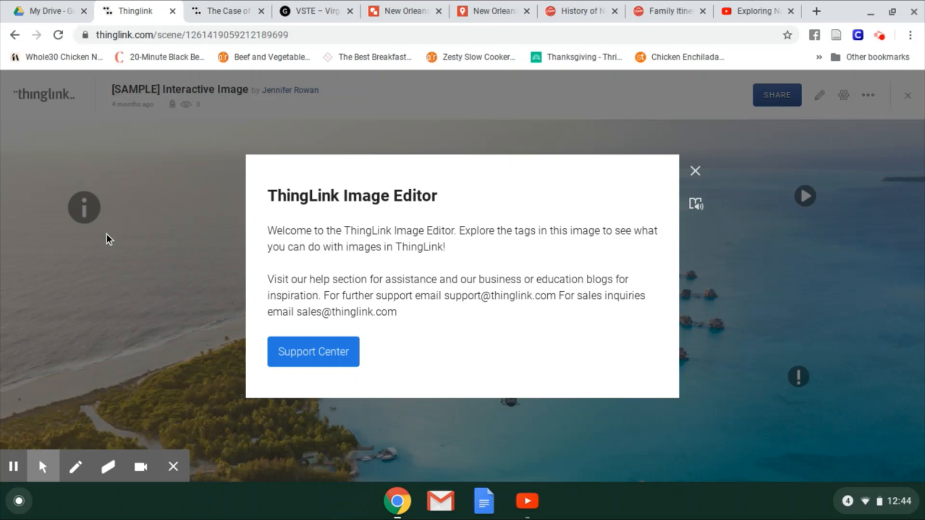
mouse_move(313, 351)
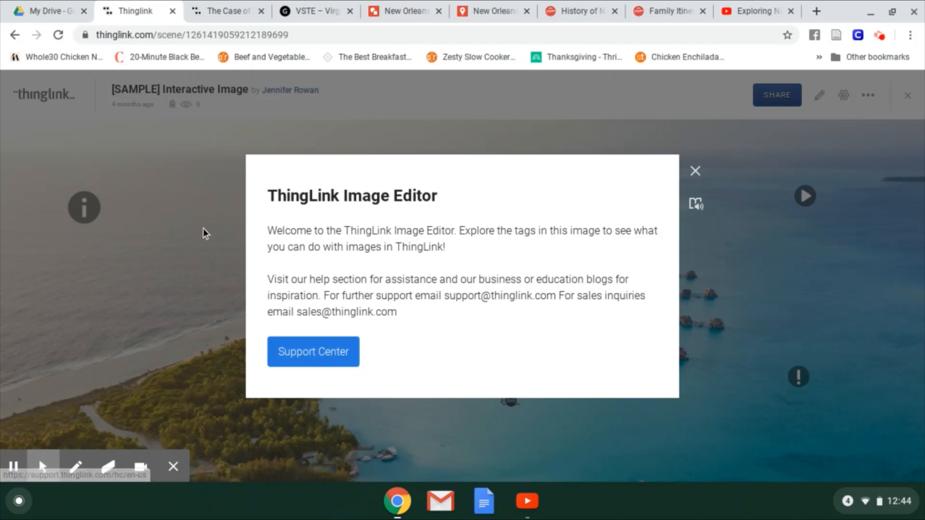
left_click(695, 171)
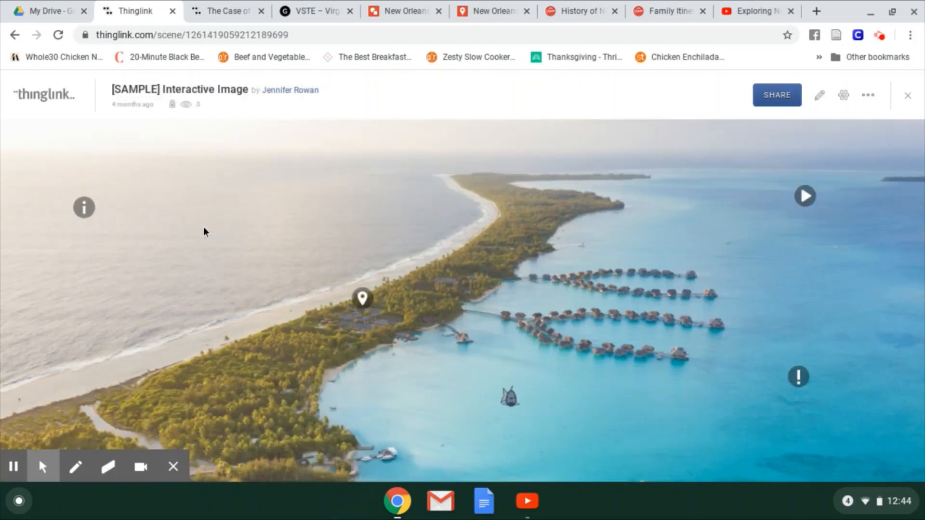
left_click(362, 298)
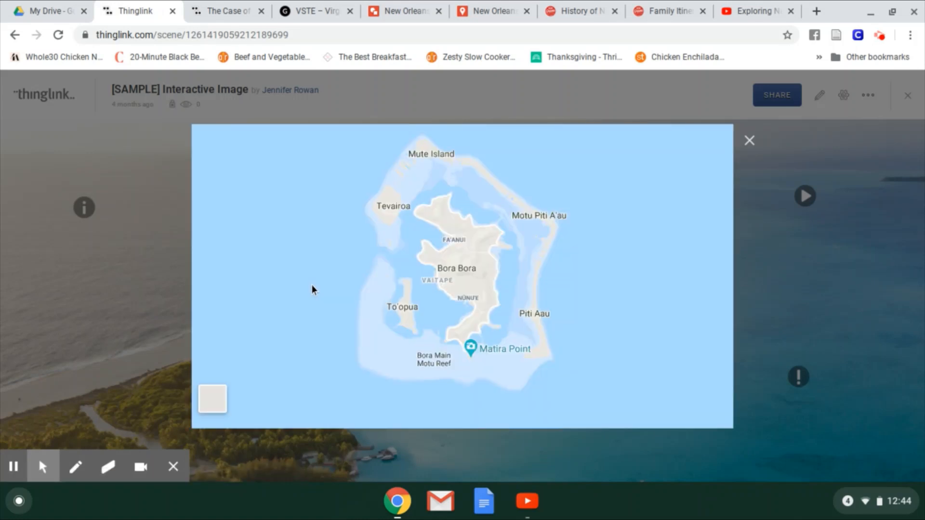
left_click(456, 251)
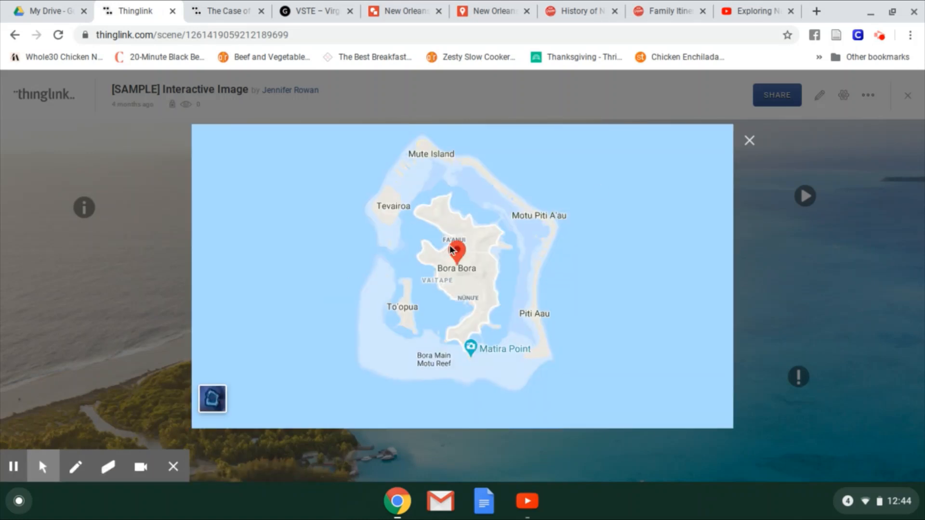
left_click(456, 252)
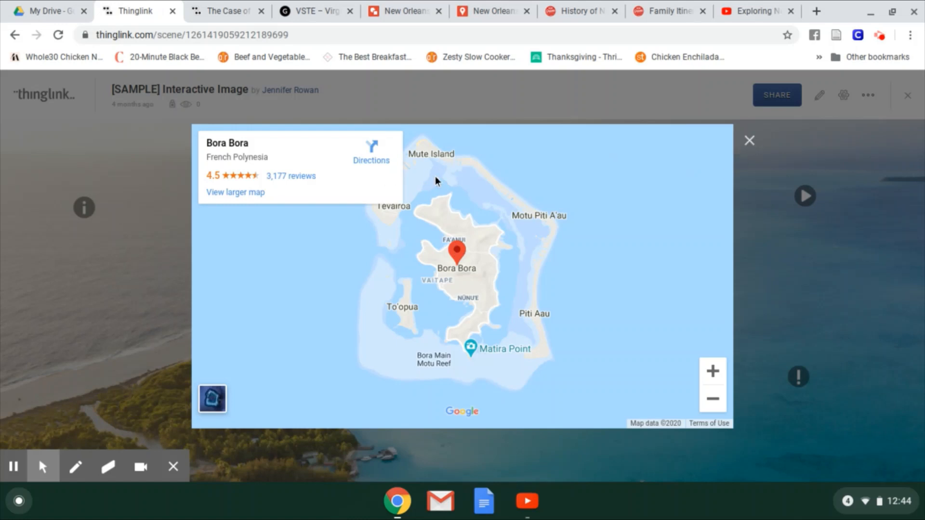
left_click(749, 140)
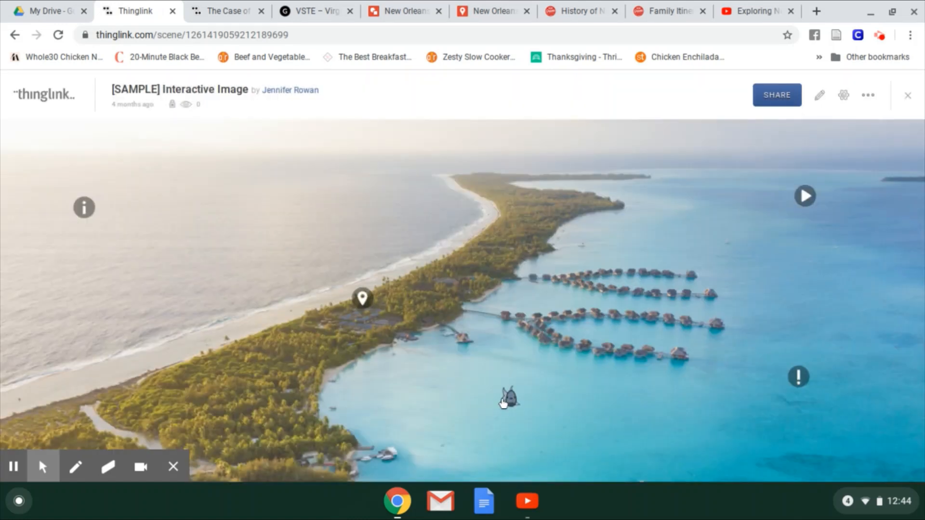
mouse_move(805, 196)
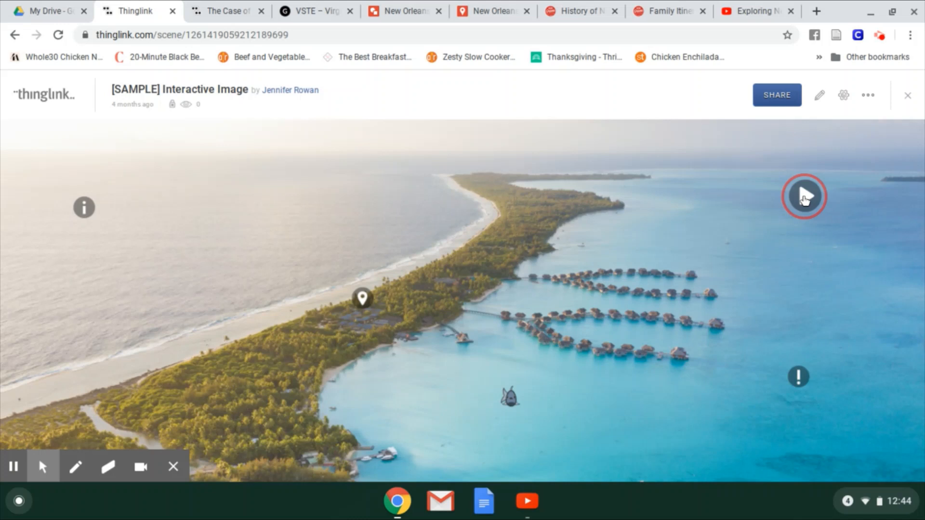
left_click(804, 196)
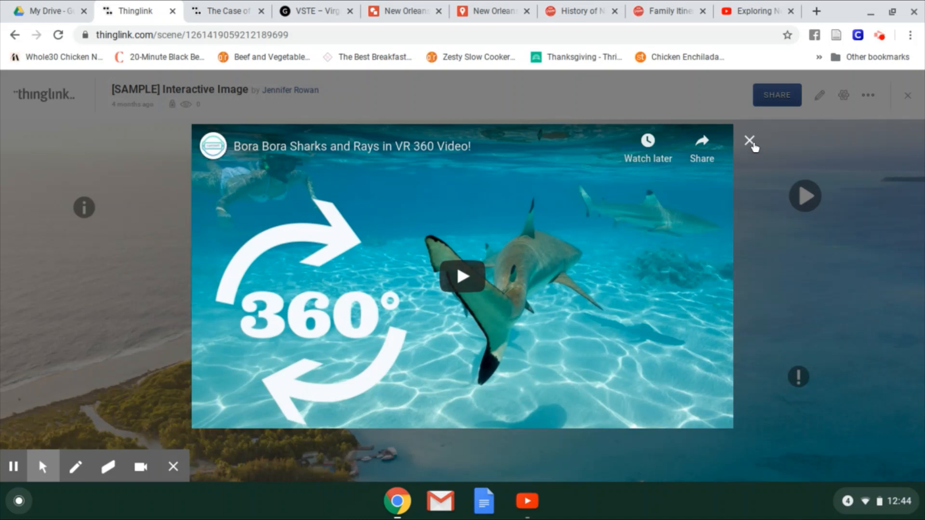
left_click(749, 141)
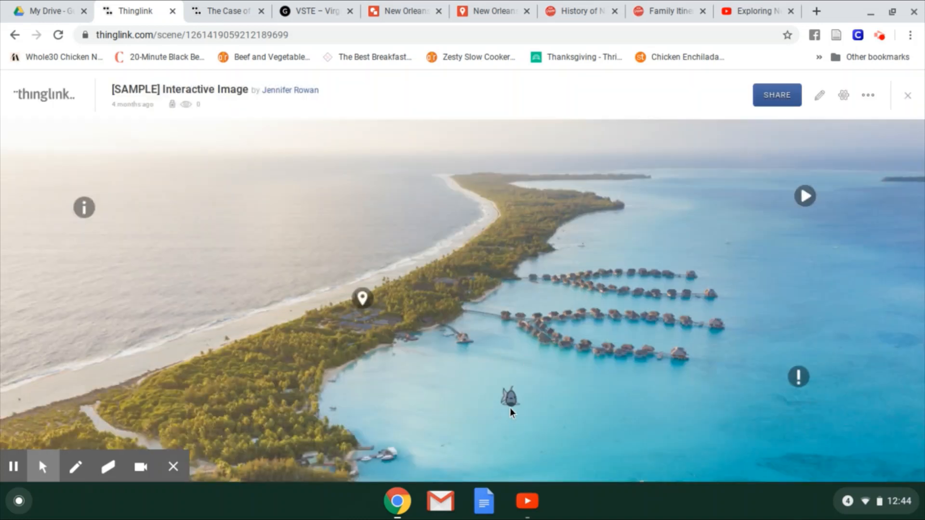
left_click(510, 400)
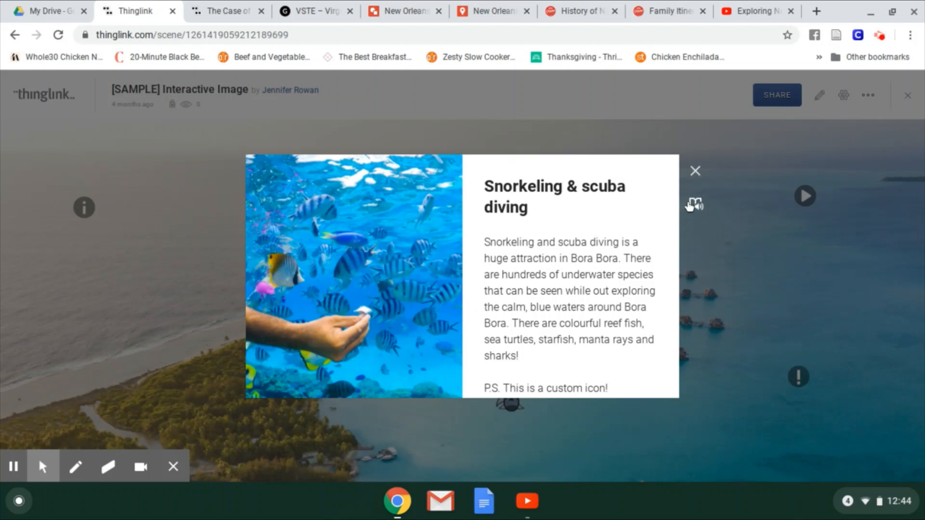
mouse_move(696, 204)
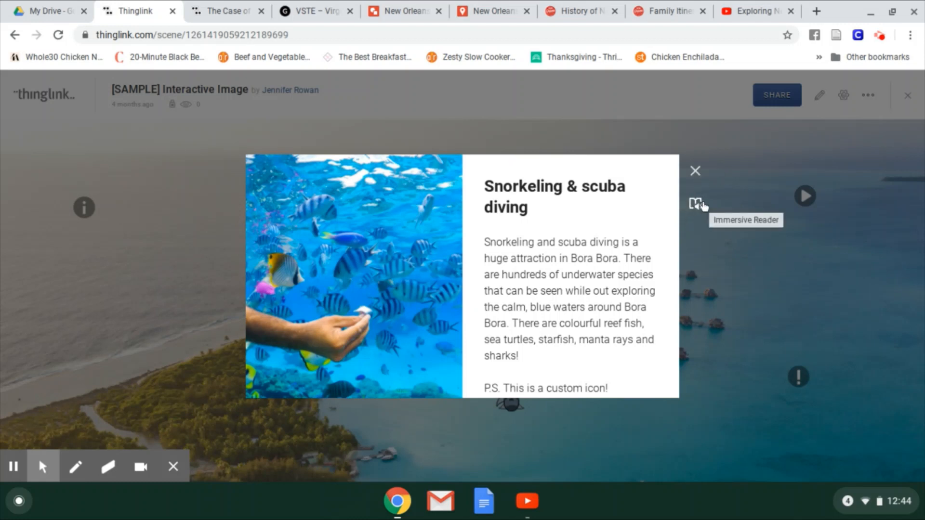
left_click(695, 171)
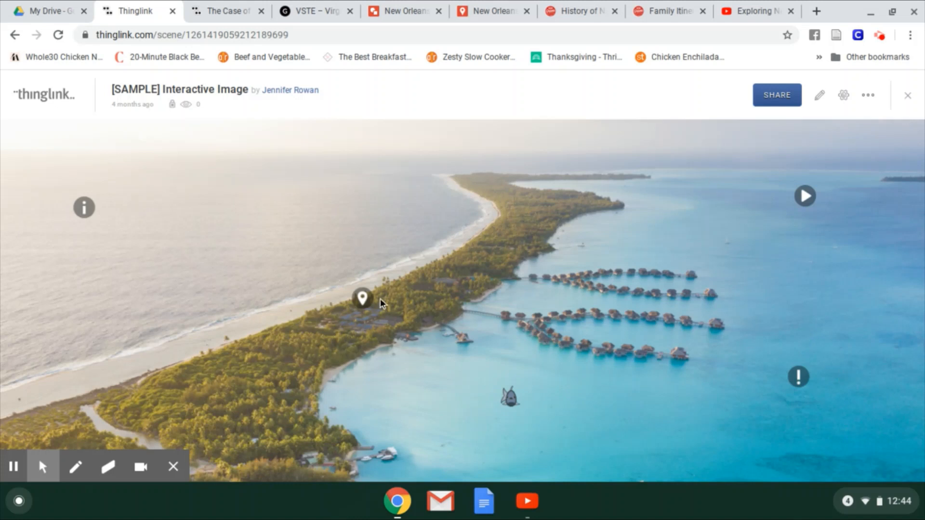
mouse_move(198, 242)
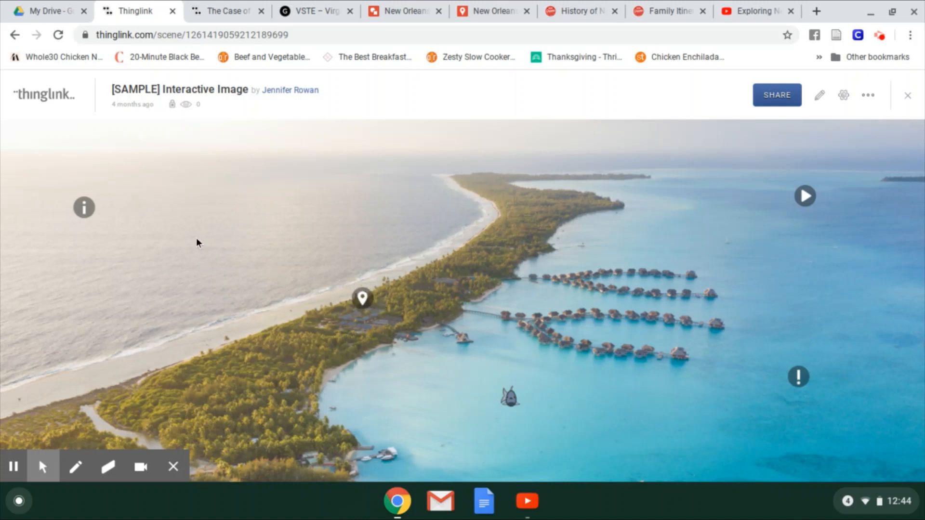
mouse_move(489, 360)
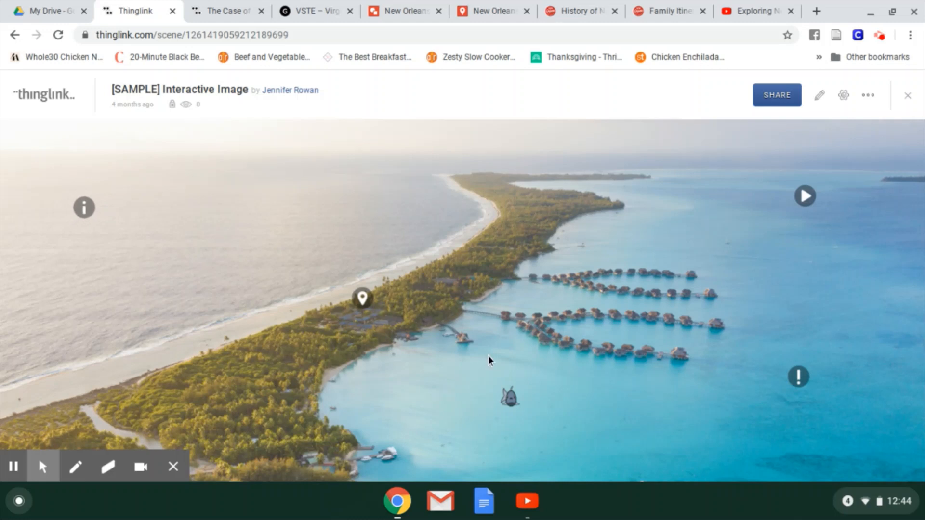
mouse_move(351, 304)
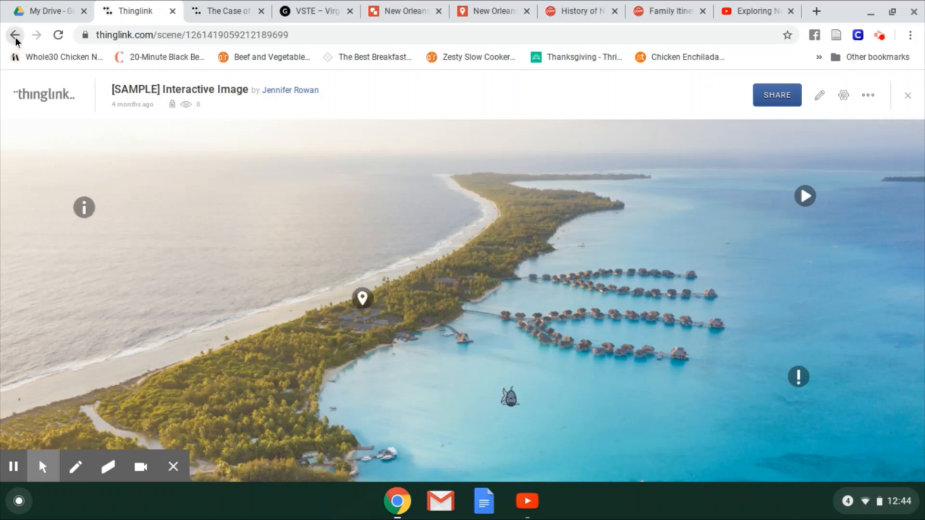
Step: Go back to My Media and open the [SAMPLE] Interactive 360° Image
left_click(15, 35)
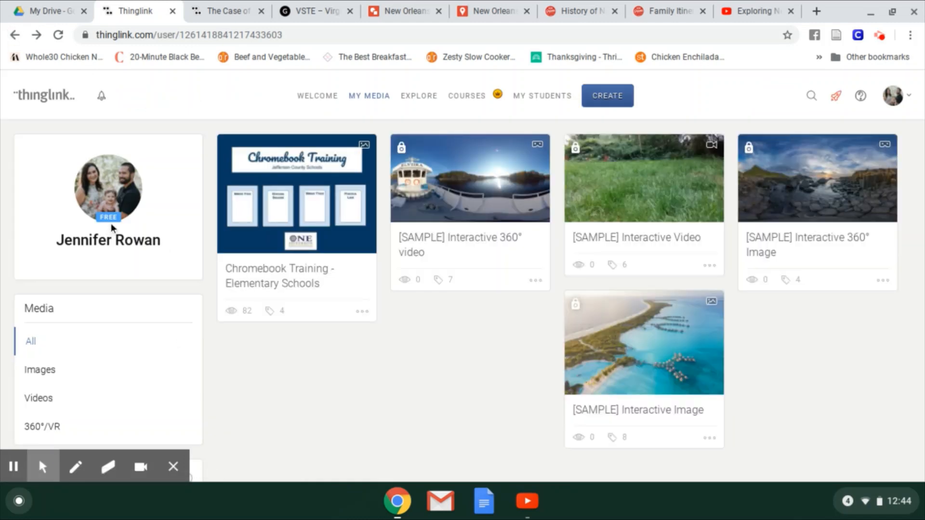
mouse_move(113, 227)
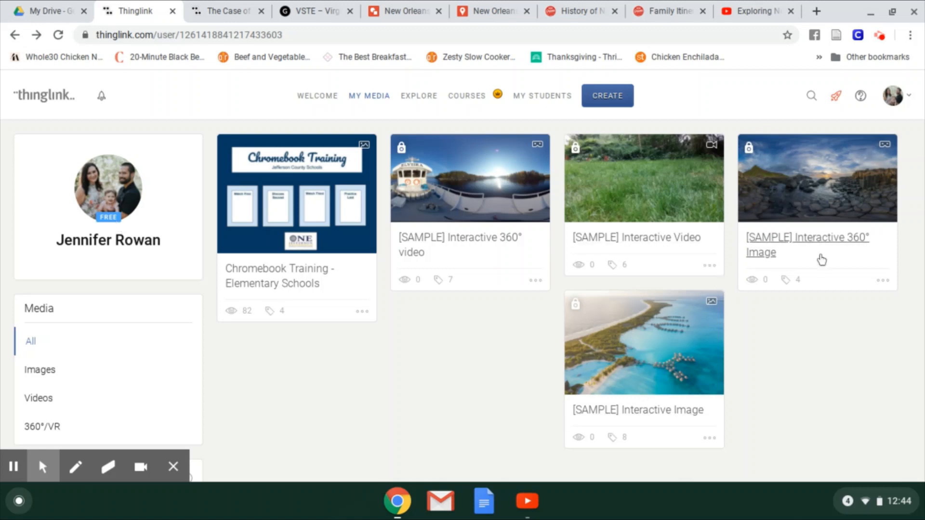
left_click(807, 244)
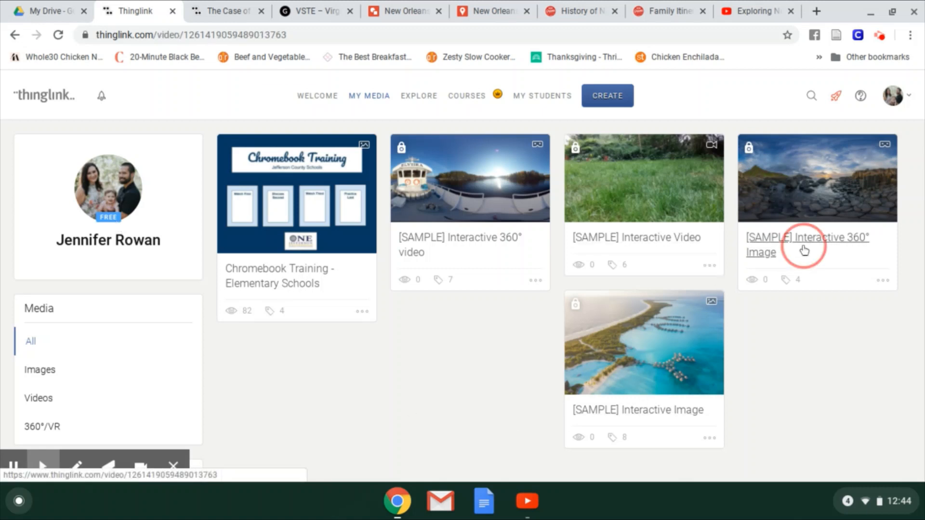
Step: Open the sample 360° image and pan around the coastal rock columns
left_click(807, 245)
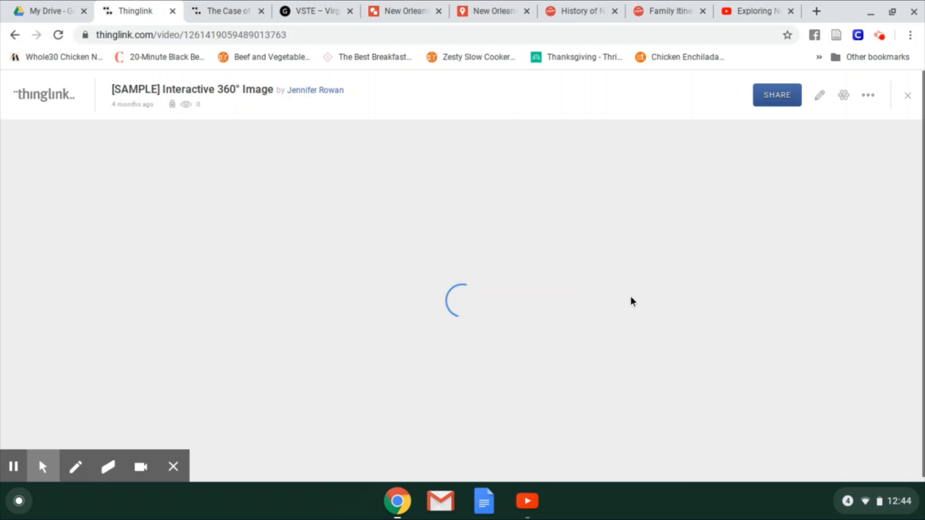
mouse_move(637, 297)
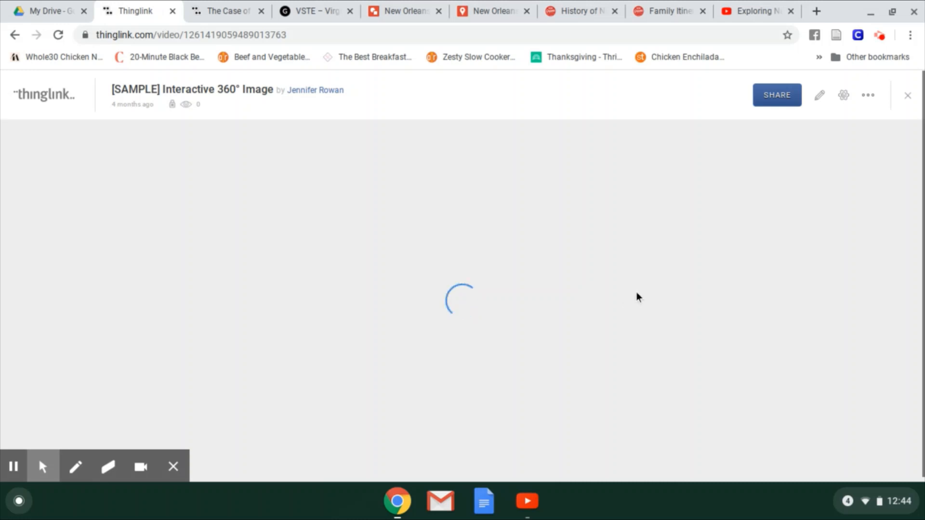
mouse_move(649, 294)
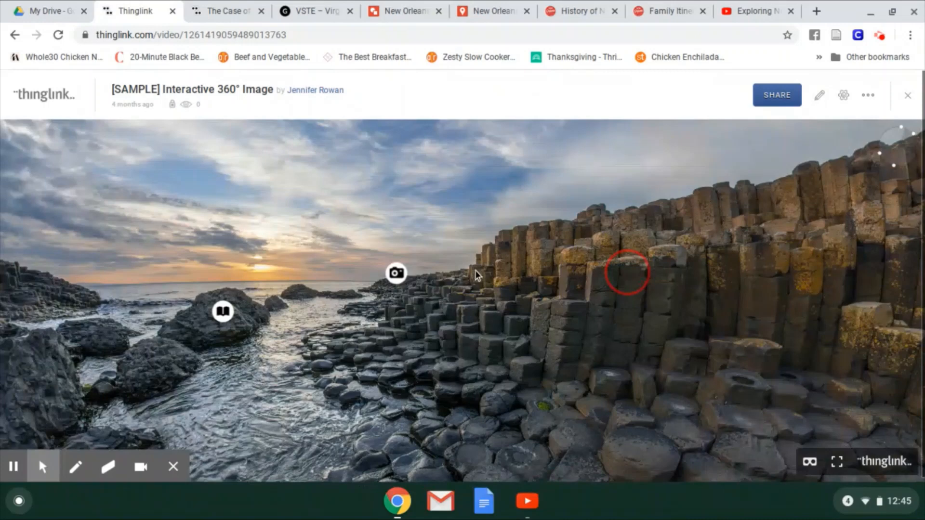
left_click_drag(478, 276, 636, 231)
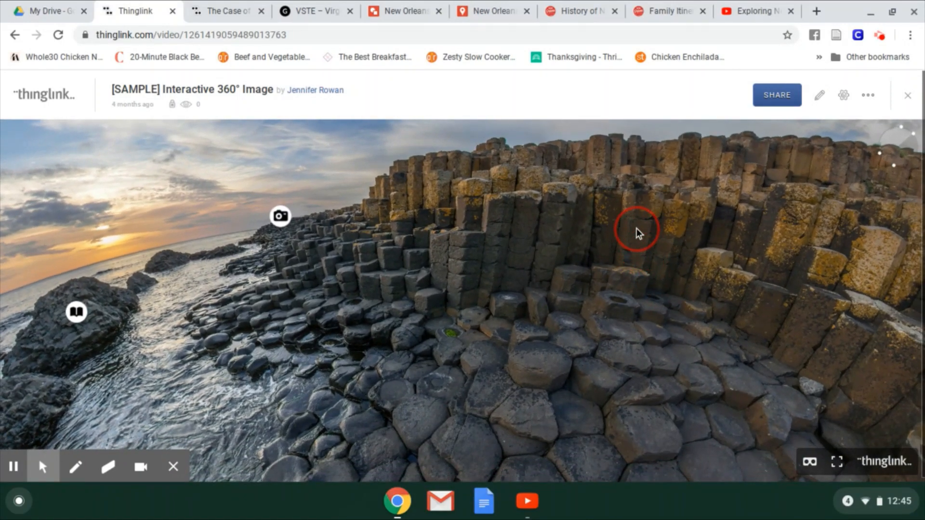
left_click_drag(637, 230, 293, 328)
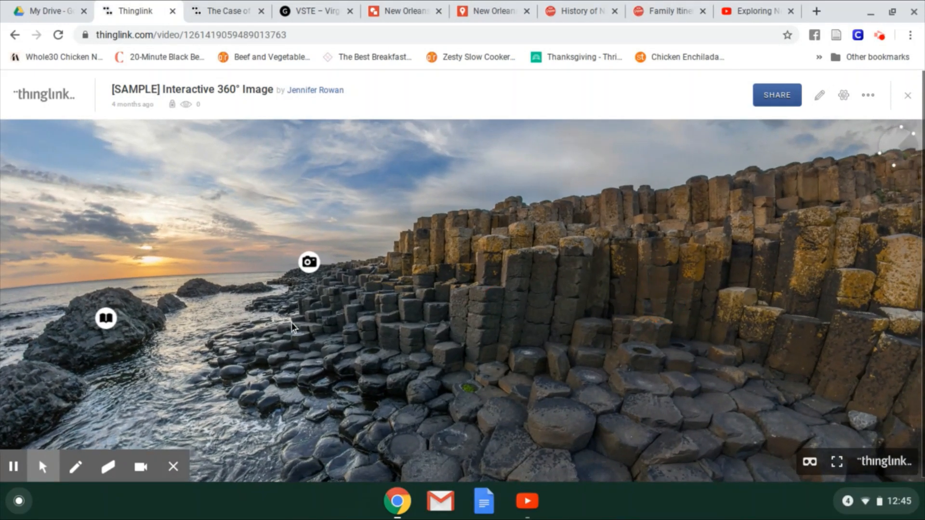
left_click_drag(295, 328, 321, 263)
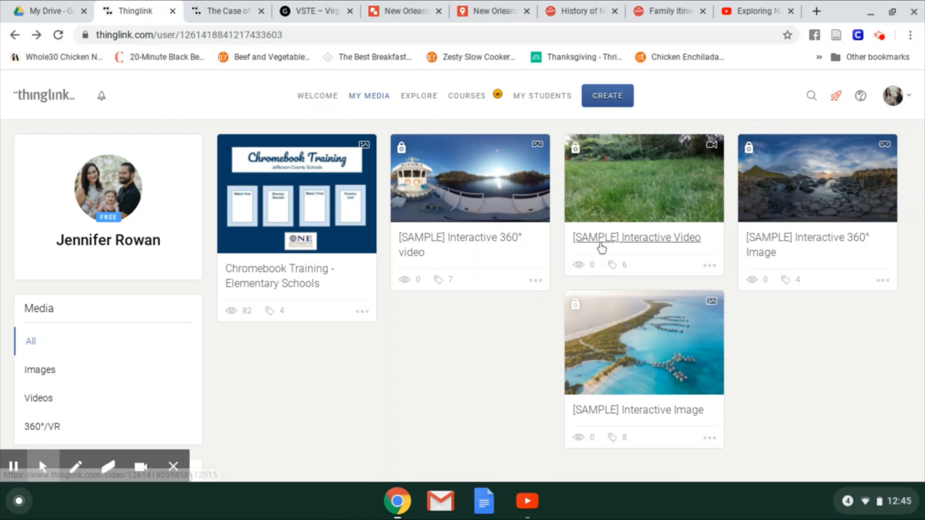
left_click(636, 237)
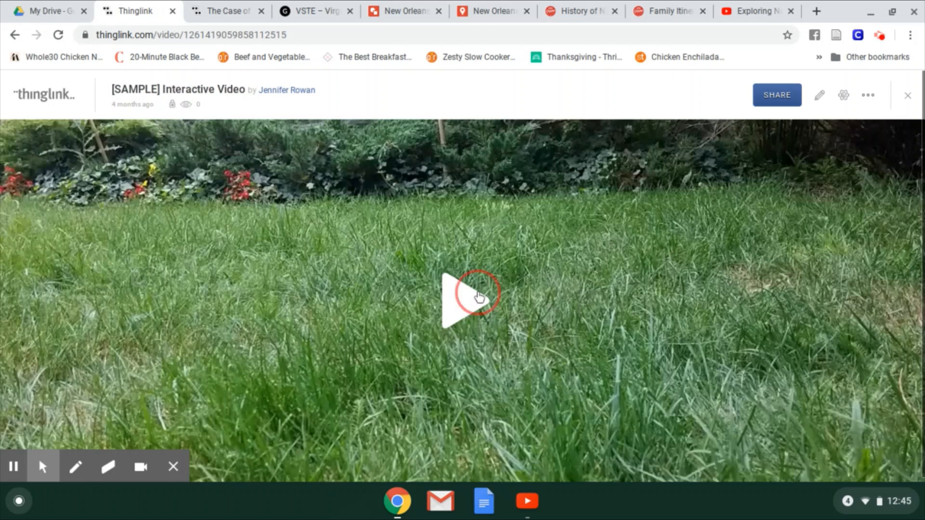
left_click(465, 294)
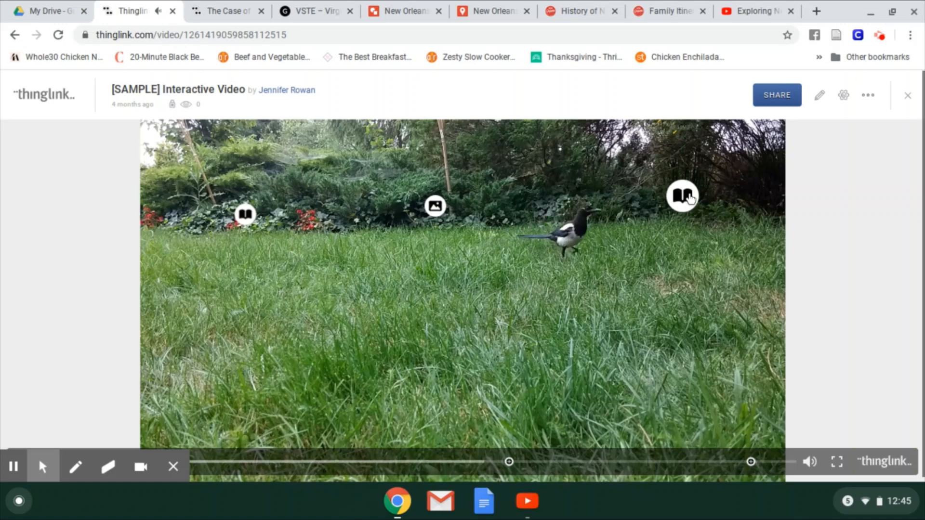
left_click(682, 196)
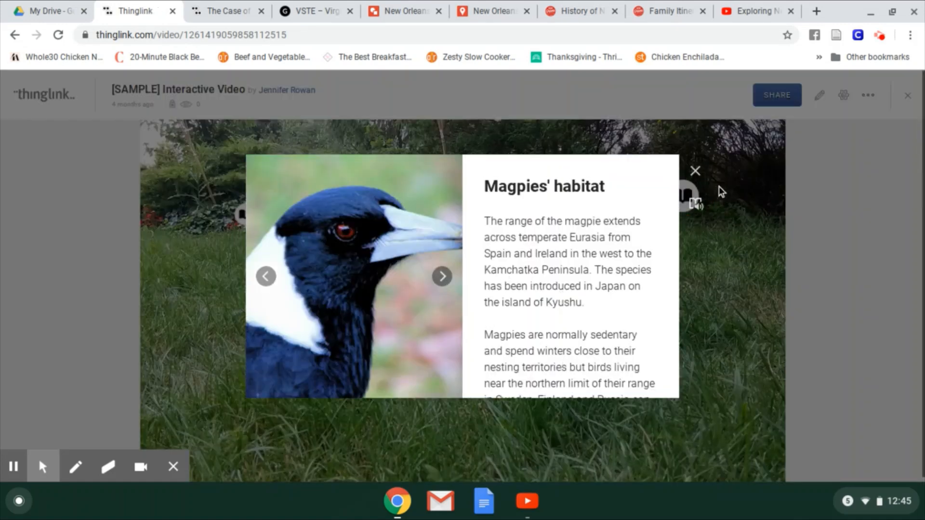
left_click(694, 171)
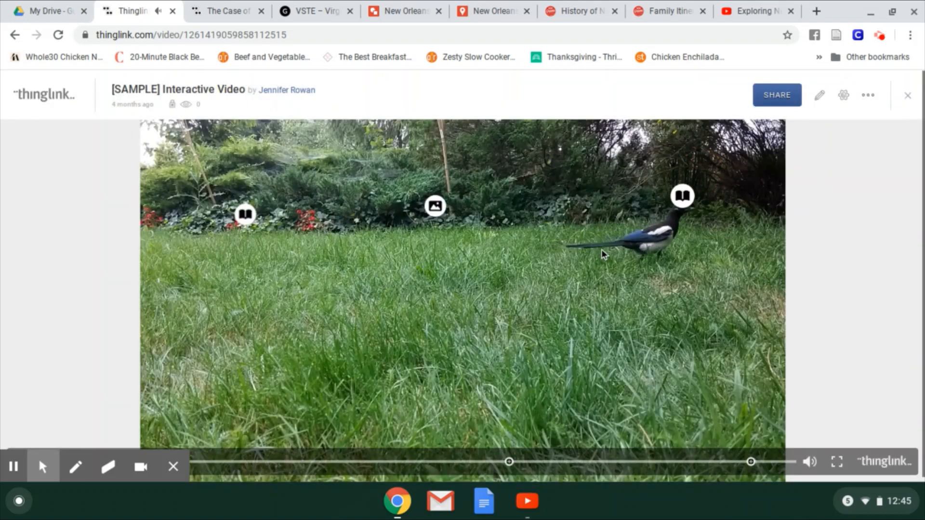
left_click(682, 196)
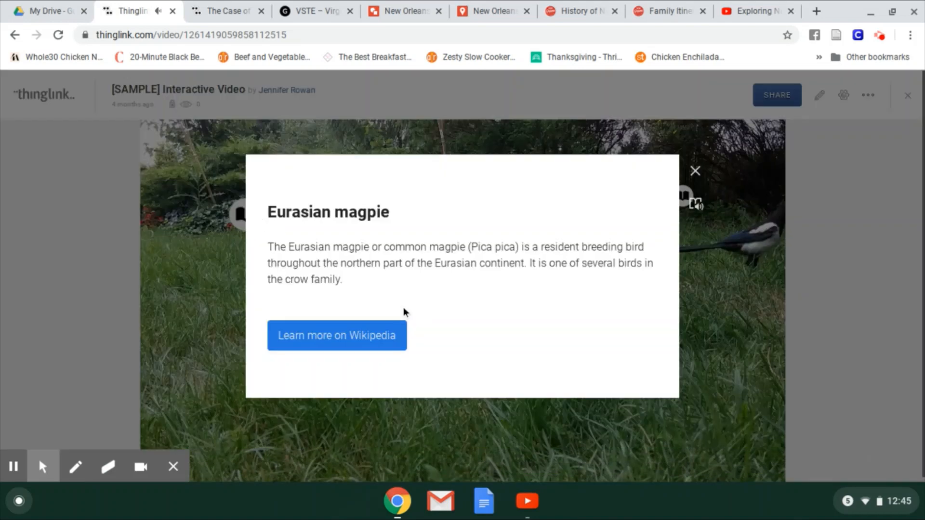
mouse_move(695, 171)
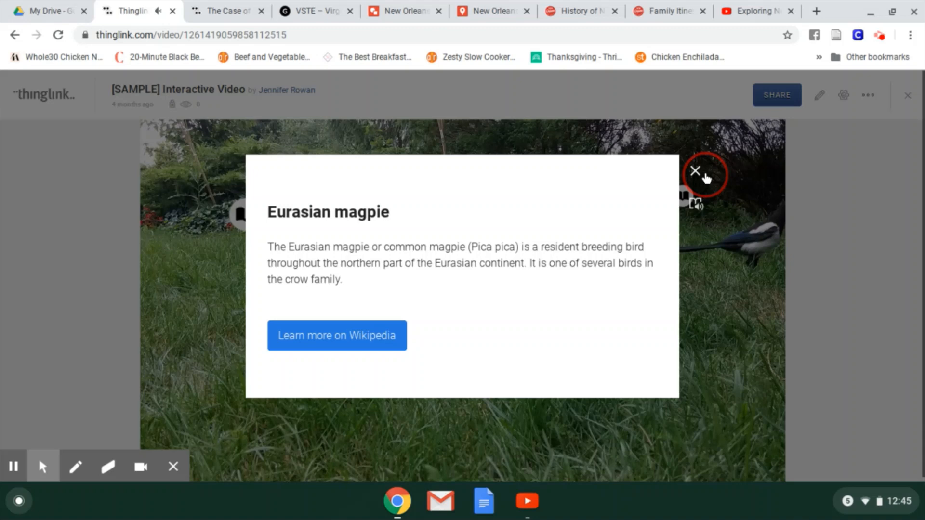
left_click(695, 171)
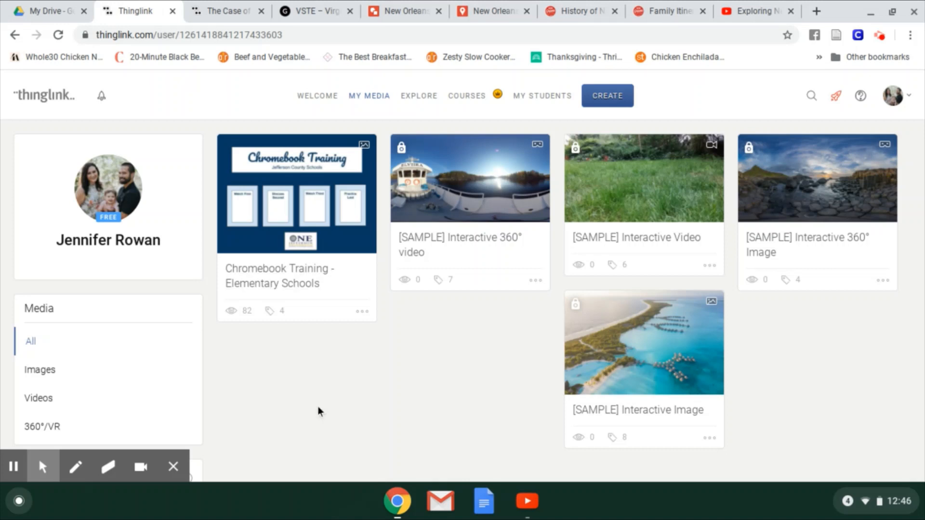
mouse_move(302, 385)
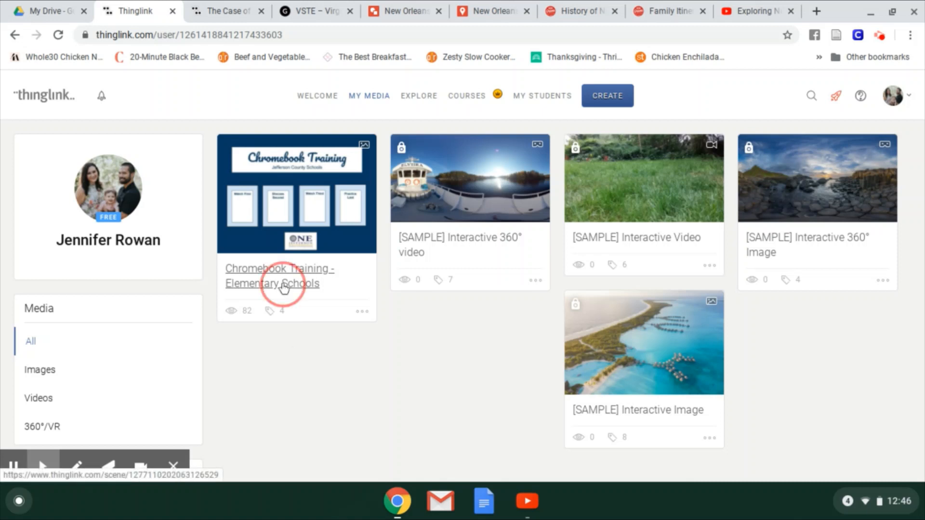
Step: Open Chromebook Training - Elementary Schools and scroll to its four step panels
left_click(279, 276)
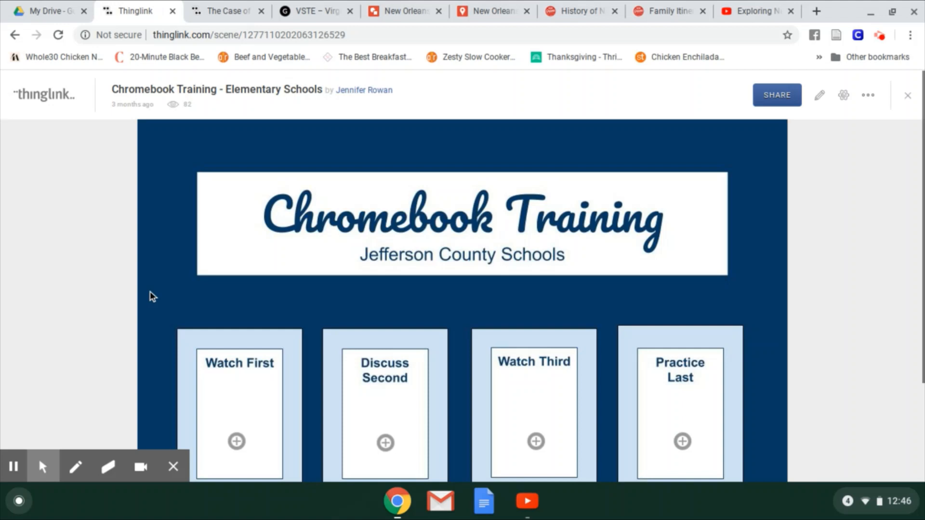
scroll("down", 3)
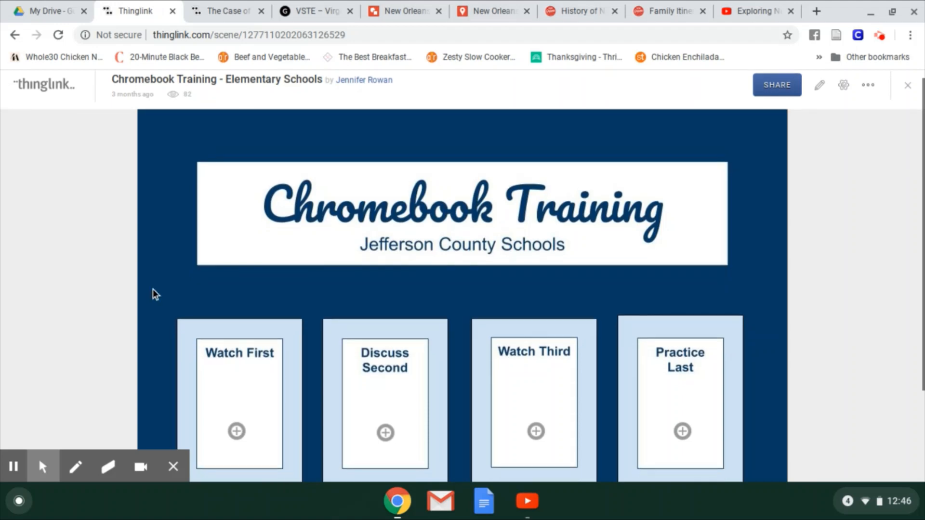
scroll("down", 3)
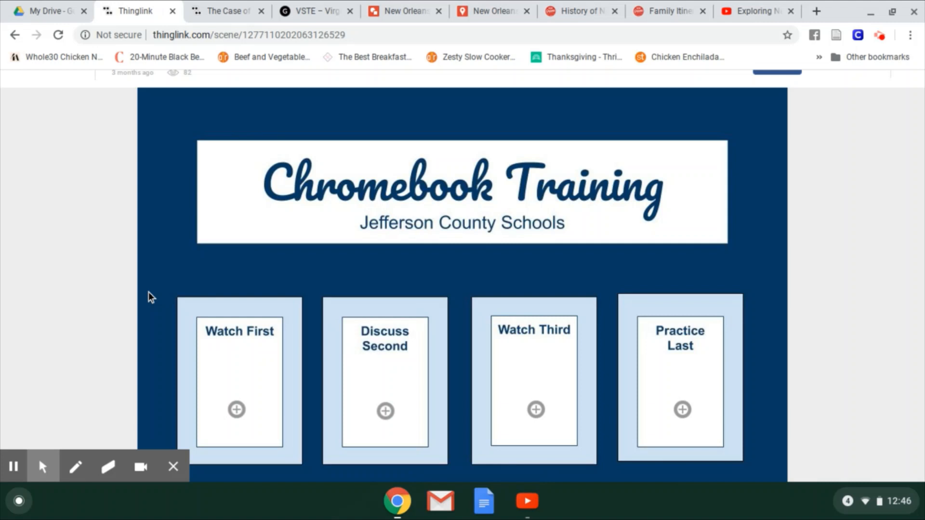
mouse_move(160, 328)
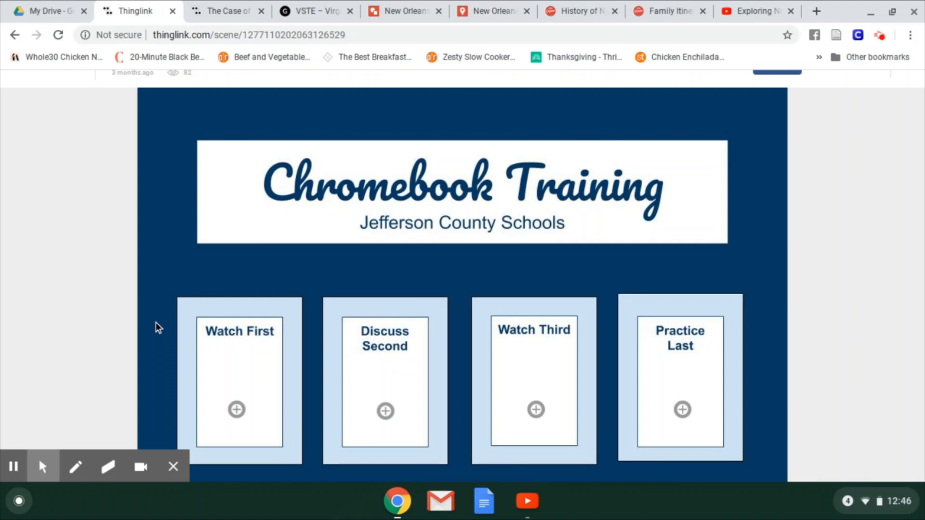
mouse_move(176, 314)
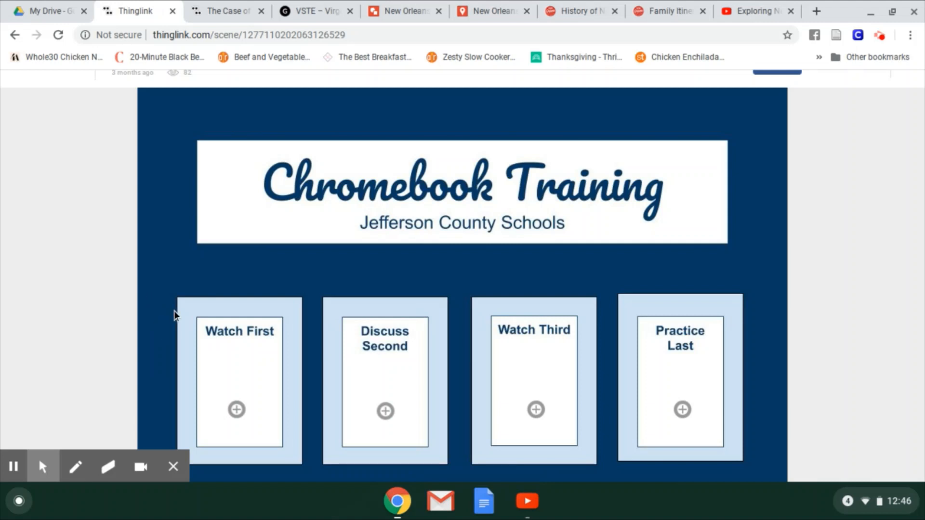
mouse_move(179, 314)
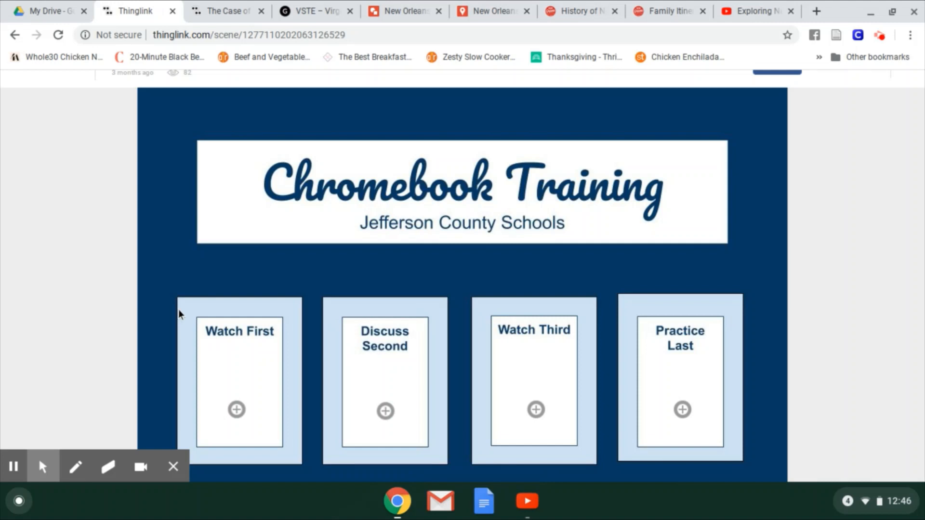
mouse_move(189, 316)
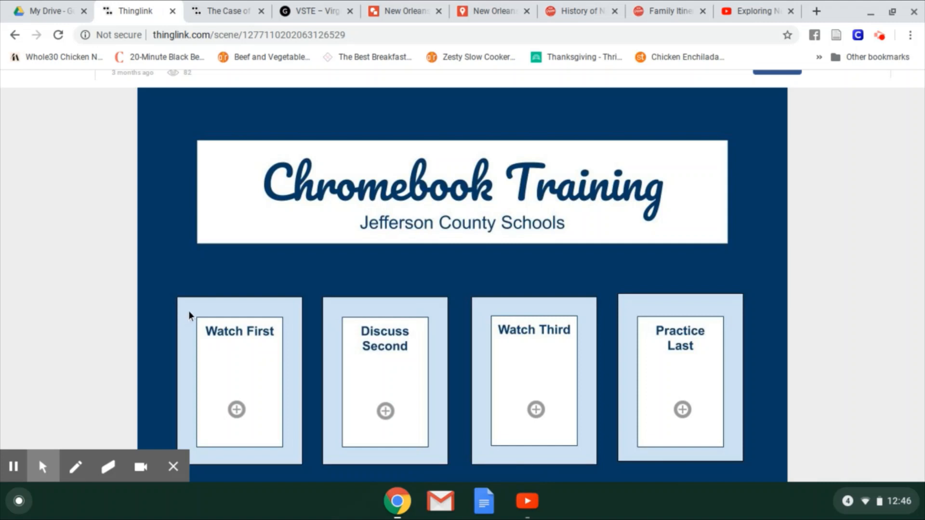
mouse_move(197, 313)
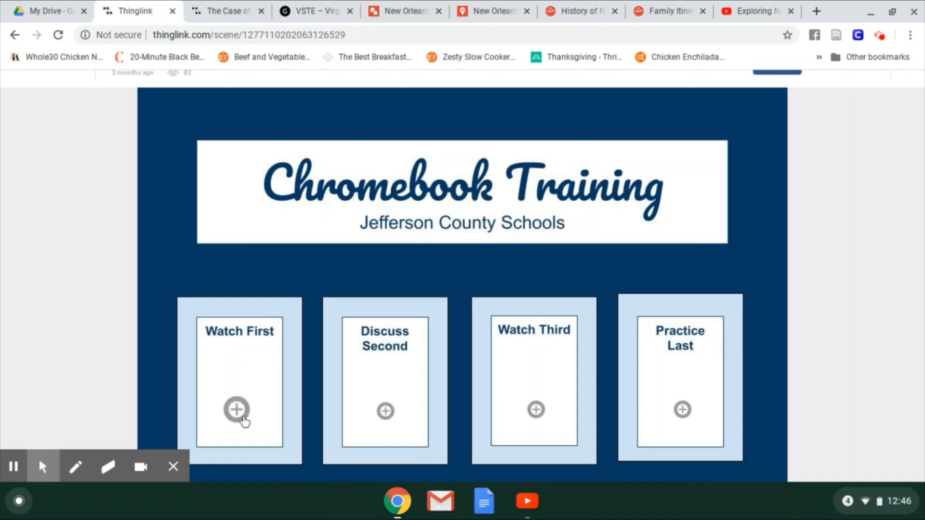
mouse_move(536, 410)
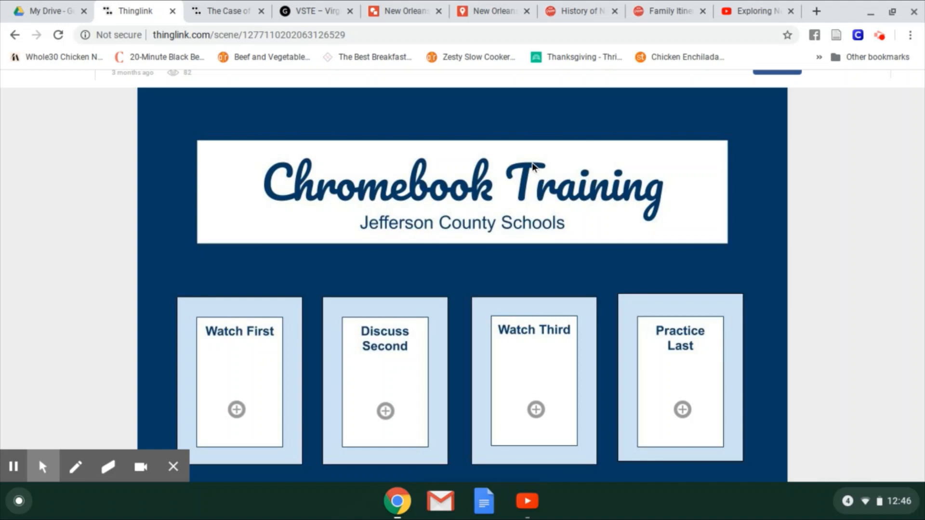
mouse_move(395, 265)
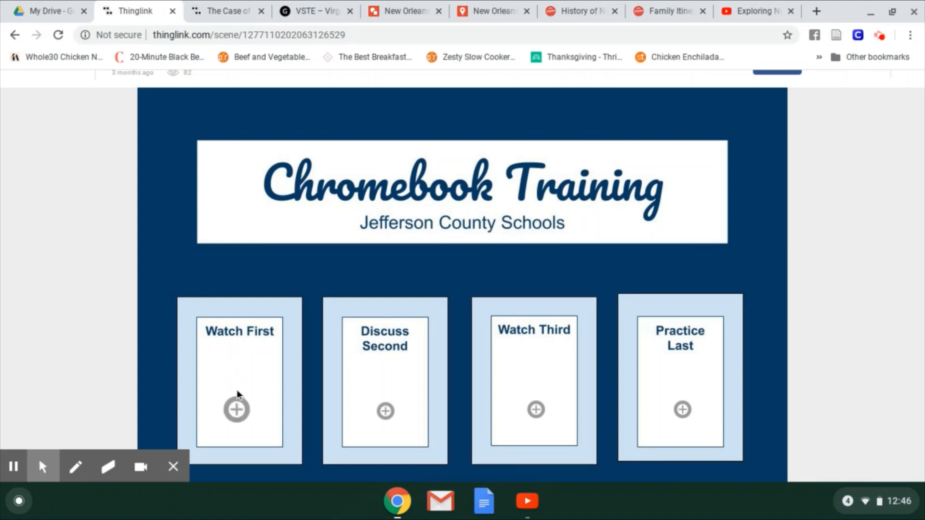
mouse_move(236, 345)
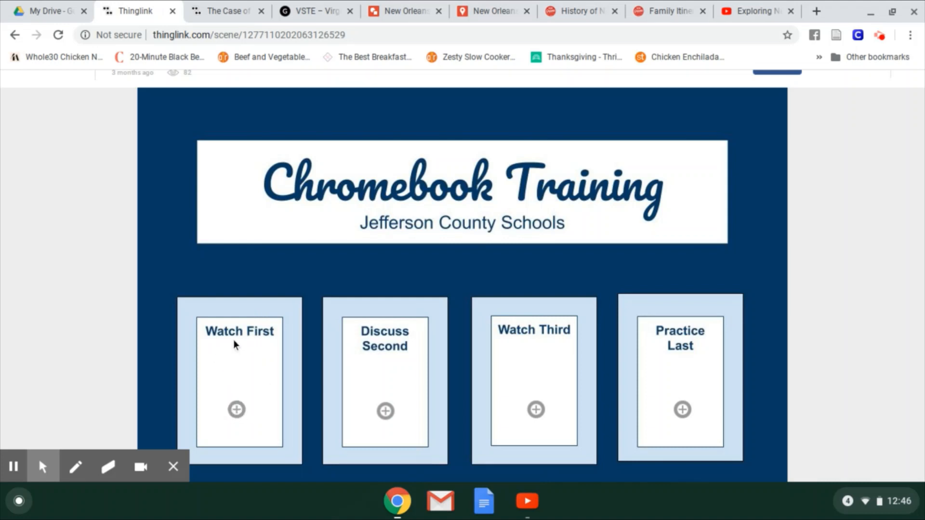
mouse_move(402, 355)
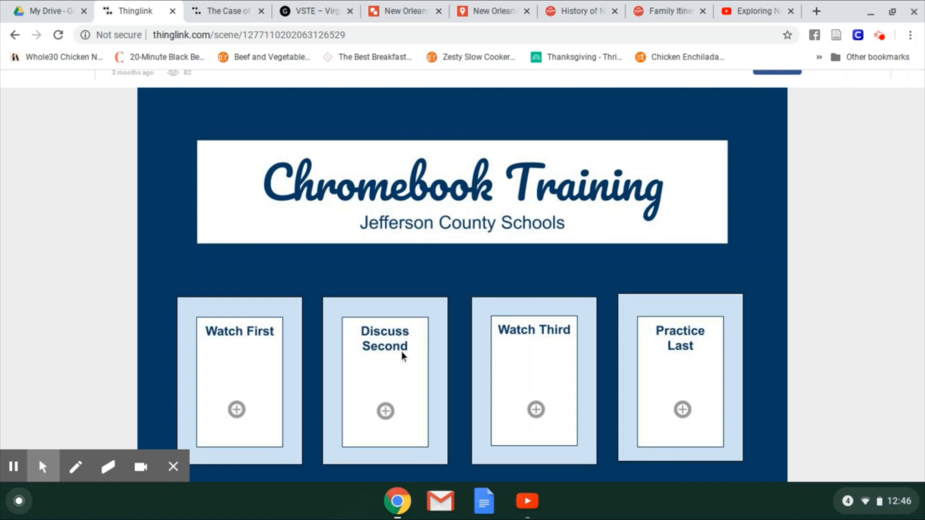
mouse_move(197, 417)
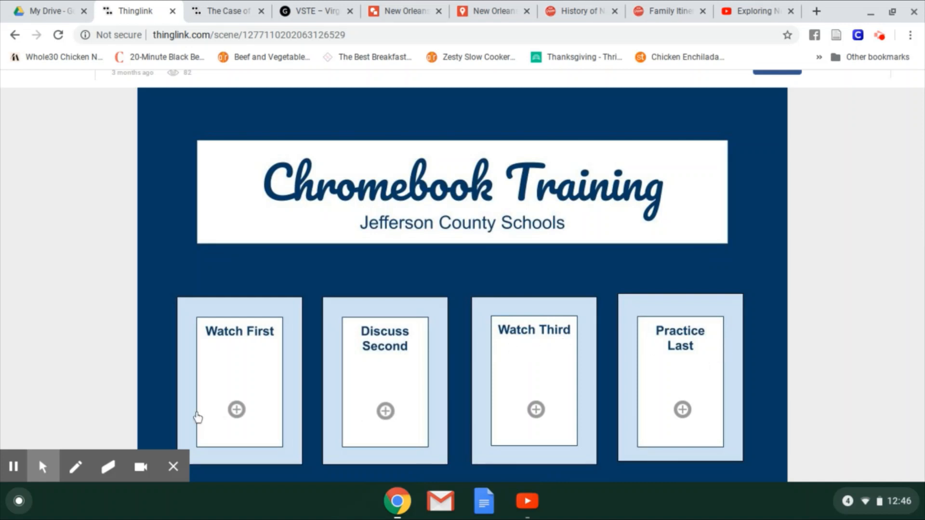
left_click(236, 409)
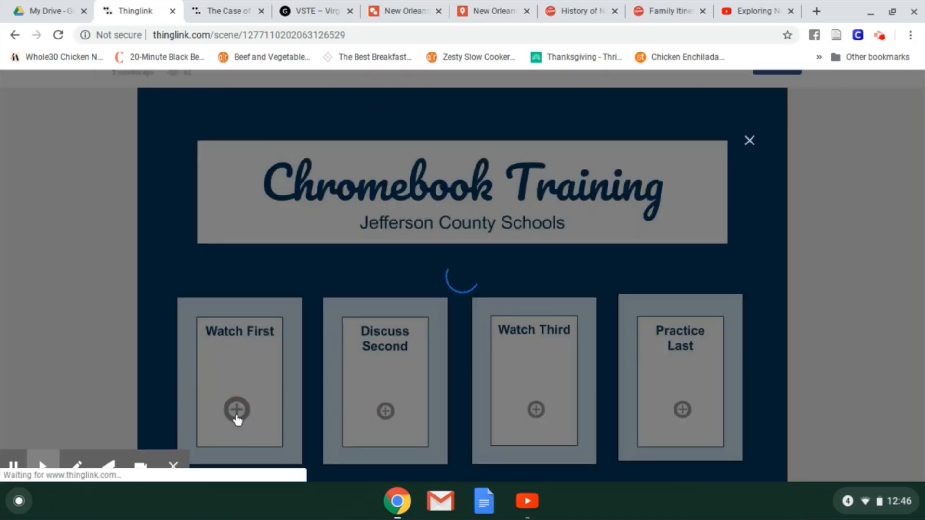
left_click(239, 409)
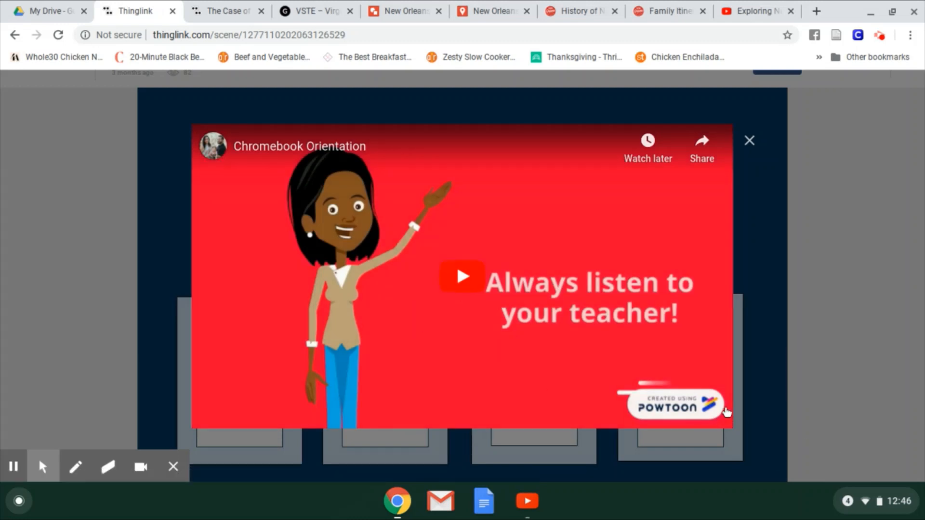
mouse_move(734, 163)
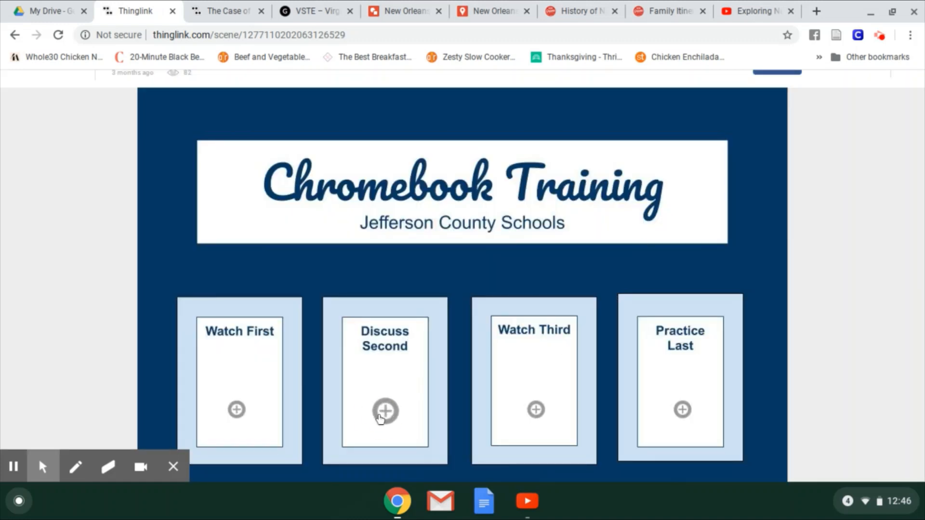
left_click(386, 410)
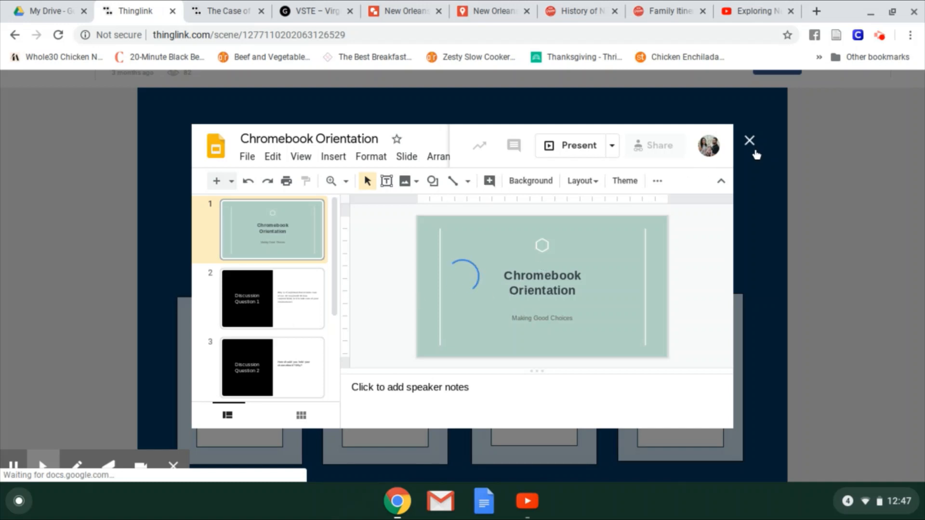
left_click(749, 140)
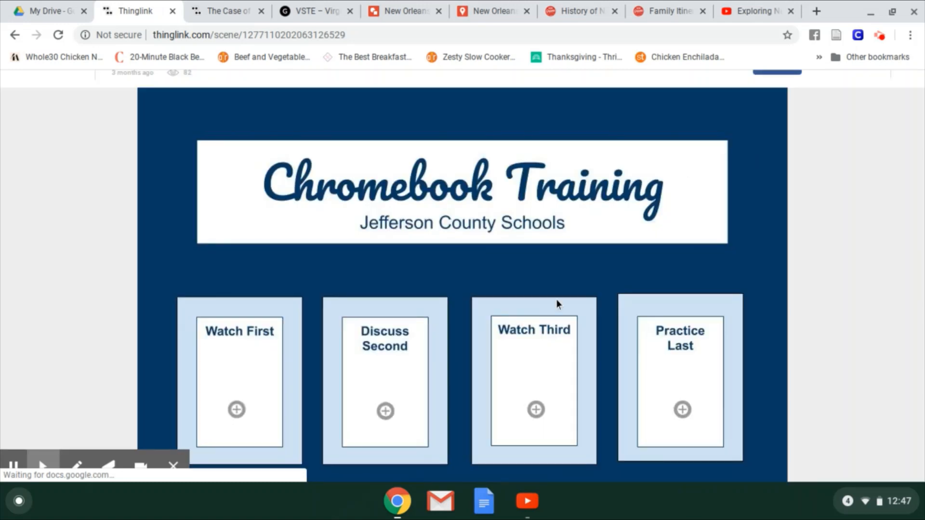
Step: Preview the Watch Third Chromebook Orientation video, then close it
left_click(535, 409)
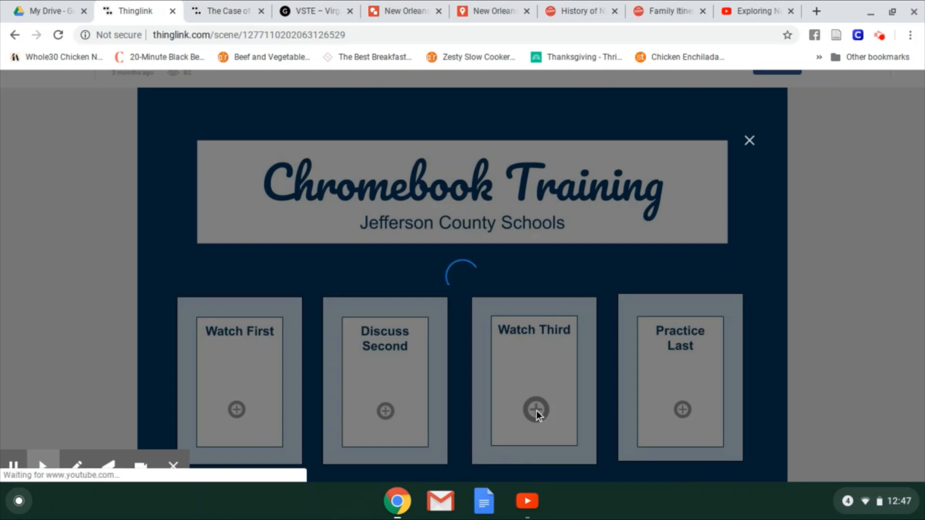
left_click(534, 409)
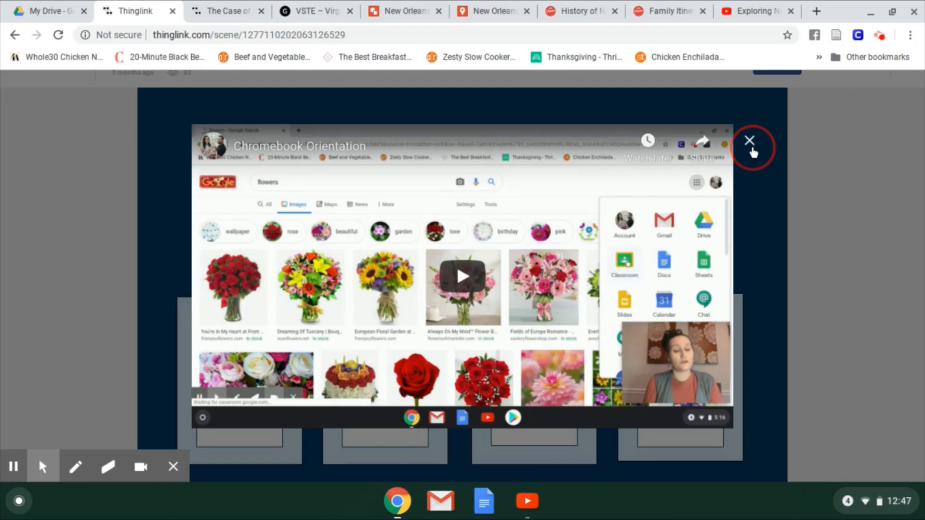
left_click(749, 140)
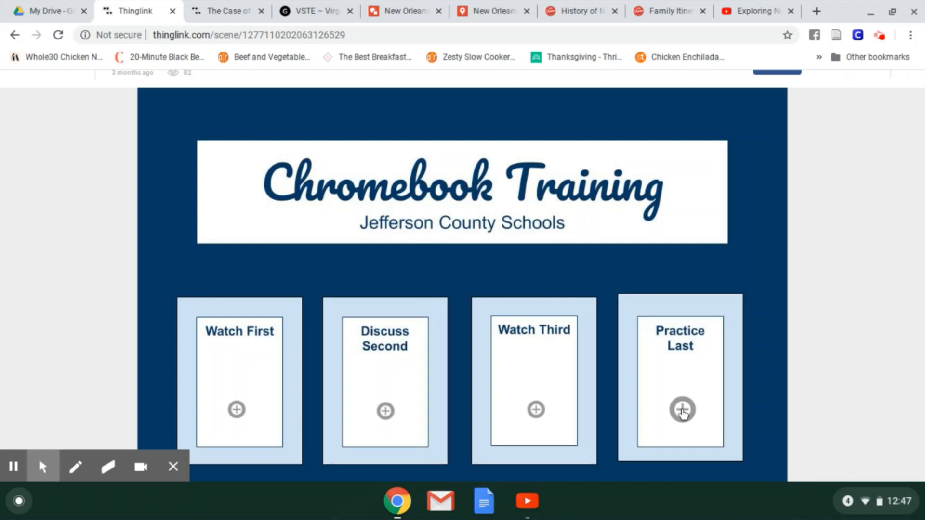
left_click(682, 409)
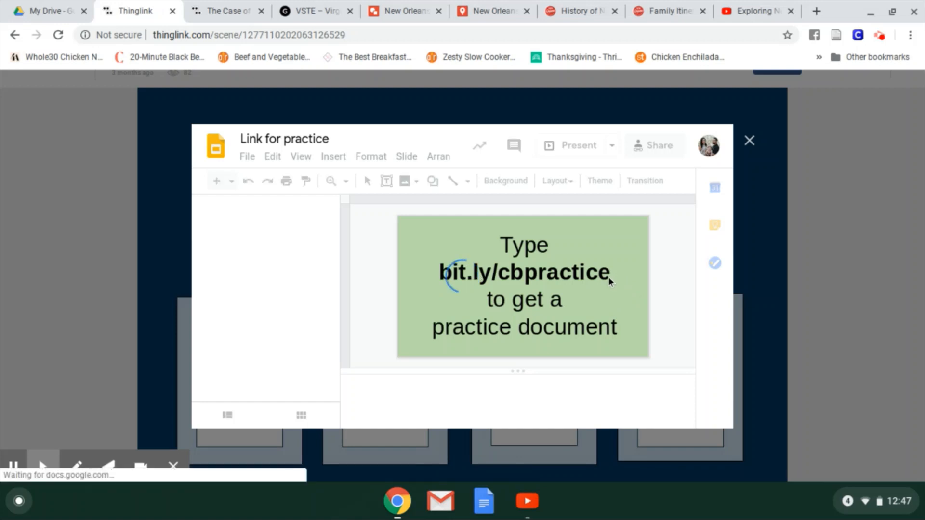
mouse_move(604, 337)
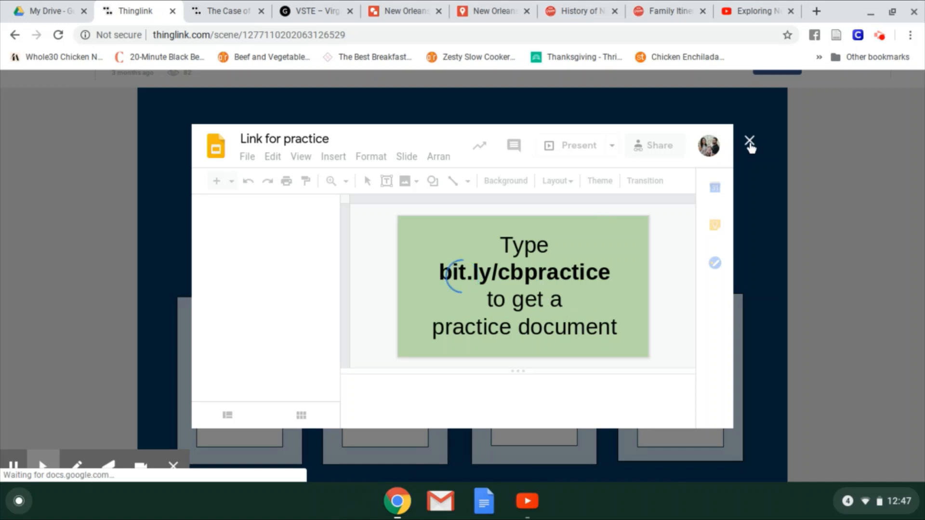
left_click(750, 141)
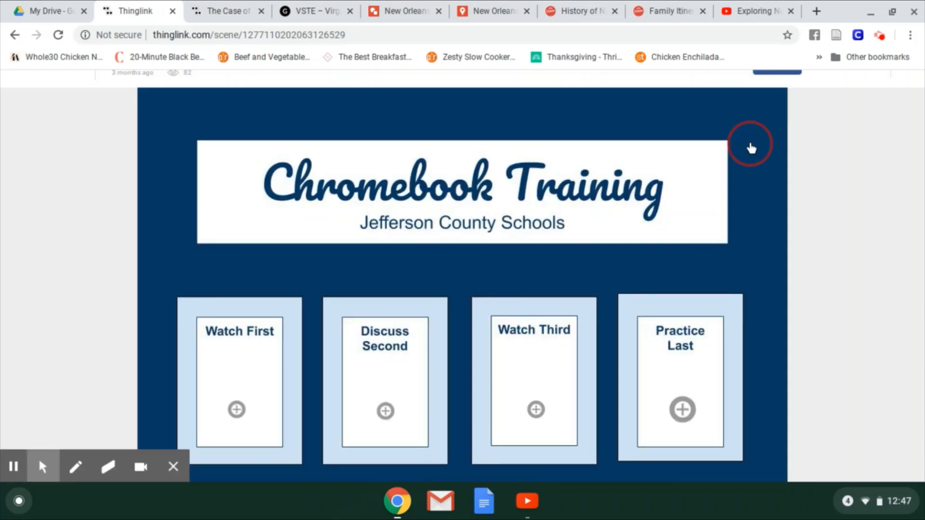
scroll("down", 3)
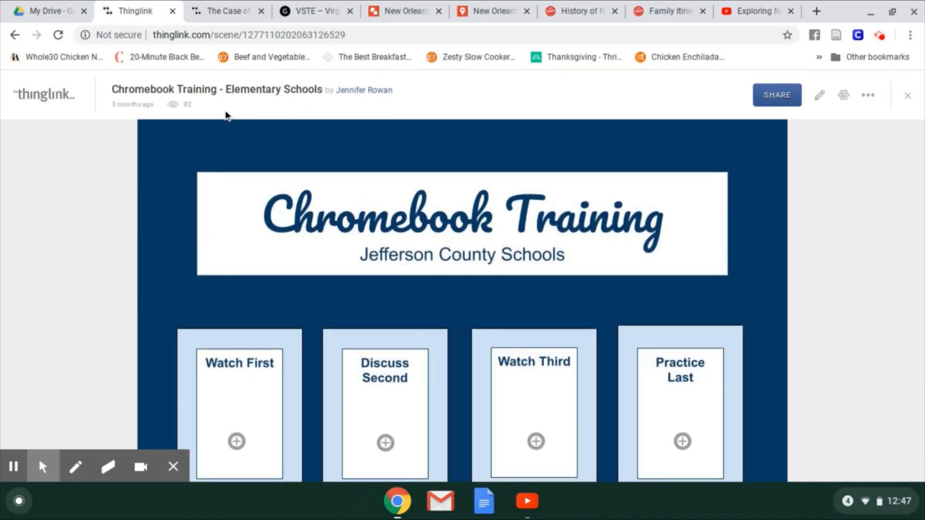
mouse_move(224, 11)
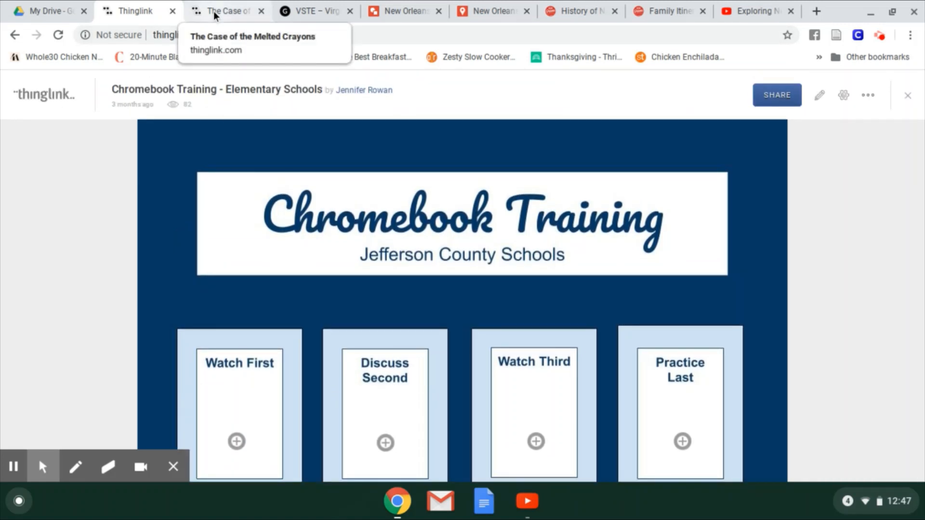
Step: Switch to 'The Case of the Melted Crayons' browser tab
left_click(224, 11)
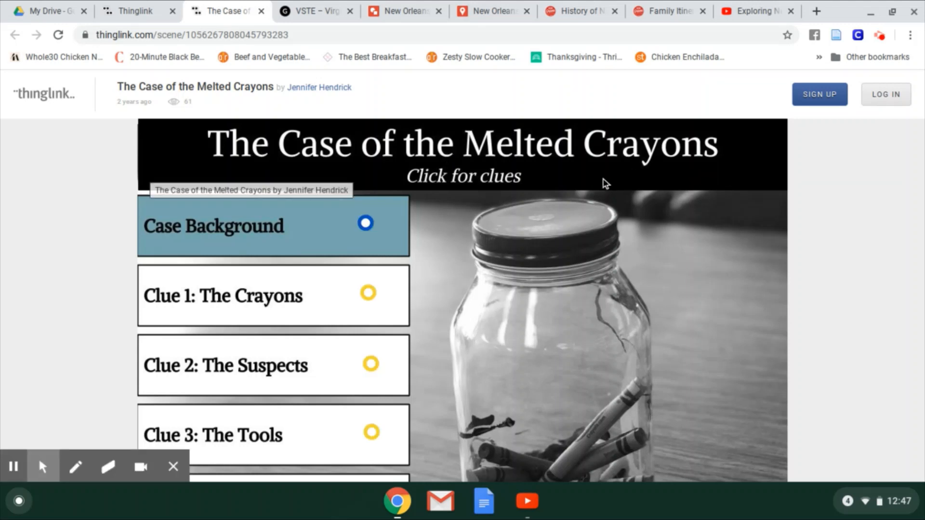
mouse_move(586, 179)
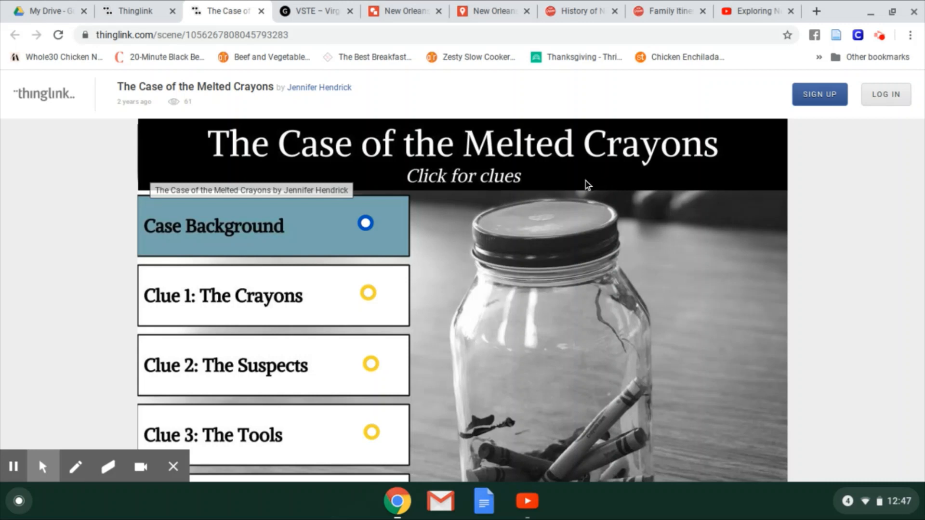
mouse_move(577, 191)
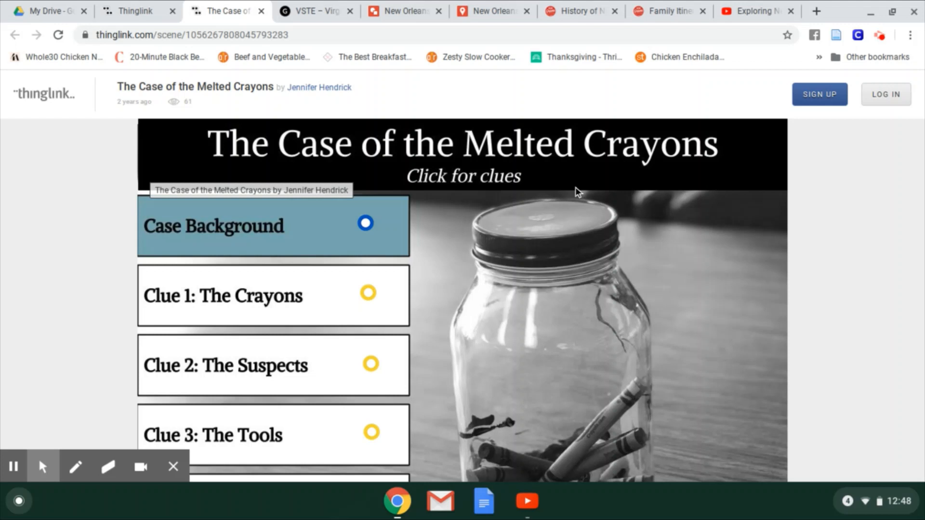
mouse_move(579, 184)
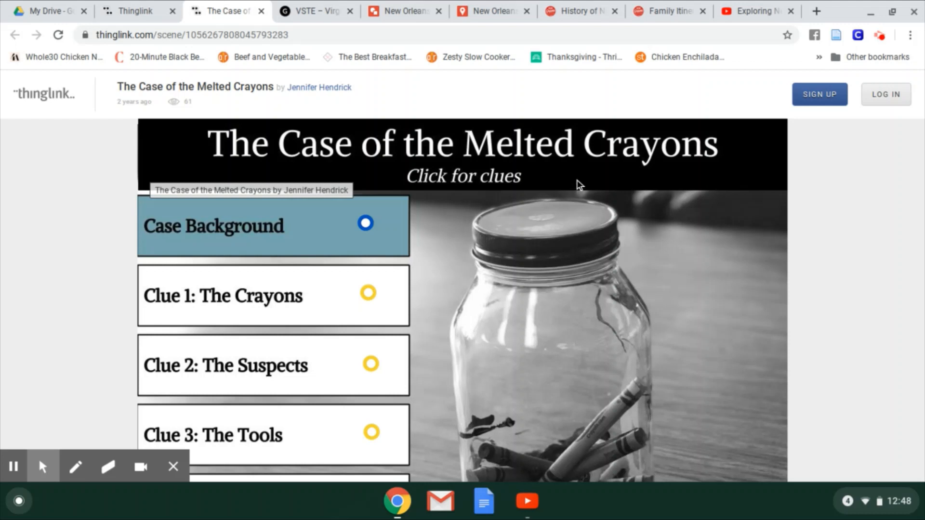
mouse_move(575, 183)
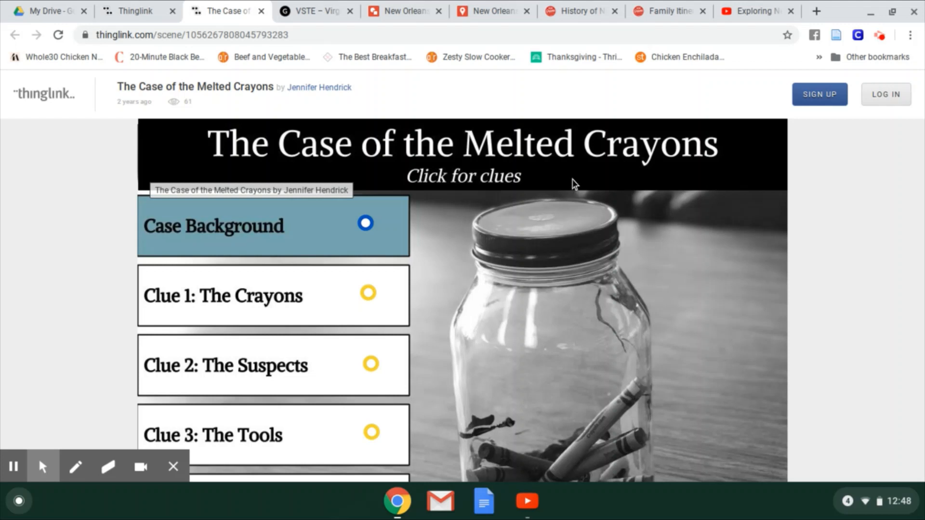
mouse_move(570, 184)
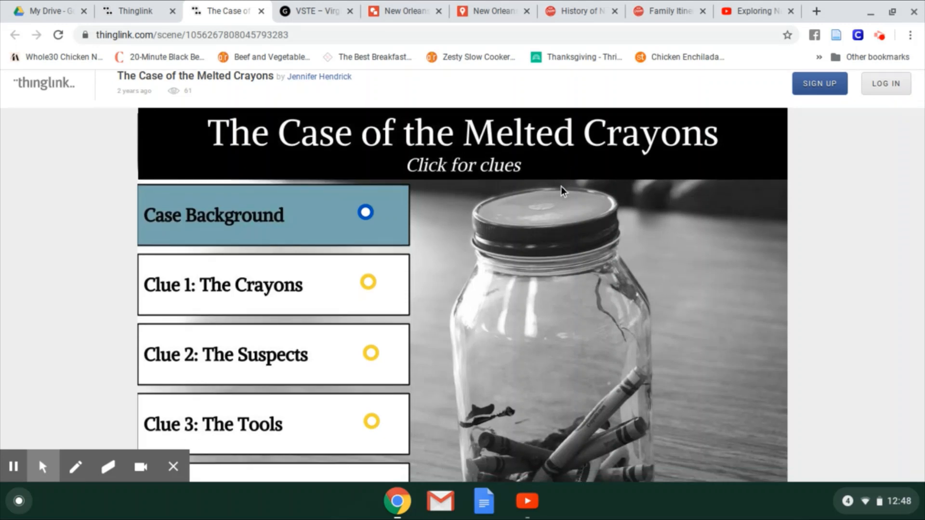
mouse_move(552, 196)
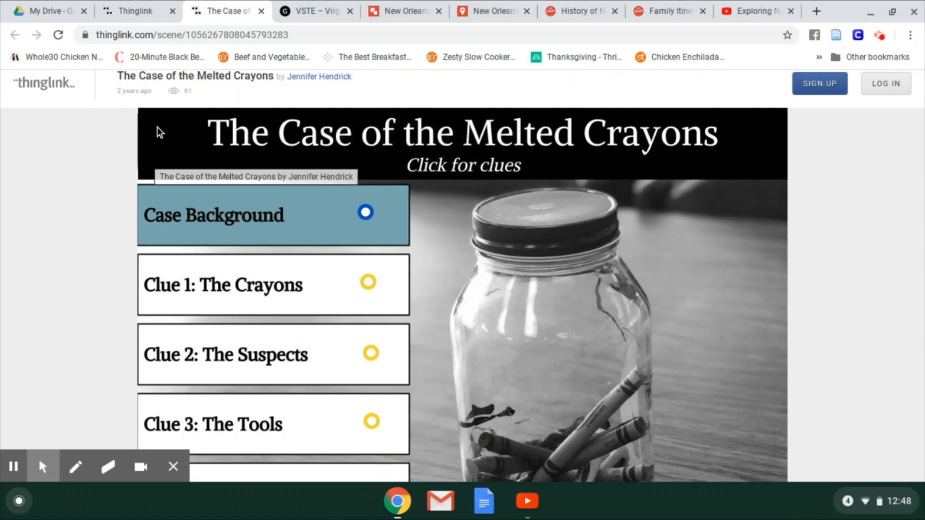
mouse_move(175, 140)
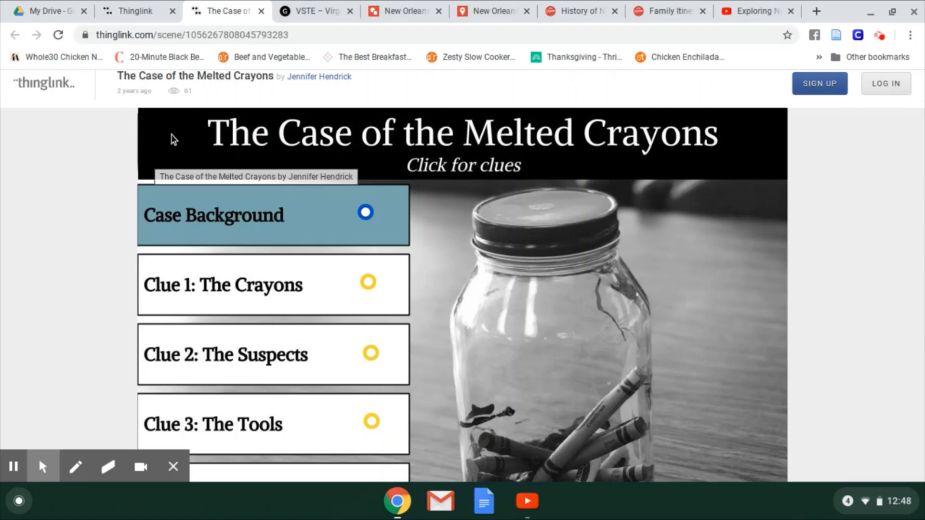
mouse_move(171, 237)
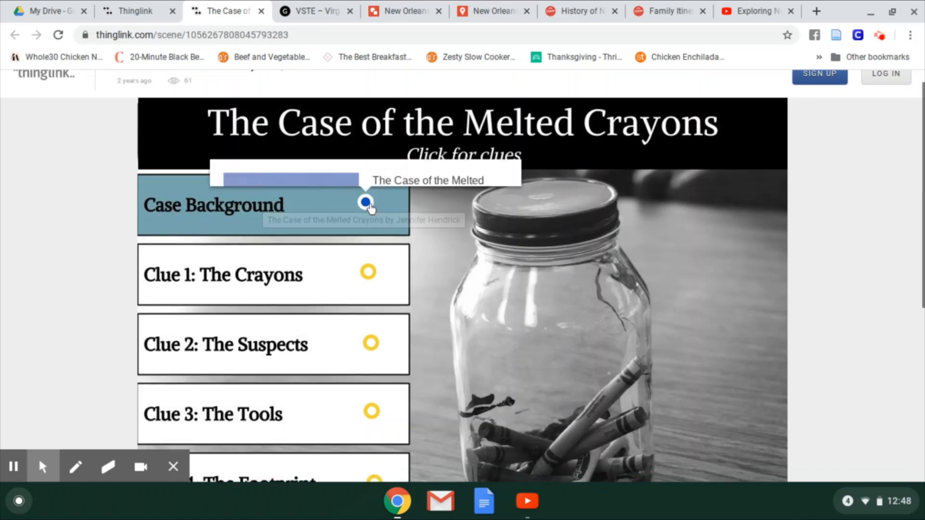
Step: Preview the Case Background video tag and scroll down to the Clue 1 tag
left_click(366, 203)
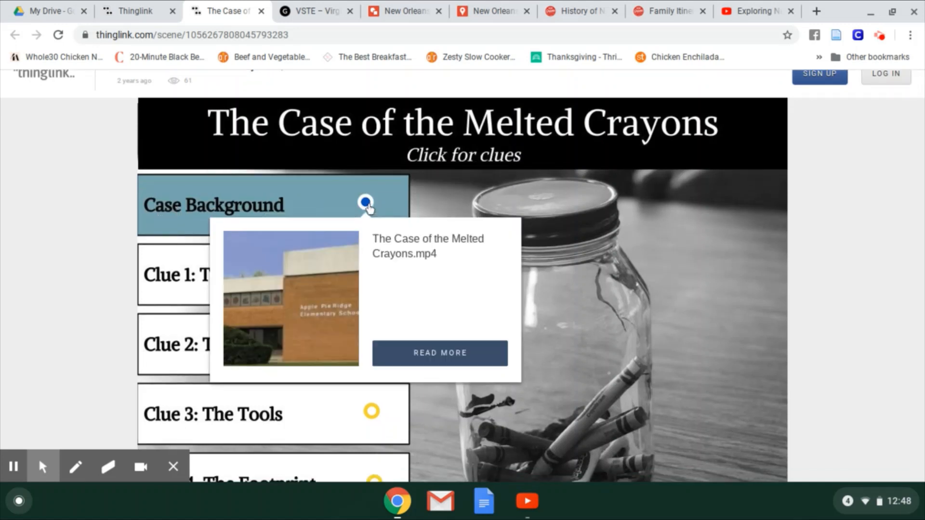
mouse_move(354, 307)
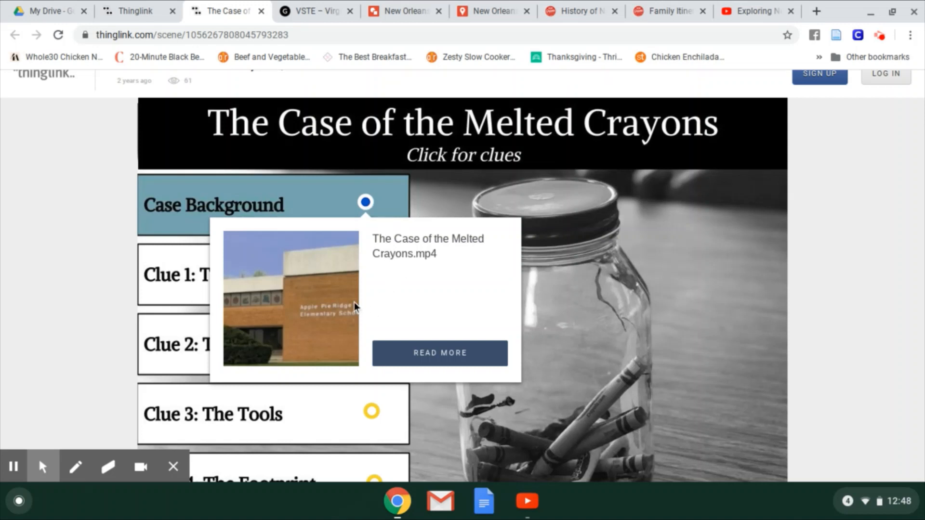
mouse_move(430, 300)
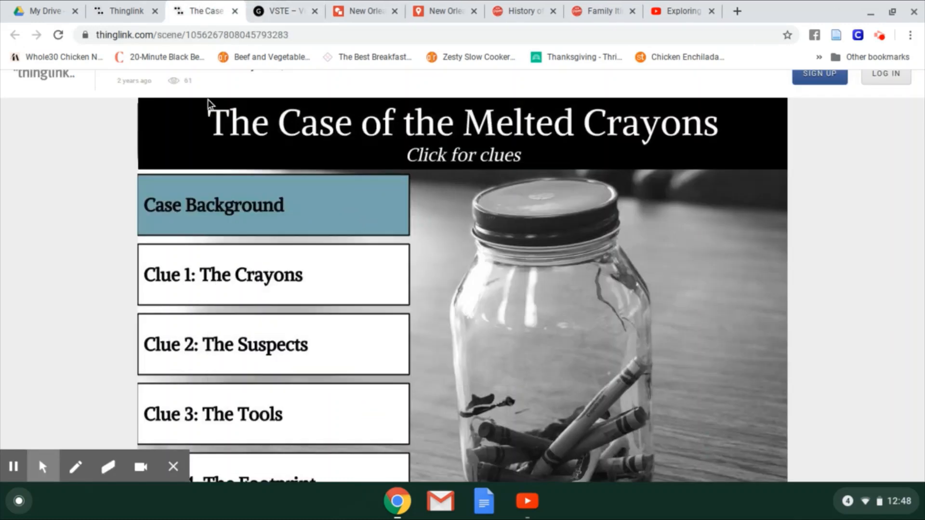
scroll("down", 3)
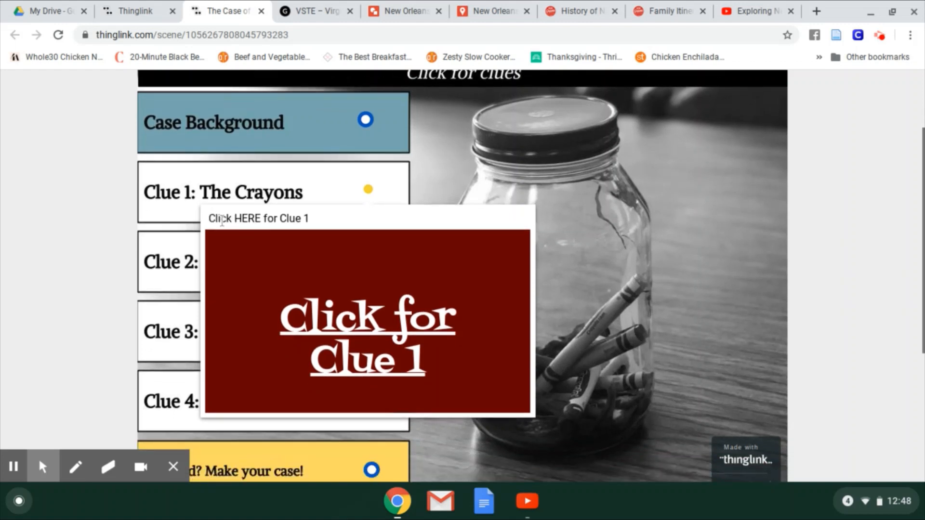
Step: Follow the Clue 1 link to the 'Clue 1: The Melted Crayons' Google Drive copy page
left_click(268, 218)
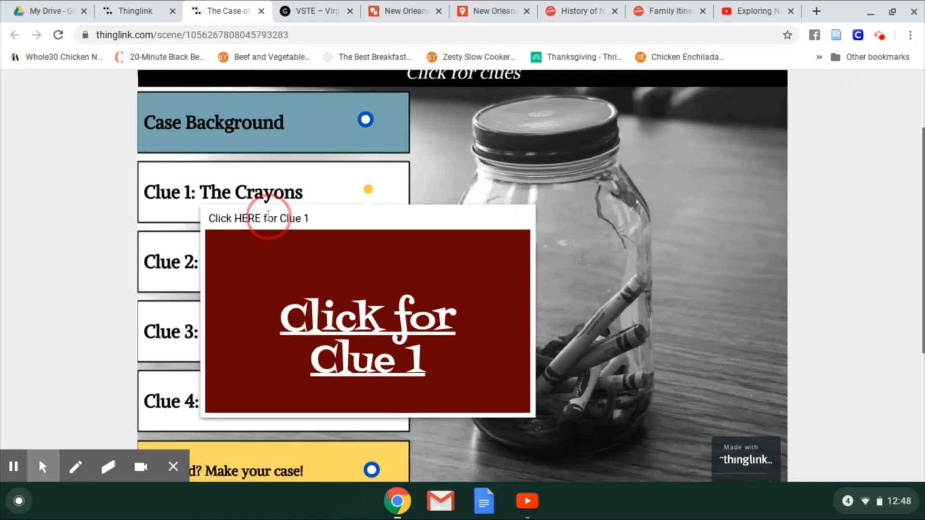
left_click(366, 324)
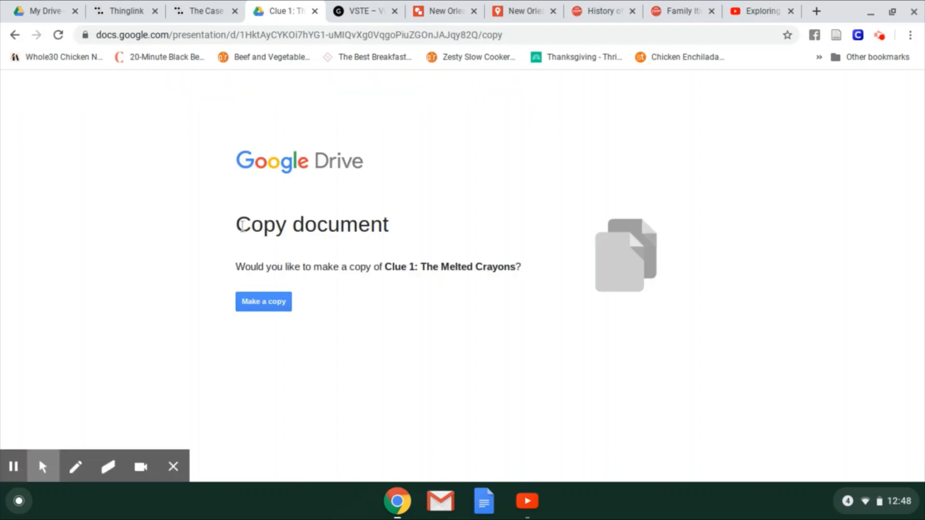
Step: Make a copy of 'Clue 1: The Melted Crayons' and open 'Copy of Clue 1: The Melted Crayons'
left_click(263, 301)
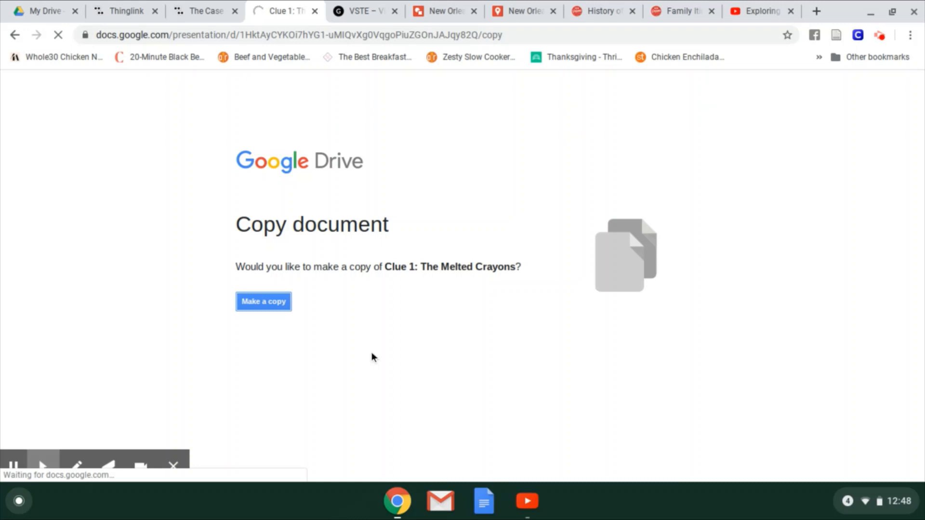
left_click(263, 301)
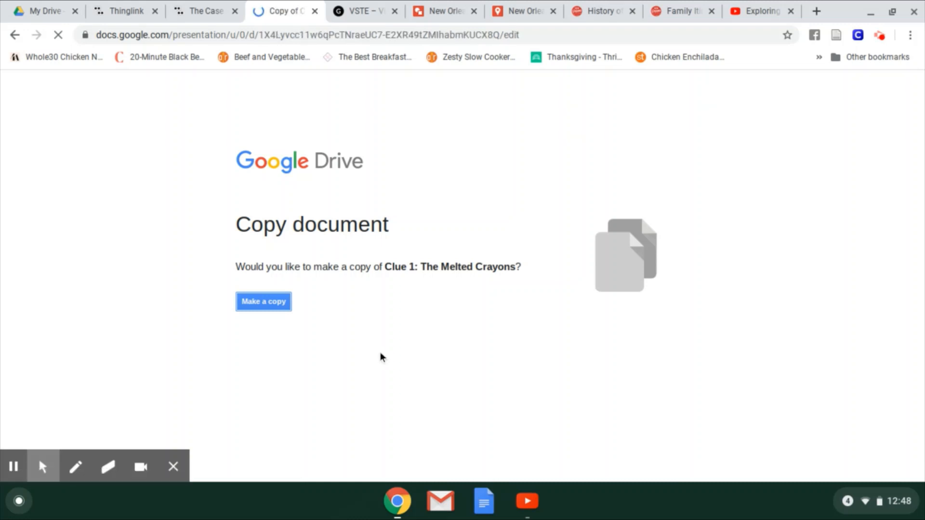
left_click(263, 302)
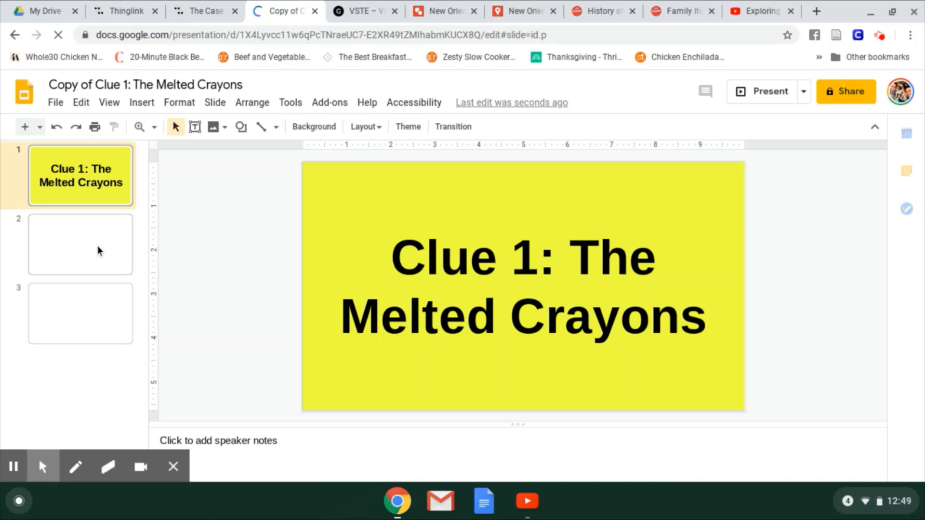
Step: View the jar video and Observation Questions slides, then return to the Melted Crayons ThingLink
left_click(81, 244)
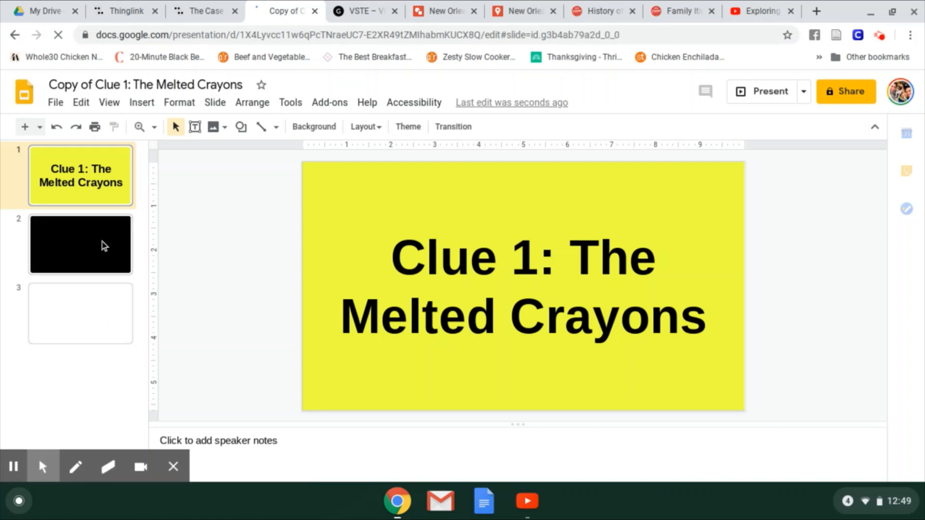
left_click(80, 244)
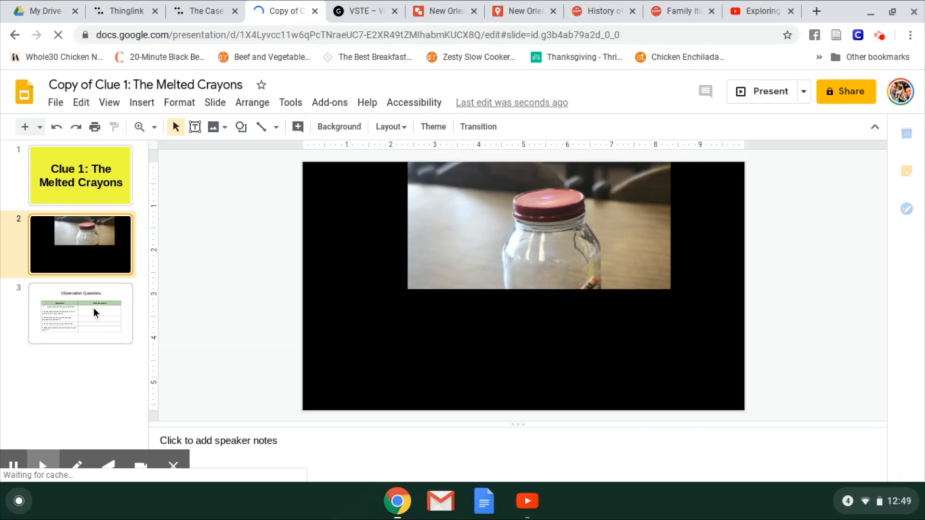
left_click(80, 314)
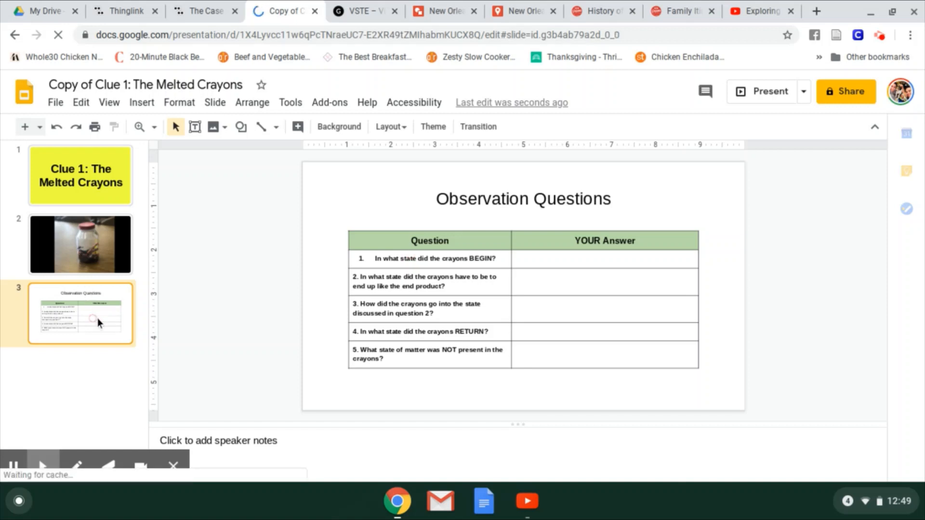
left_click(80, 244)
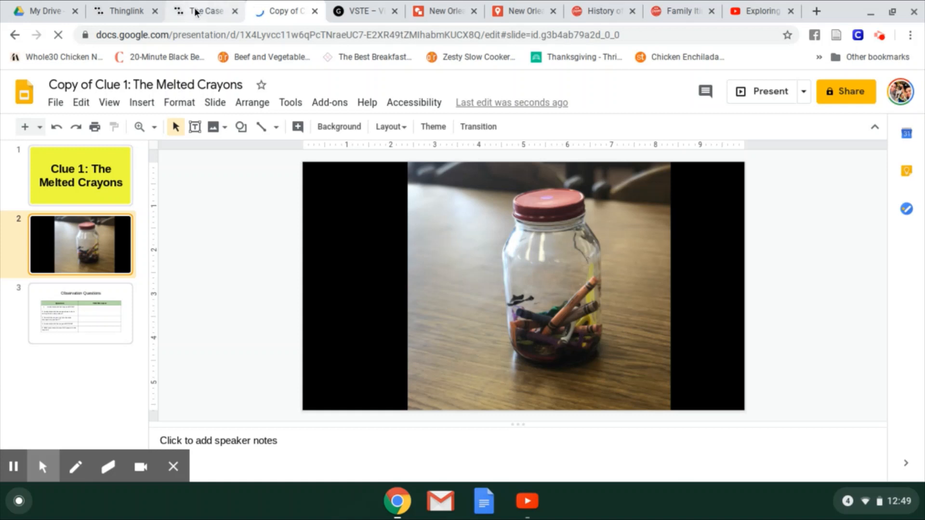
left_click(205, 11)
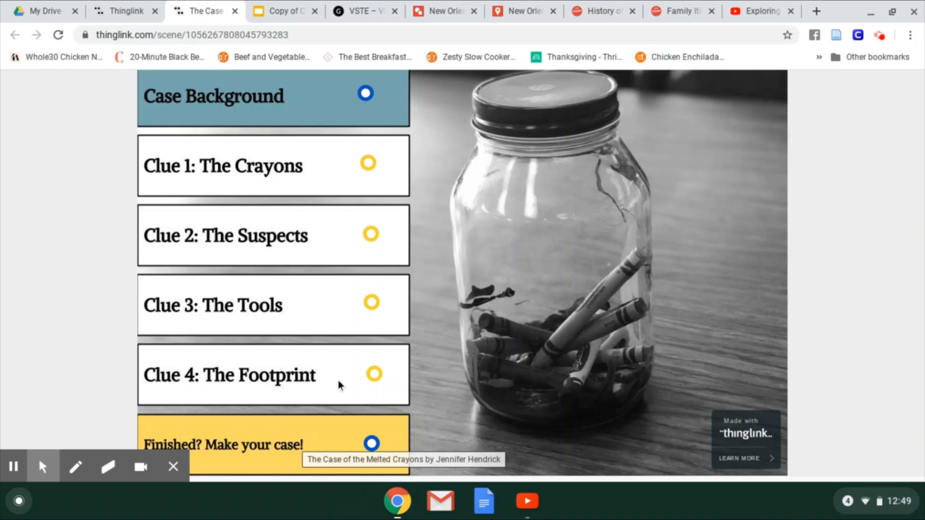
Step: Scroll the Melted Crayons clues, open the 'Finished? Make your case!' tag, then close the example
scroll("down", 3)
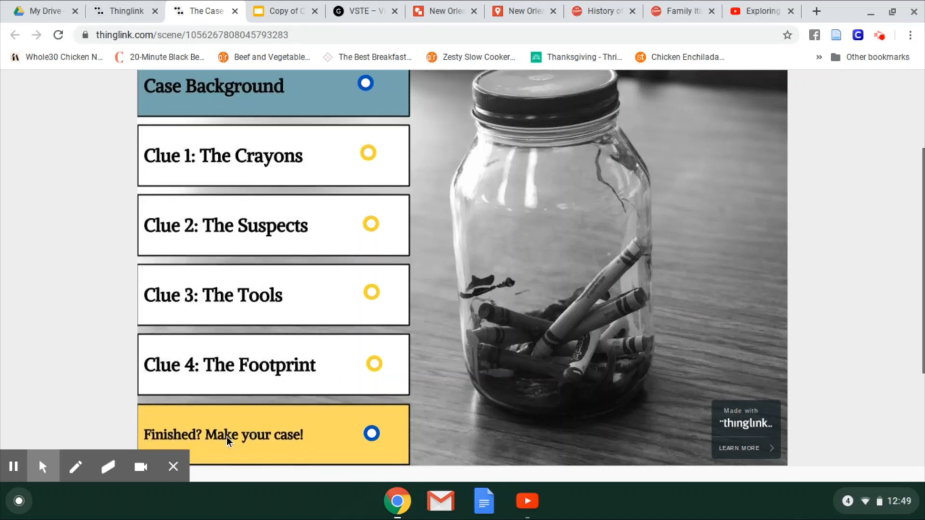
left_click(371, 433)
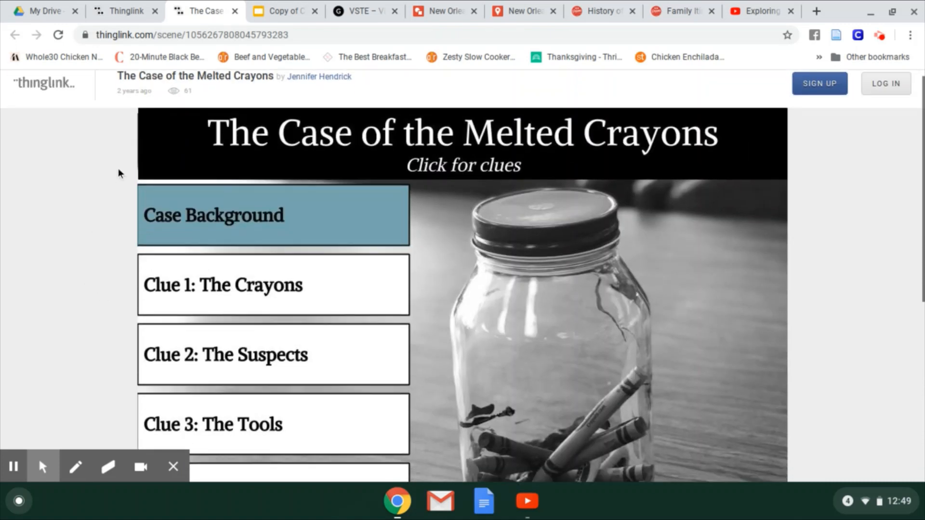
scroll("down", 3)
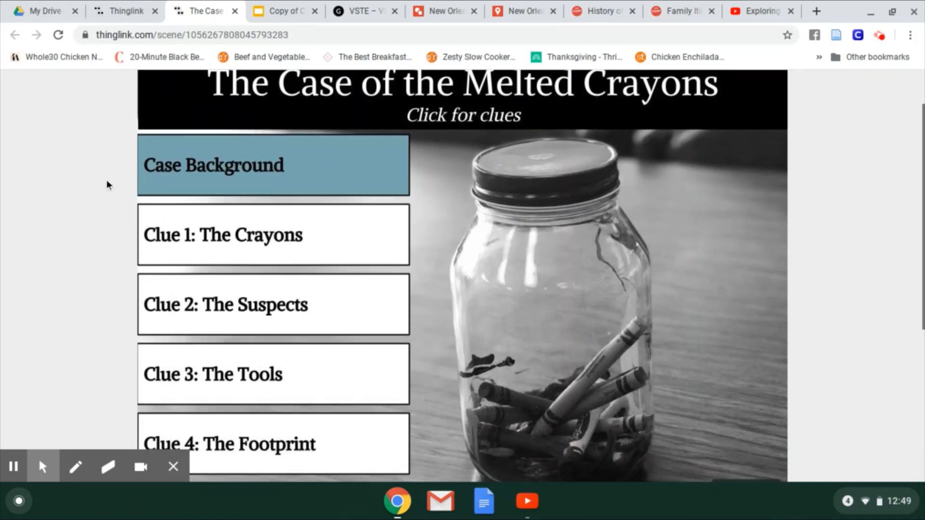
scroll("down", 3)
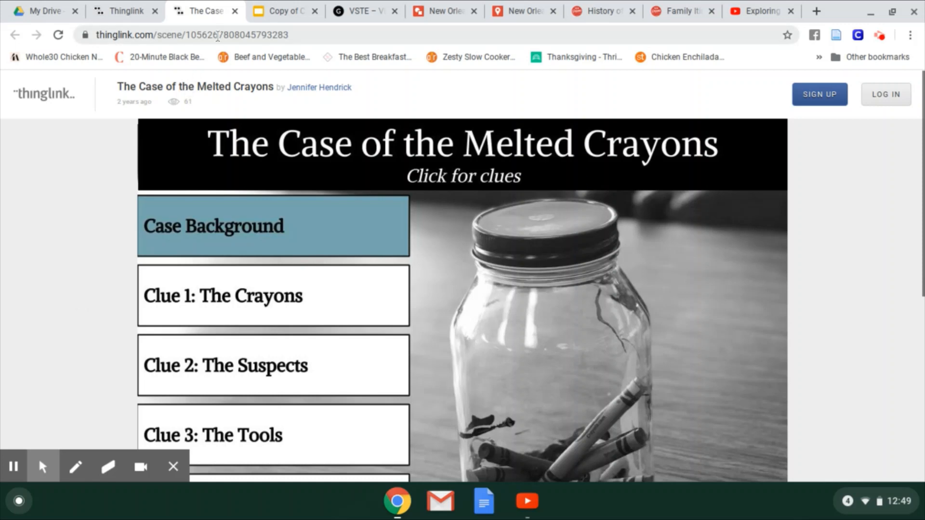
mouse_move(204, 10)
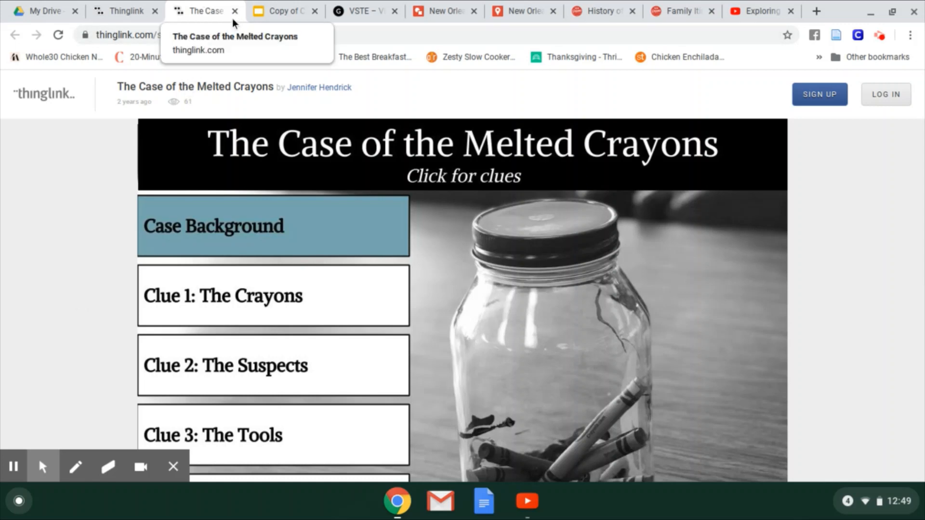
left_click(124, 11)
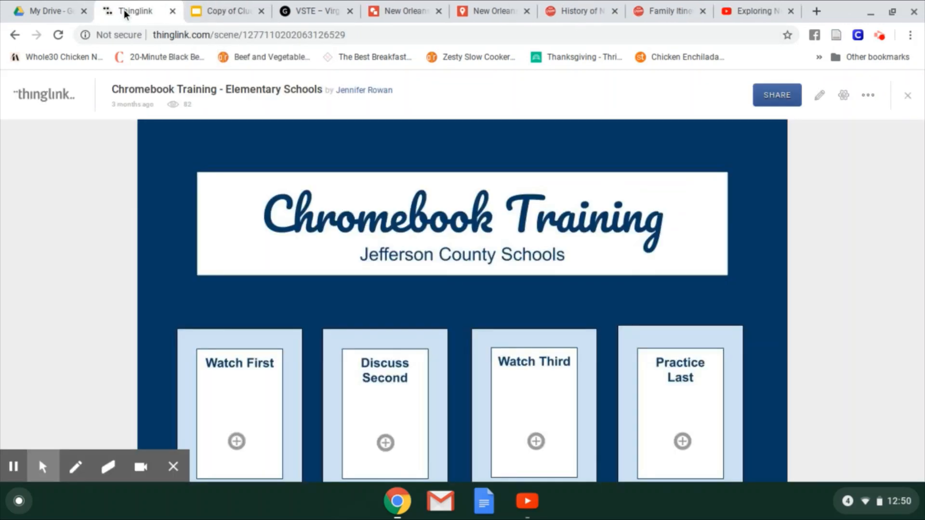
Step: Return to My Media, go to Explore, and search the public gallery for 'the crucible'
left_click(44, 95)
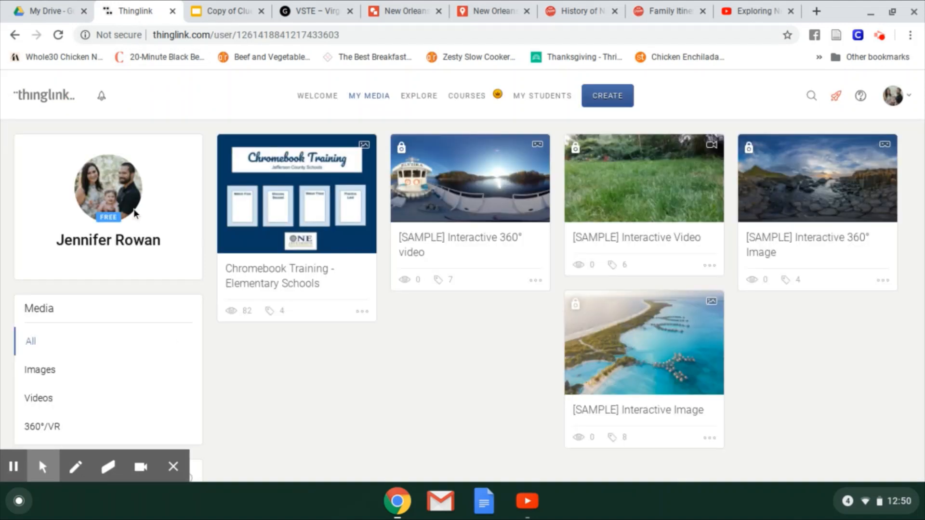
mouse_move(418, 96)
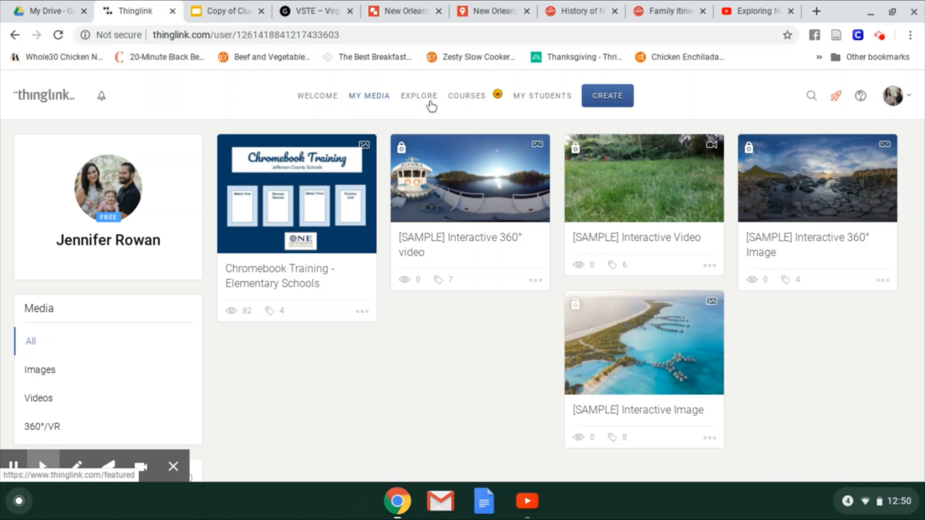
left_click(419, 96)
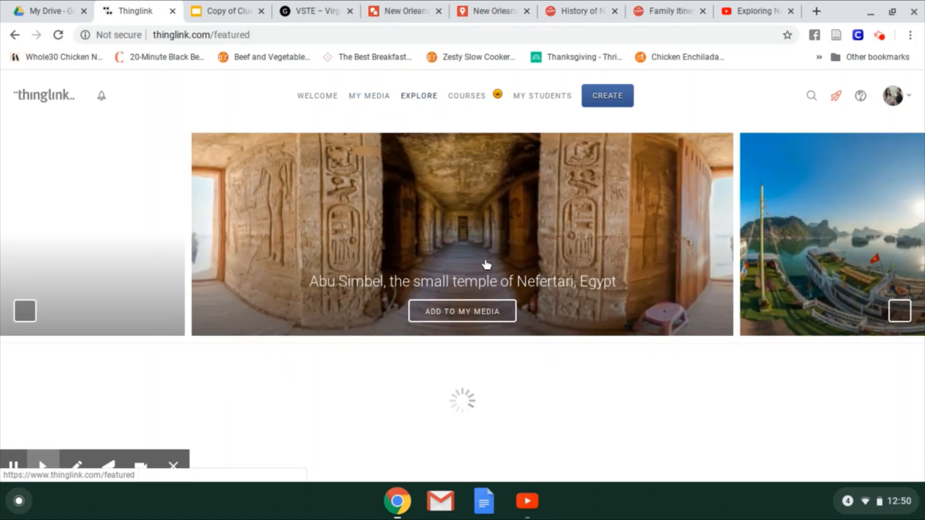
mouse_move(678, 164)
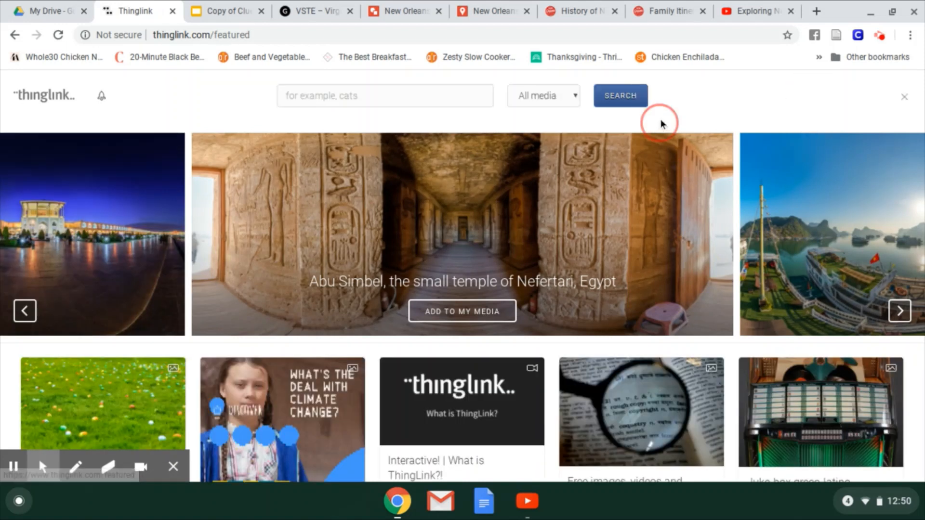
scroll("down", 3)
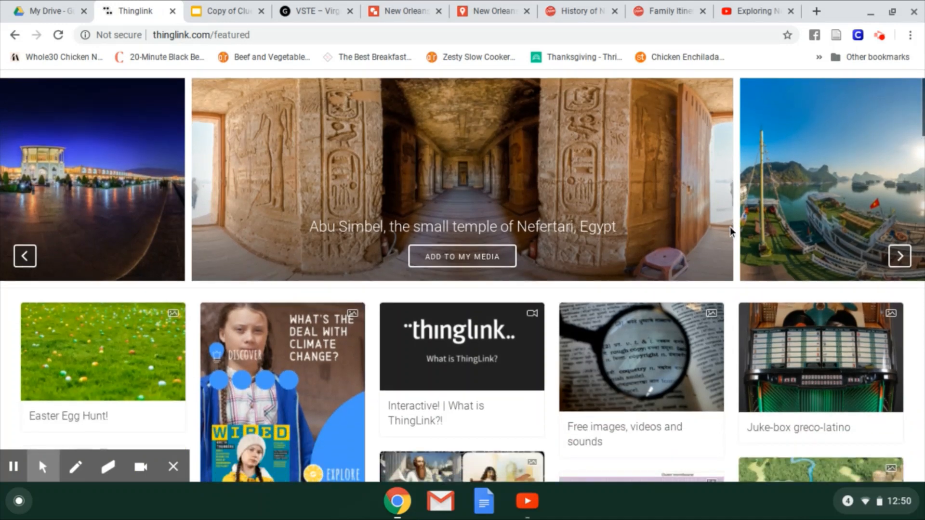
type("the cu")
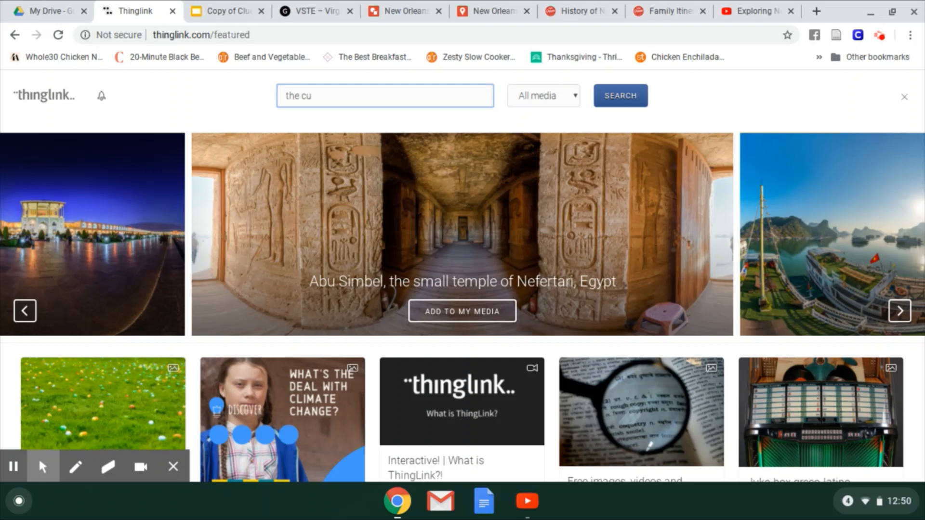
type("rud")
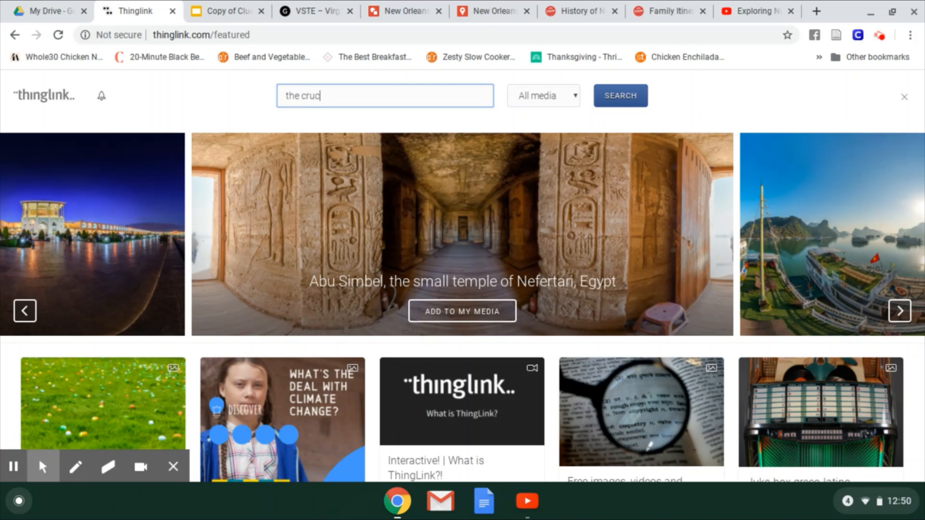
left_click(620, 95)
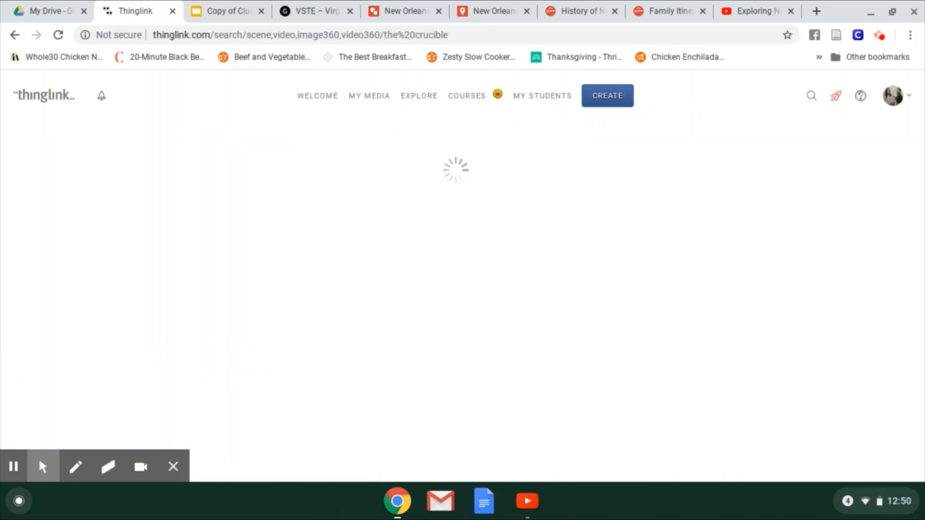
mouse_move(427, 304)
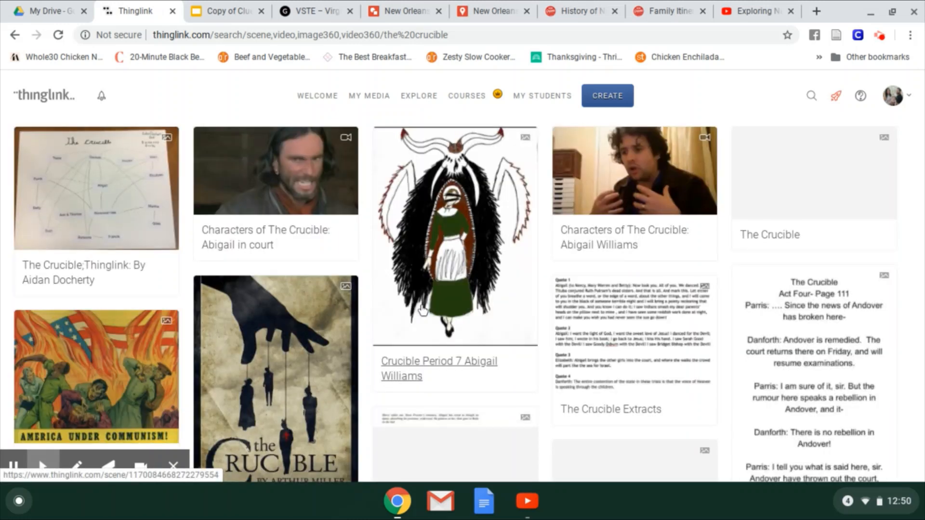
Step: Scroll down through the Explore search results for The Crucible
scroll("down", 3)
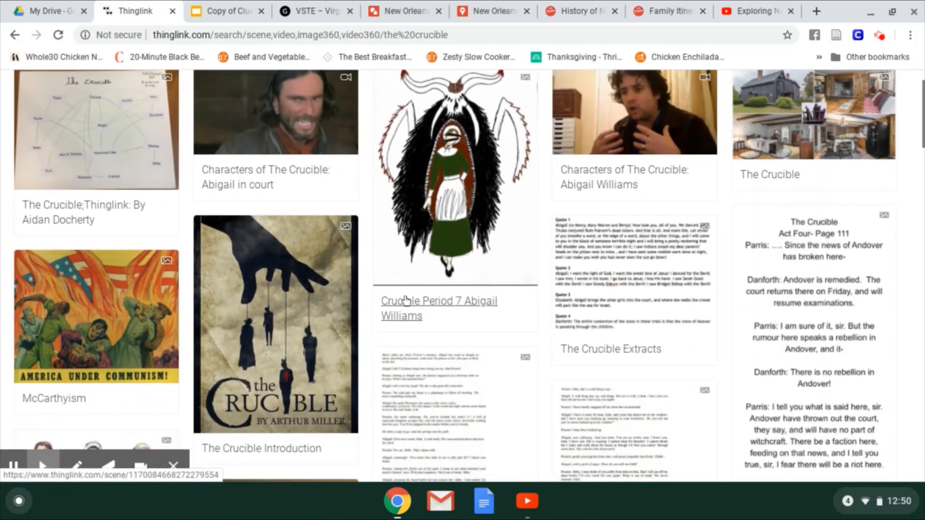
scroll("down", 3)
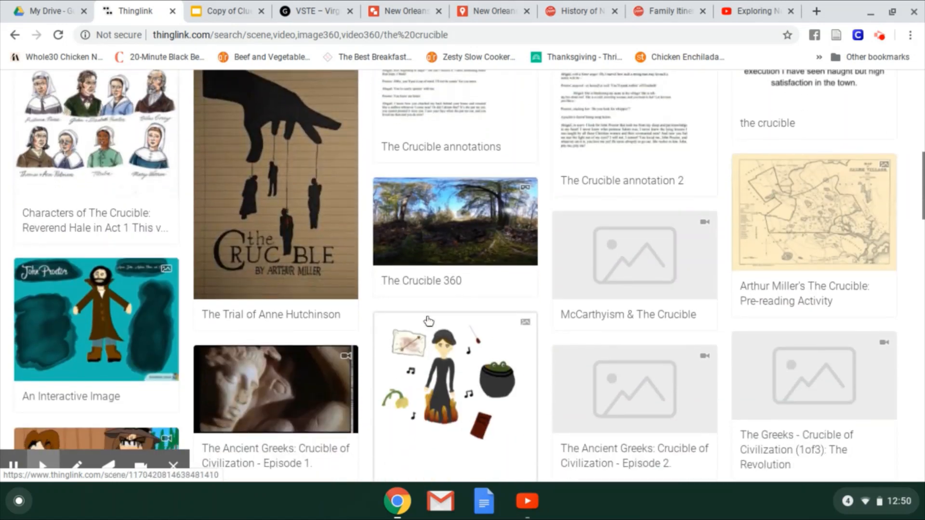
scroll("down", 3)
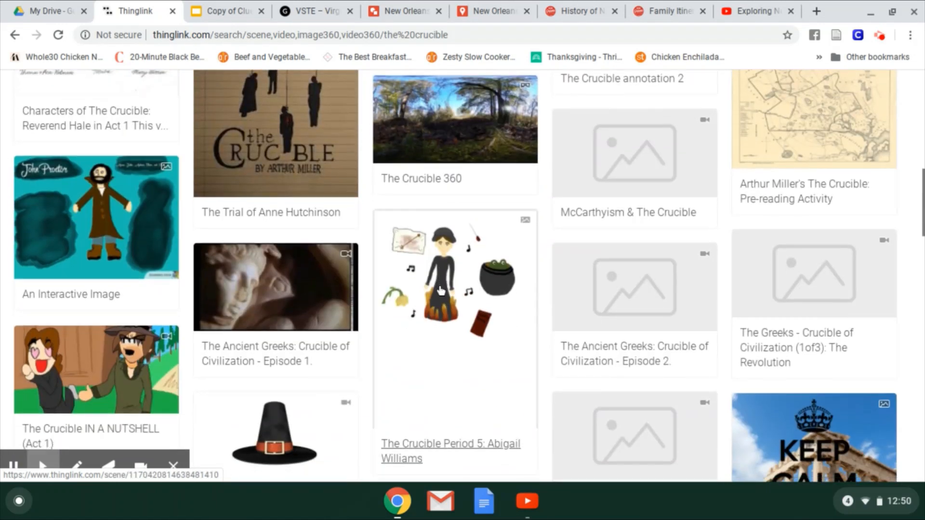
scroll("down", 3)
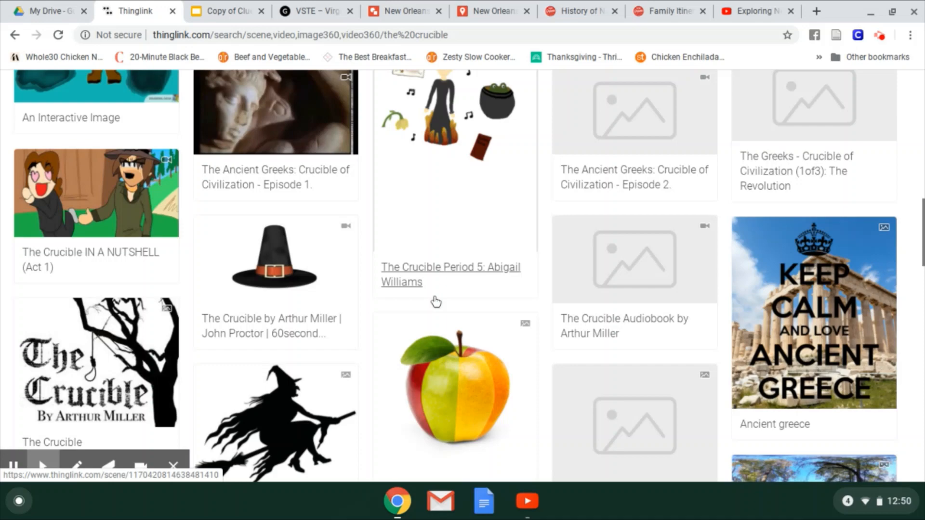
scroll("down", 3)
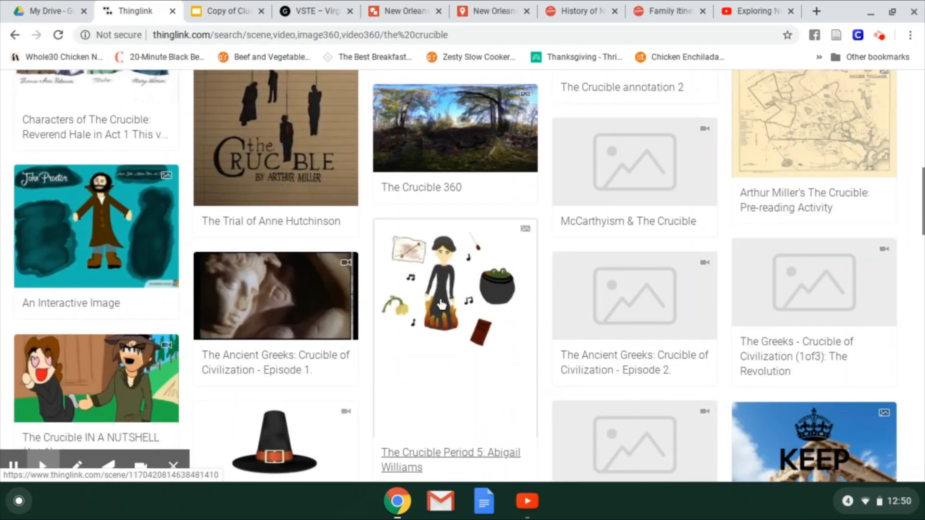
scroll("down", 3)
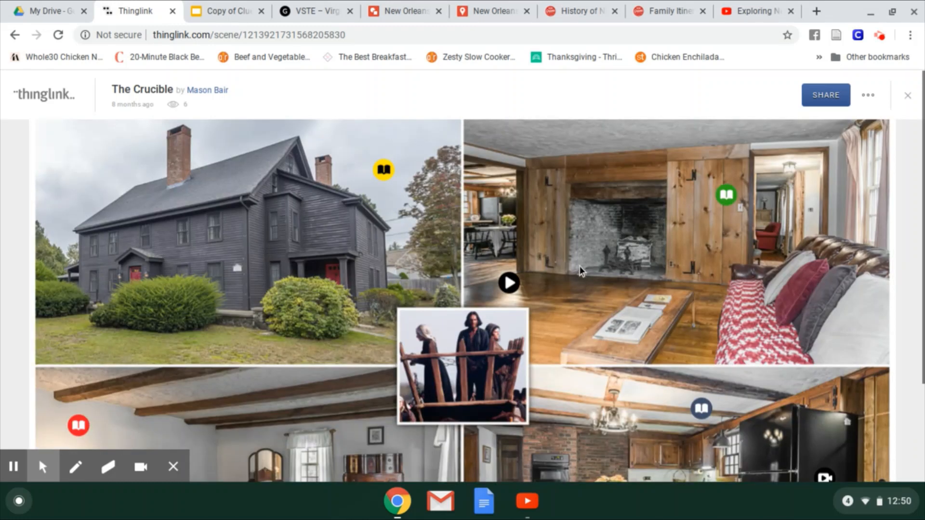
mouse_move(628, 266)
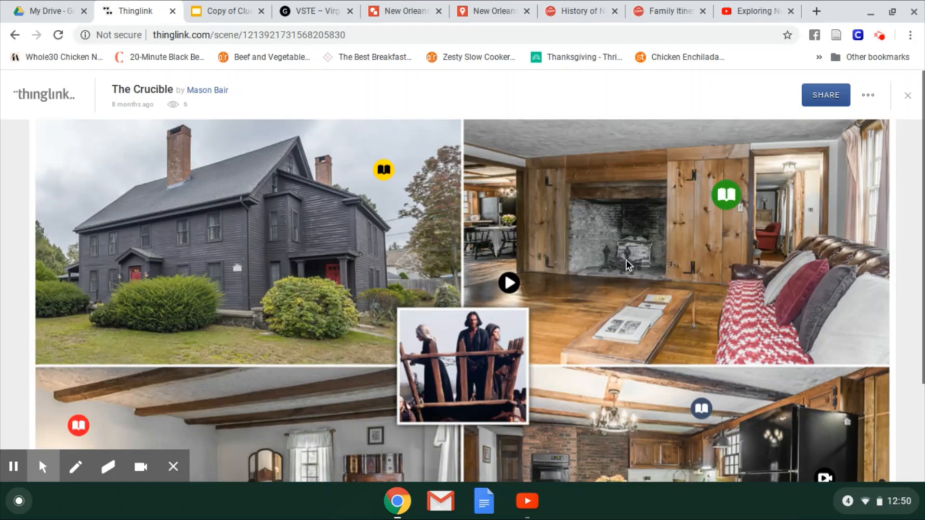
mouse_move(389, 188)
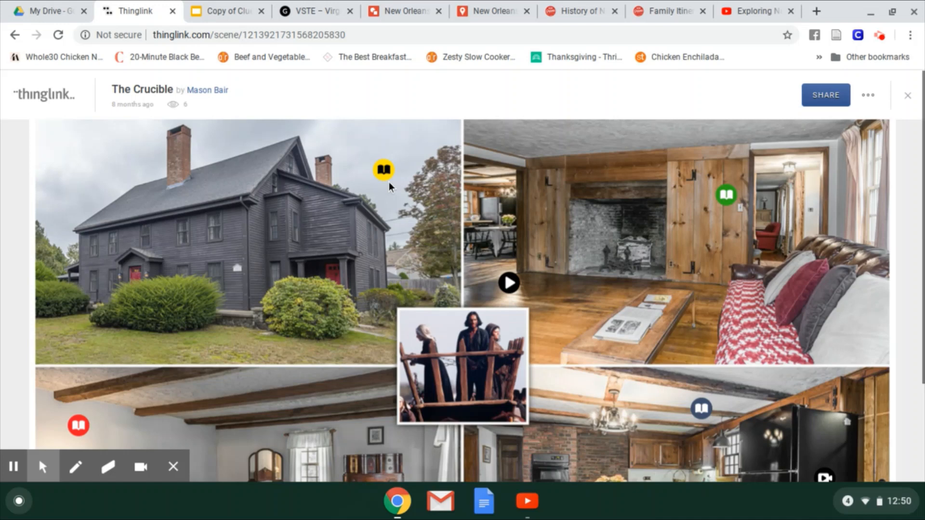
scroll("down", 3)
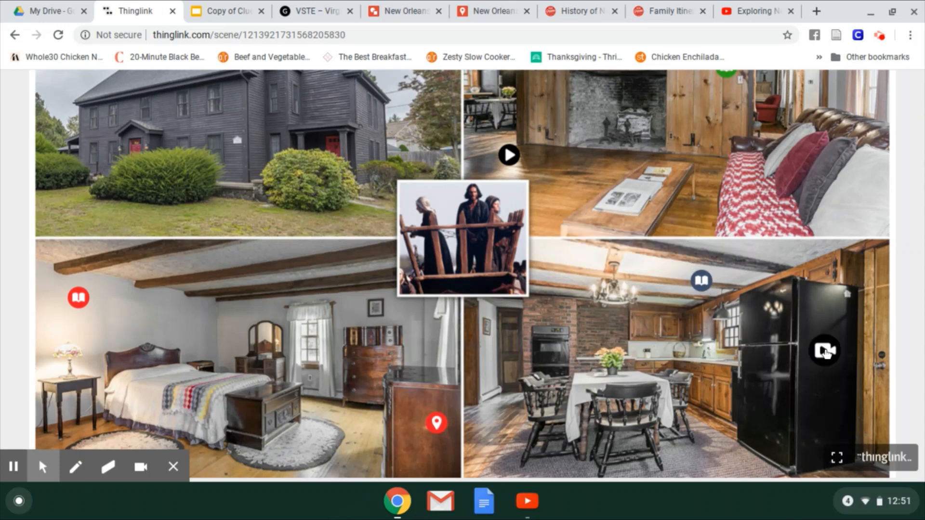
mouse_move(492, 298)
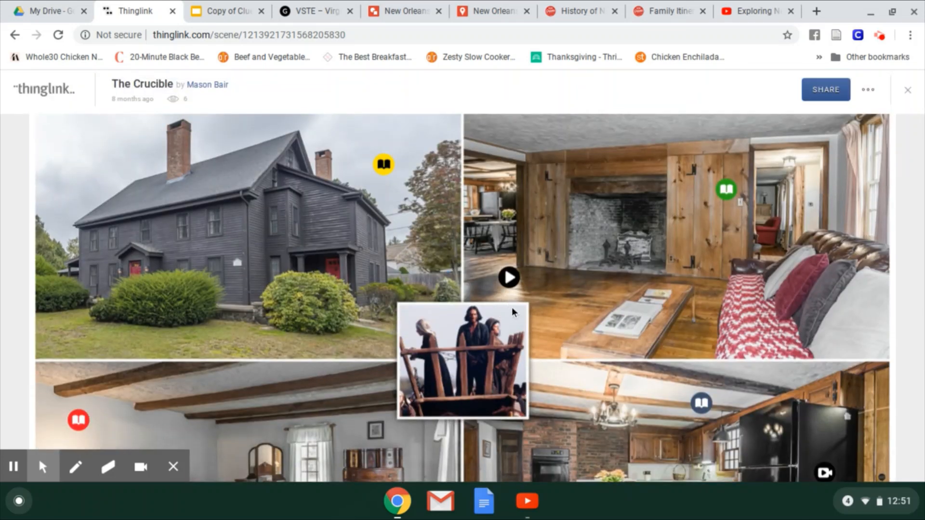
mouse_move(517, 310)
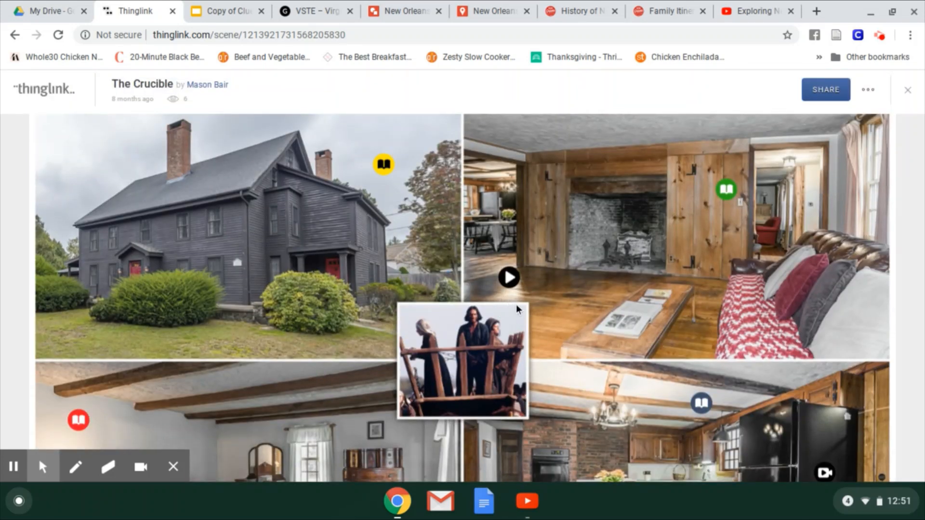
mouse_move(478, 261)
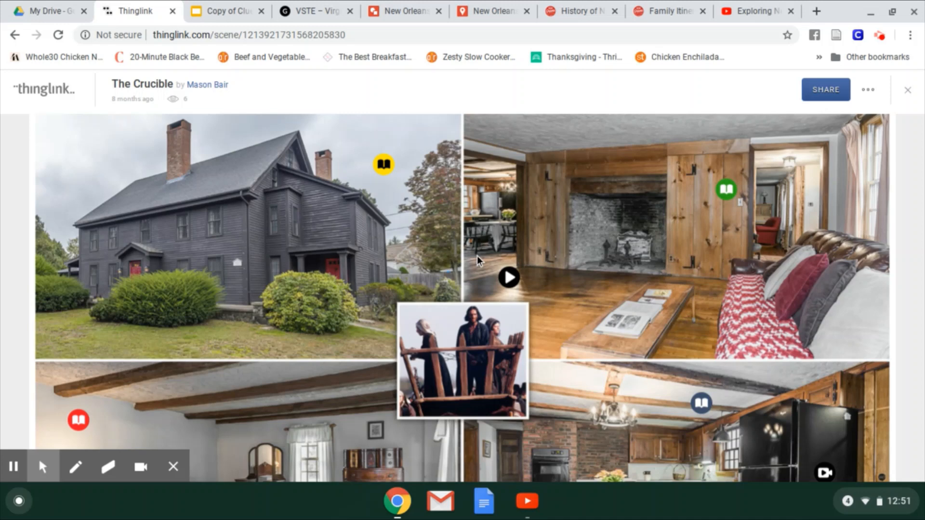
mouse_move(98, 98)
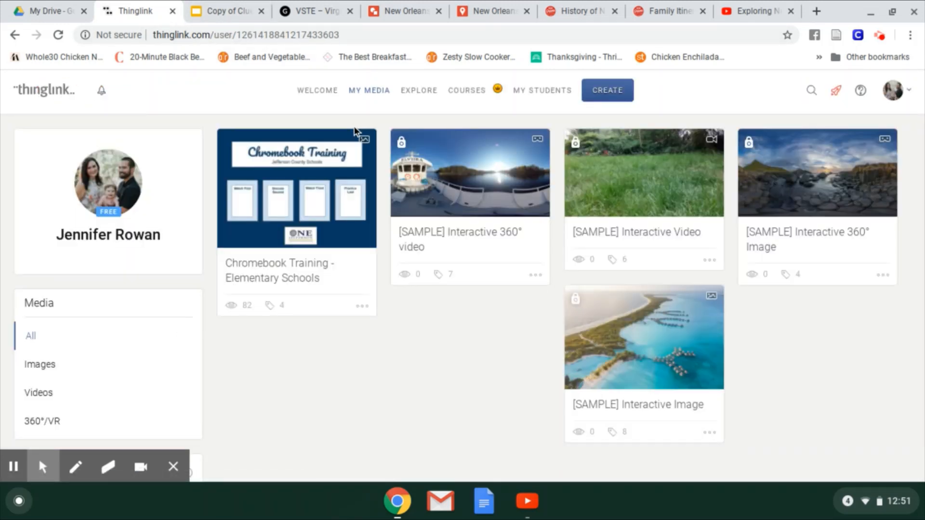
mouse_move(297, 189)
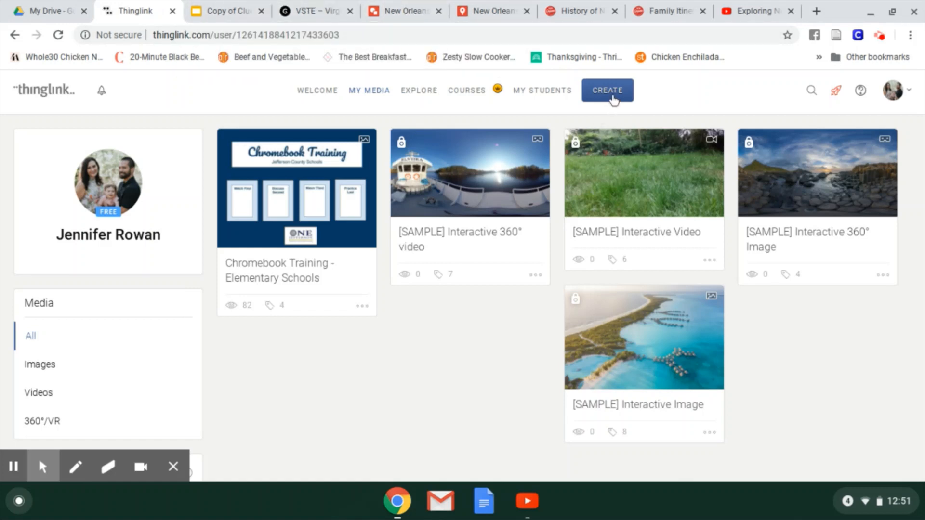
Step: Create a new ThingLink by uploading the VSTE logo screenshot from Downloads
left_click(607, 89)
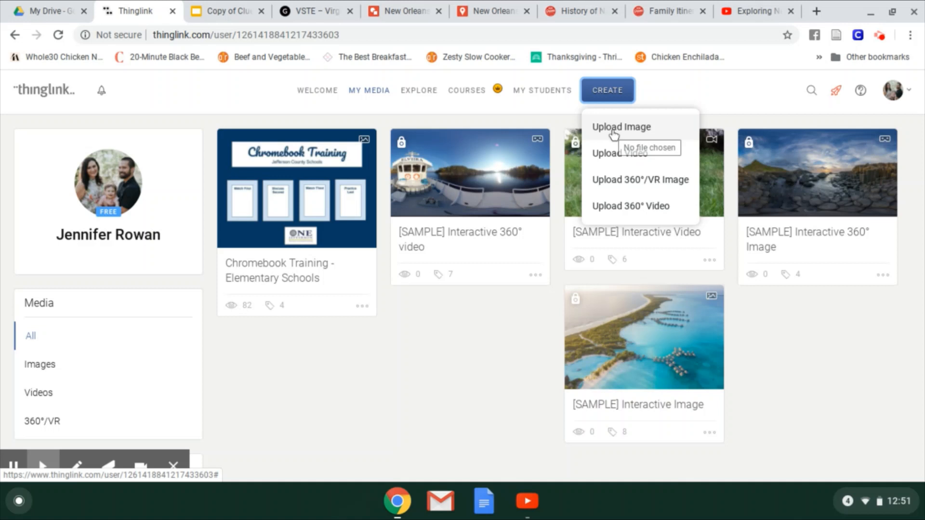
left_click(620, 127)
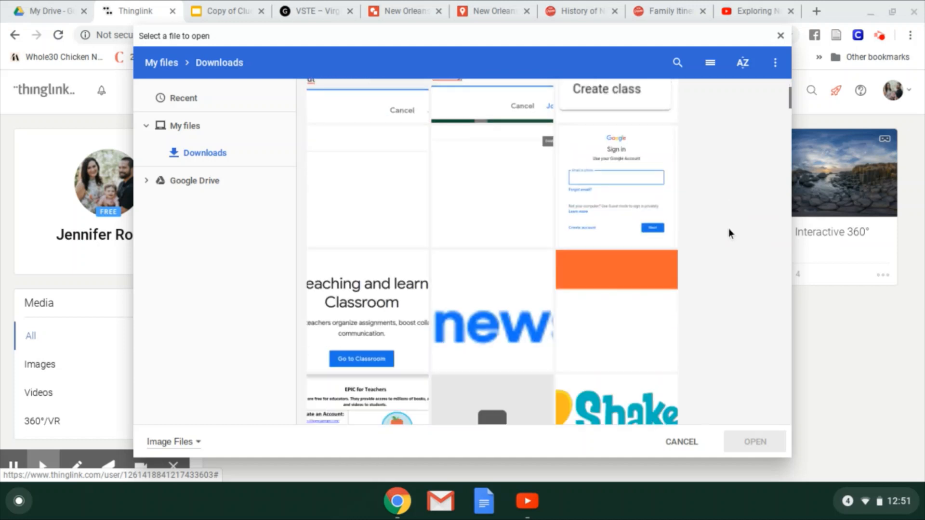
left_click(491, 236)
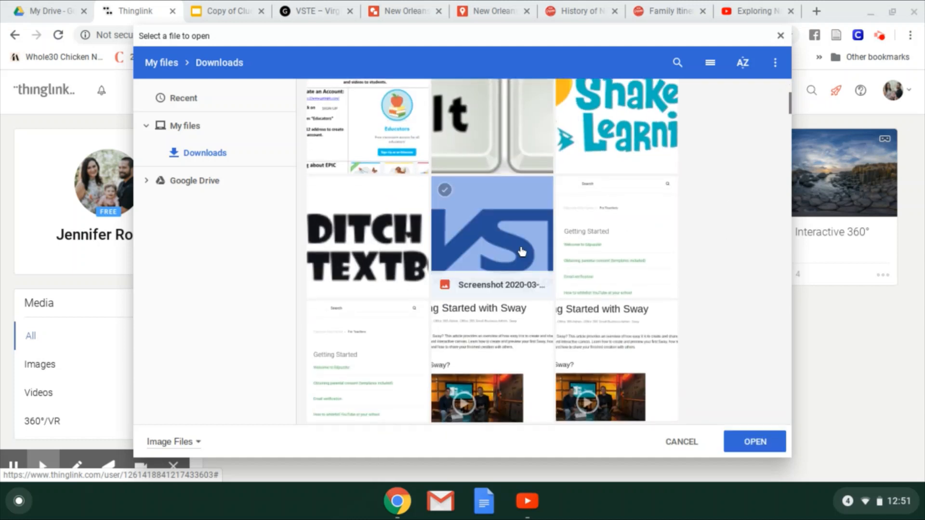
left_click(754, 441)
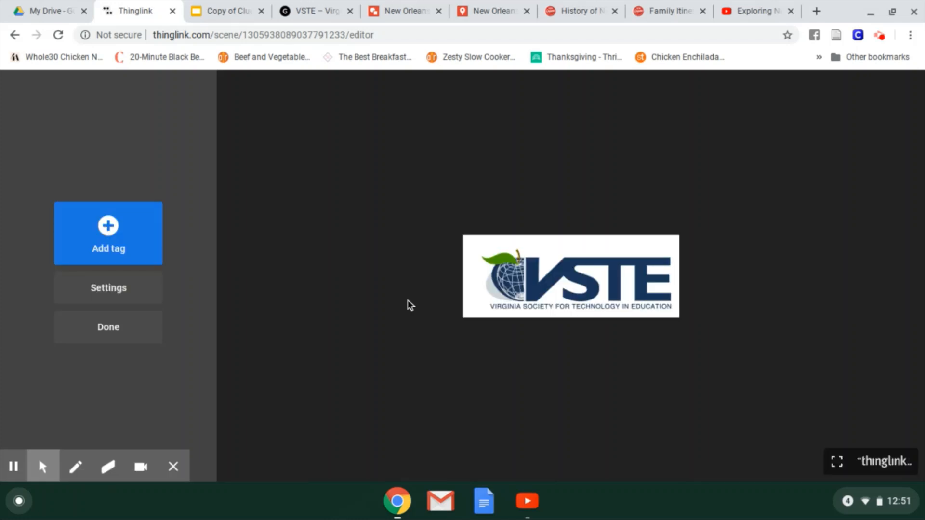
Step: Add a tag to the VSTE logo image that shows content from a website
left_click(108, 233)
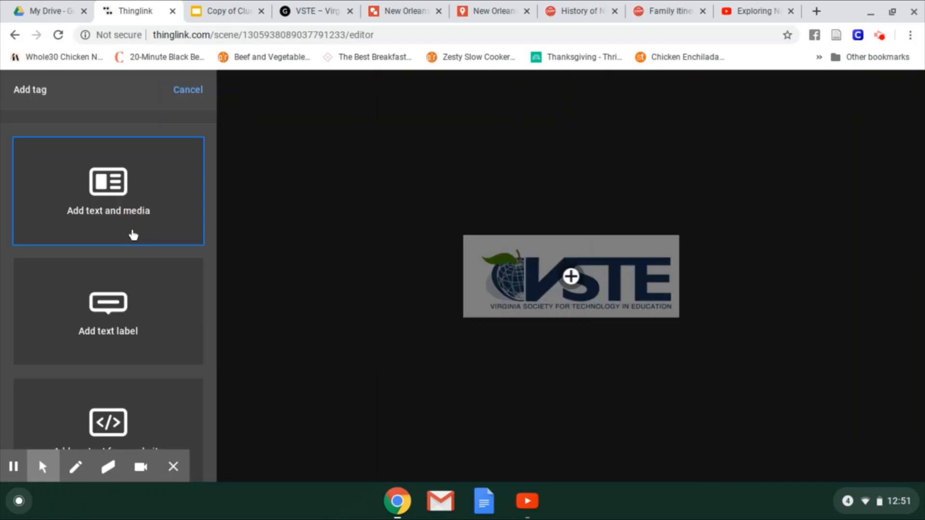
scroll("down", 3)
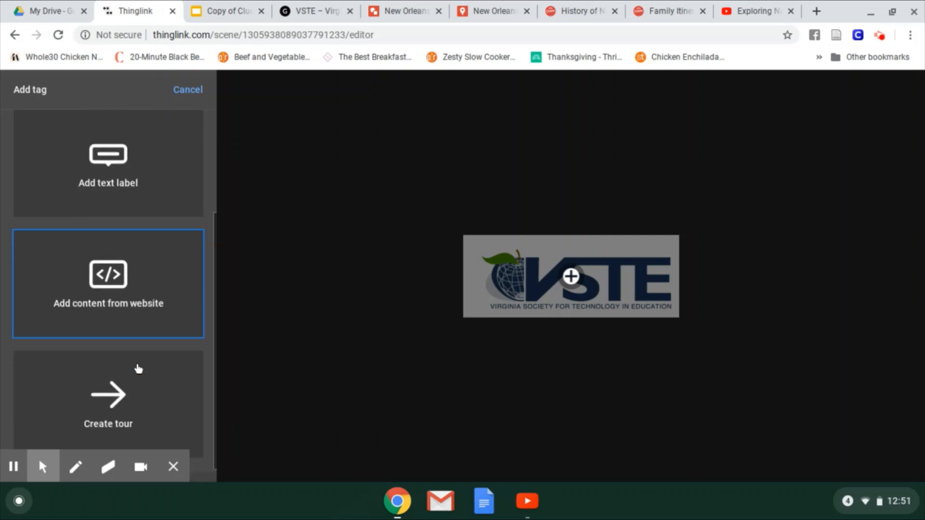
left_click(108, 283)
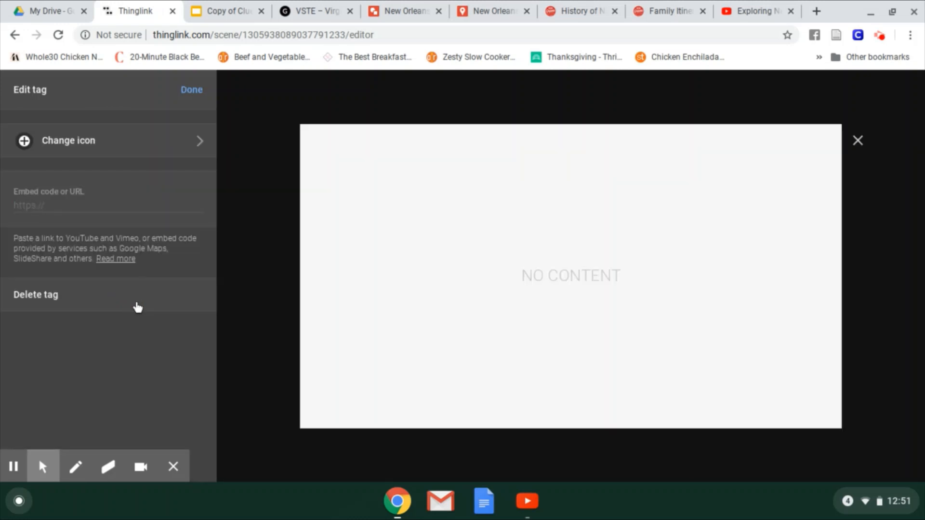
mouse_move(549, 301)
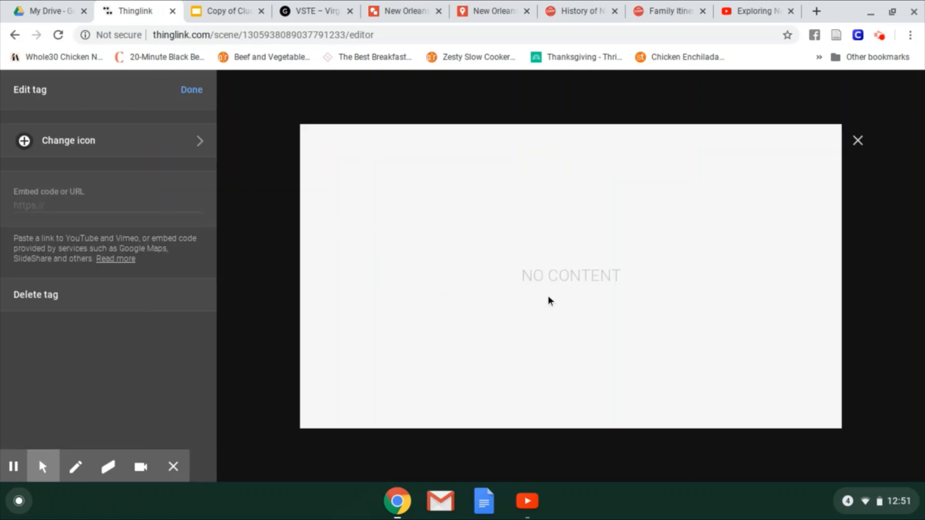
mouse_move(315, 11)
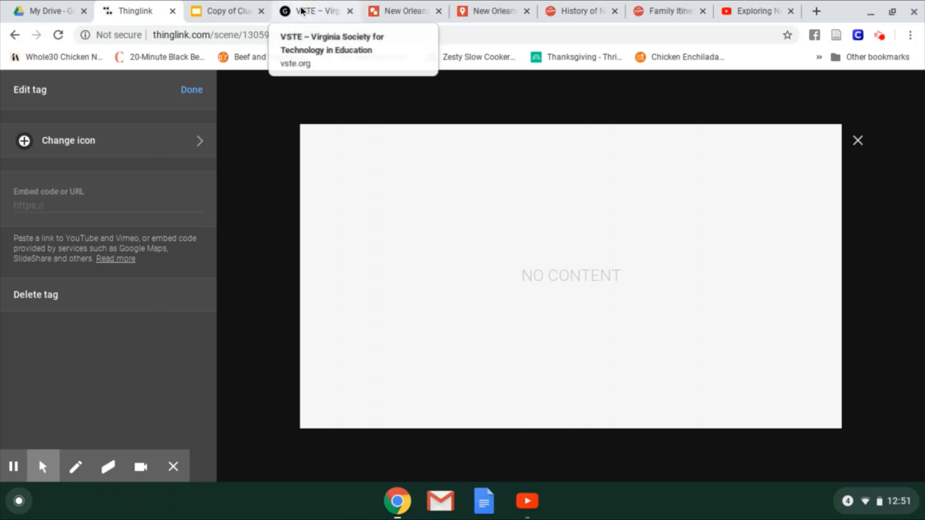
left_click(316, 10)
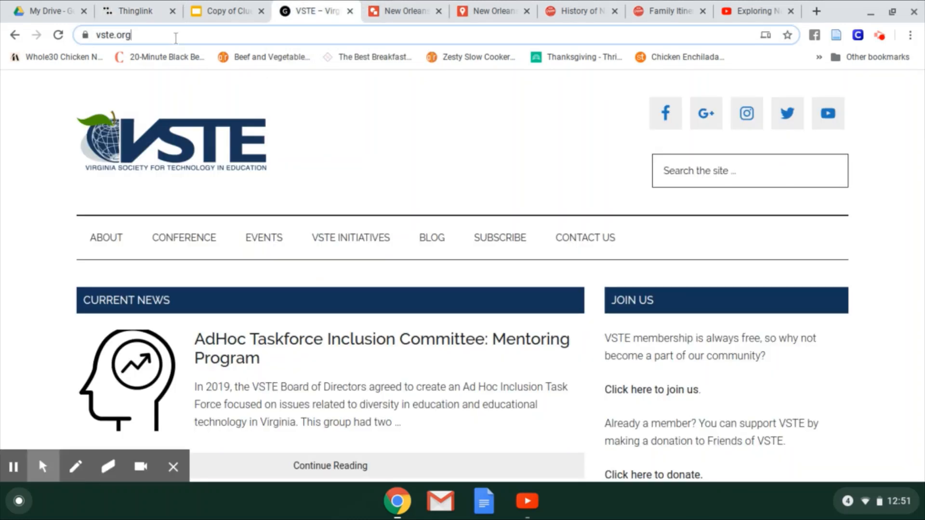
left_click(112, 35)
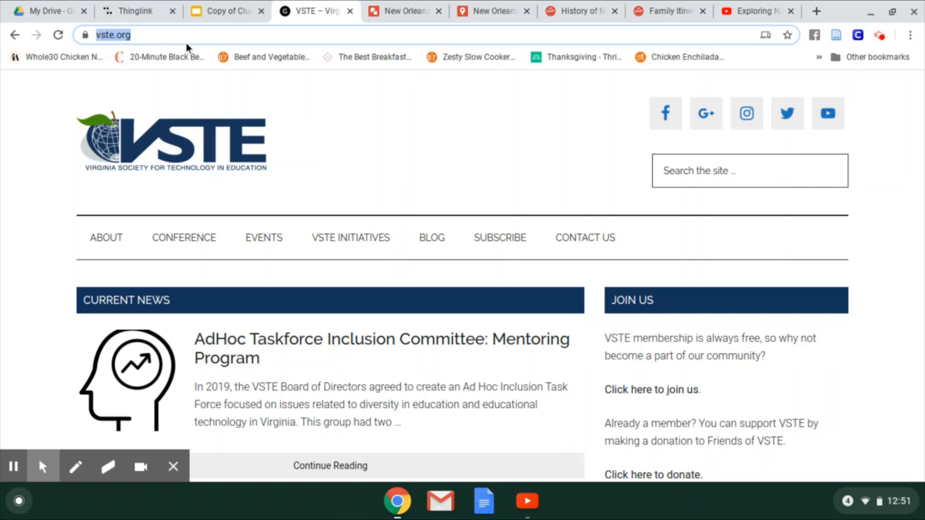
left_click(135, 11)
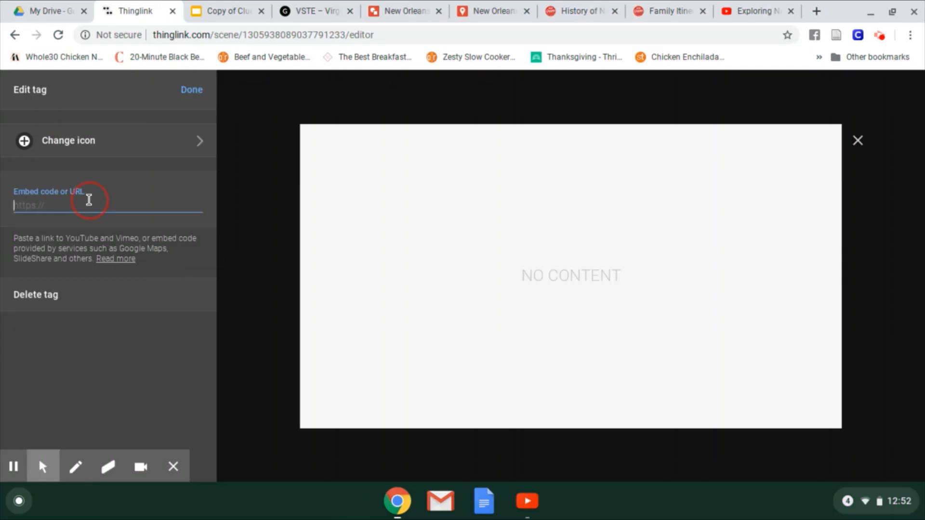
type("https://vste.org/")
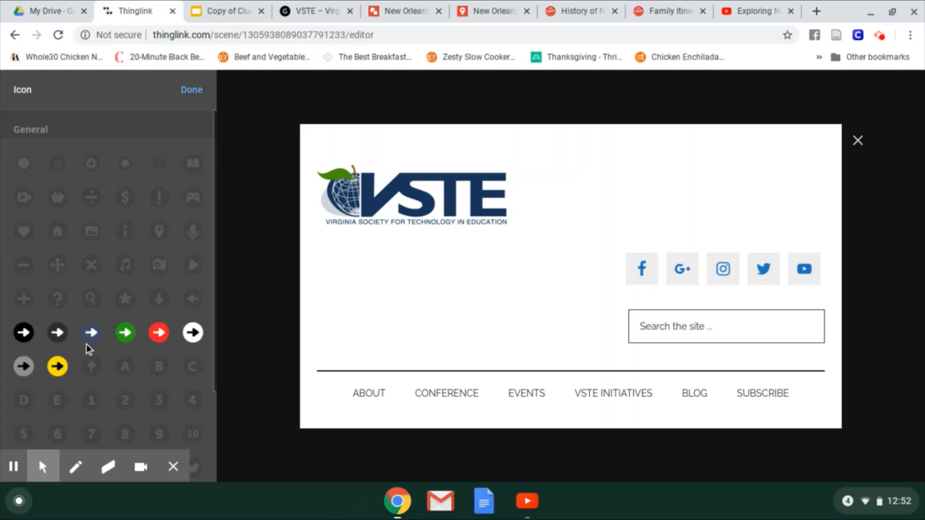
Step: Give the tag a blue arrow icon, place it at the logo's top-right, and finish the image
left_click(91, 332)
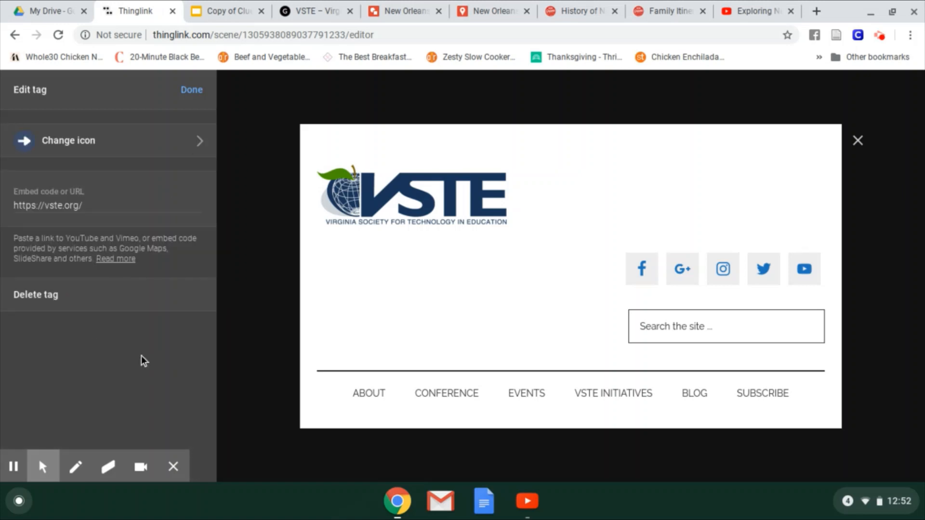
left_click(191, 89)
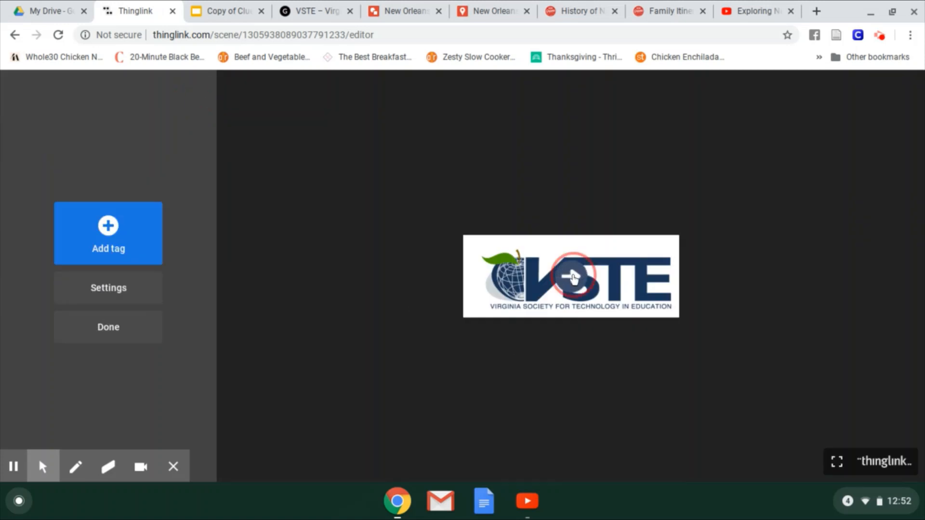
left_click_drag(573, 277, 648, 245)
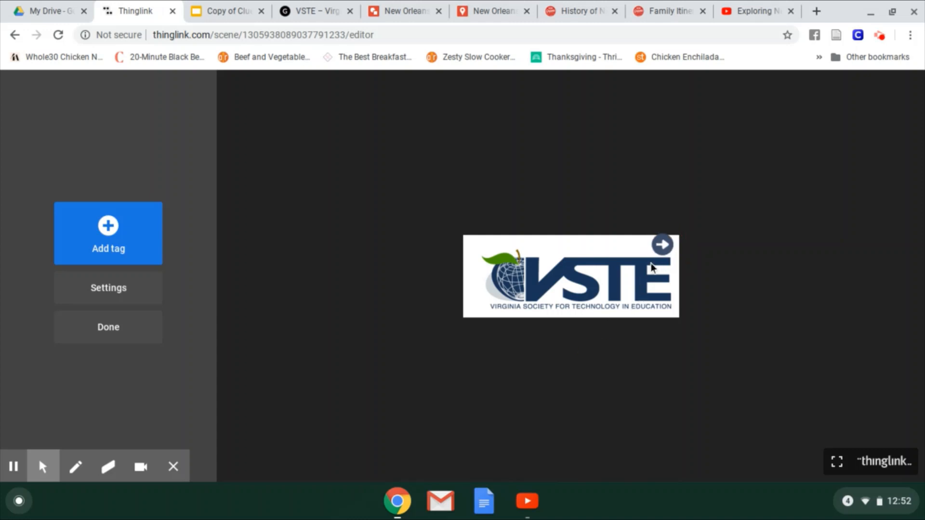
left_click(662, 244)
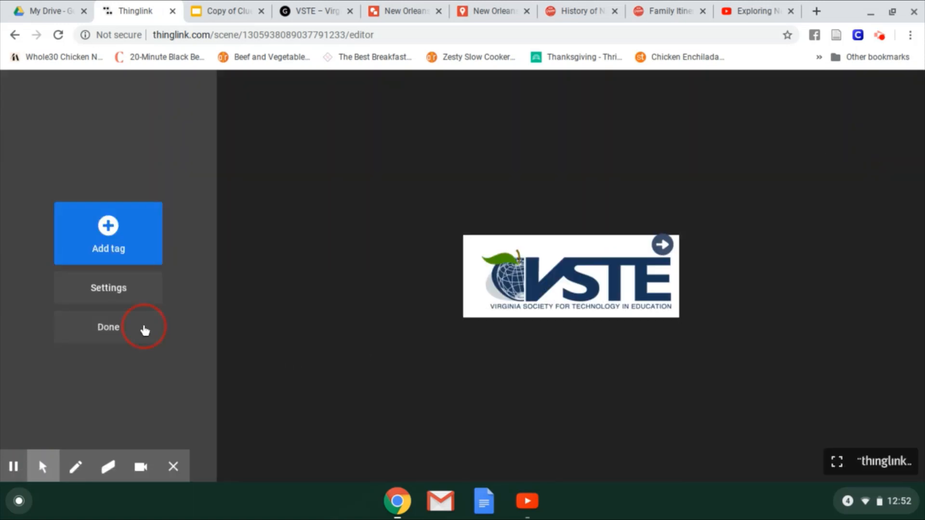
left_click(108, 327)
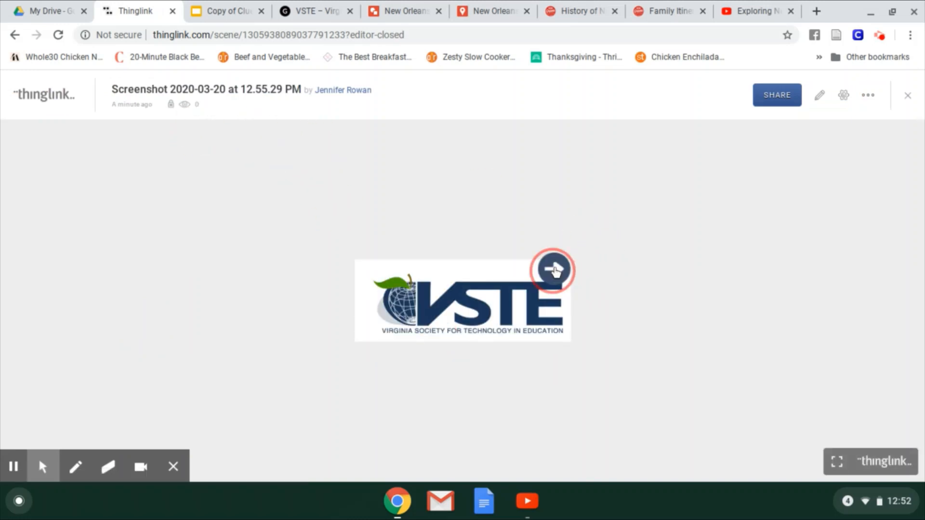
mouse_move(528, 308)
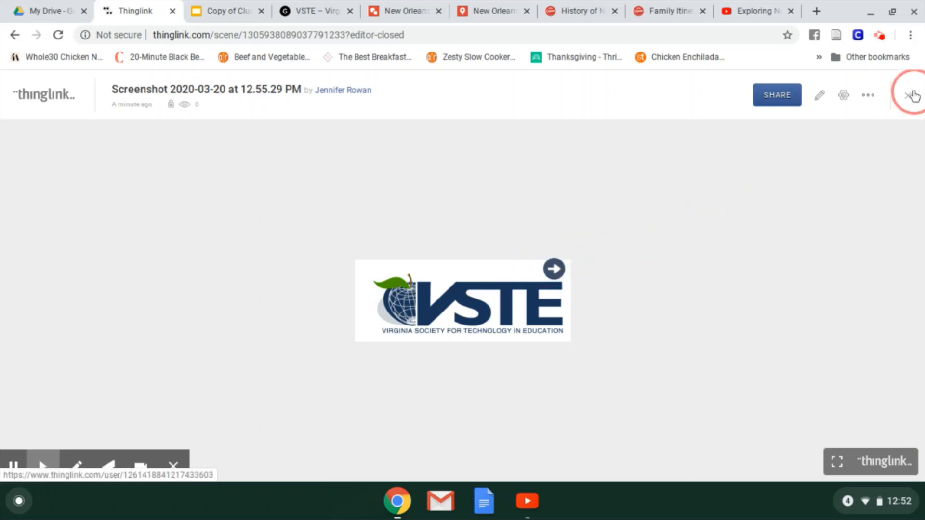
Step: Delete the VSTE screenshot item from My Media and confirm its removal
left_click(911, 94)
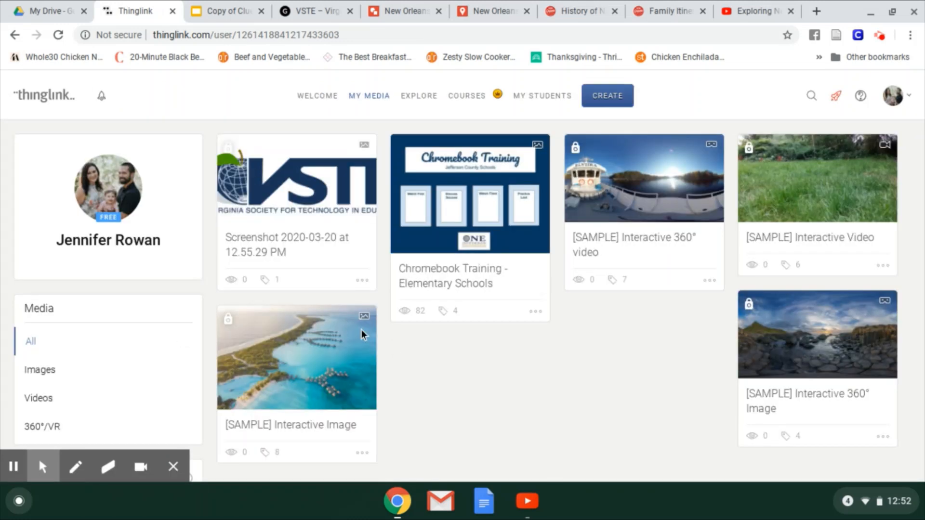
left_click(362, 279)
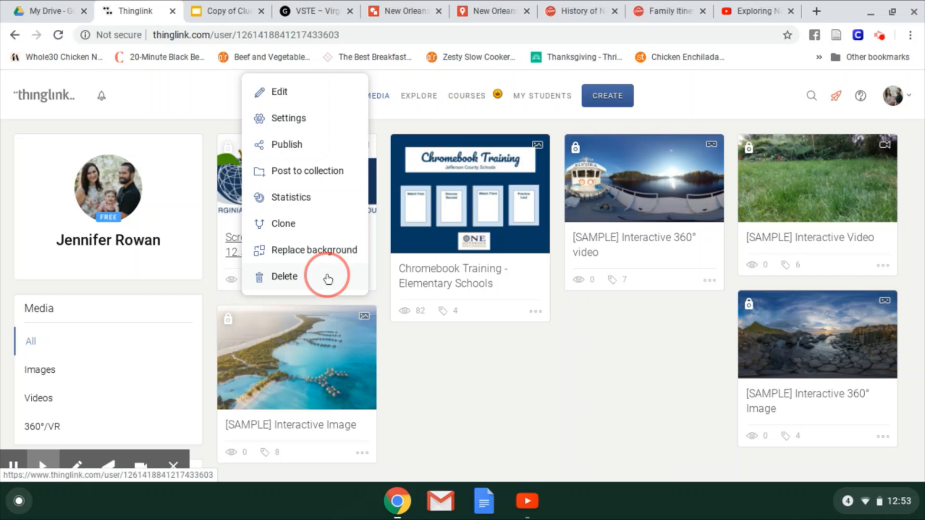
left_click(284, 276)
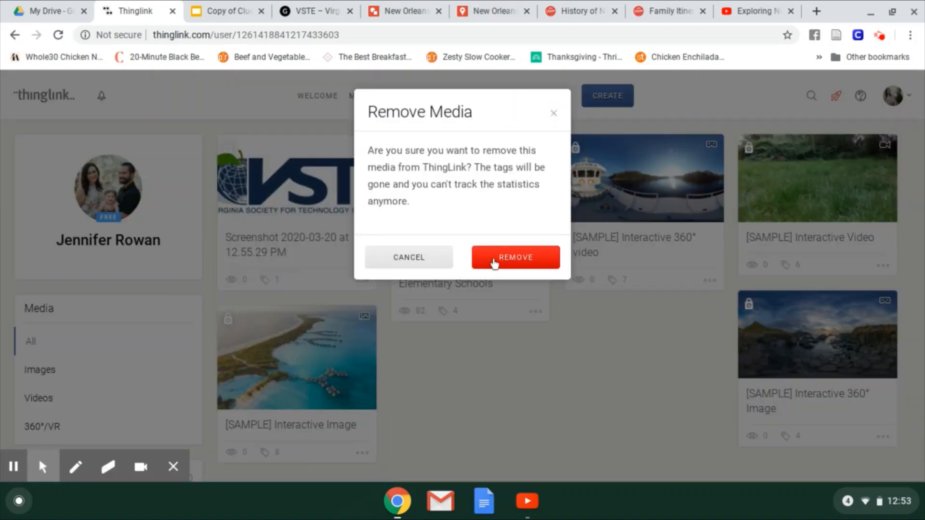
left_click(514, 257)
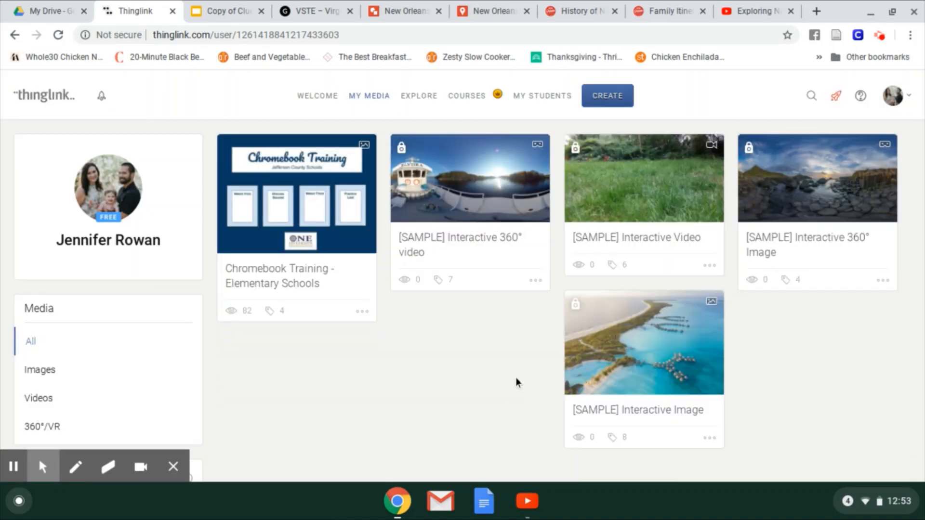
mouse_move(470, 354)
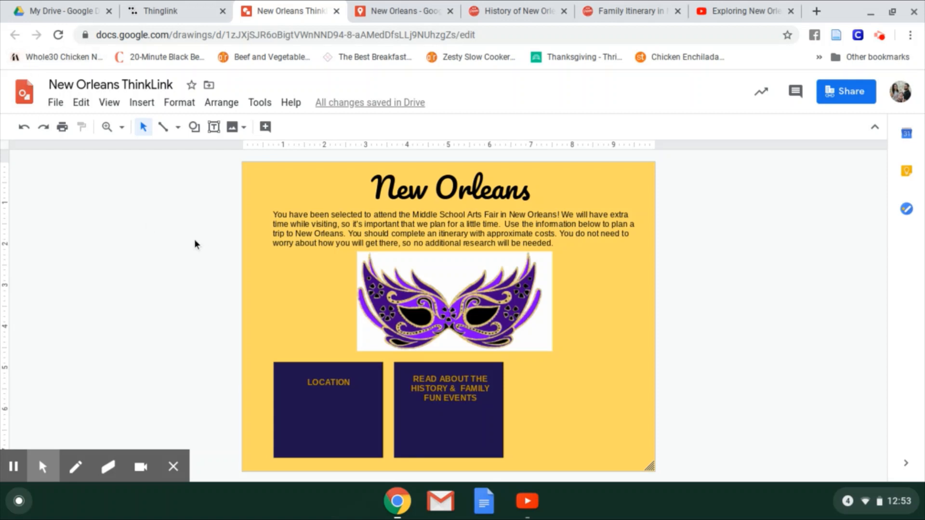
mouse_move(197, 246)
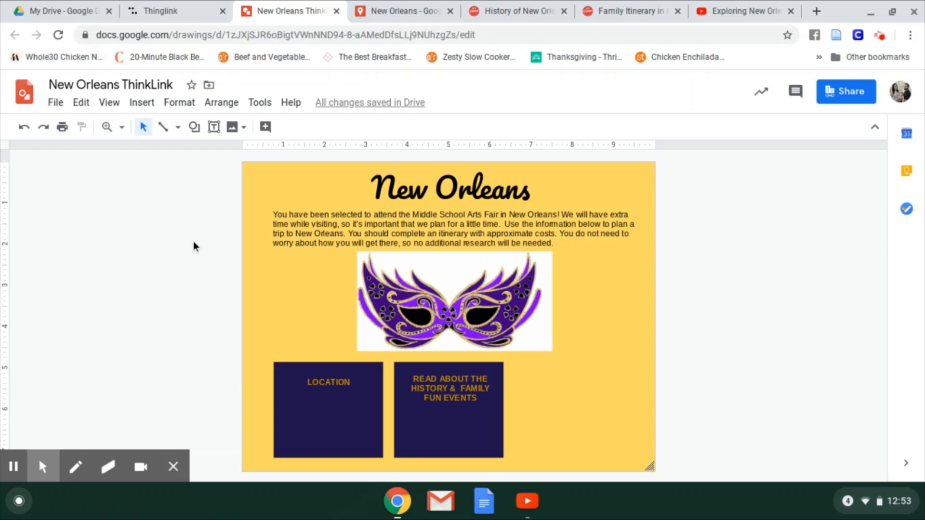
mouse_move(201, 248)
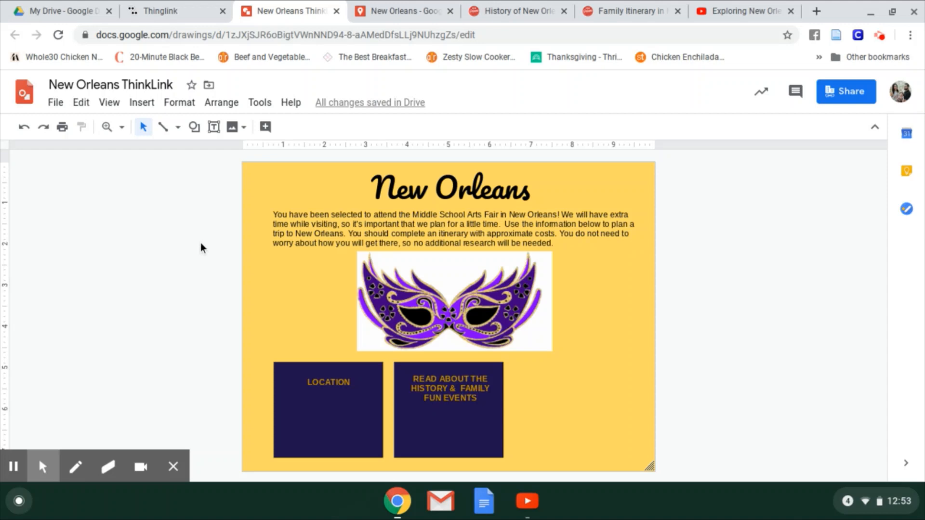
mouse_move(175, 395)
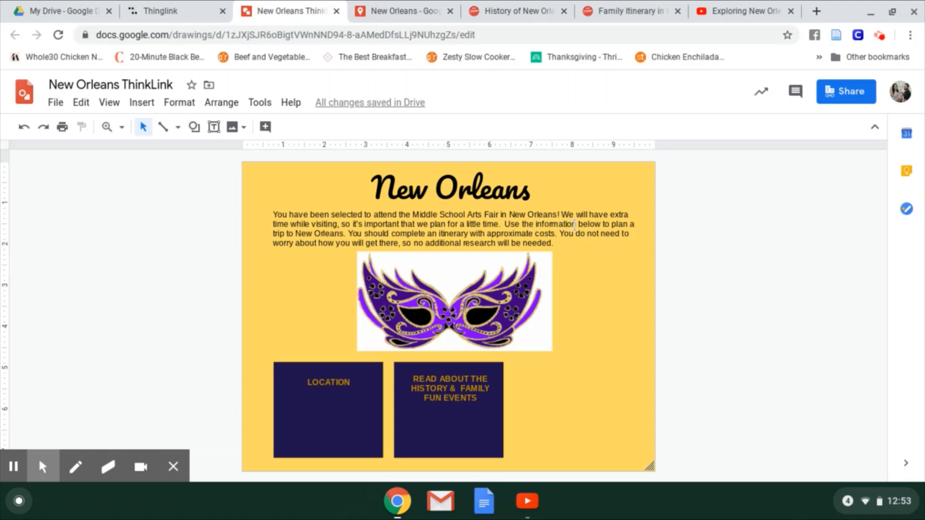
mouse_move(602, 252)
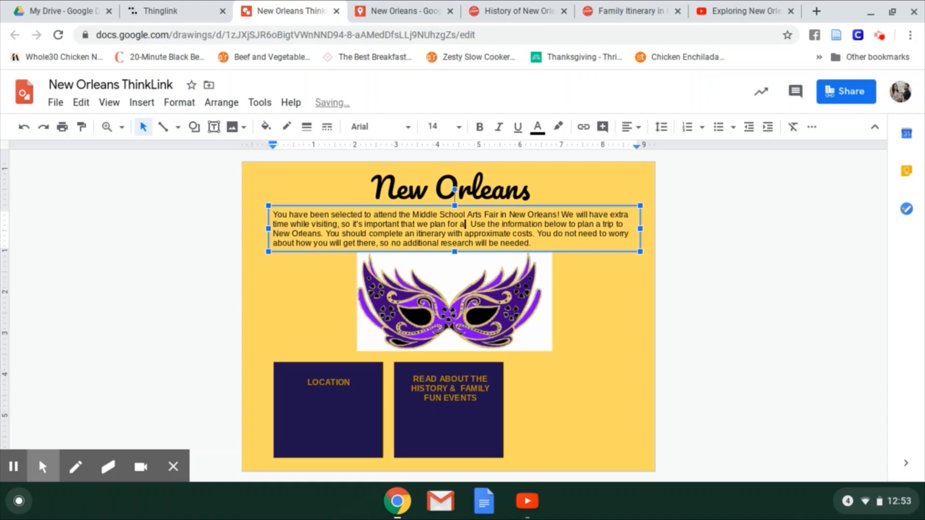
Step: Replace 'a little time' after 'plan for' with 'cultural experiences' in the intro
key("Backspace")
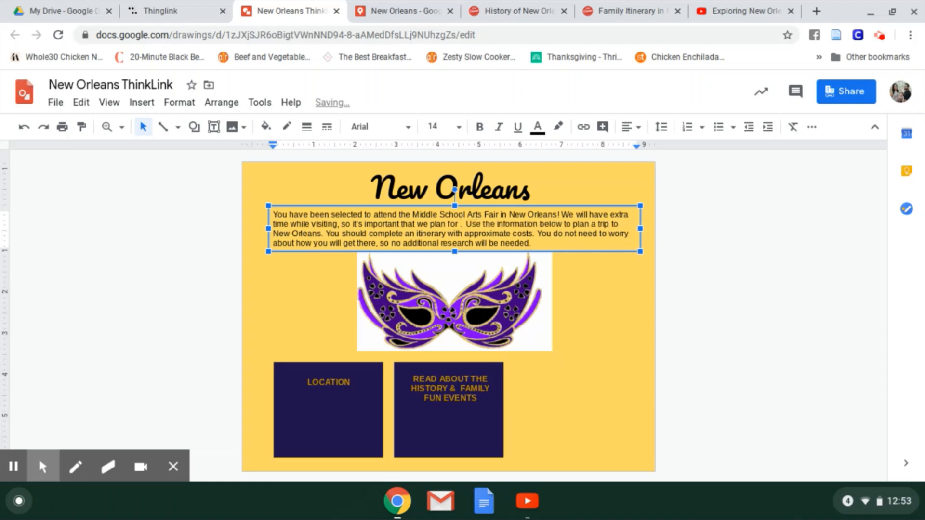
type("cultural")
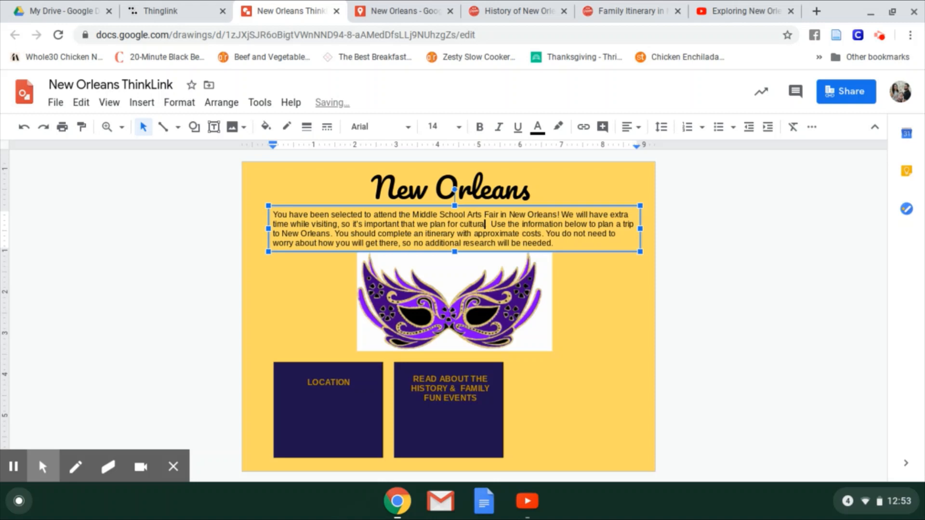
type("experiences.")
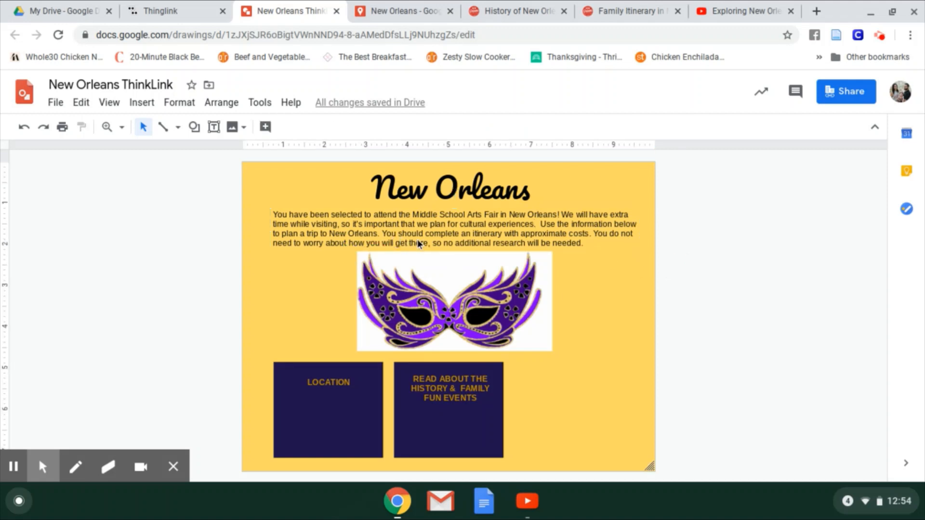
mouse_move(561, 244)
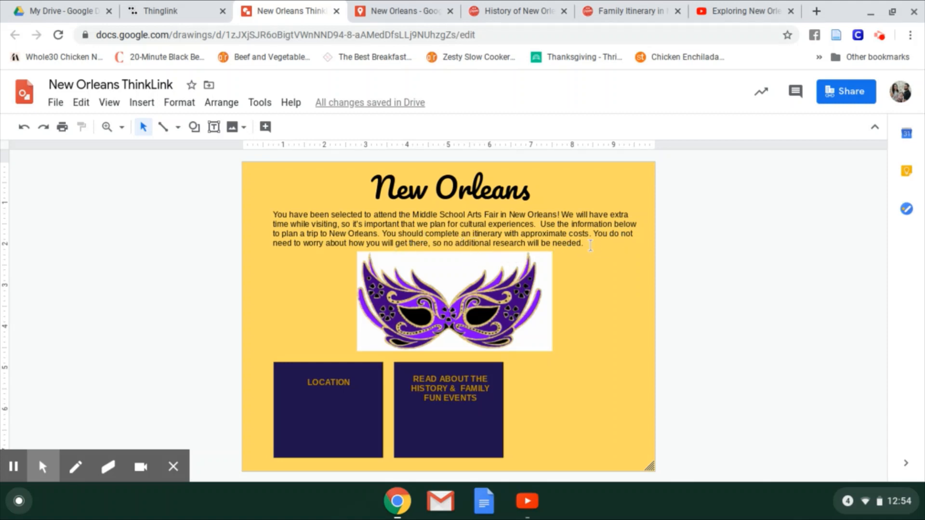
mouse_move(717, 274)
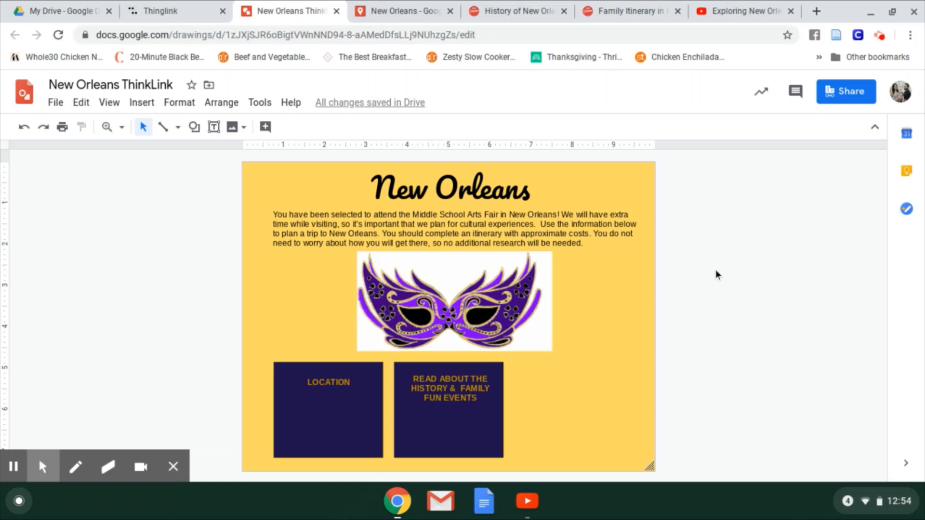
mouse_move(544, 281)
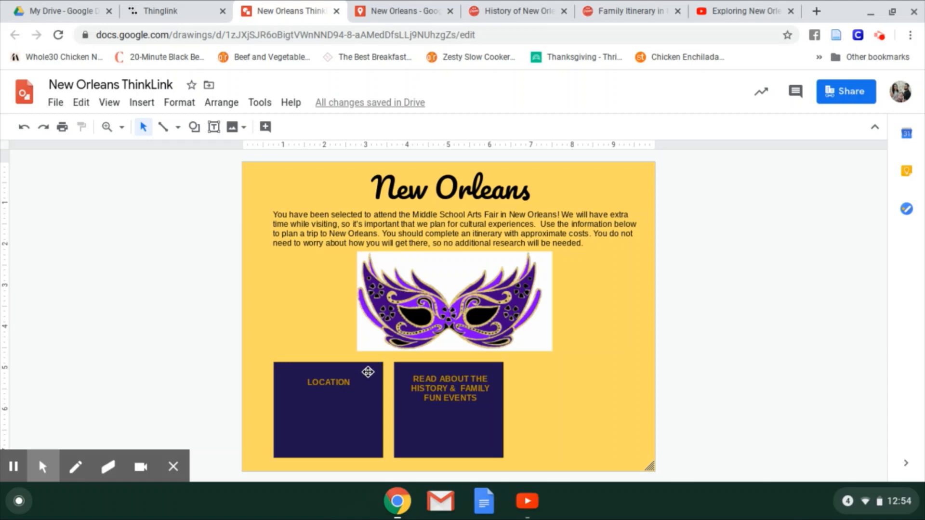
Step: Copy a gold text box into the third navy box and change its text to JAZZ MUSIC
left_click(328, 382)
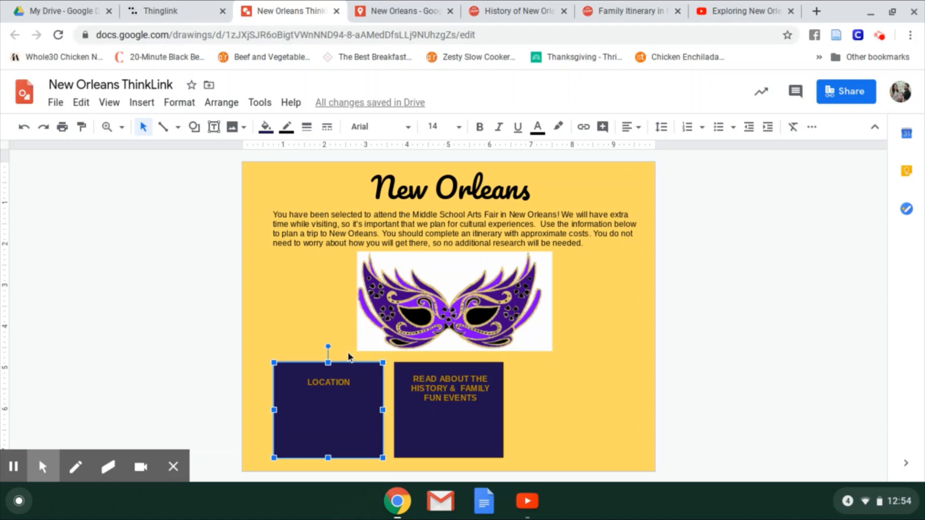
mouse_move(731, 303)
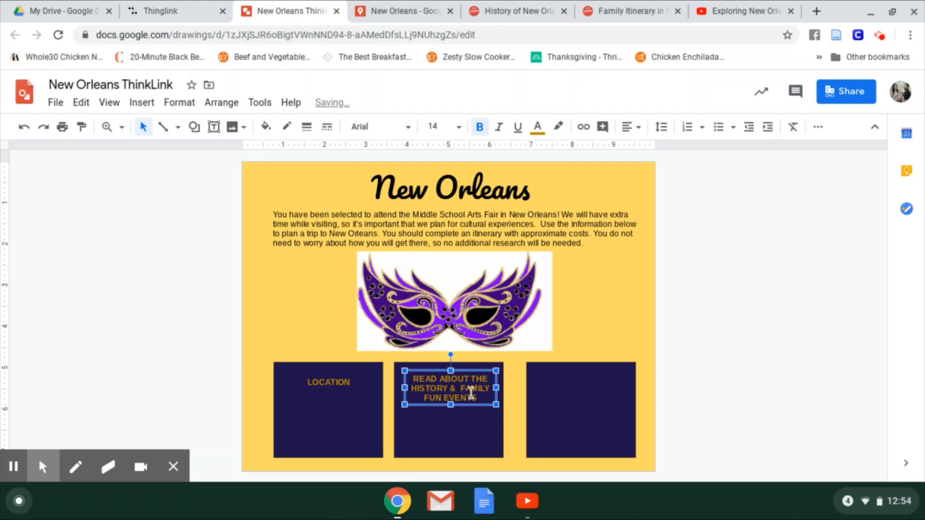
triple_click(449, 389)
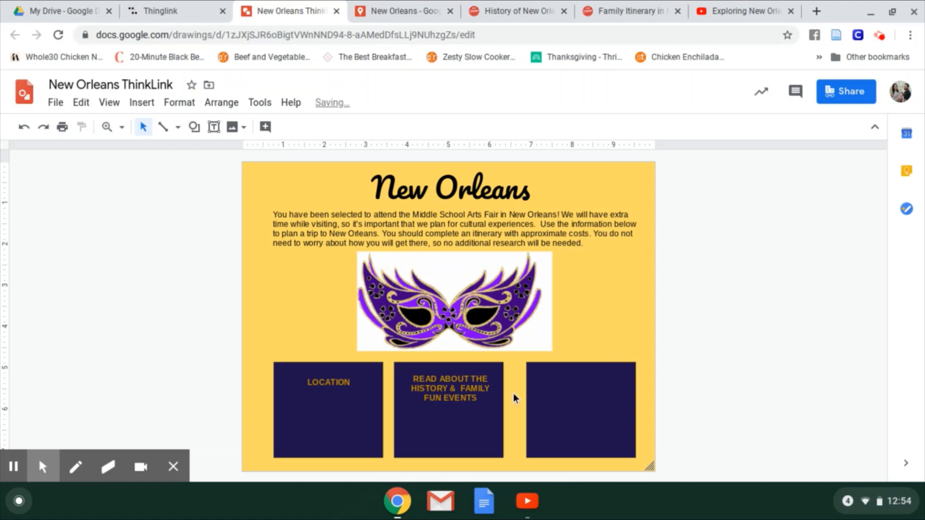
left_click(449, 389)
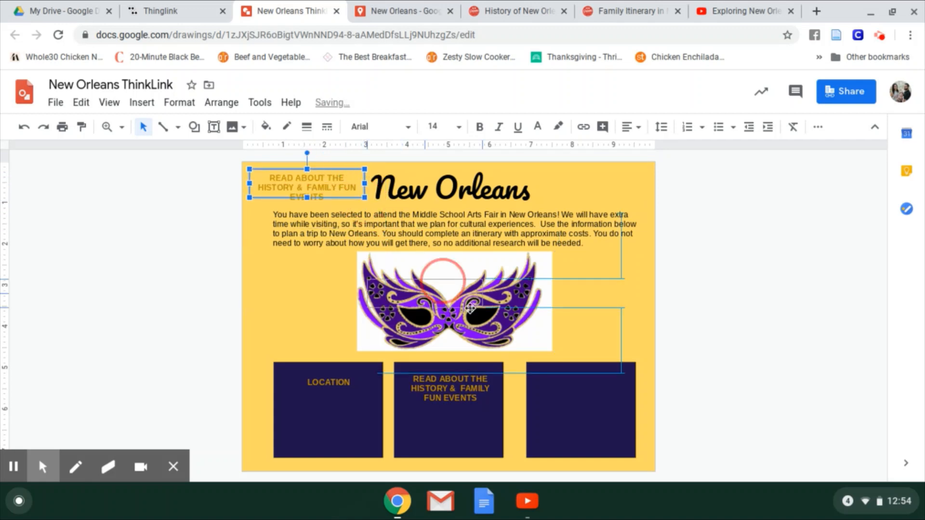
left_click_drag(305, 187, 583, 388)
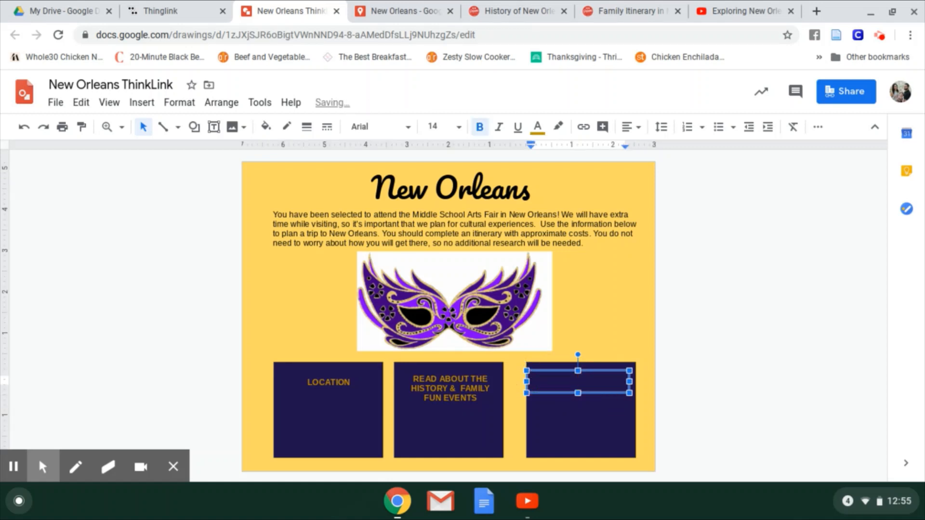
type("Ja")
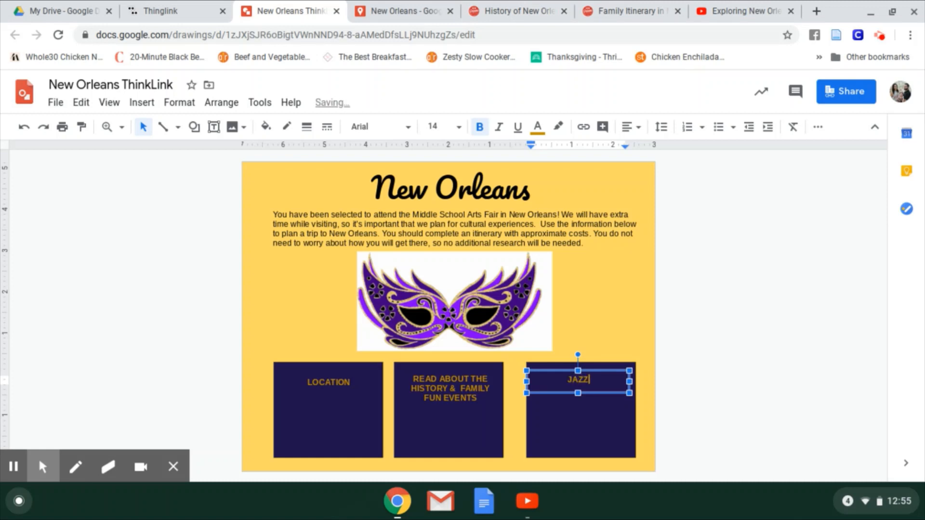
type("MUSIC")
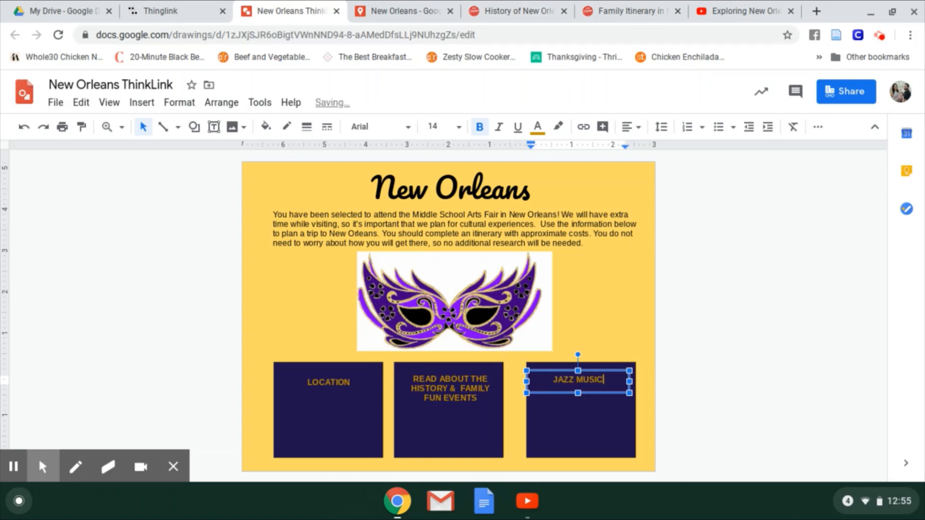
left_click(736, 417)
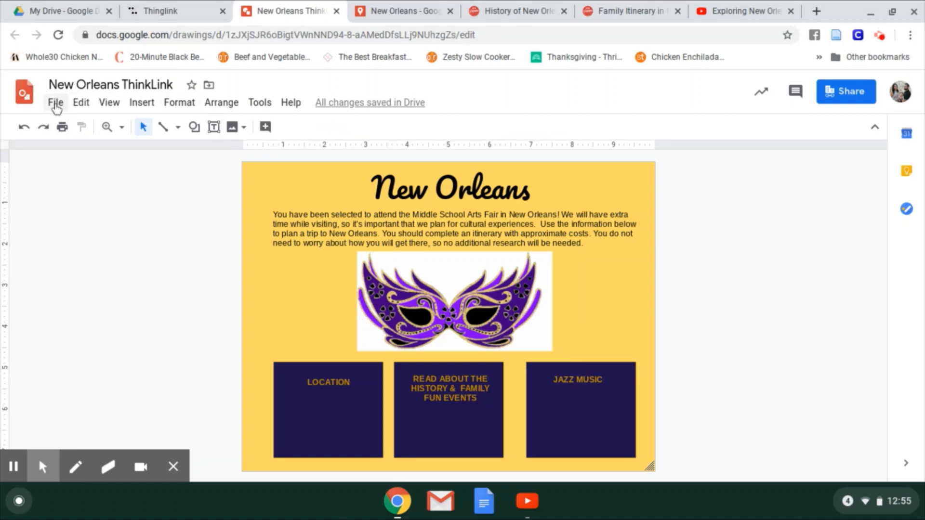
Step: Download the New Orleans flyer drawing as a JPEG (.jpg) image
left_click(55, 102)
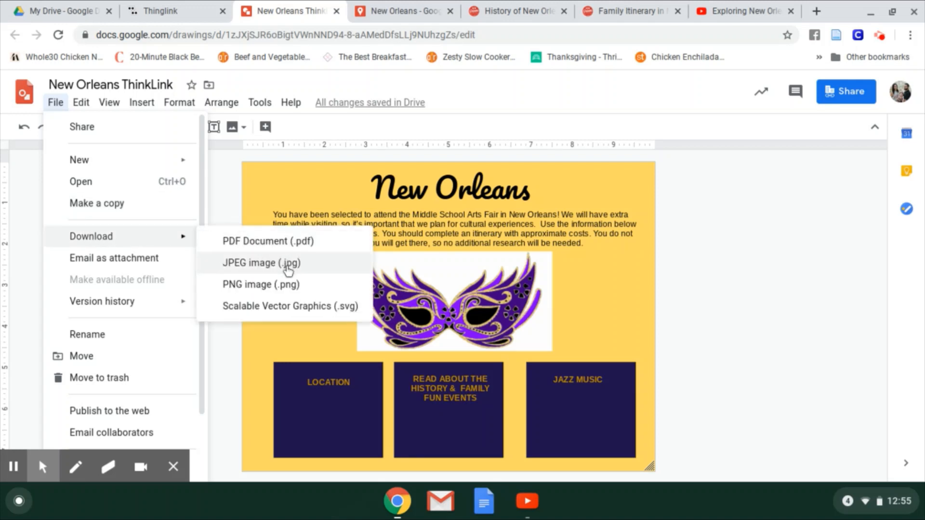
left_click(260, 263)
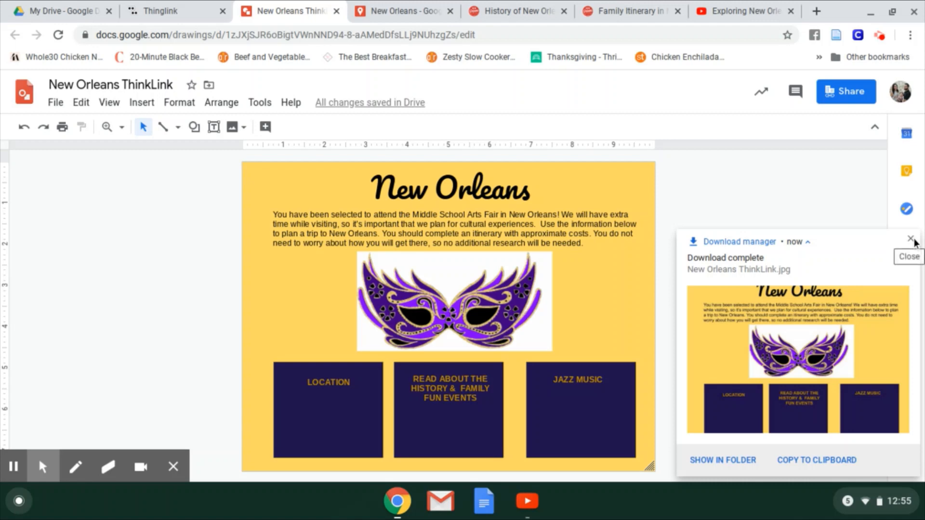
left_click(909, 240)
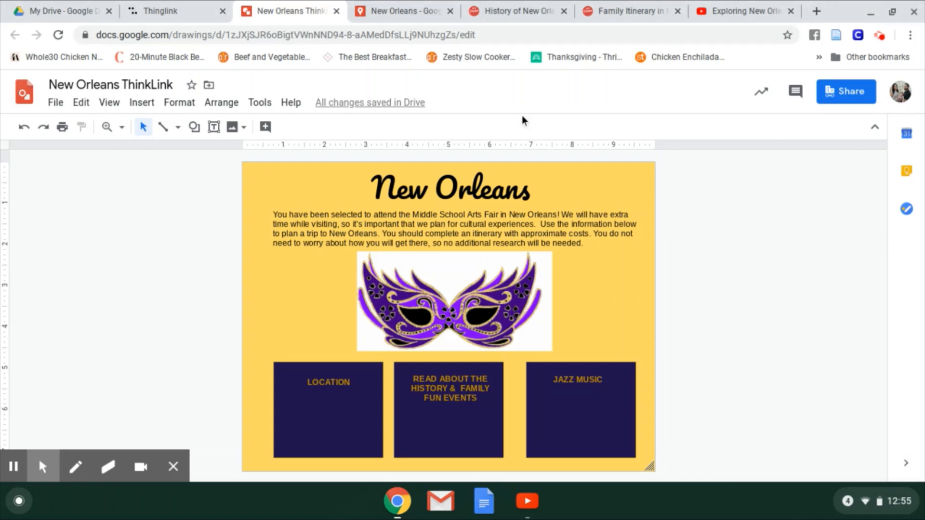
left_click(175, 11)
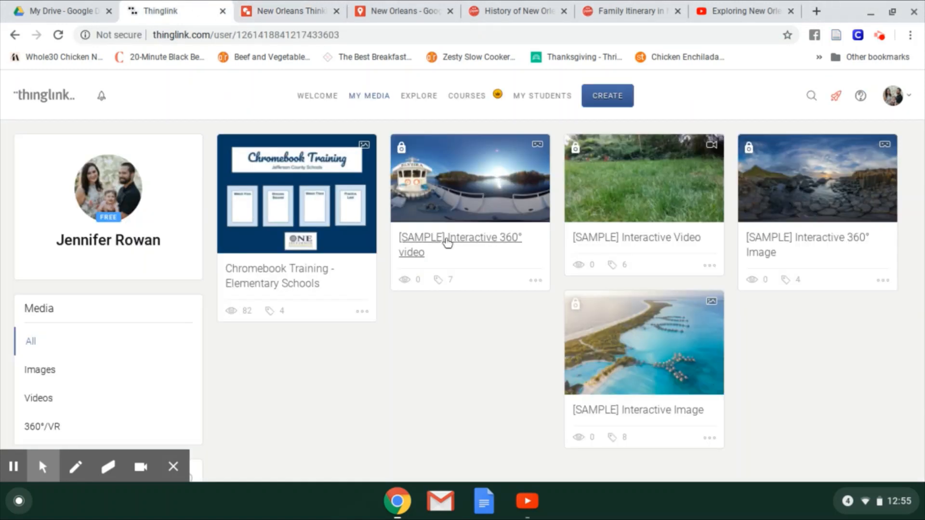
Step: Create a ThingLink scene from New Orleans ThinkLink.jpg and close the Google Drawings tab
left_click(607, 96)
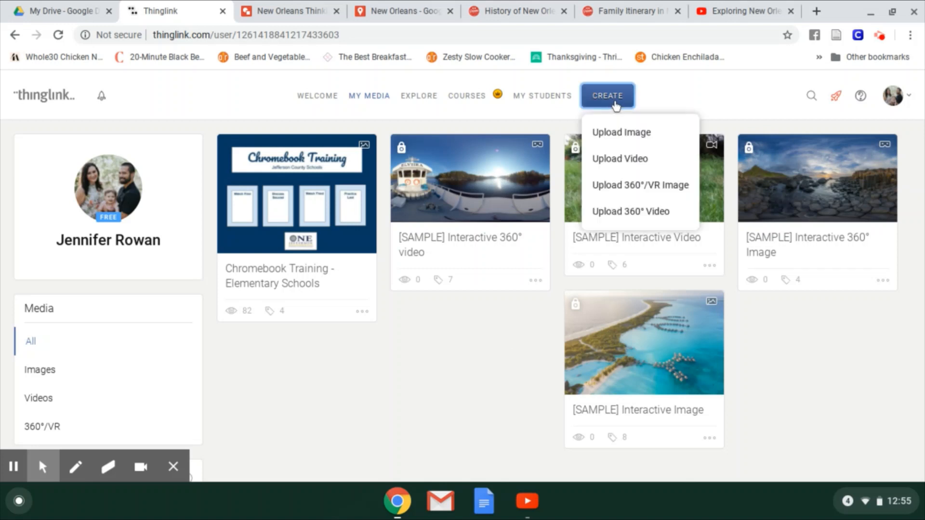
left_click(621, 131)
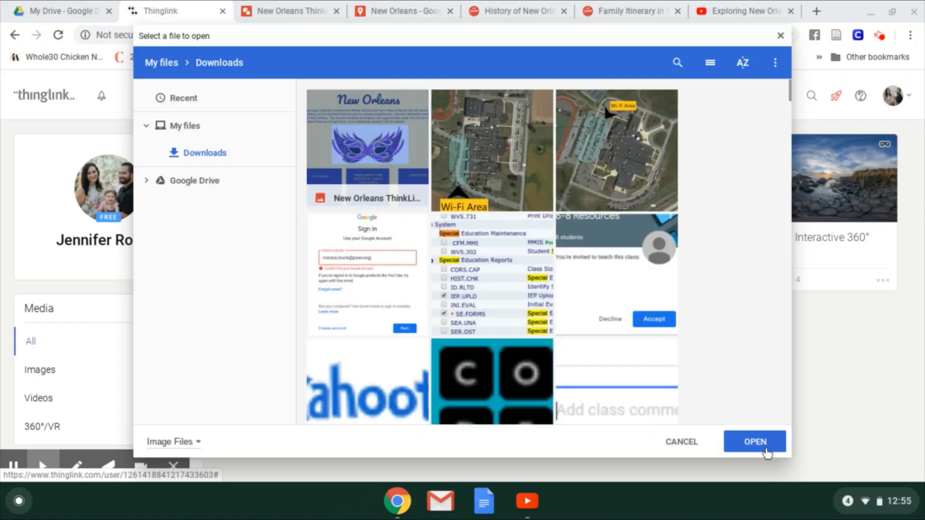
left_click(754, 441)
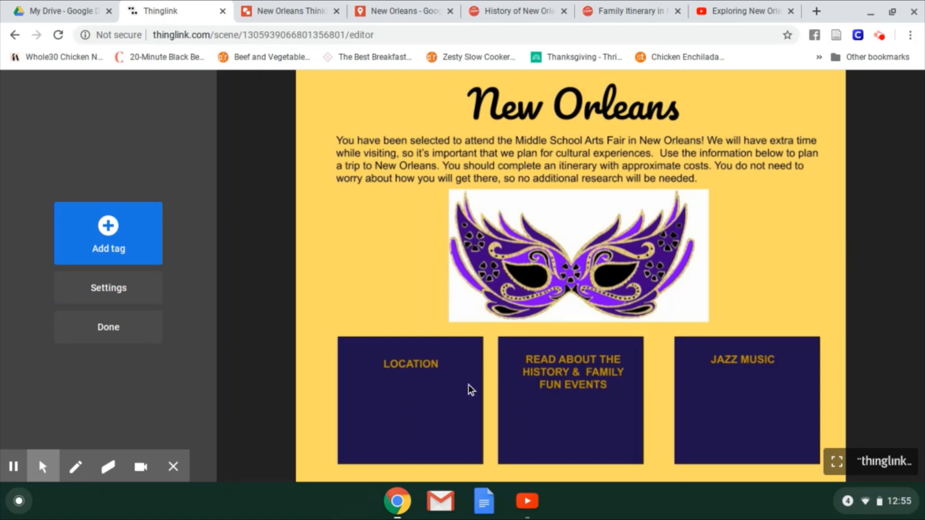
mouse_move(824, 412)
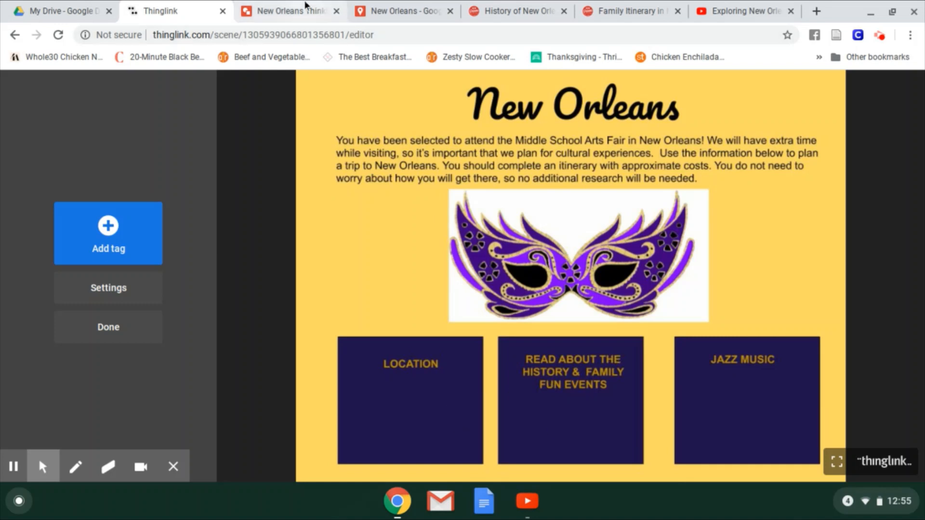
mouse_move(631, 11)
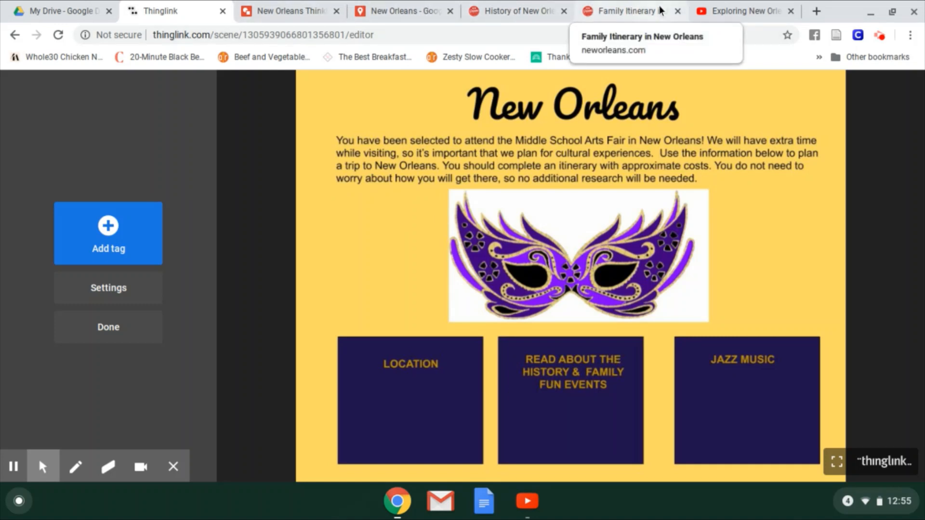
left_click(288, 10)
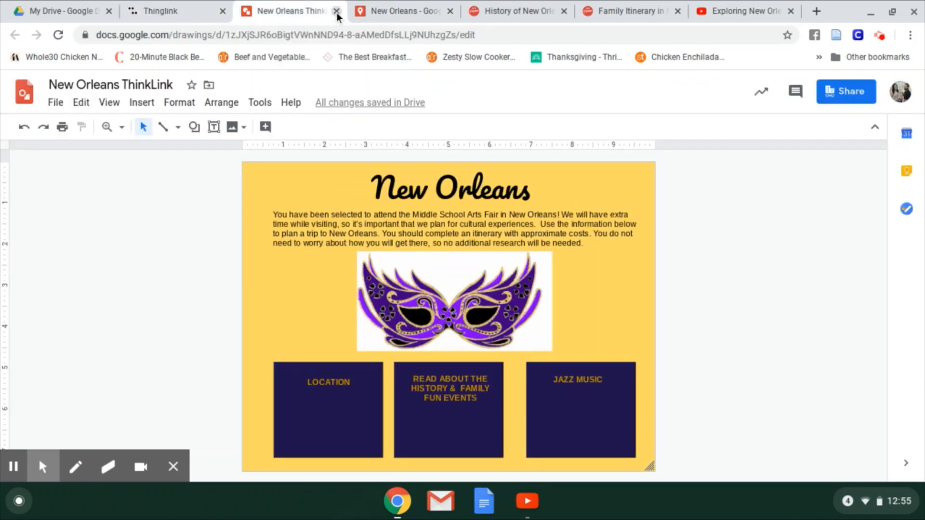
left_click(337, 10)
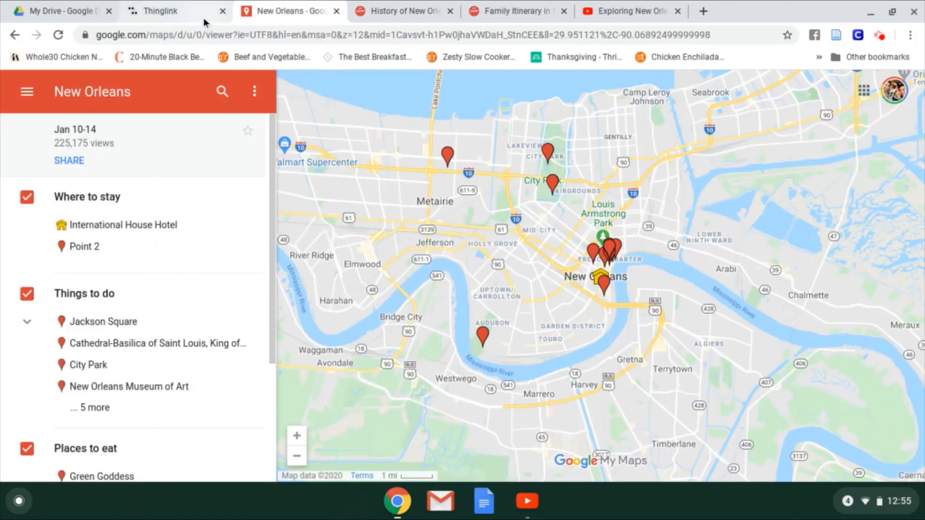
Step: View Jackson Square's details on the New Orleans My Maps map
left_click(173, 11)
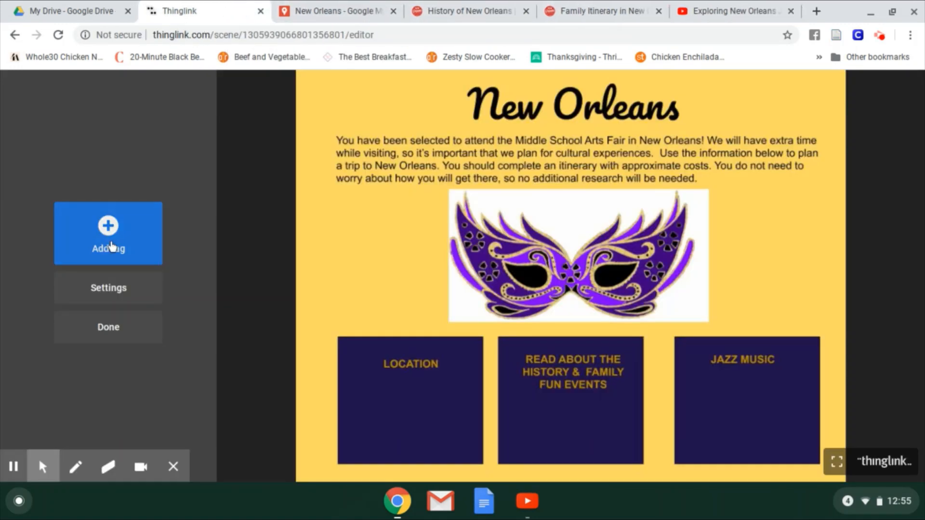
mouse_move(351, 409)
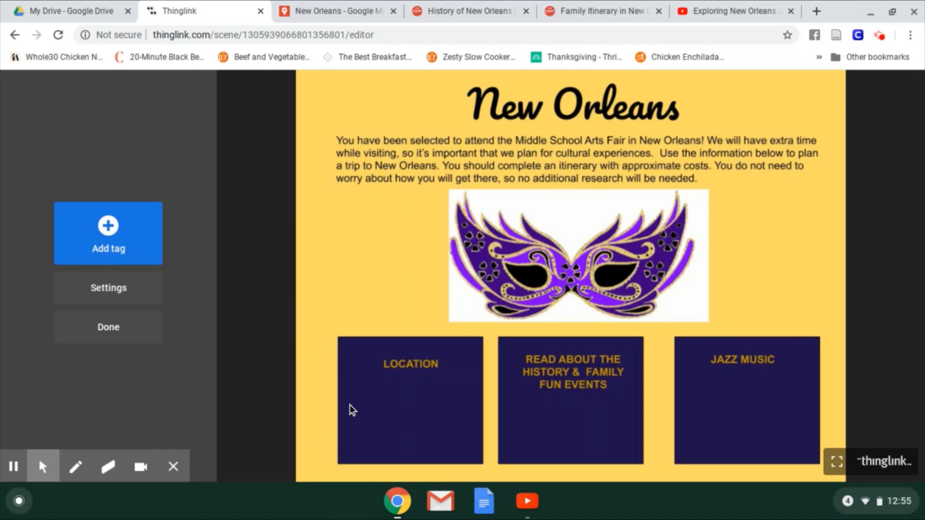
left_click(334, 11)
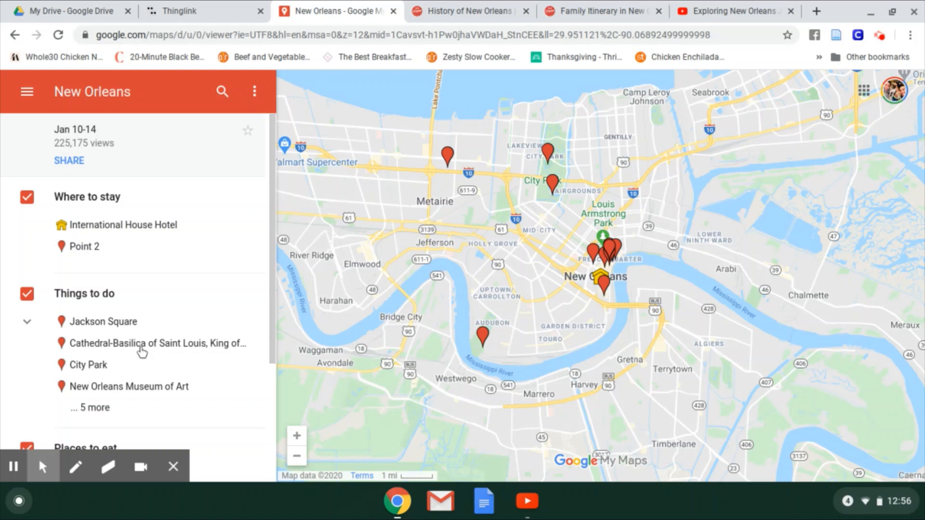
left_click(103, 321)
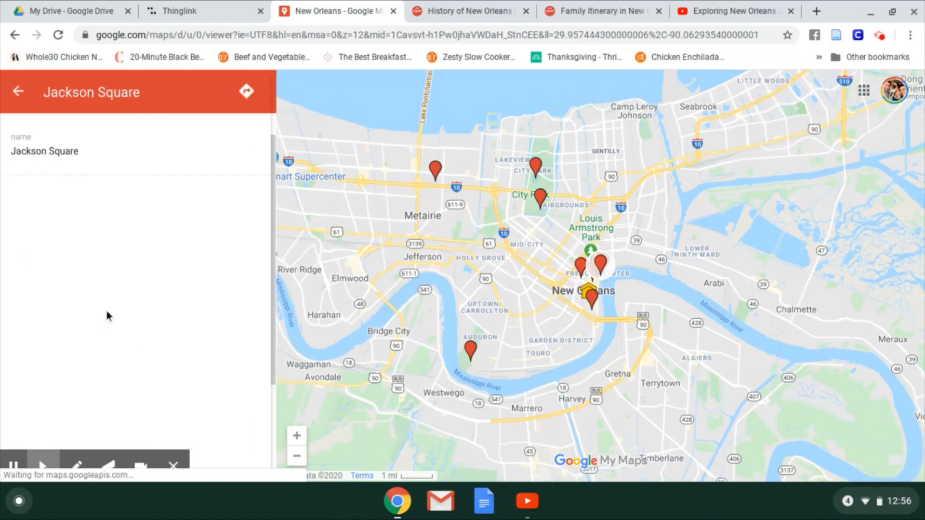
left_click(18, 91)
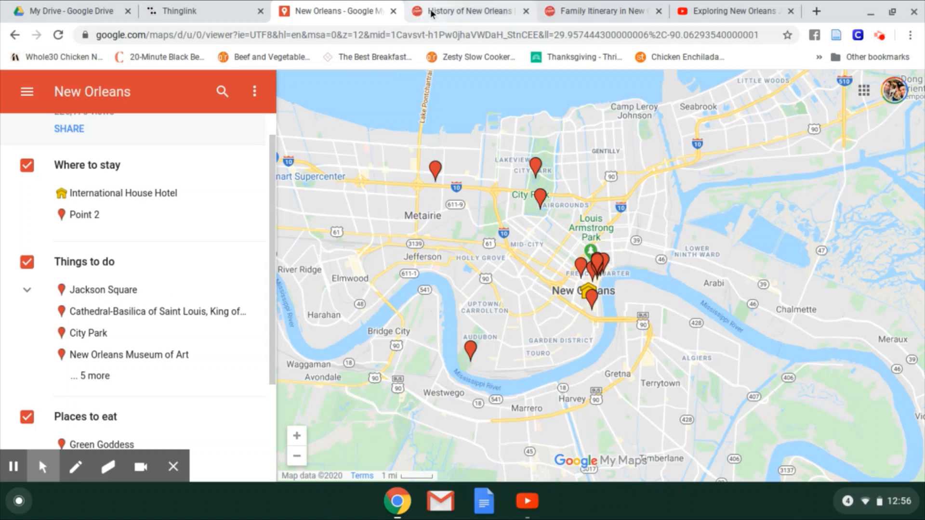
Step: Scroll through the History of New Orleans and Family-Friendly Itineraries pages
left_click(203, 10)
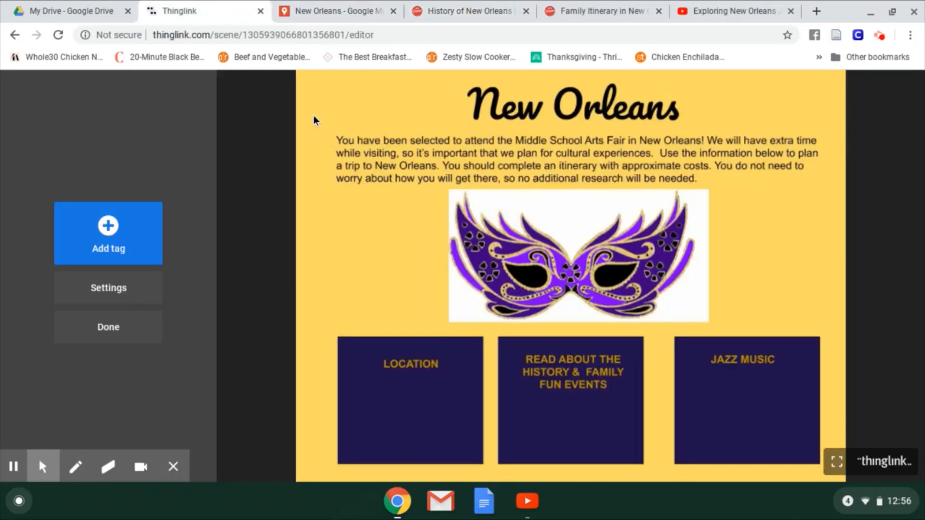
mouse_move(431, 8)
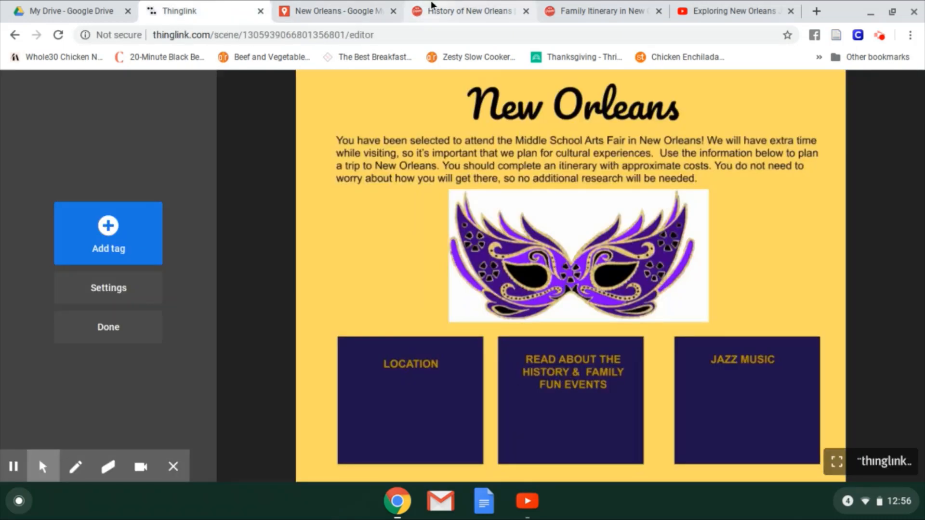
left_click(466, 11)
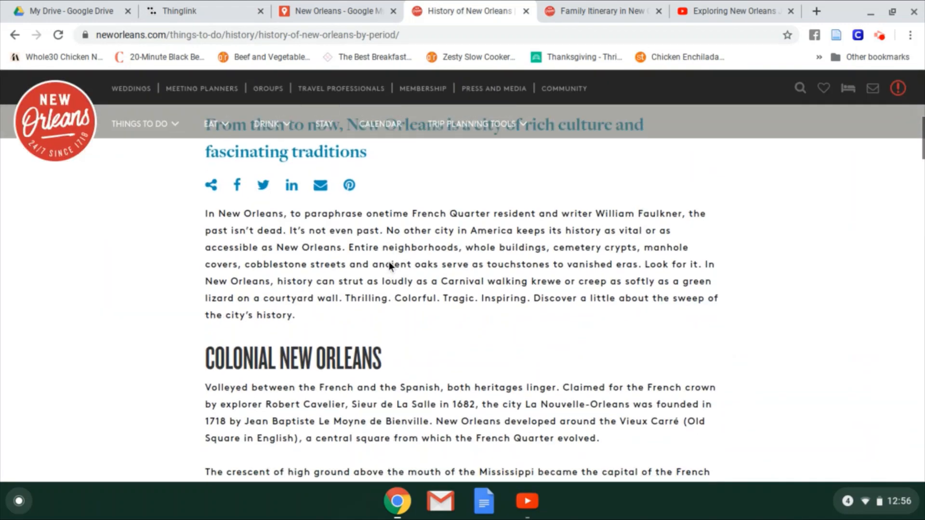
scroll("down", 3)
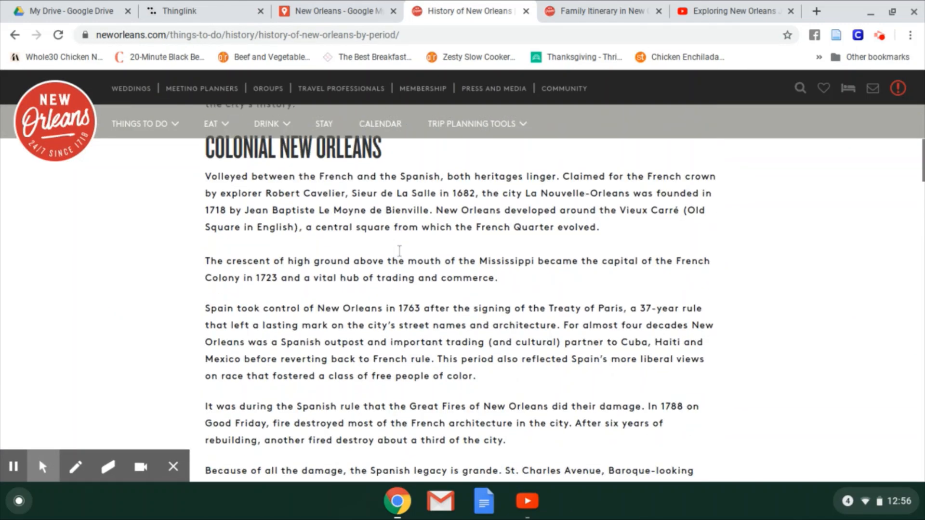
left_click(203, 10)
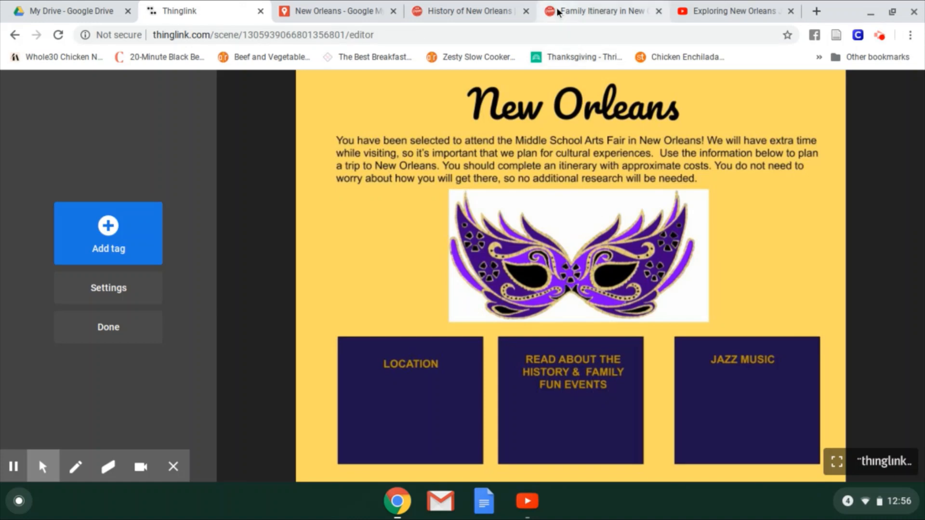
left_click(600, 10)
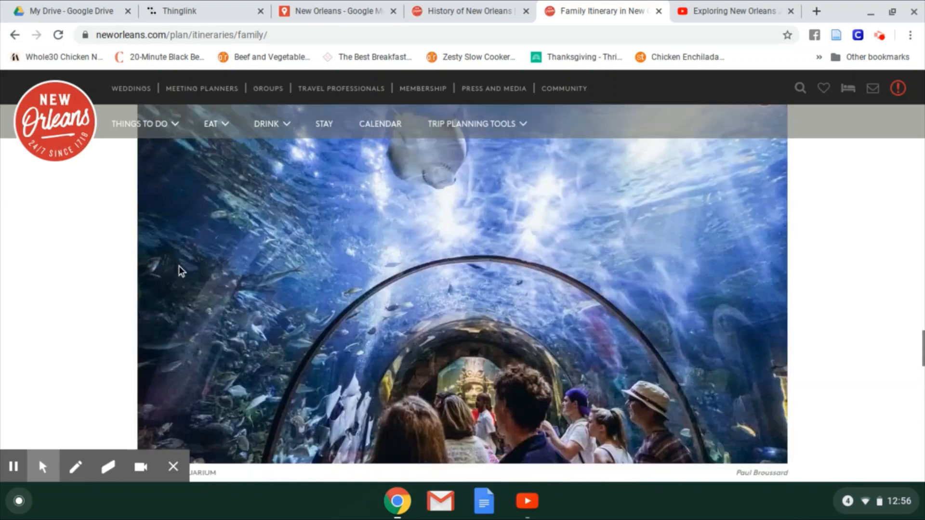
scroll("down", 3)
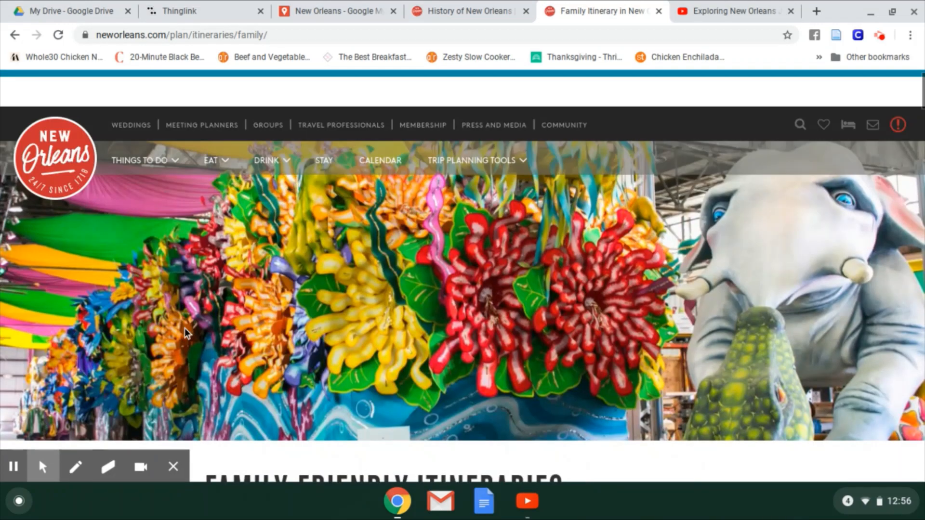
scroll("down", 3)
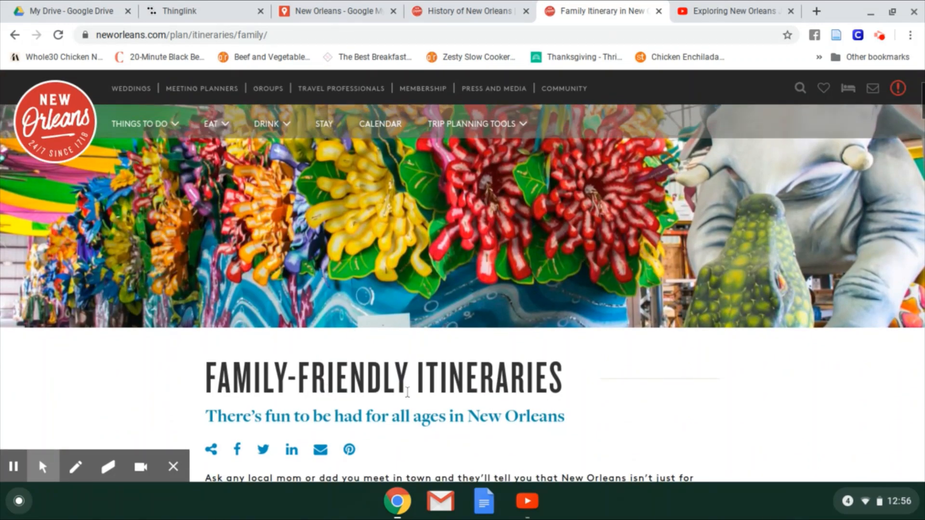
mouse_move(565, 388)
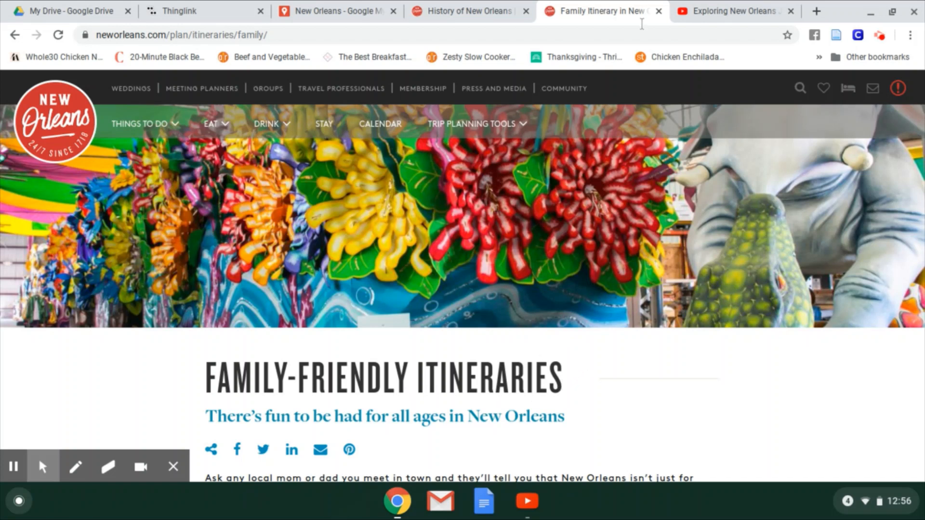
Step: Open the Exploring New Orleans Jazz YouTube video, then go back to the ThingLink editor
left_click(732, 11)
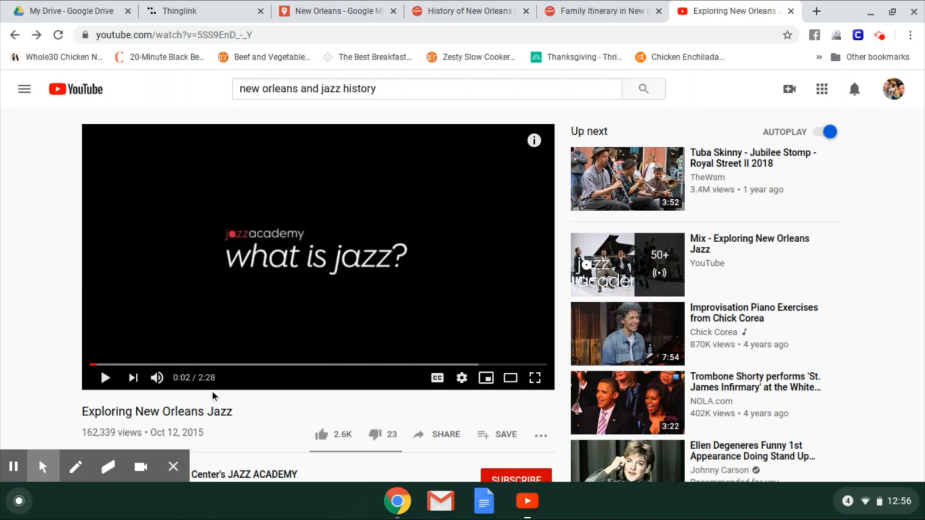
mouse_move(237, 391)
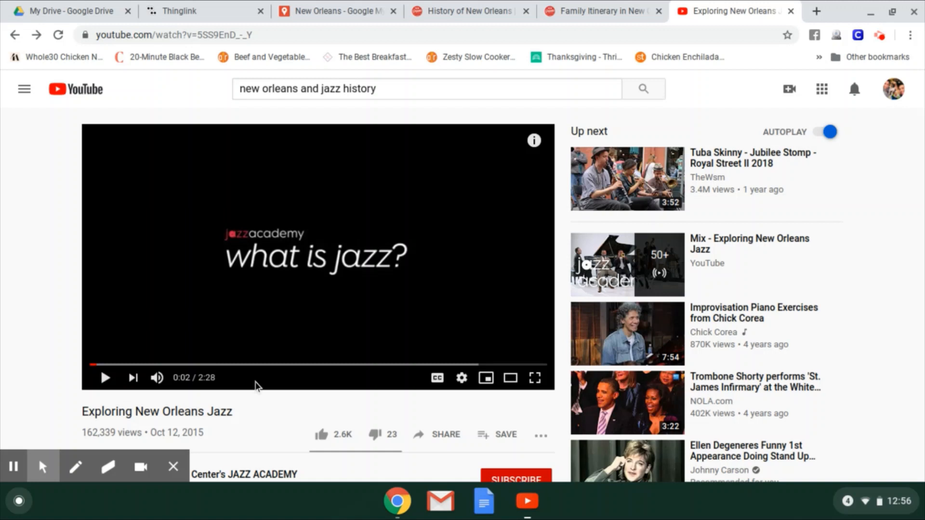
mouse_move(277, 377)
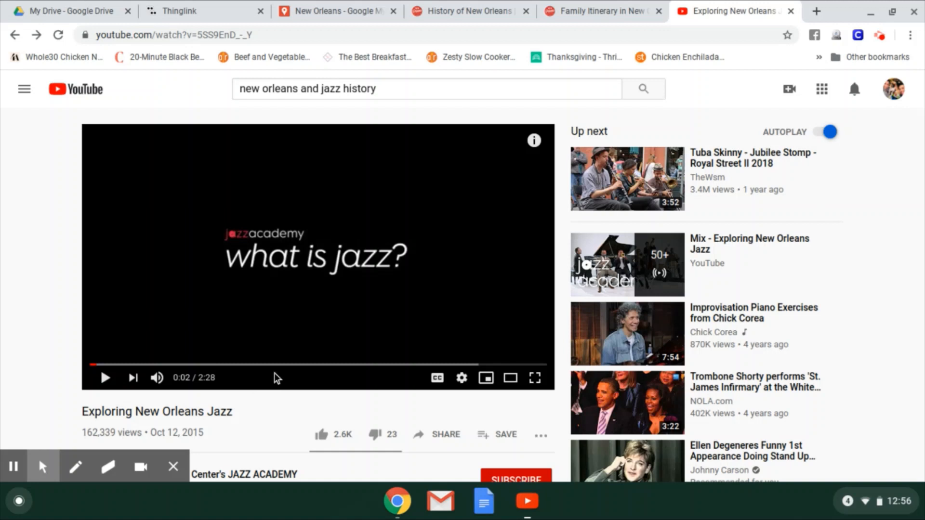
mouse_move(282, 375)
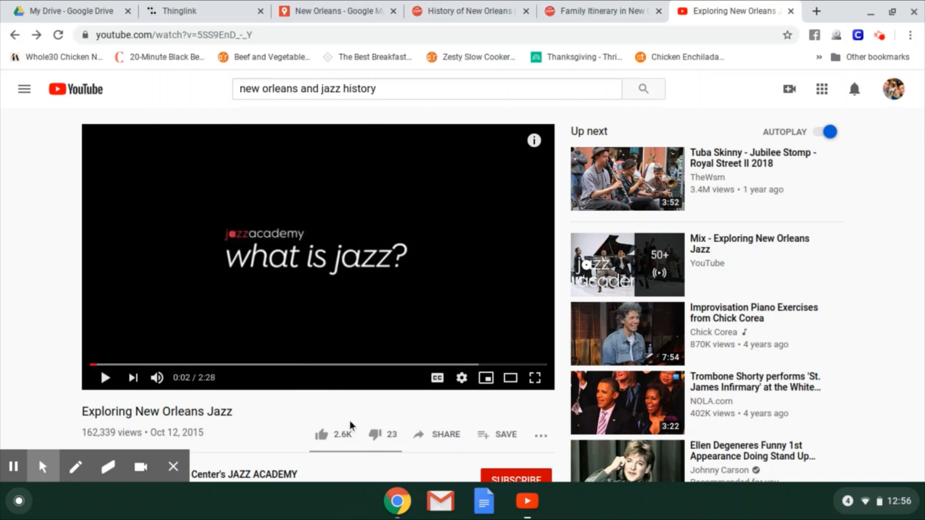
mouse_move(355, 417)
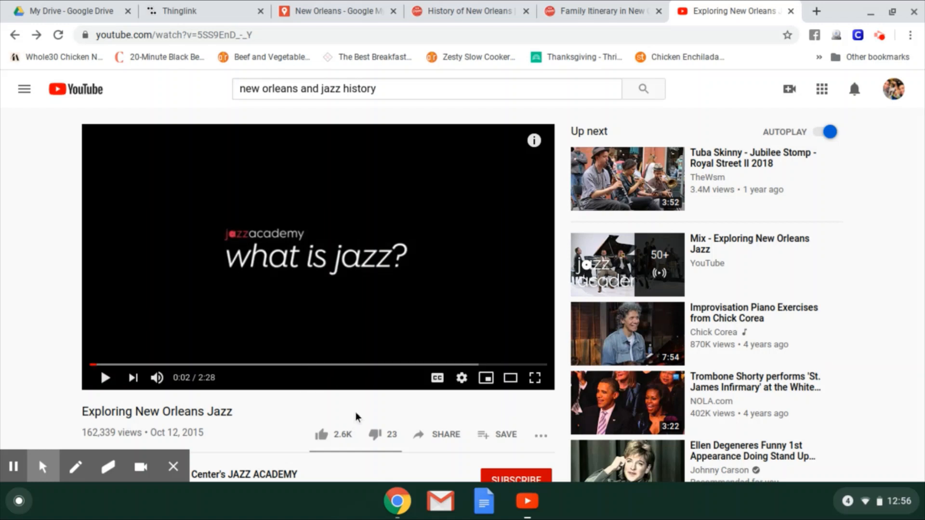
mouse_move(348, 395)
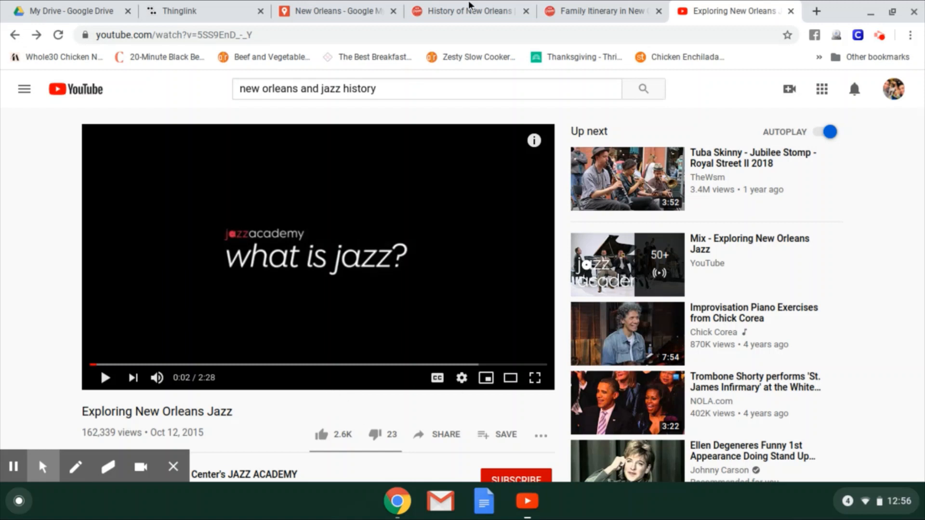
mouse_move(334, 10)
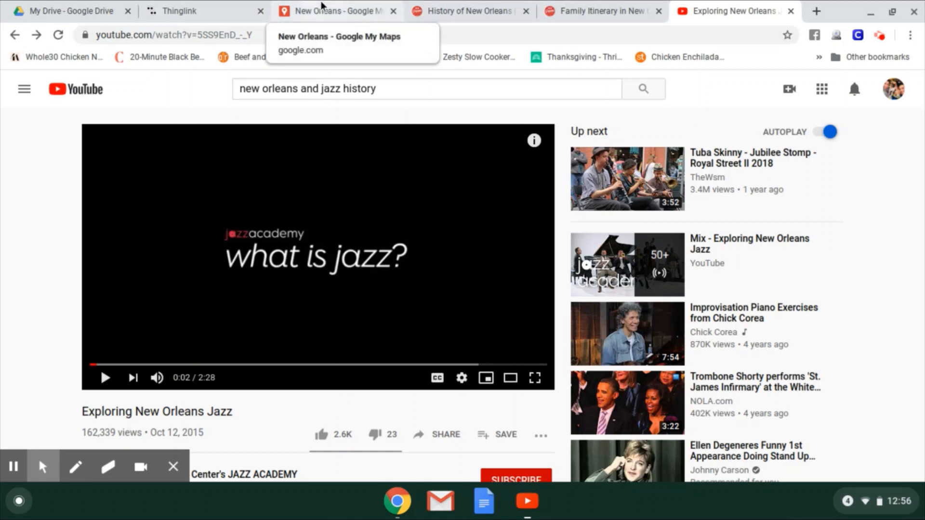
mouse_move(204, 11)
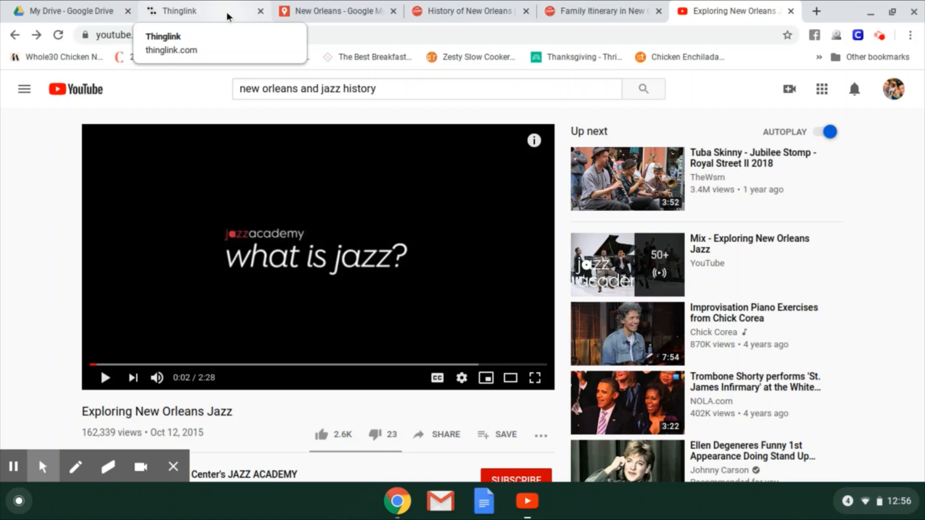
left_click(203, 11)
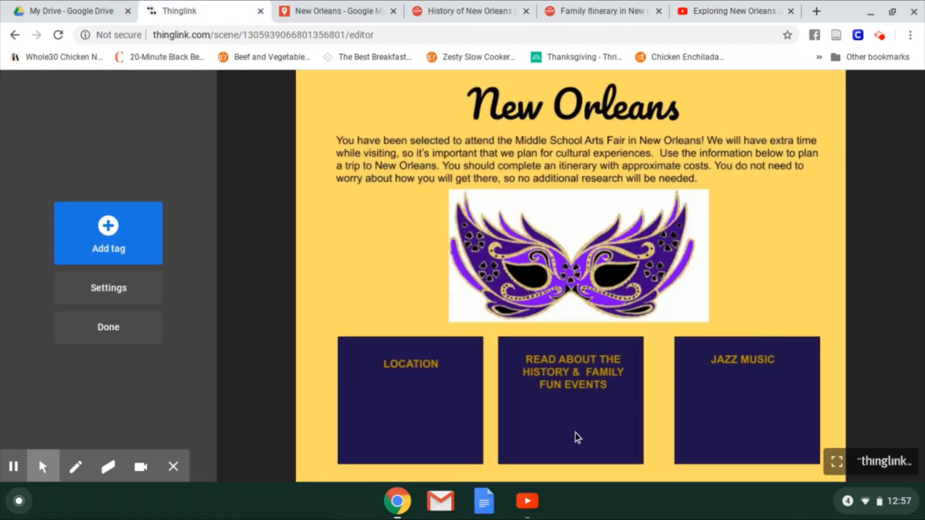
Step: Add a home-icon website tag embedding the New Orleans My Maps URL, placed on LOCATION
left_click(108, 233)
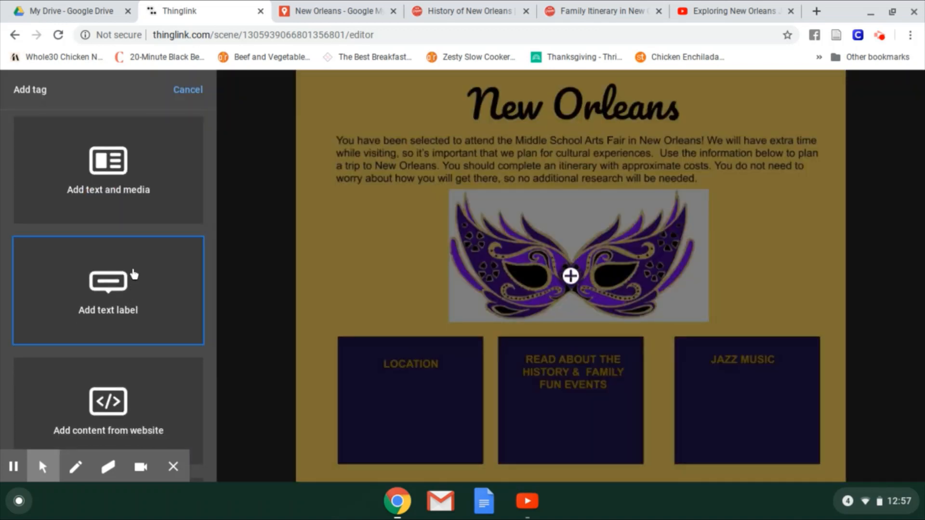
scroll("down", 3)
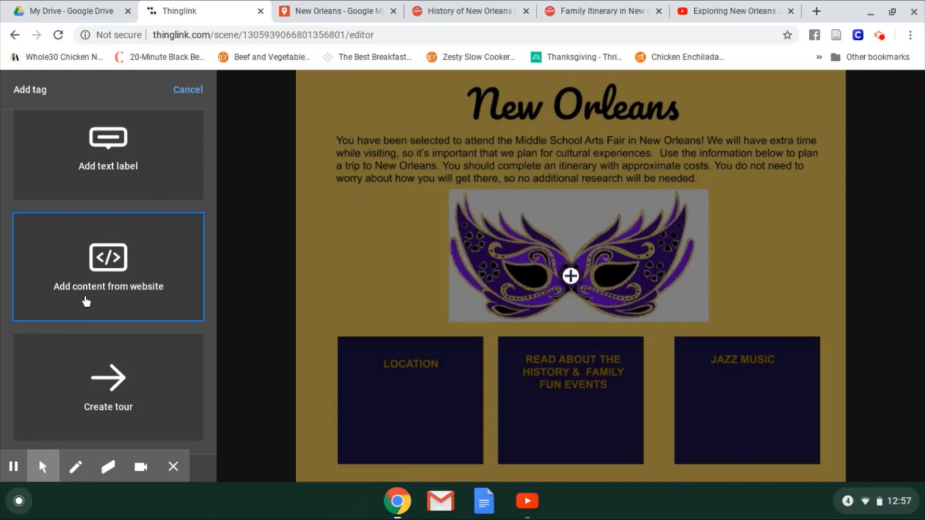
left_click(108, 266)
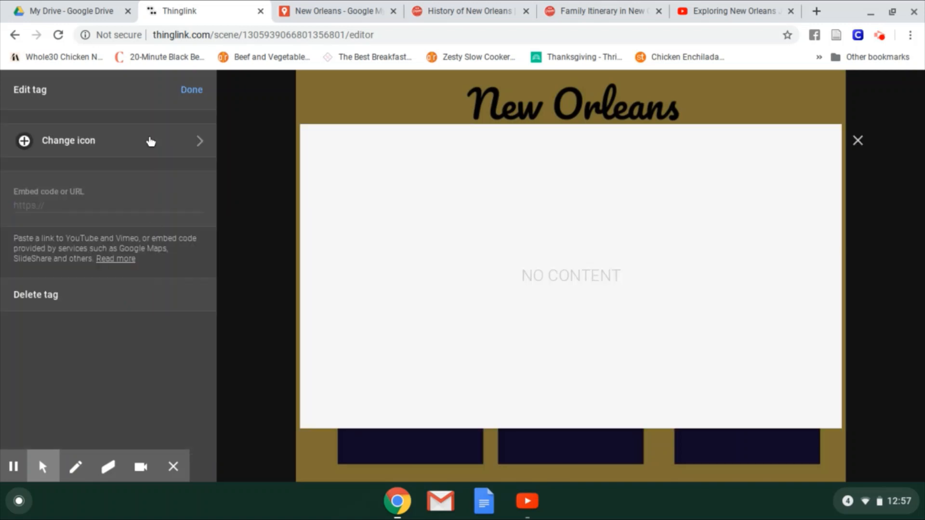
left_click(68, 140)
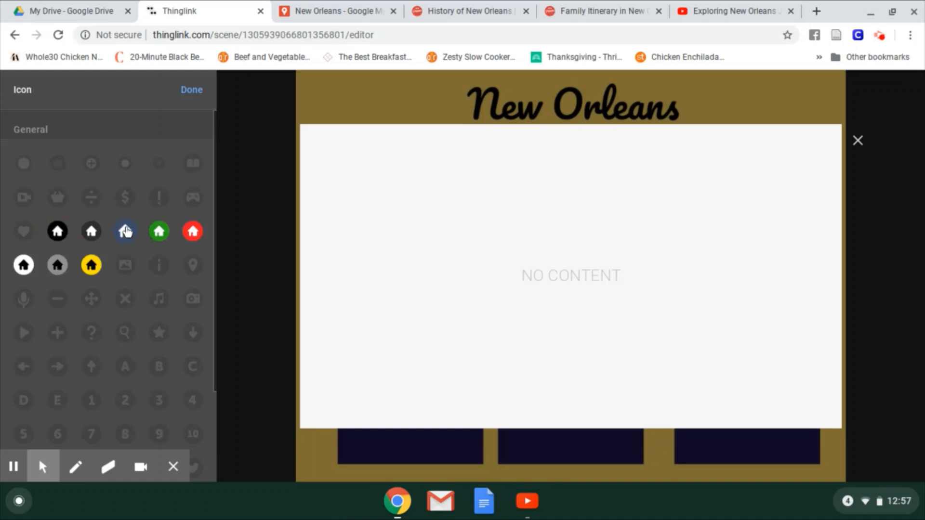
mouse_move(57, 265)
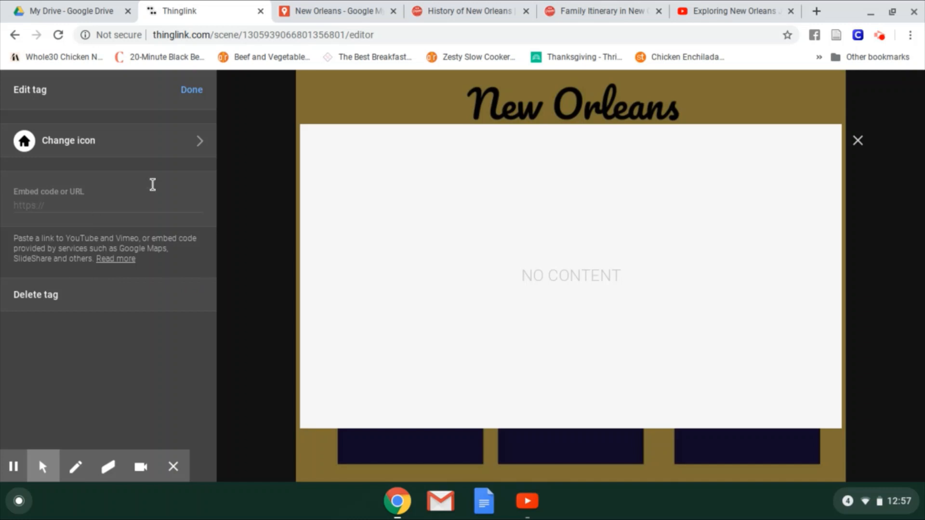
left_click(334, 10)
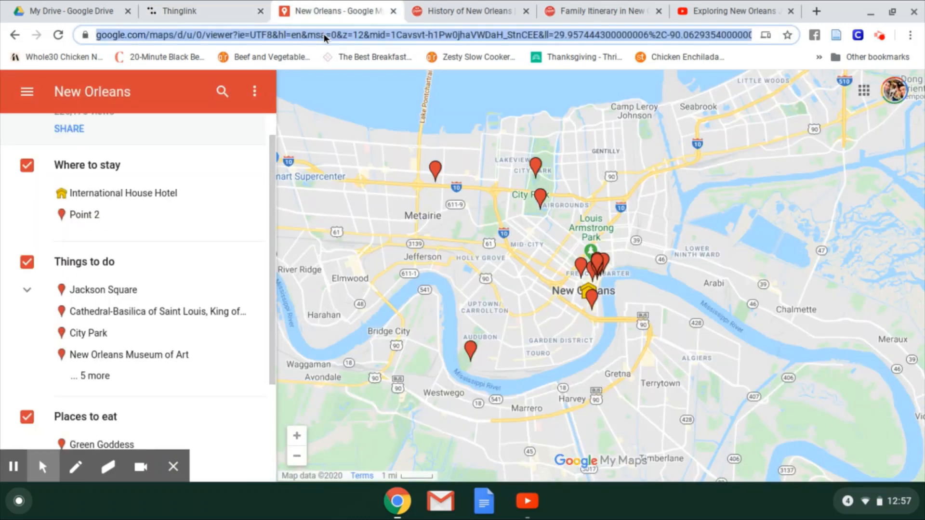
left_click(204, 11)
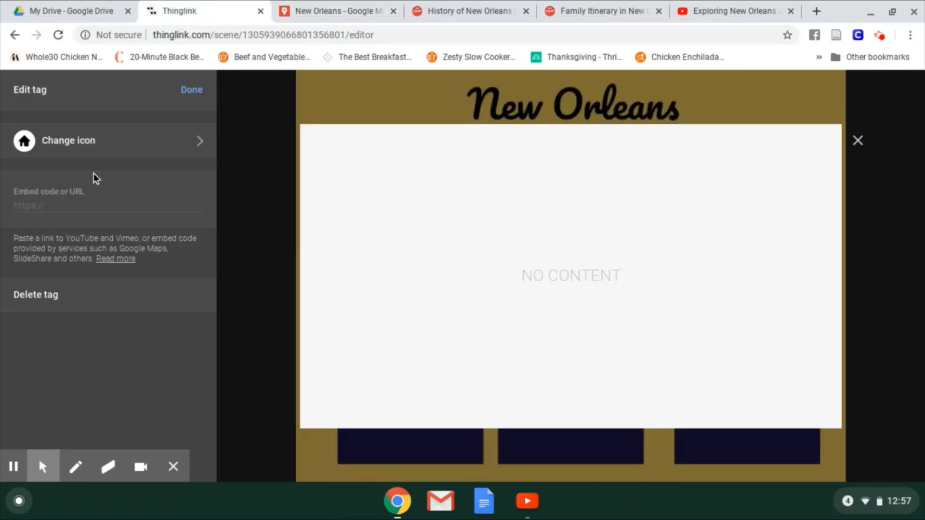
type("957444300000006%2C-90.06293540000001")
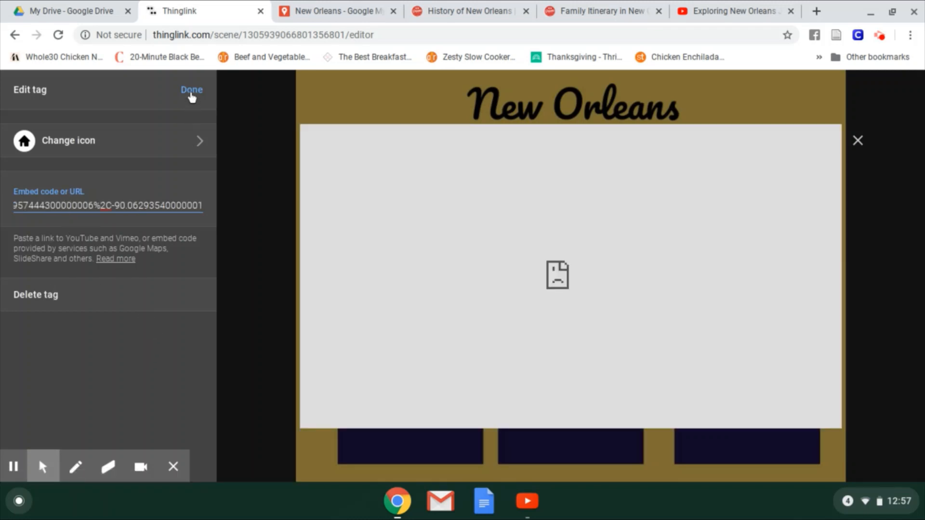
left_click(191, 90)
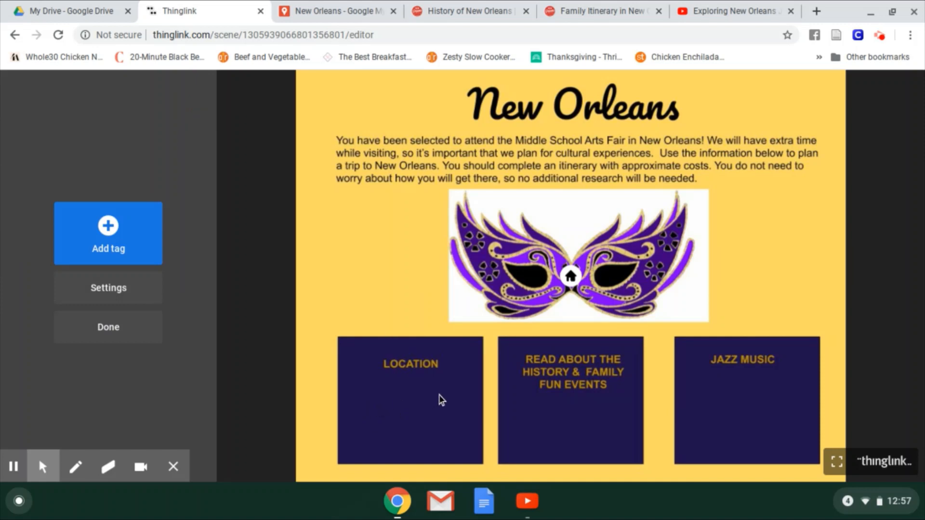
left_click_drag(569, 276, 411, 411)
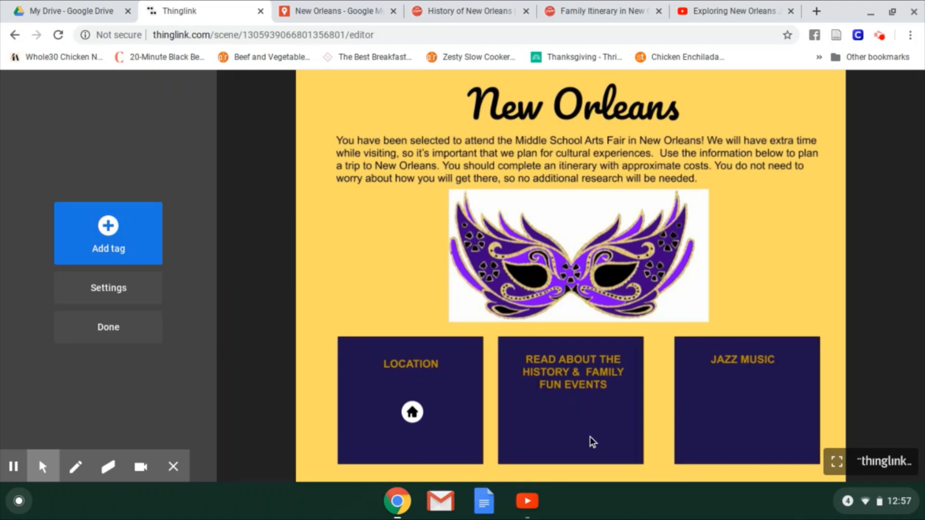
Step: Add a website tag embedding the History of New Orleans page URL
left_click(107, 233)
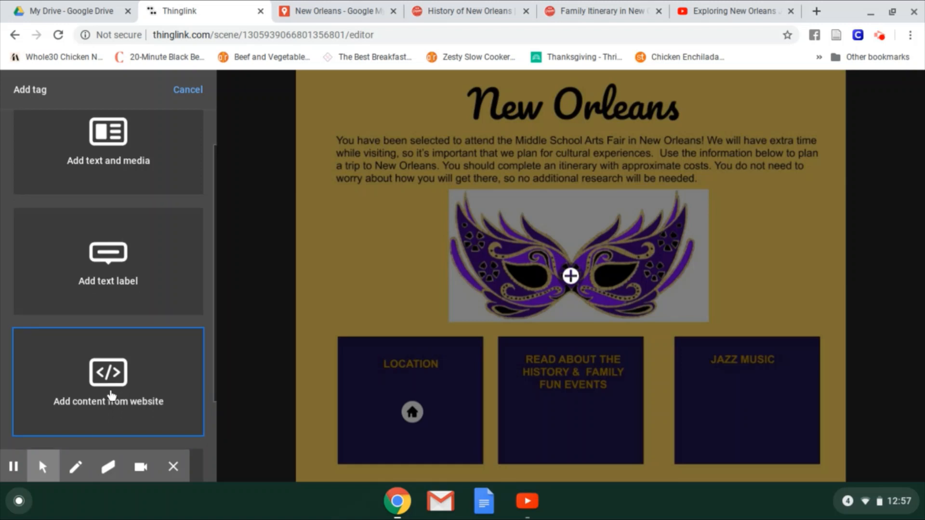
left_click(465, 10)
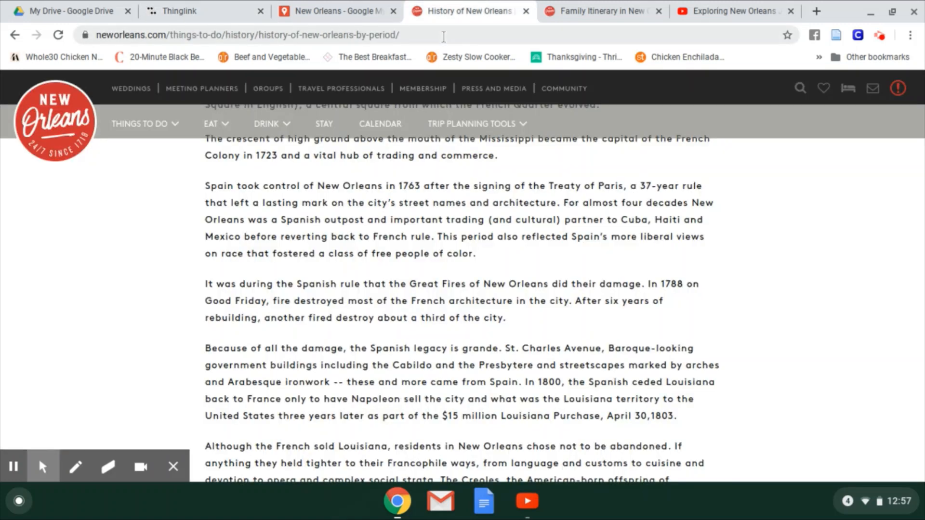
left_click(248, 34)
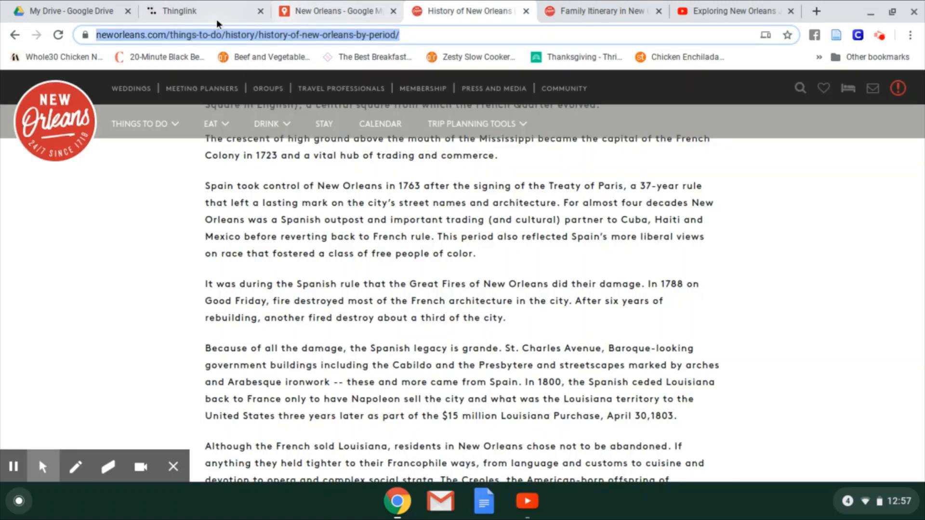
left_click(203, 10)
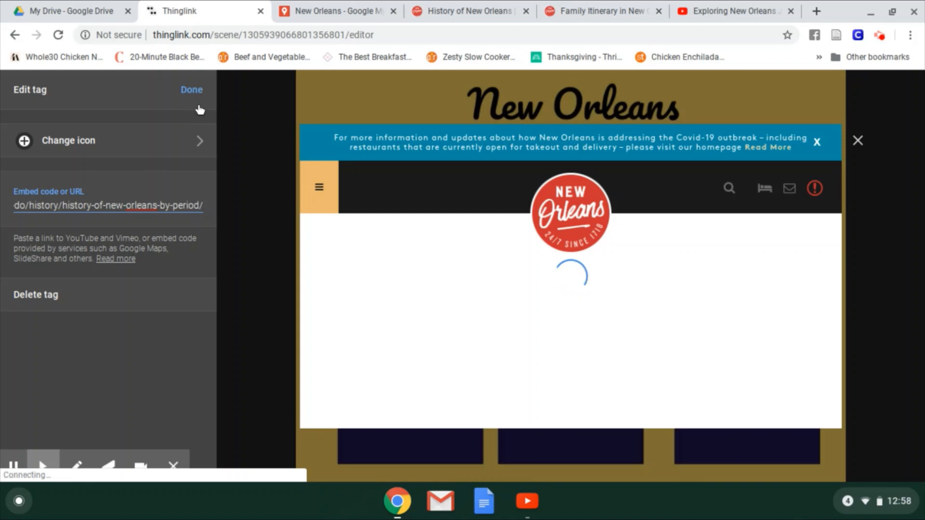
left_click(68, 140)
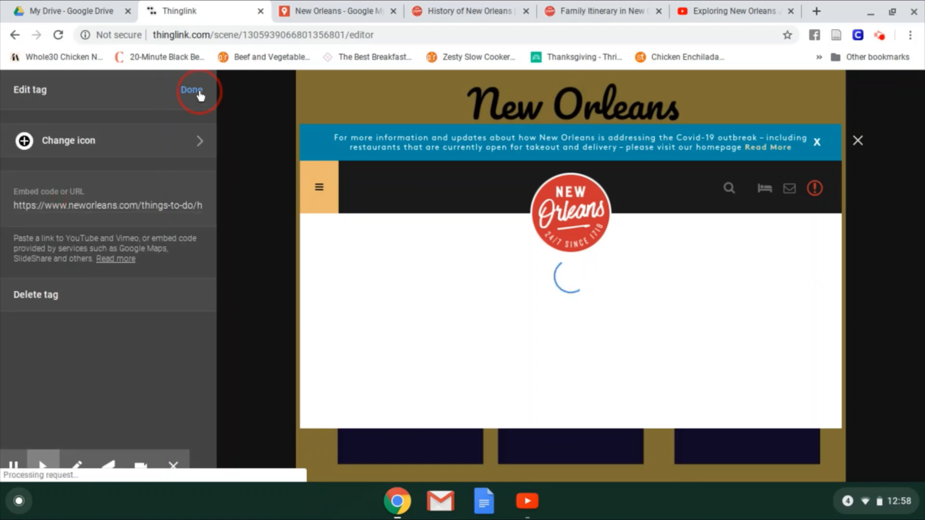
left_click(192, 90)
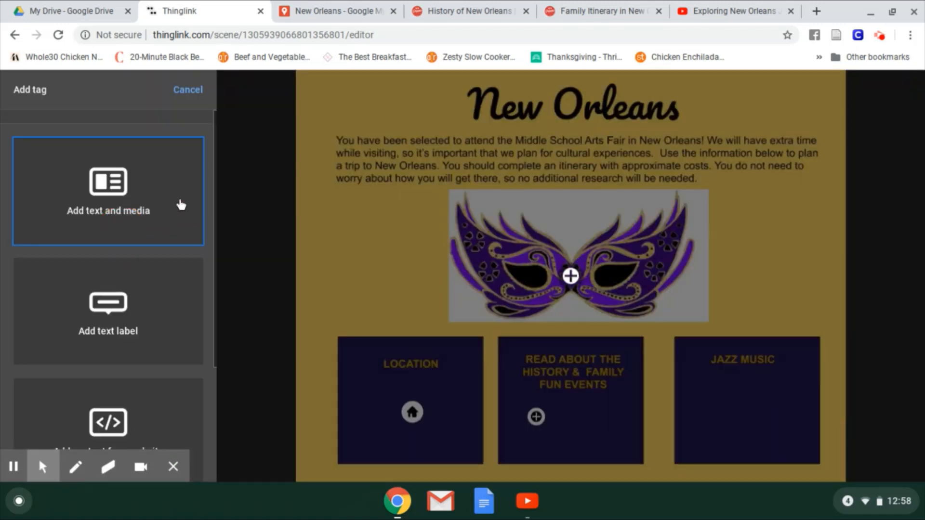
left_click(108, 190)
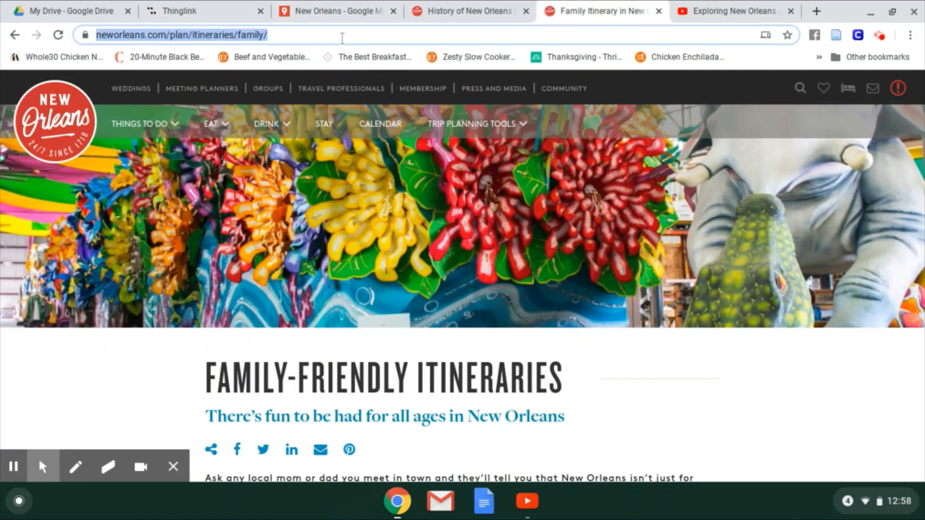
left_click(203, 11)
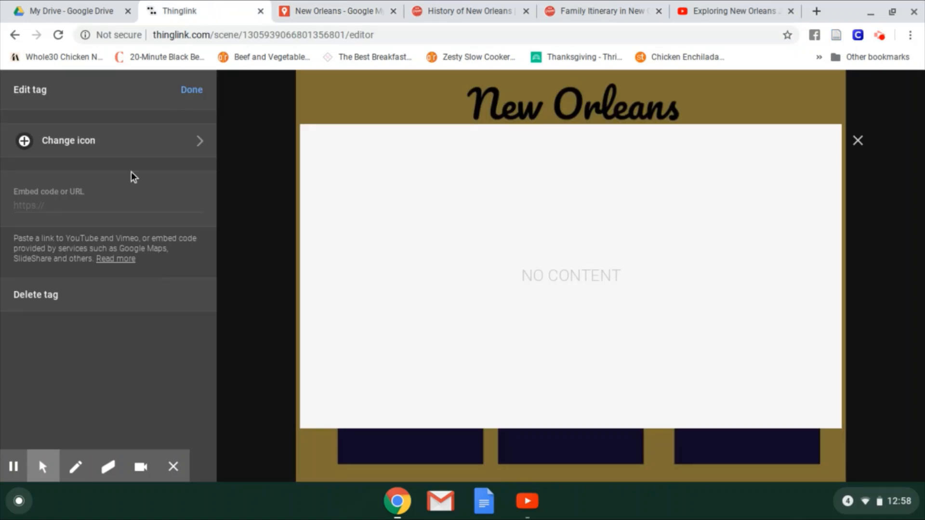
type("www.neworleans.com/plan/itineraries/family/")
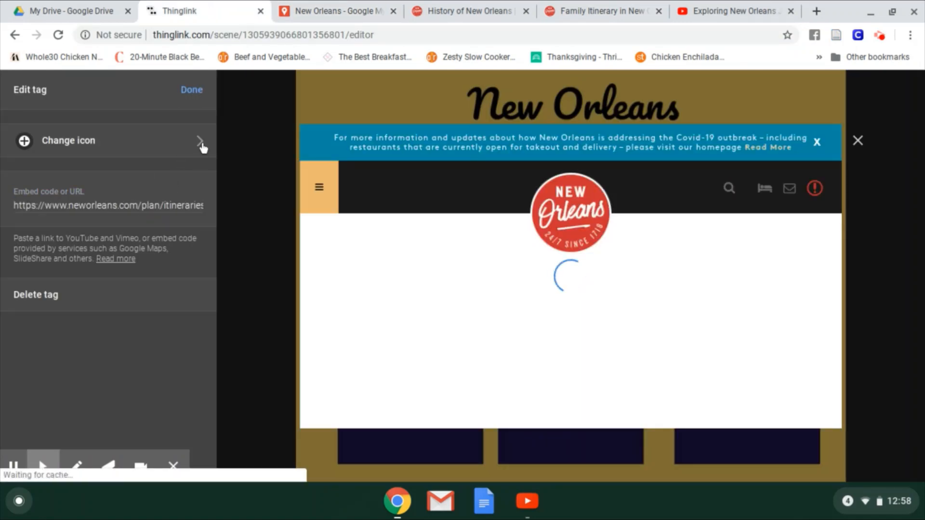
left_click(201, 144)
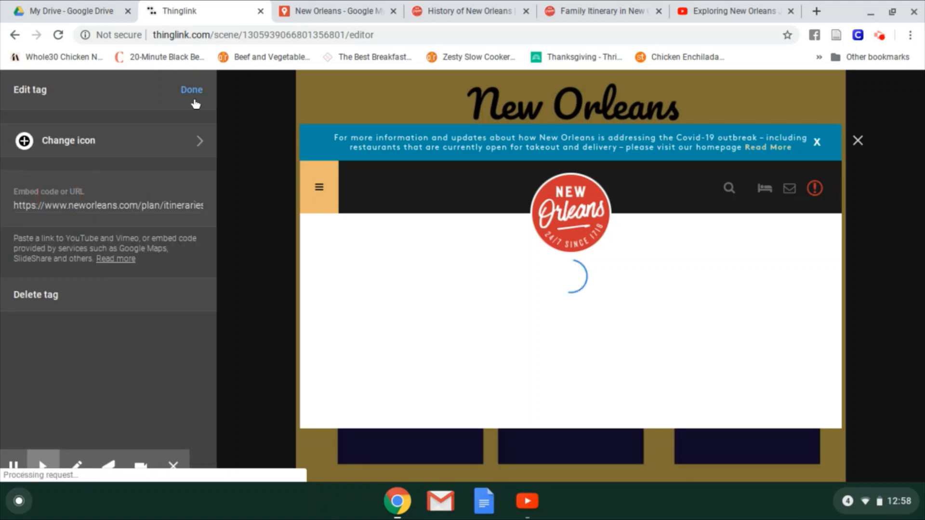
left_click(191, 90)
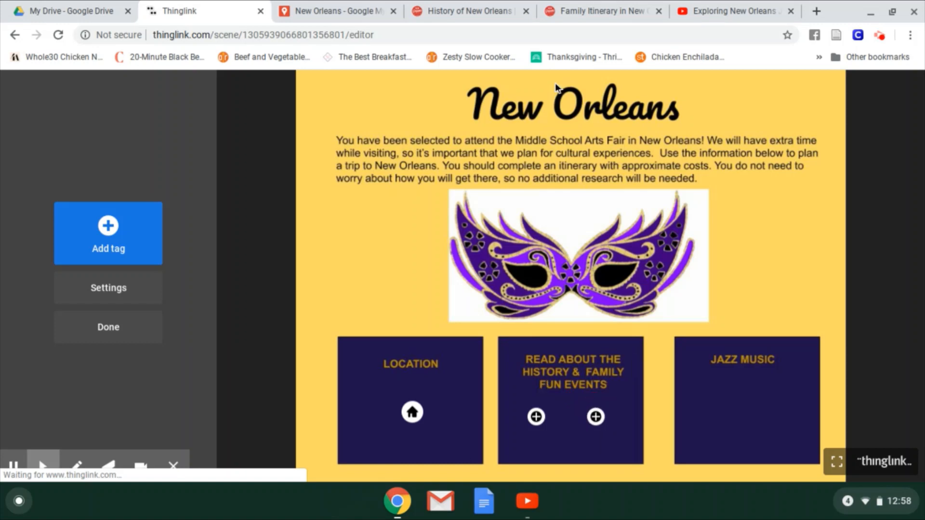
left_click(108, 233)
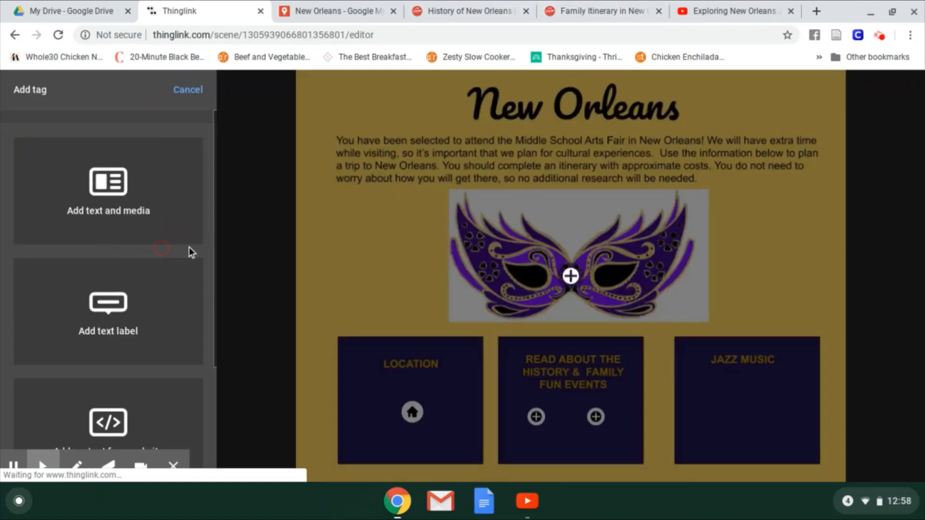
left_click(733, 11)
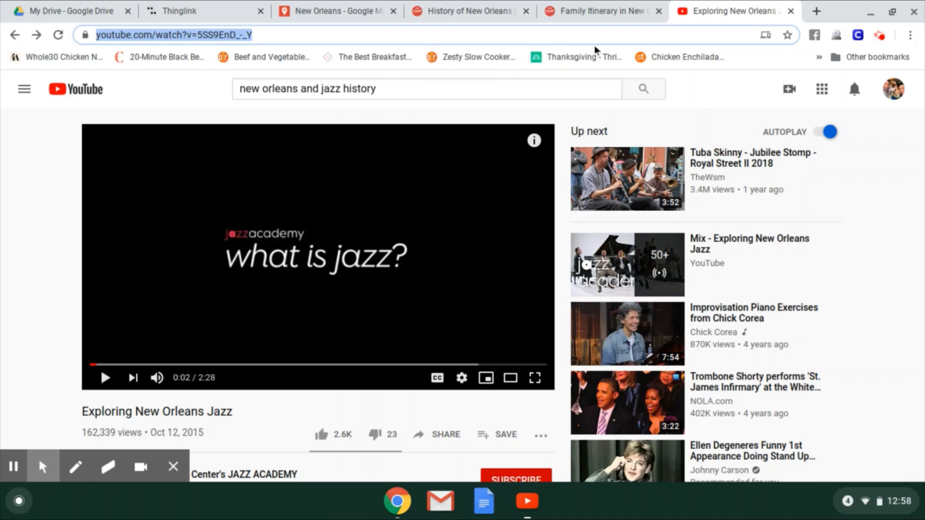
left_click(203, 10)
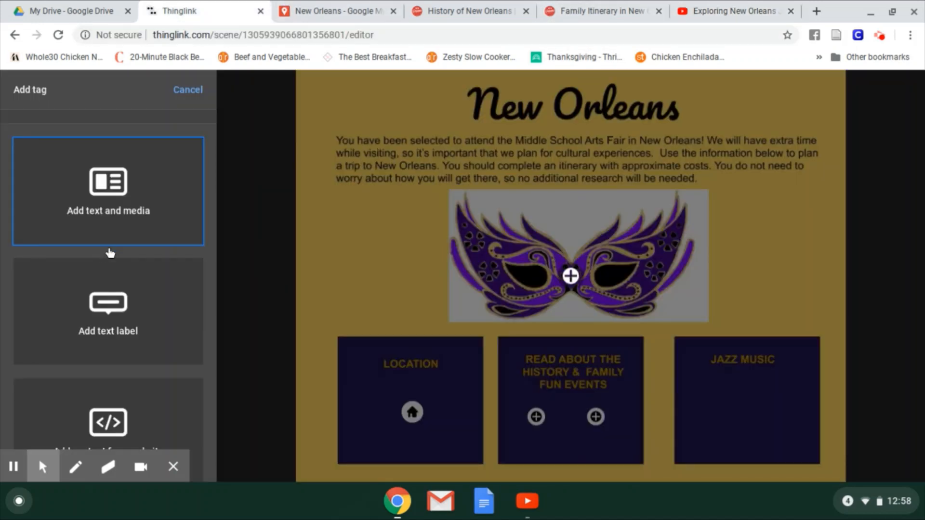
left_click(108, 190)
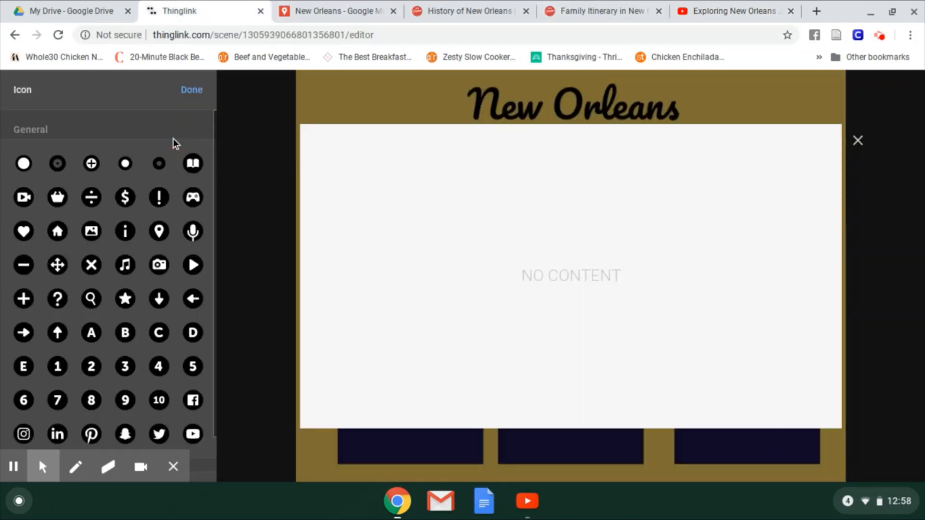
left_click(23, 198)
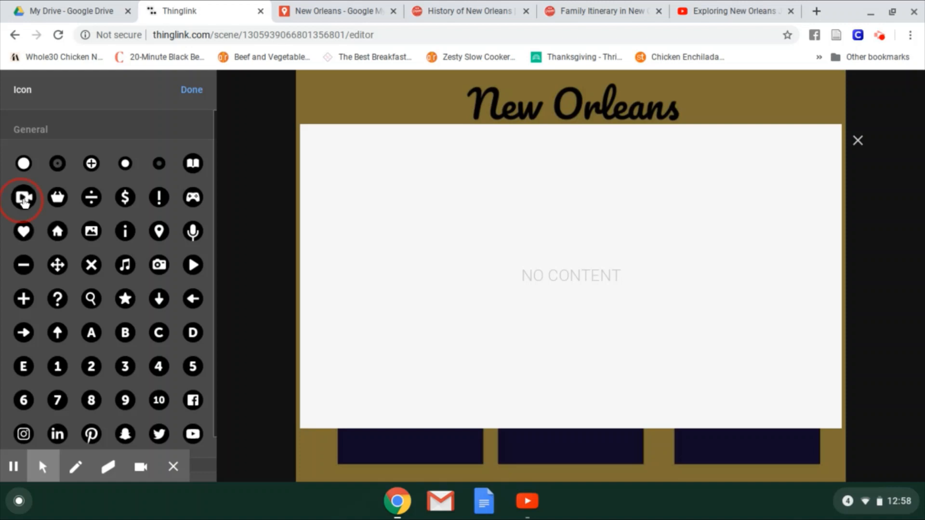
left_click(23, 197)
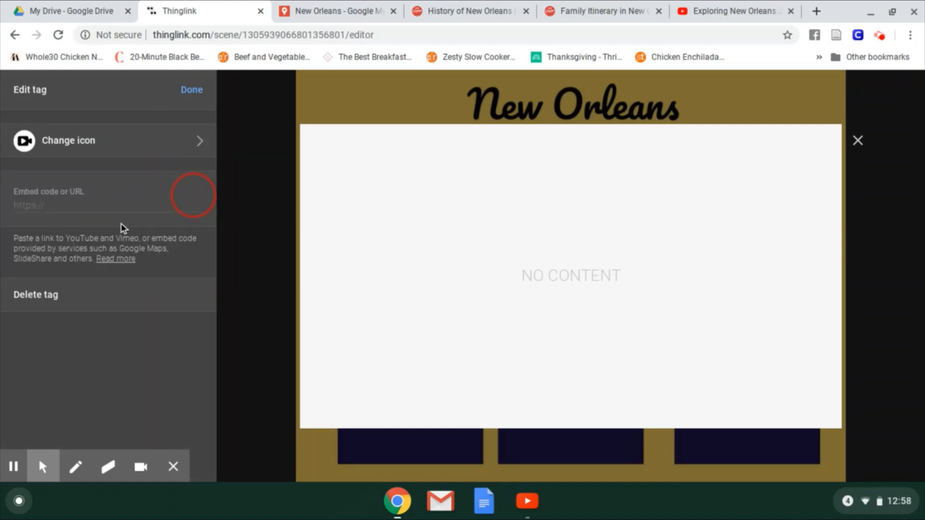
type("https://www.youtube.com/watch?v=5SS9EnD_-_Y")
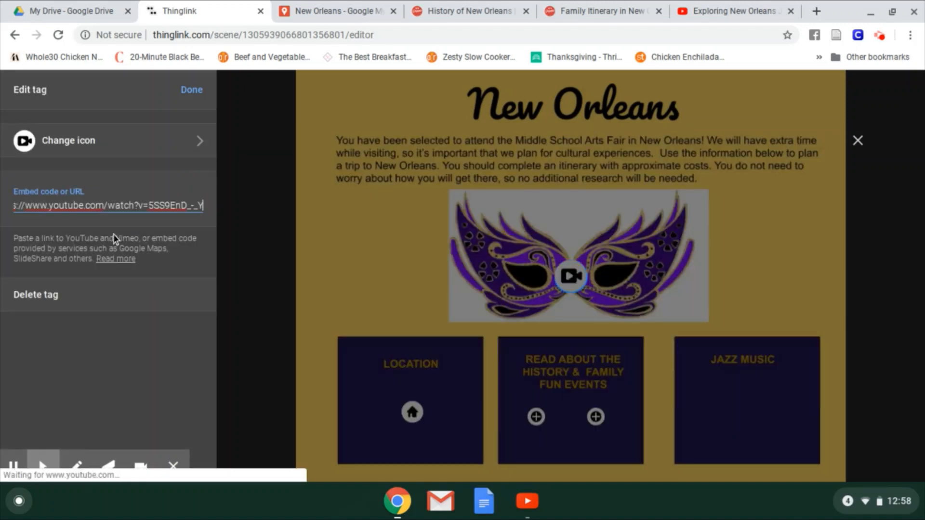
left_click(191, 90)
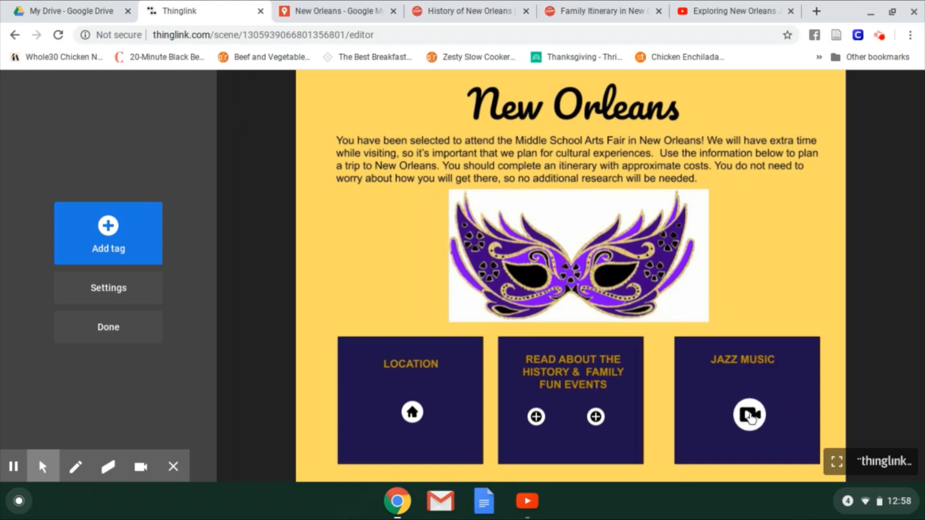
Step: Add a text-and-media tag titled 'New Orleans' describing history and asking viewers to review Google Classroom
left_click(550, 417)
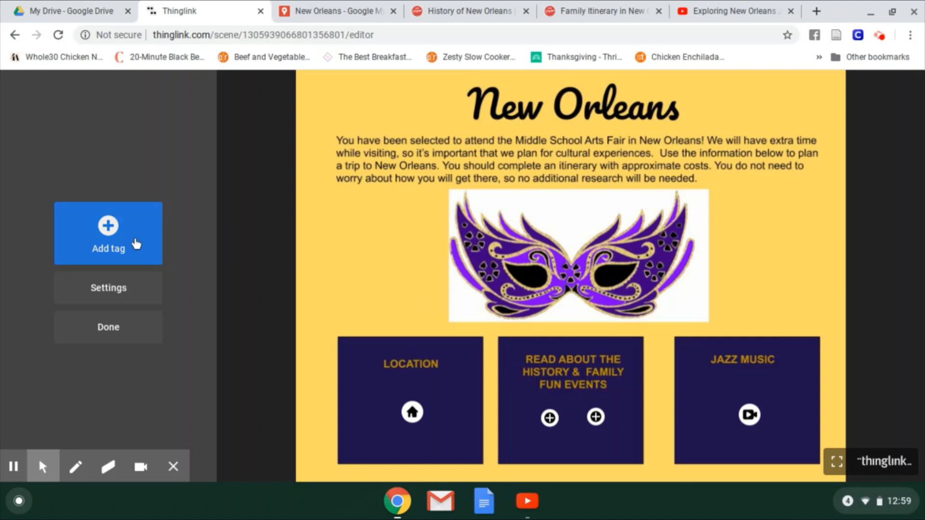
left_click(108, 233)
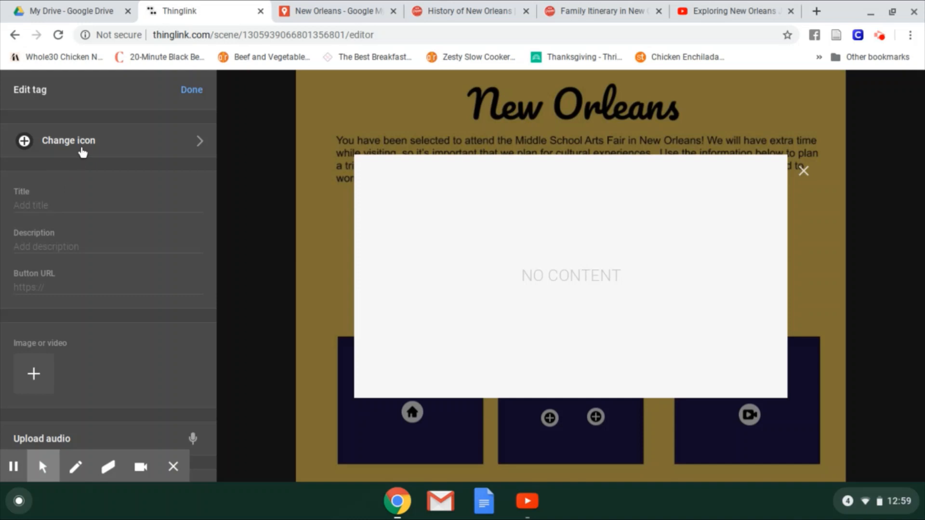
left_click(94, 205)
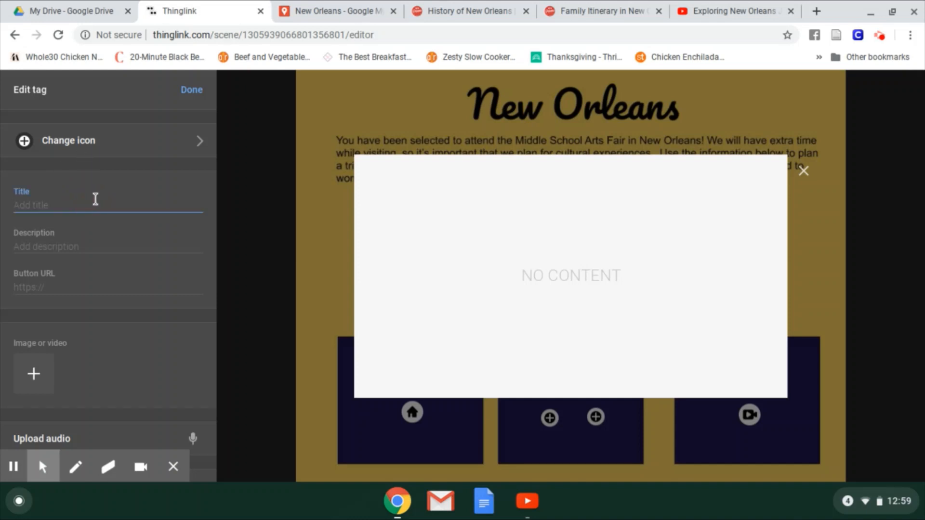
type("New Orleans")
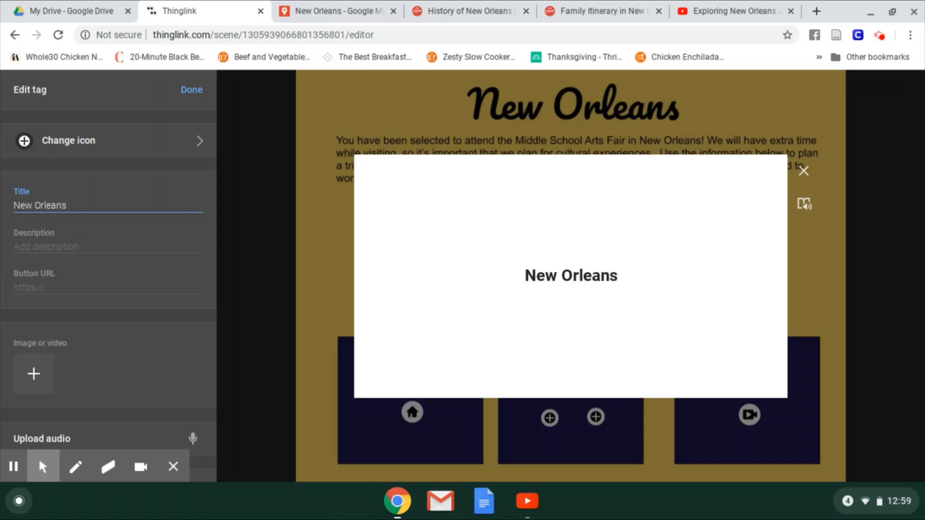
left_click(108, 247)
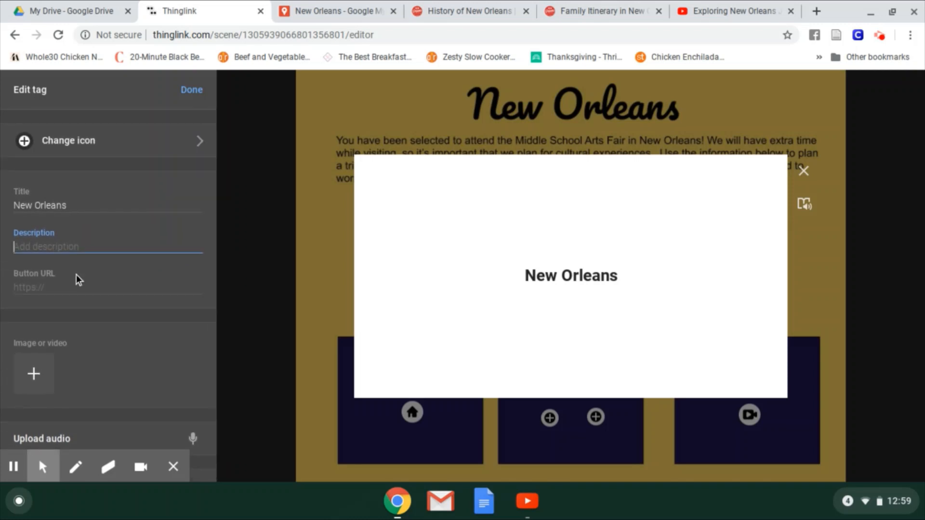
type("HIstor")
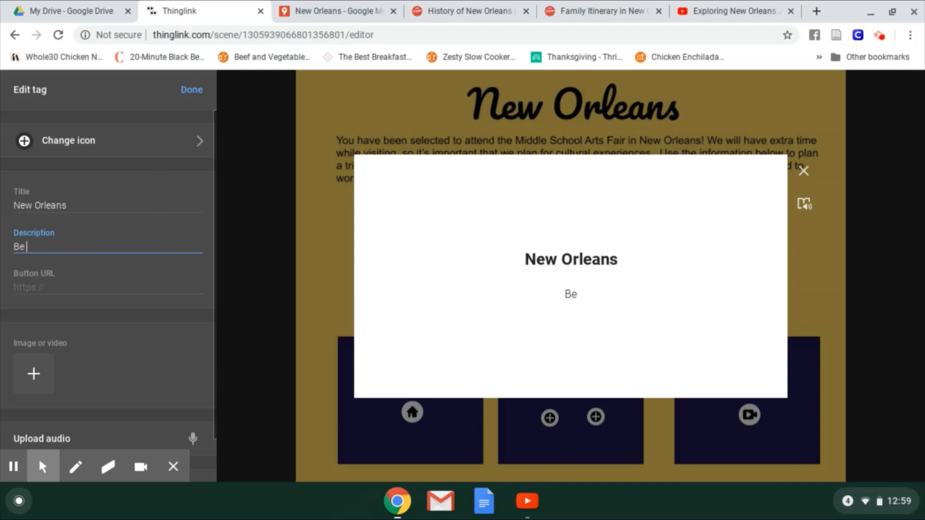
type("sure to review the information on G")
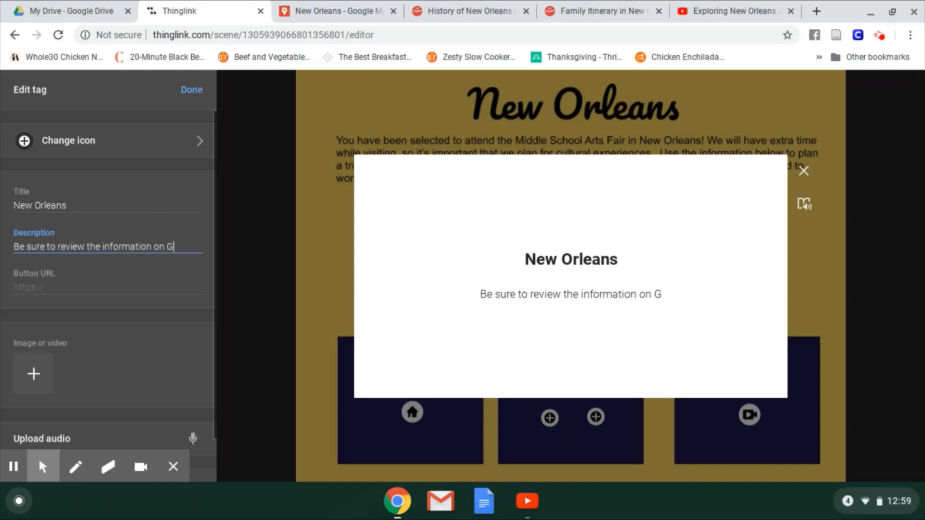
type("oogle Classroom")
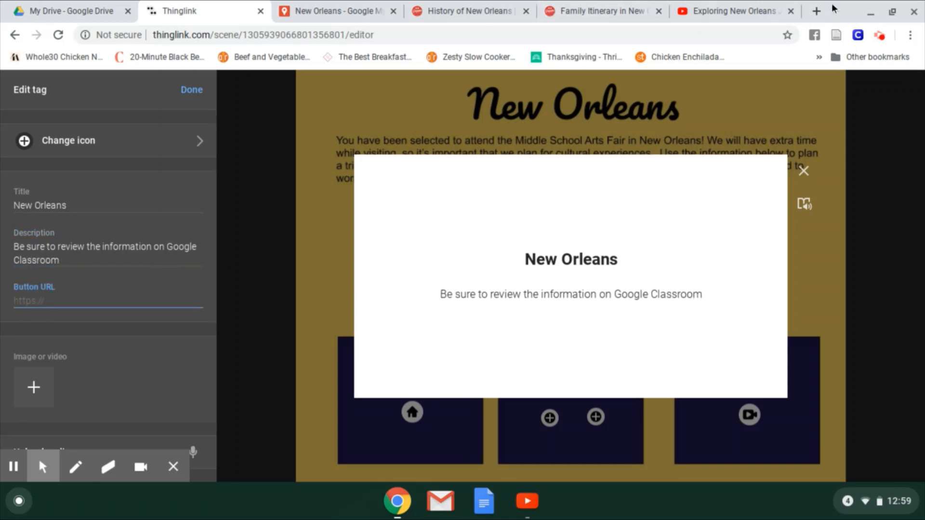
left_click(816, 10)
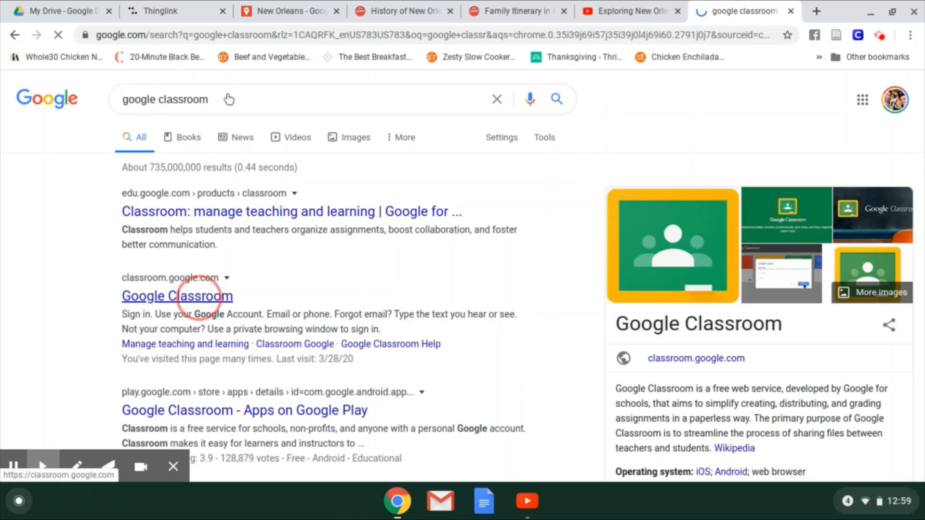
Step: Open the Google Classroom site from the search results and select its web address
left_click(177, 295)
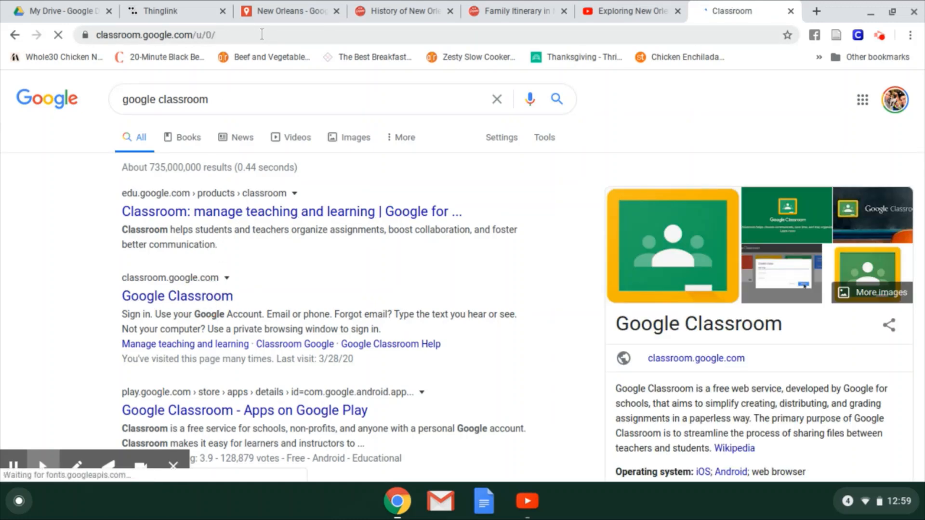
left_click(177, 295)
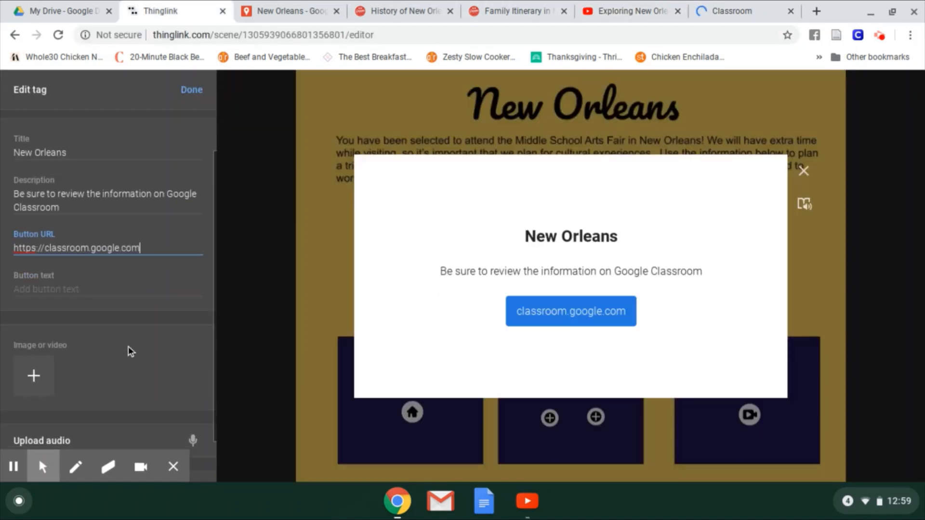
Step: Add the One Jefferson logo image from Downloads as the New Orleans tag's image
left_click(34, 376)
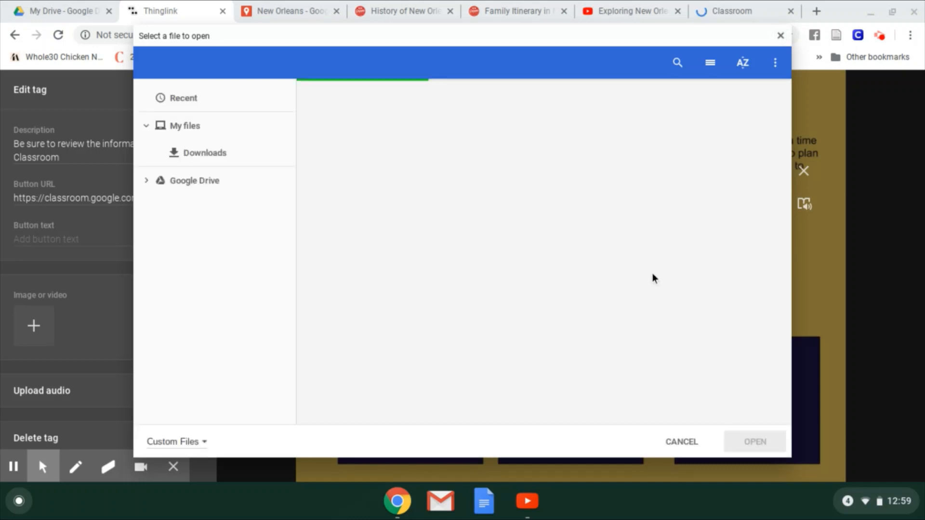
left_click(204, 153)
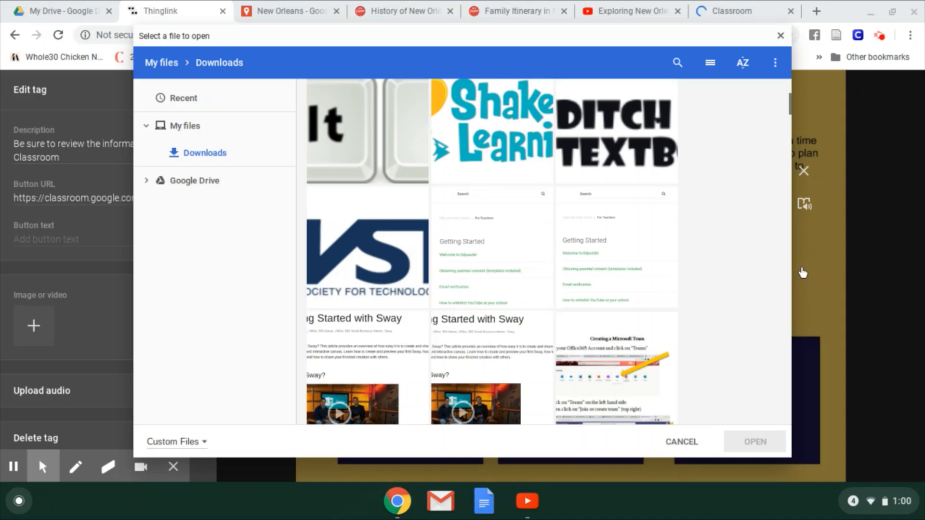
scroll("down", 3)
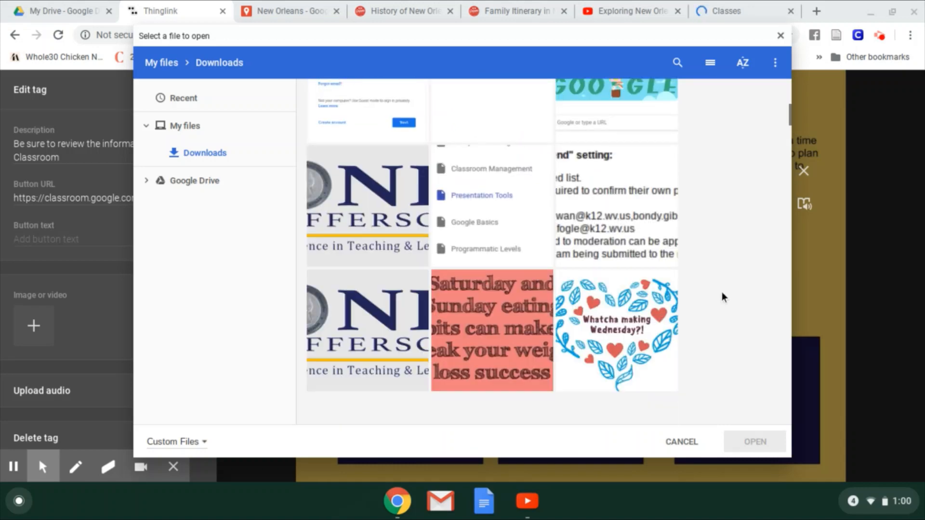
scroll("down", 3)
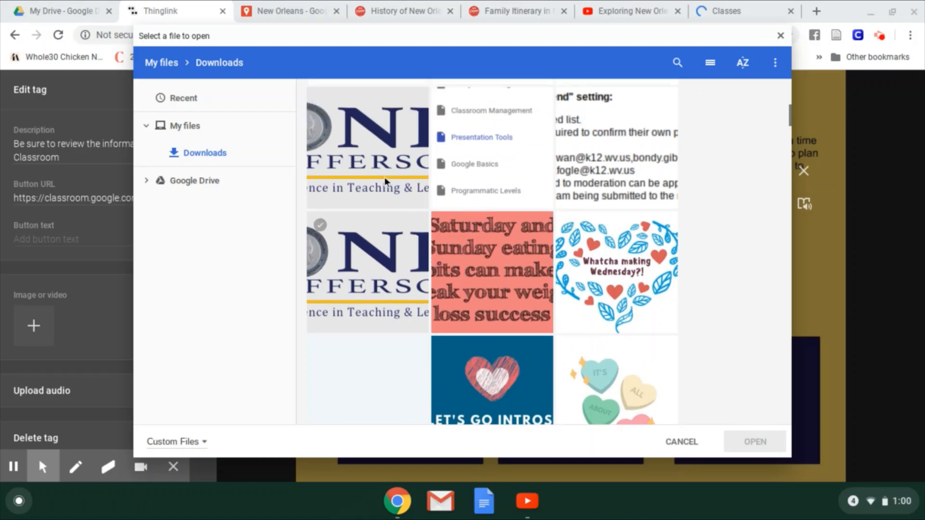
left_click(367, 144)
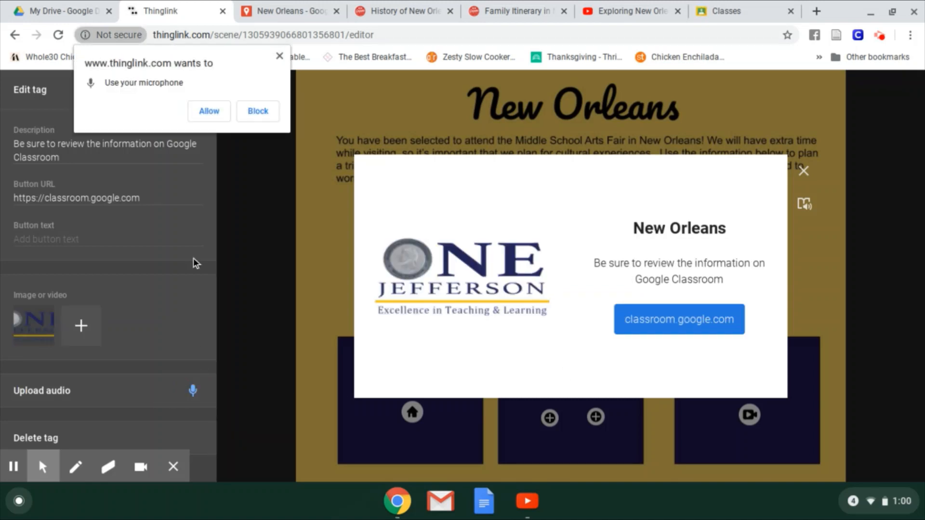
Step: Allow microphone access, record and play back a voice clip, then save the New Orleans tag
left_click(208, 110)
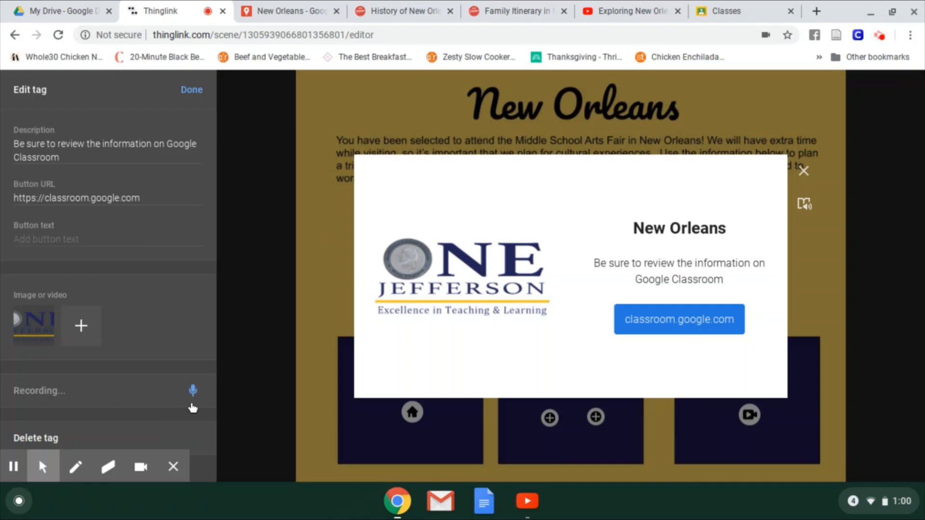
mouse_move(196, 407)
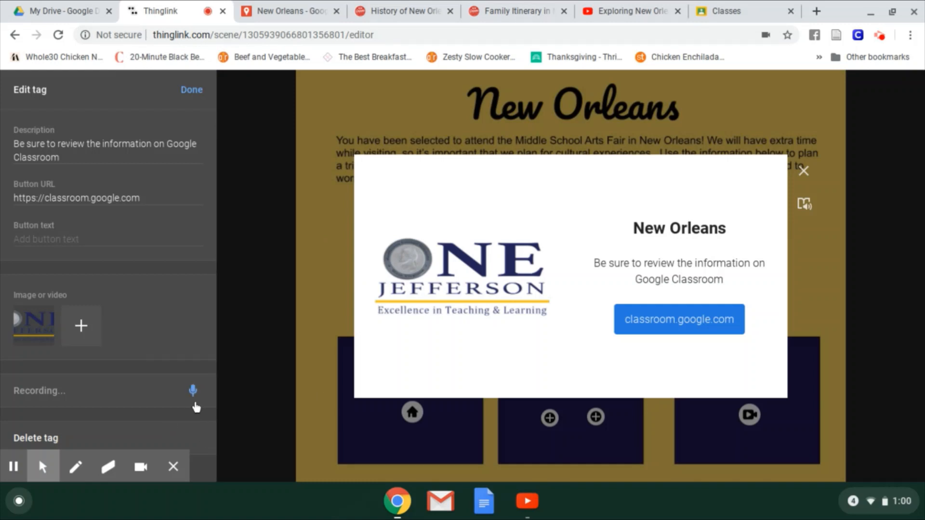
mouse_move(194, 399)
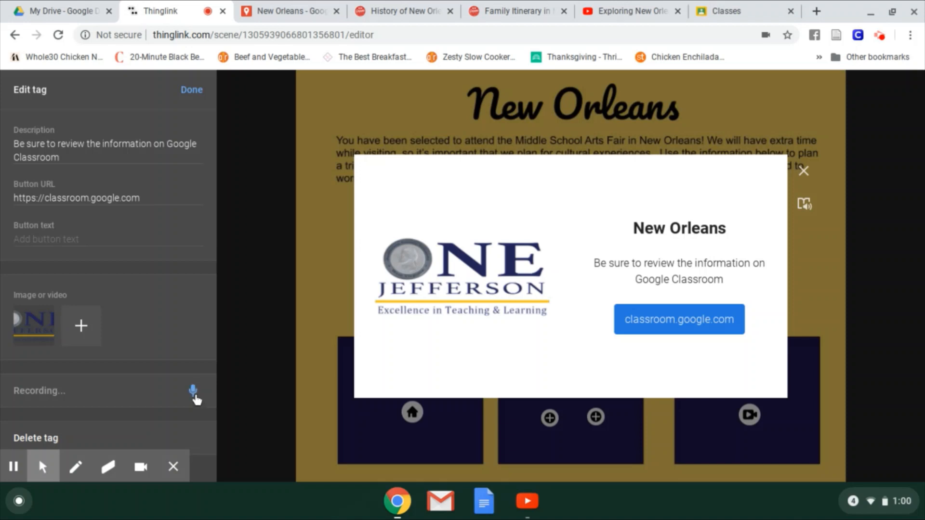
mouse_move(200, 406)
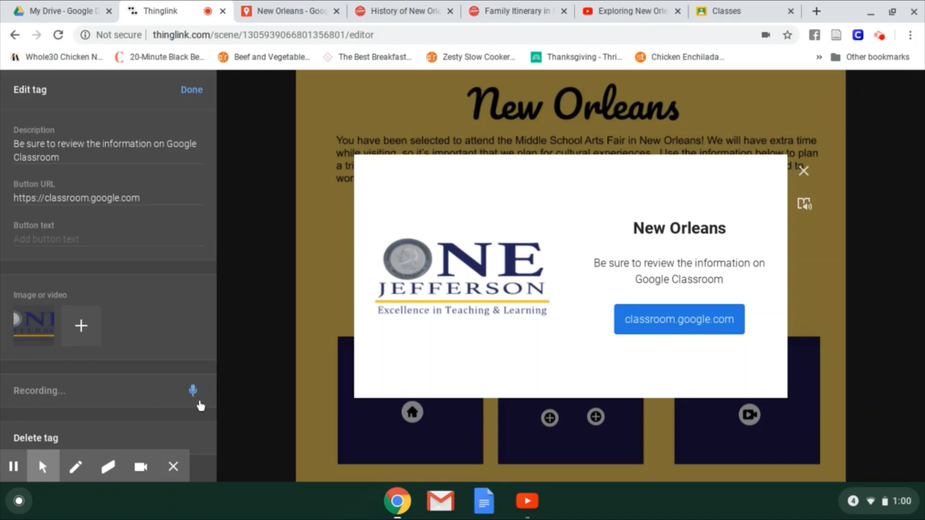
mouse_move(195, 411)
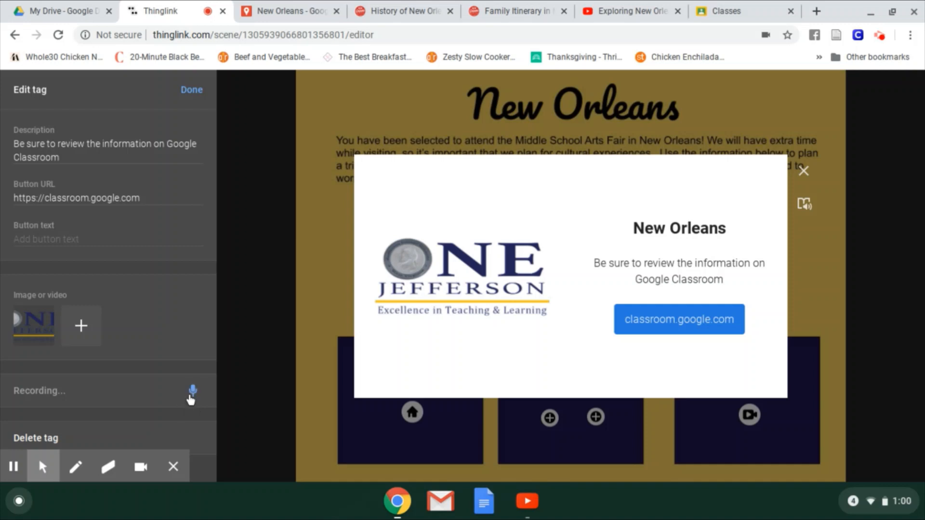
mouse_move(202, 404)
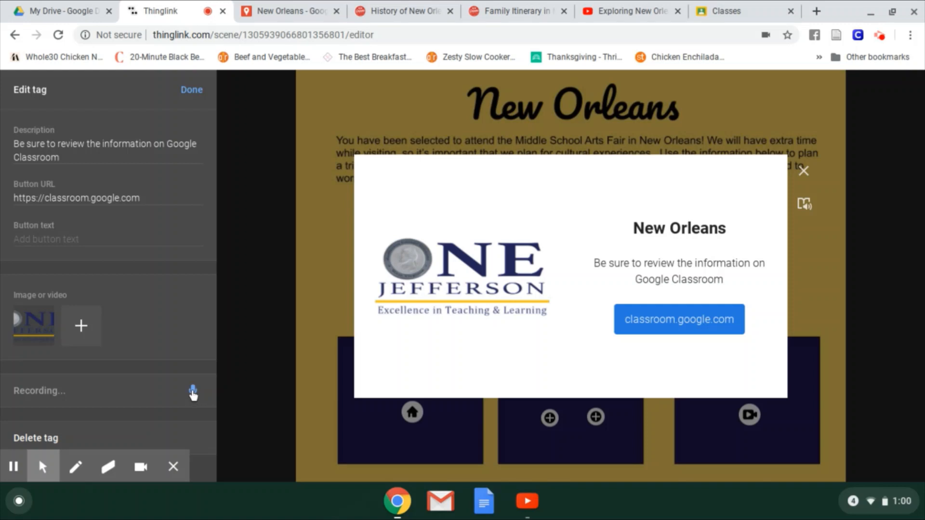
left_click(192, 390)
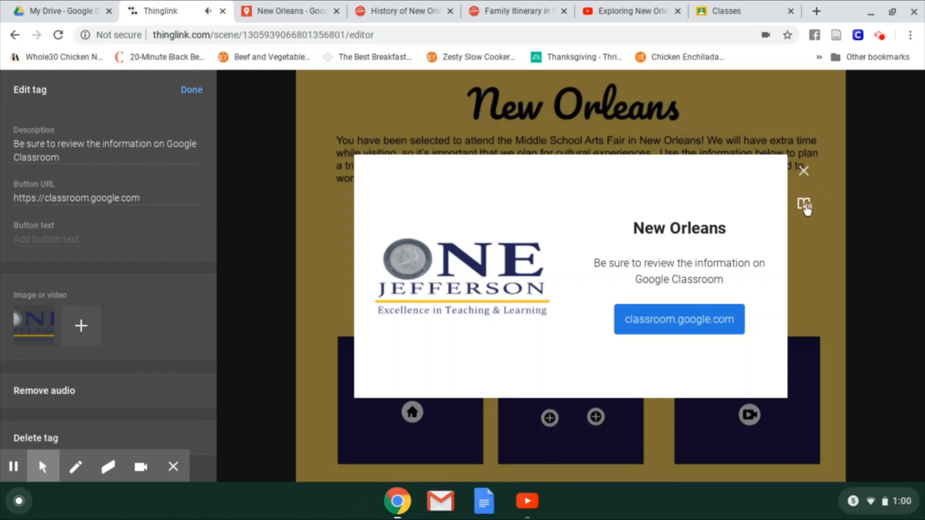
left_click(804, 205)
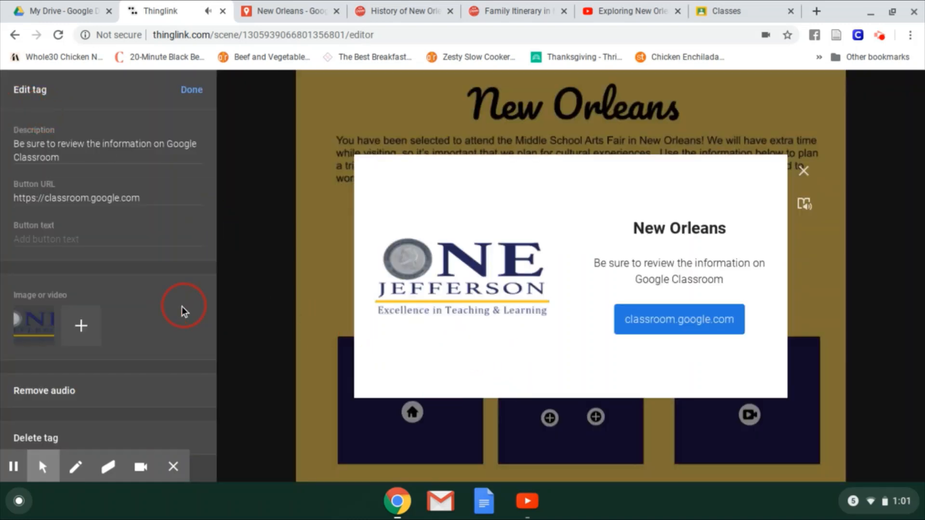
mouse_move(120, 445)
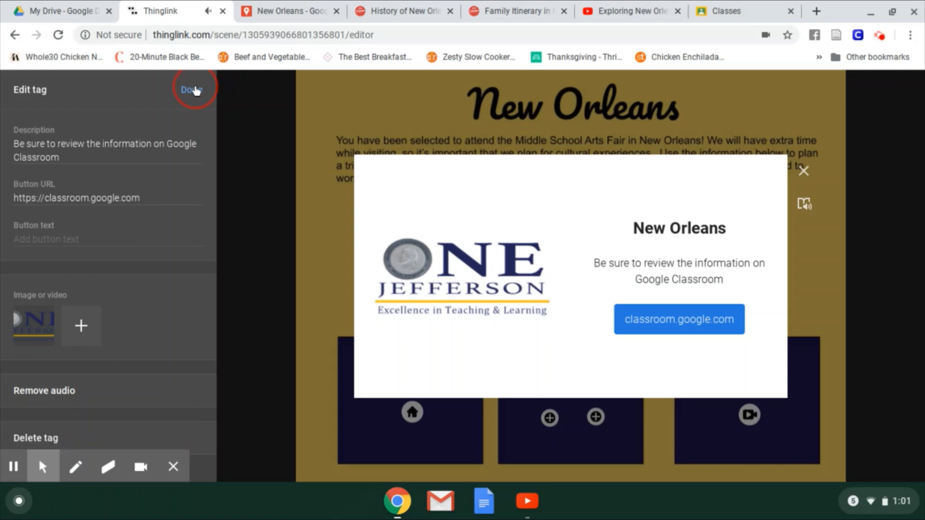
left_click(191, 90)
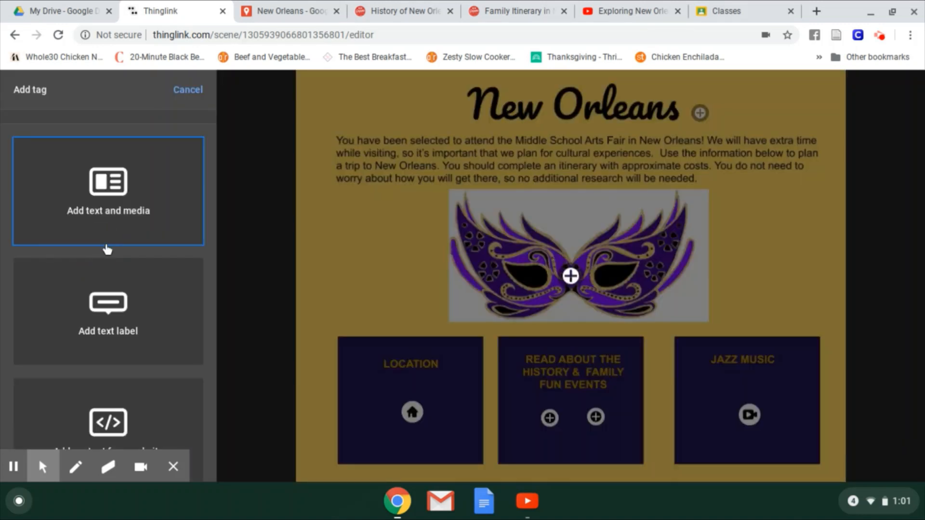
Step: Make the mask tag a text label reading 'Why is this picture important to New Orleans?'
left_click(108, 189)
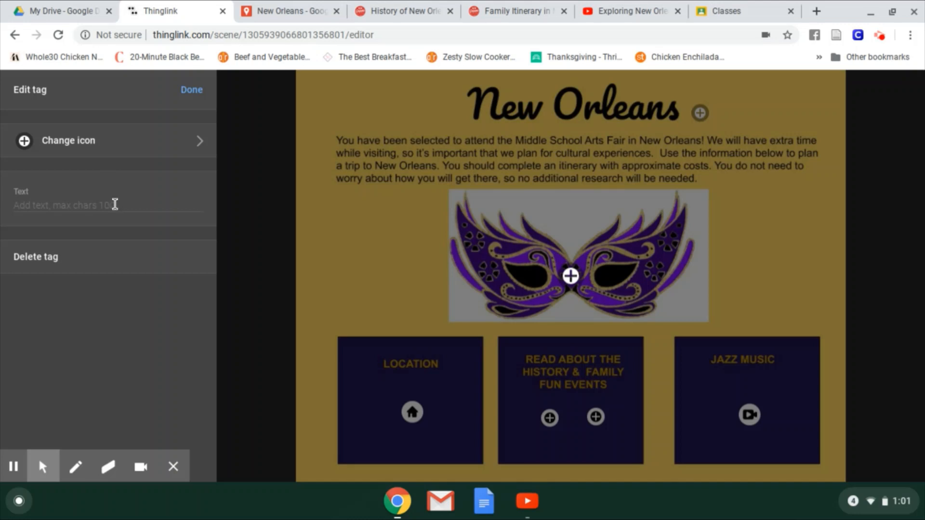
type("Mask – Bonus q")
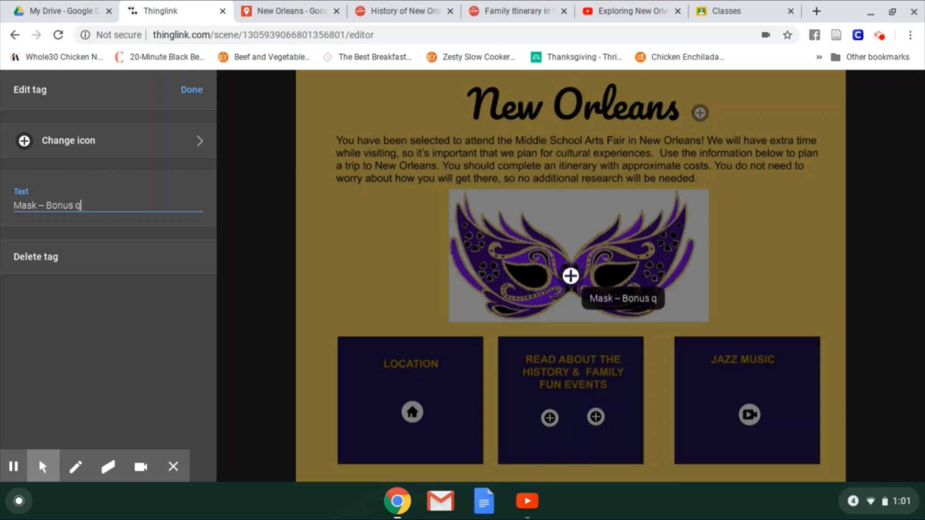
type("uestions –")
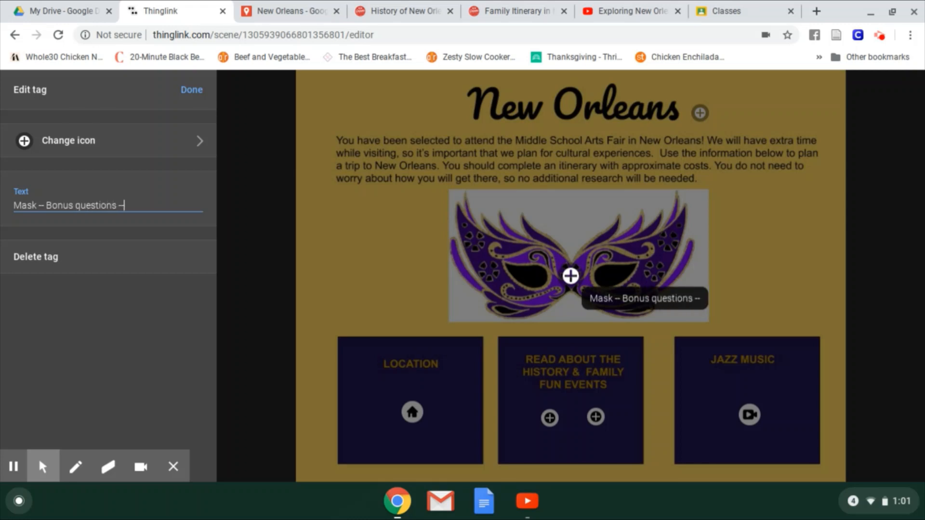
type("why is t")
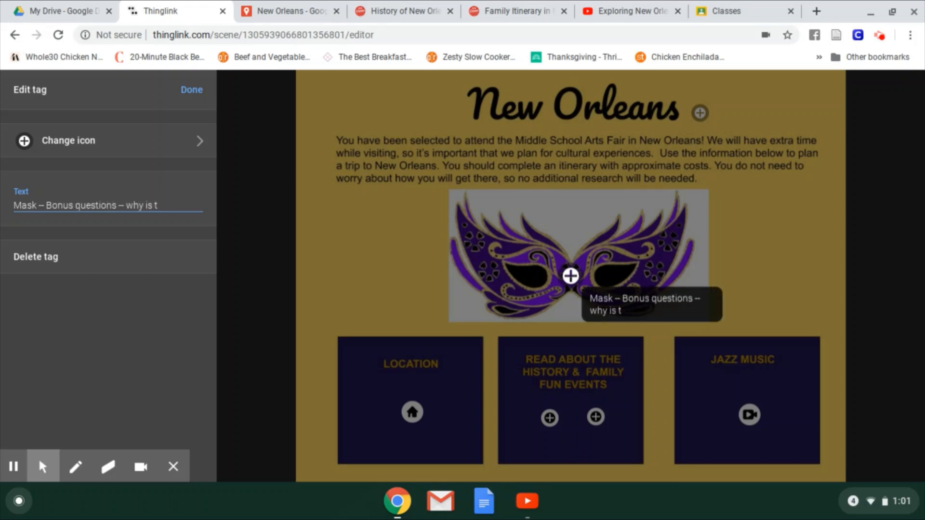
type("Why is")
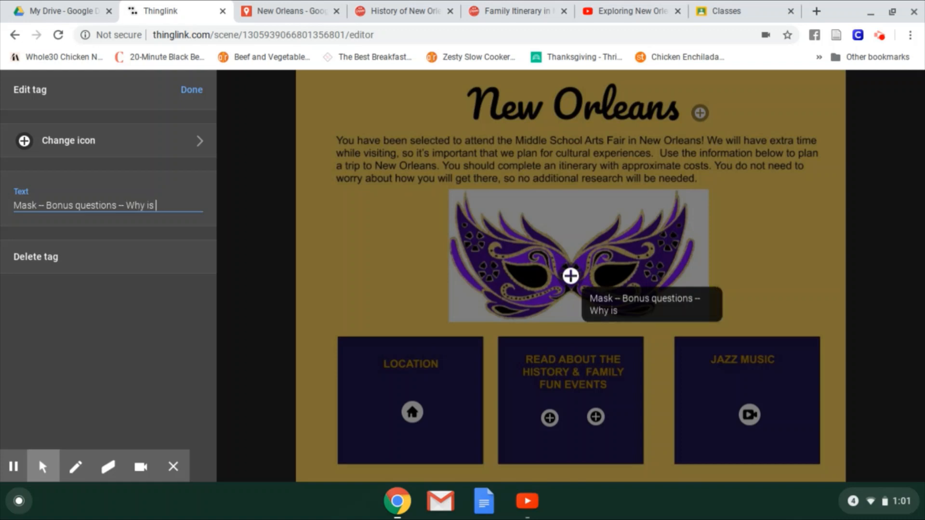
type("this picture important to")
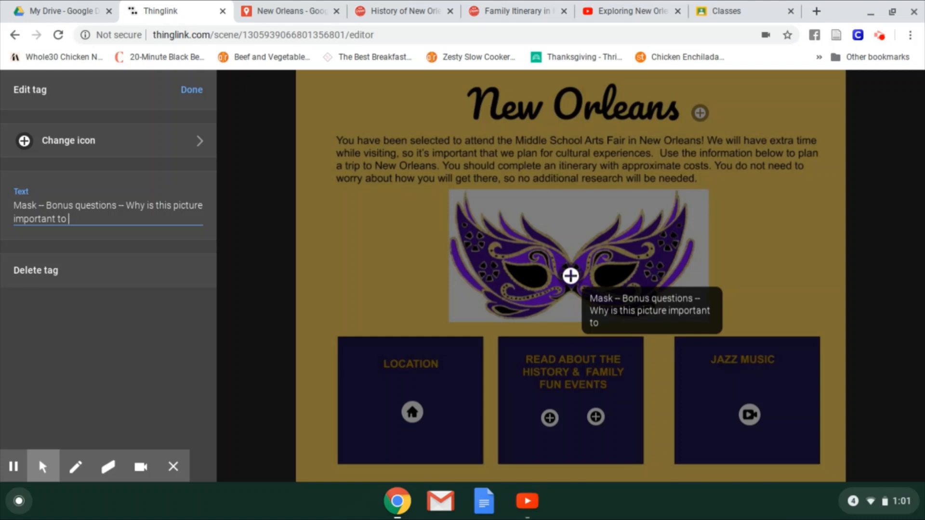
type("New O")
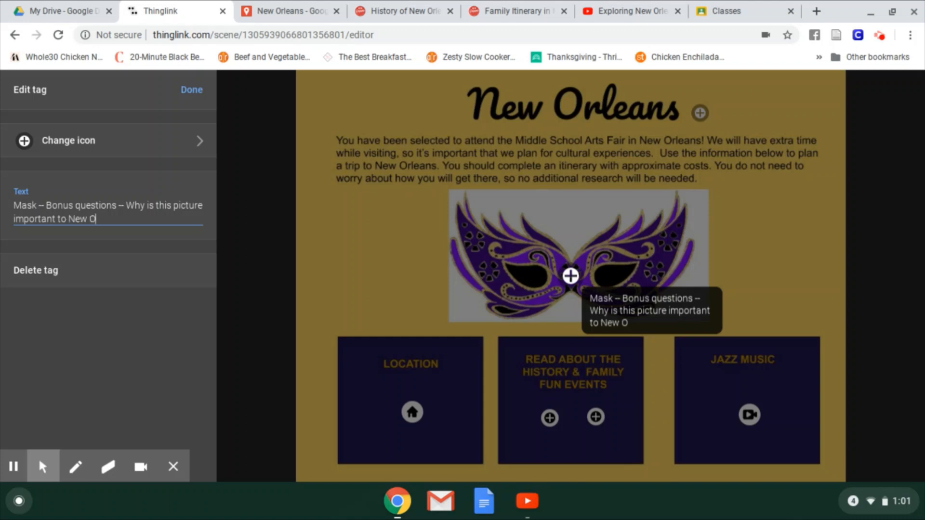
type("rleans")
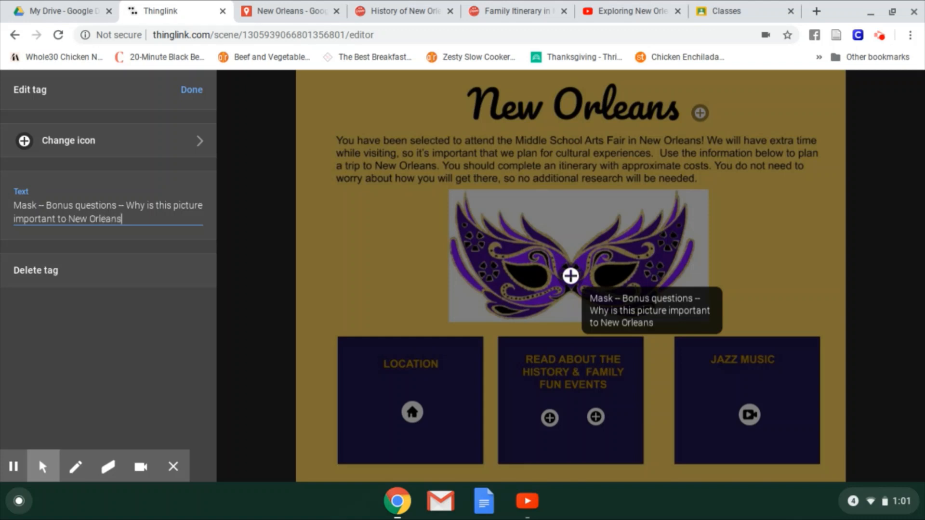
type("?")
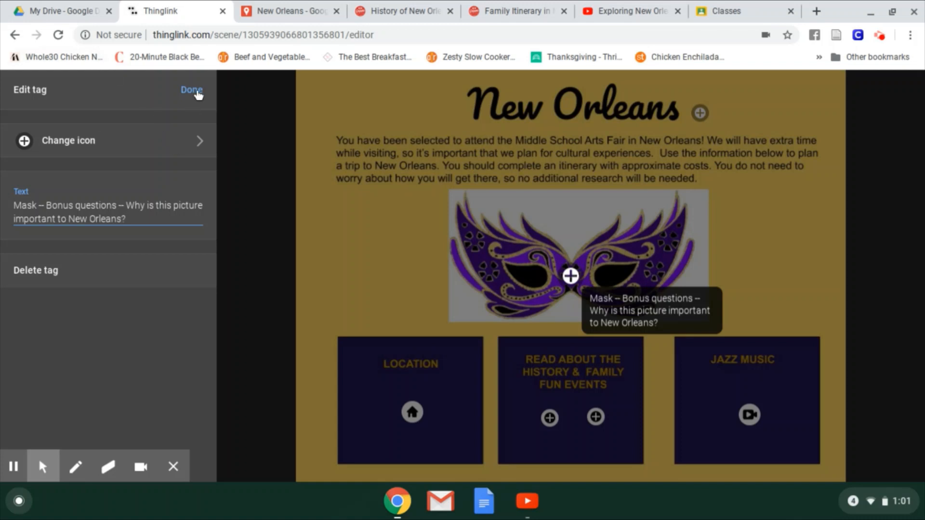
left_click(191, 90)
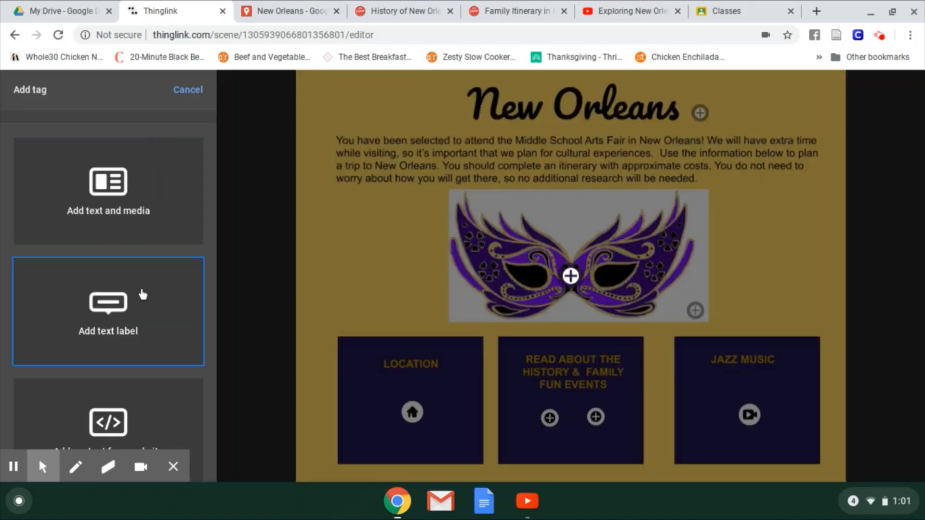
Step: Create a tour tag linked to the New Orleans ThingLink scene and save it
left_click(108, 310)
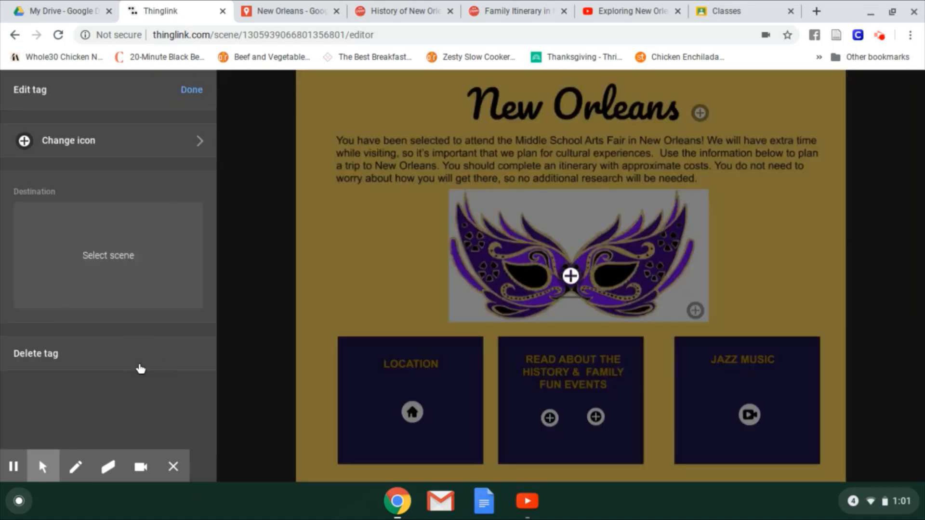
left_click(108, 255)
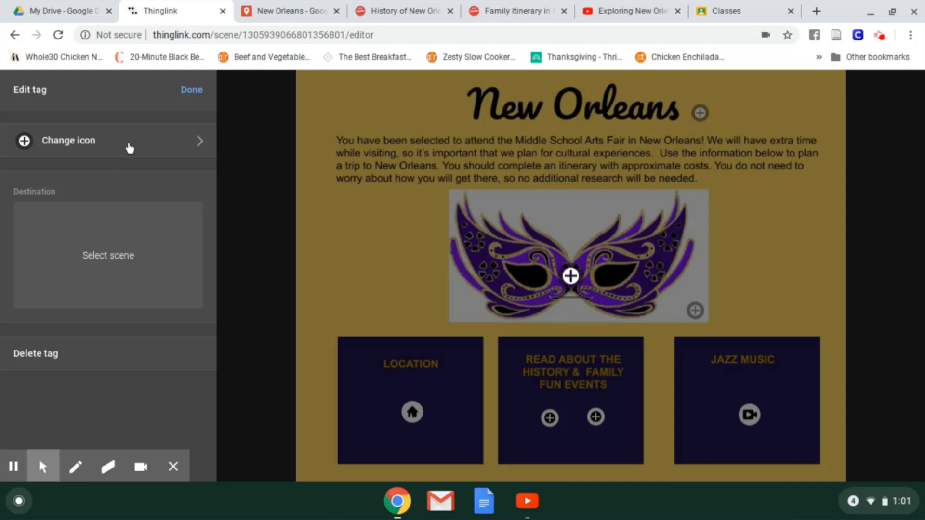
left_click(108, 254)
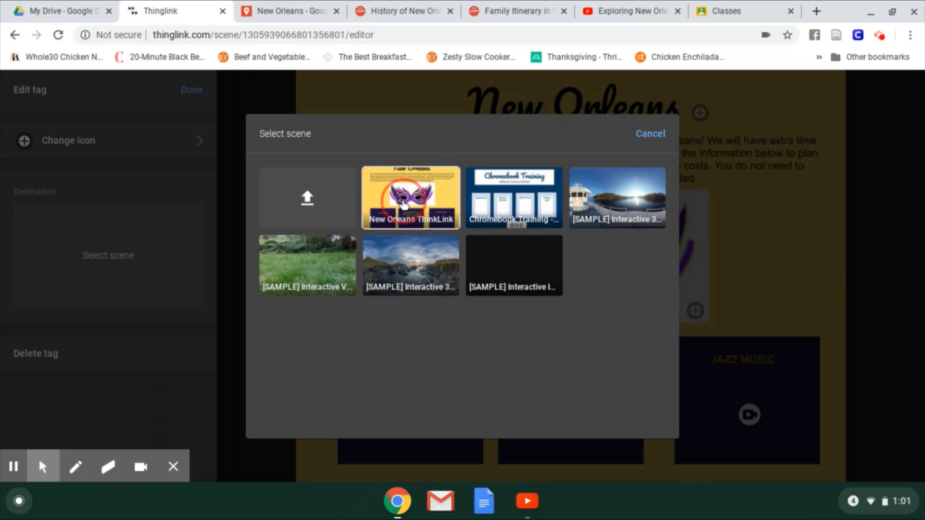
left_click(410, 197)
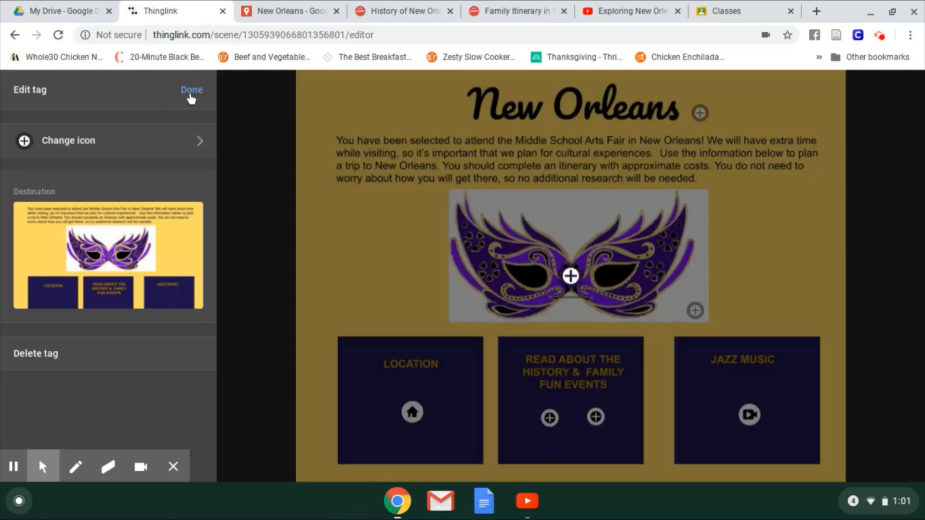
left_click(191, 89)
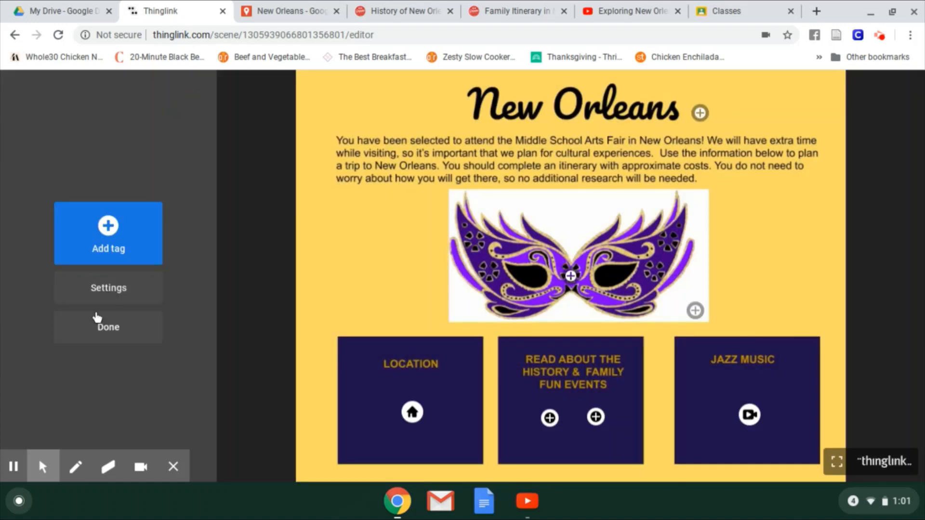
Step: Start another tour tag and choose a different icon for it
left_click(108, 233)
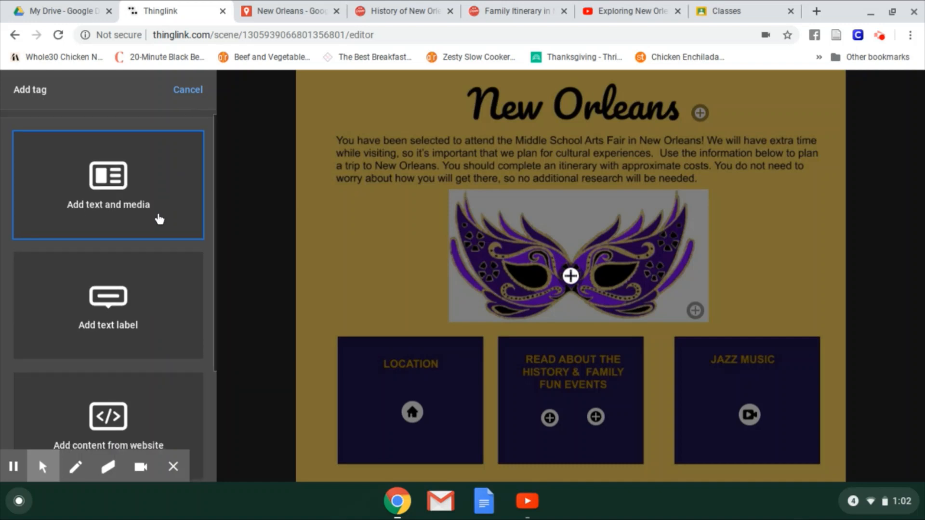
scroll("down", 3)
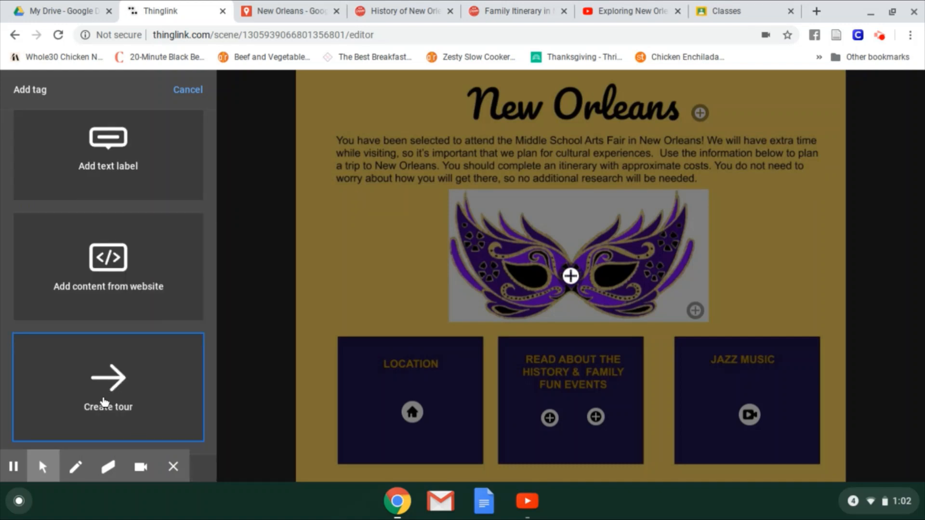
left_click(108, 386)
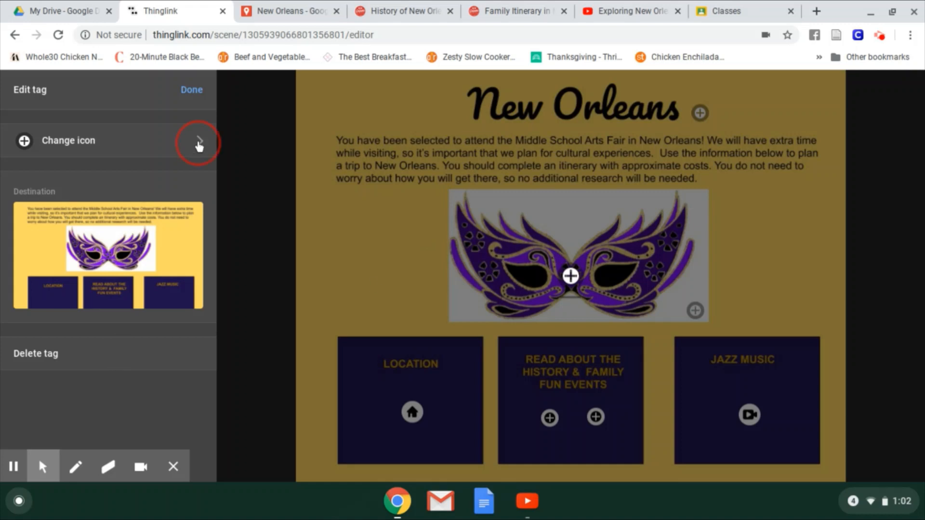
left_click(199, 143)
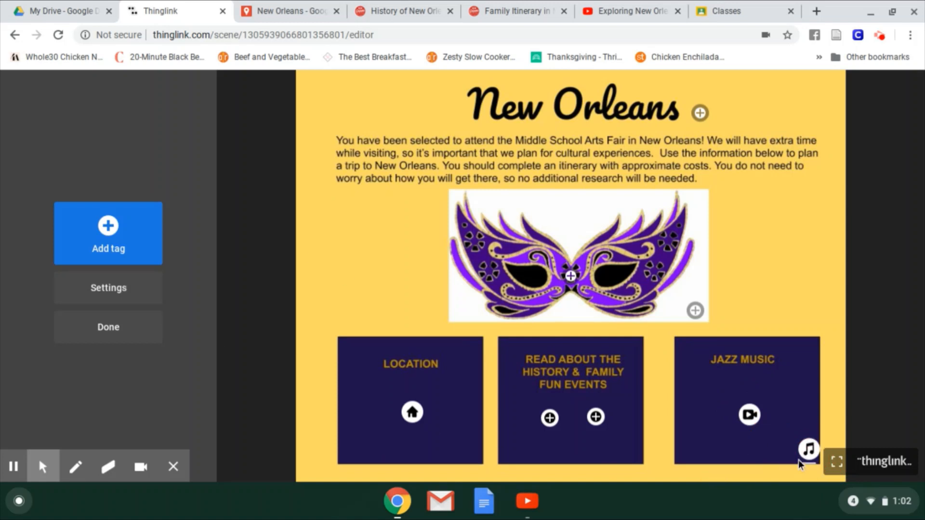
mouse_move(753, 303)
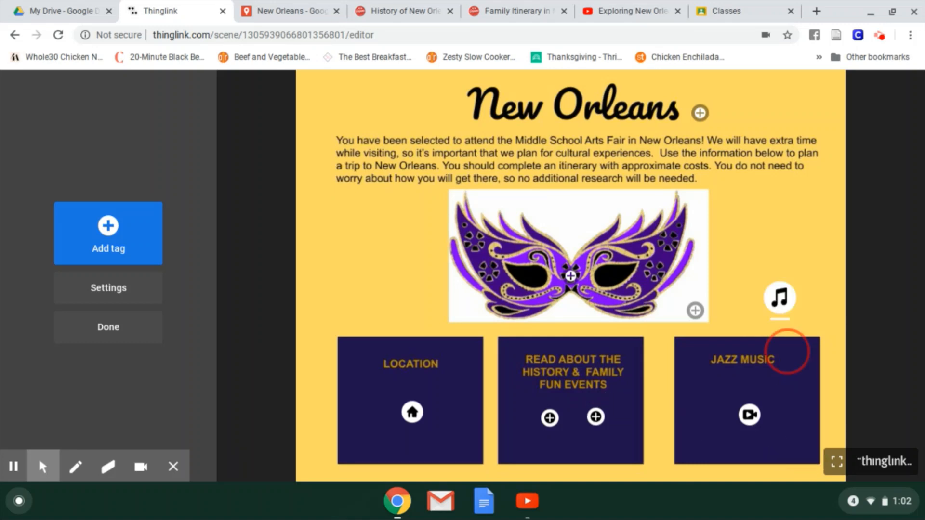
Step: Delete the music-note tour tag from the New Orleans flyer
left_click(779, 298)
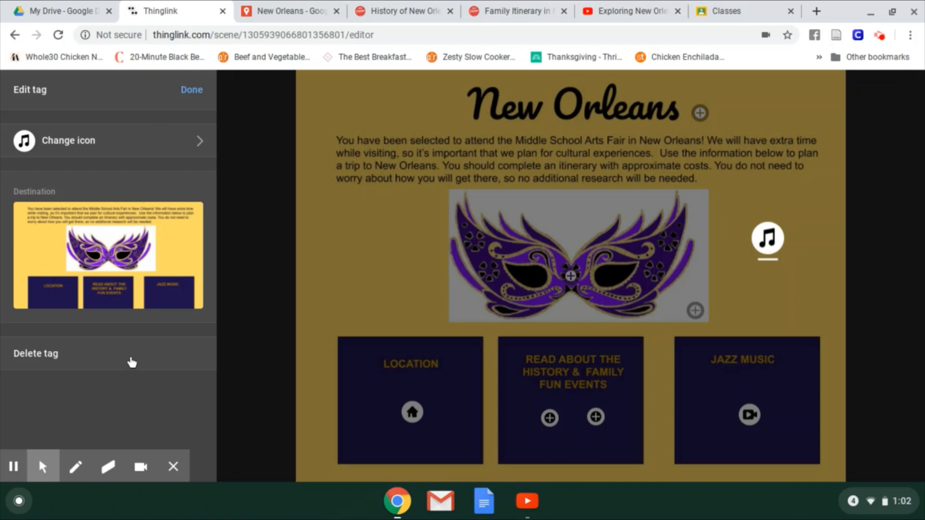
left_click(192, 90)
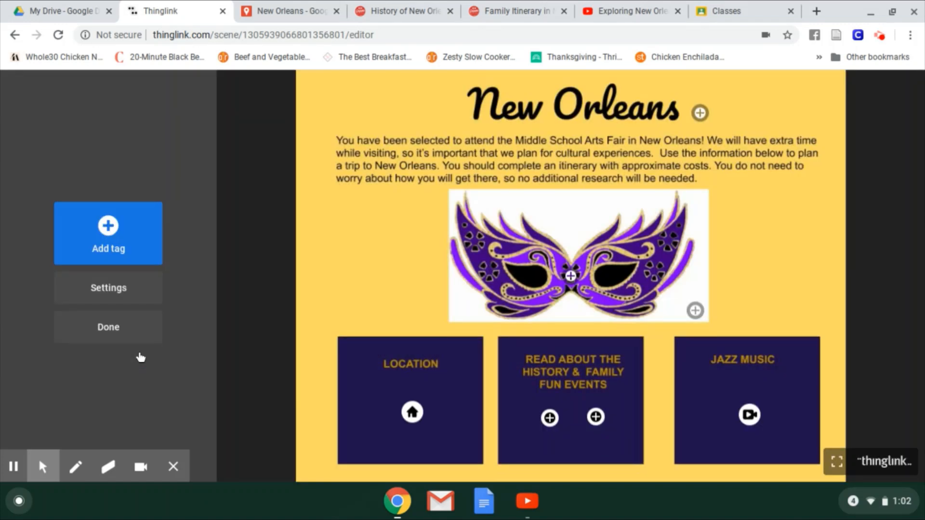
mouse_move(412, 412)
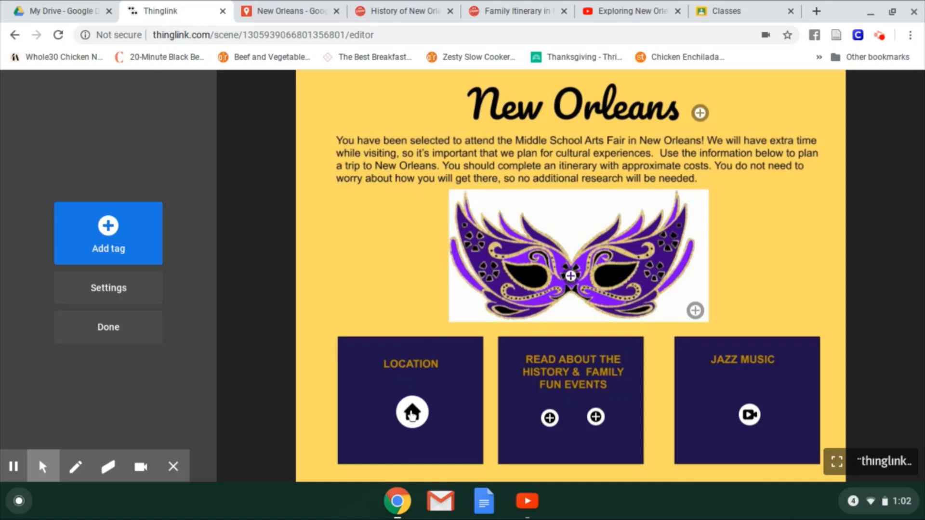
left_click(412, 411)
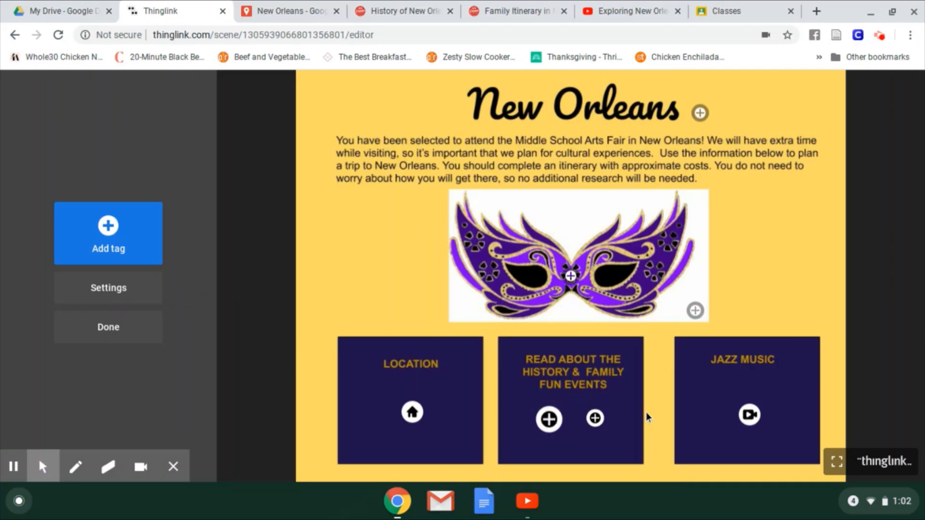
mouse_move(522, 388)
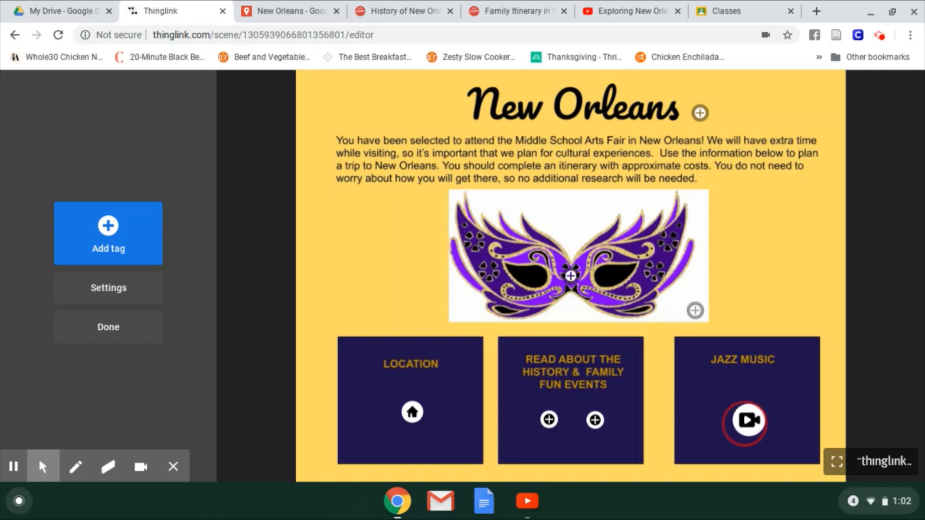
mouse_move(774, 371)
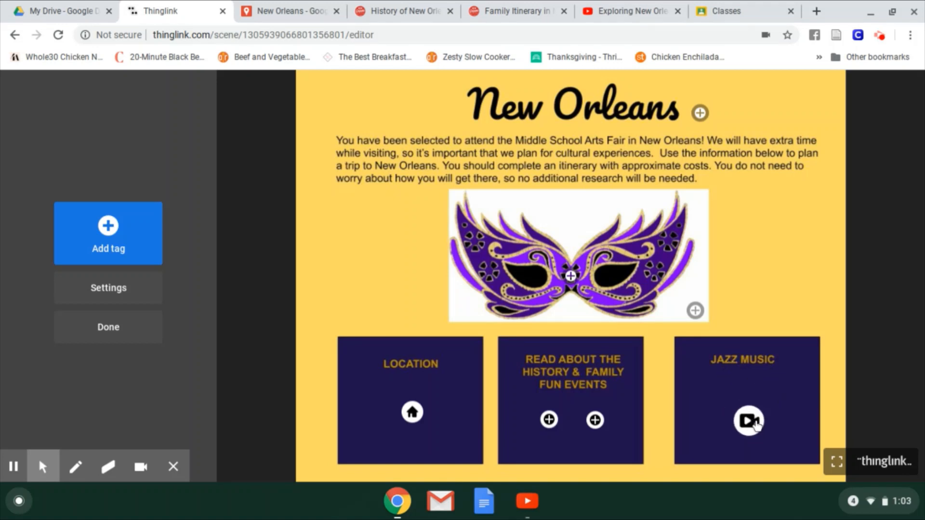
mouse_move(757, 413)
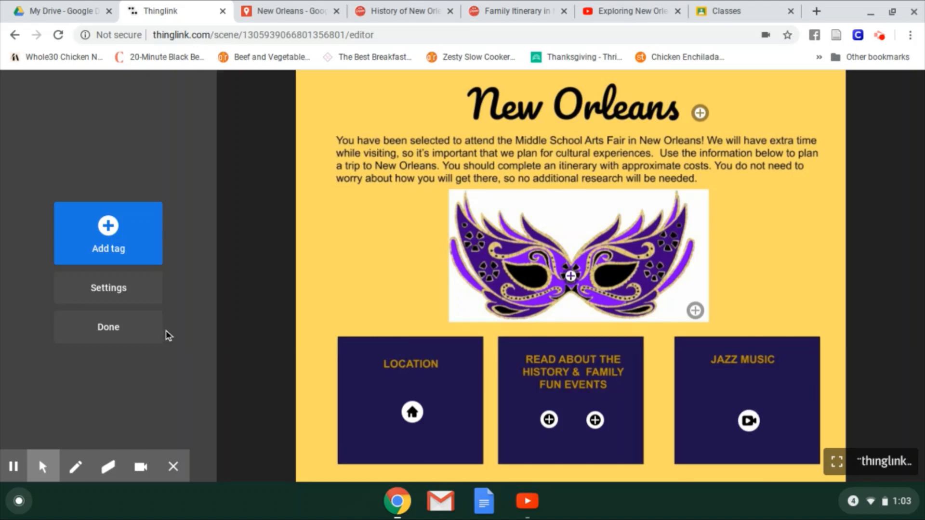
Step: Exit the editor, then preview and close the title tag's Google Classroom reminder
left_click(108, 327)
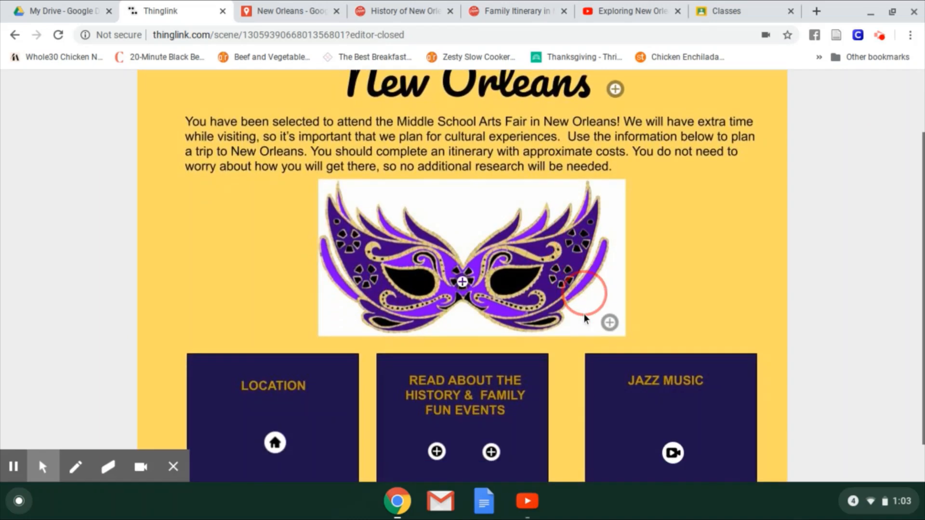
scroll("down", 3)
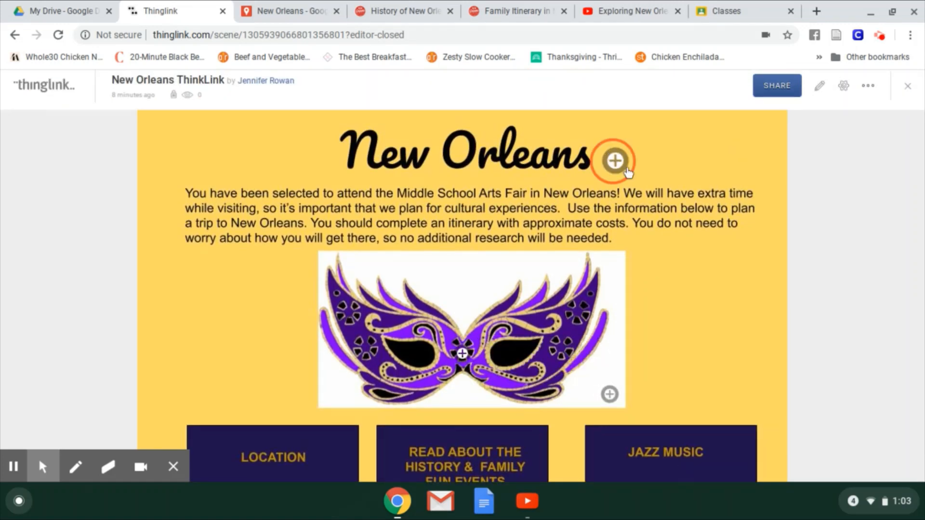
left_click(614, 161)
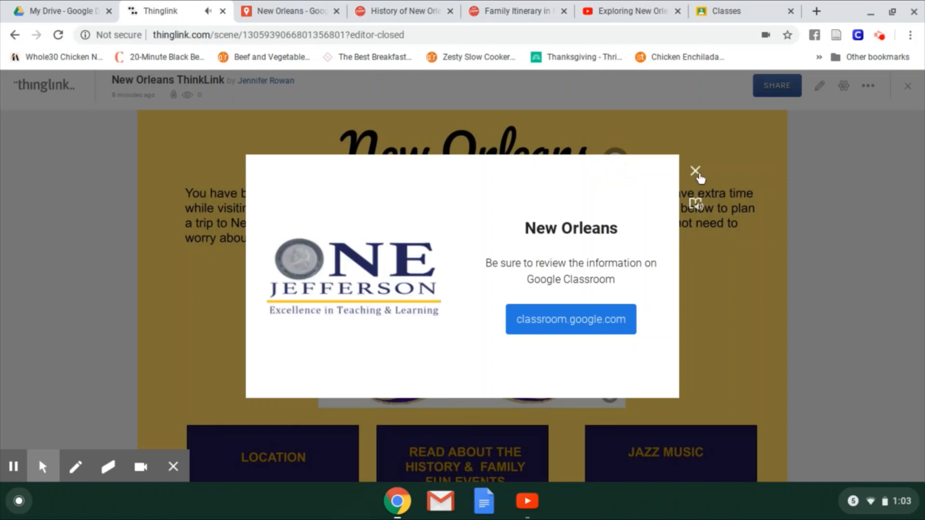
left_click(694, 171)
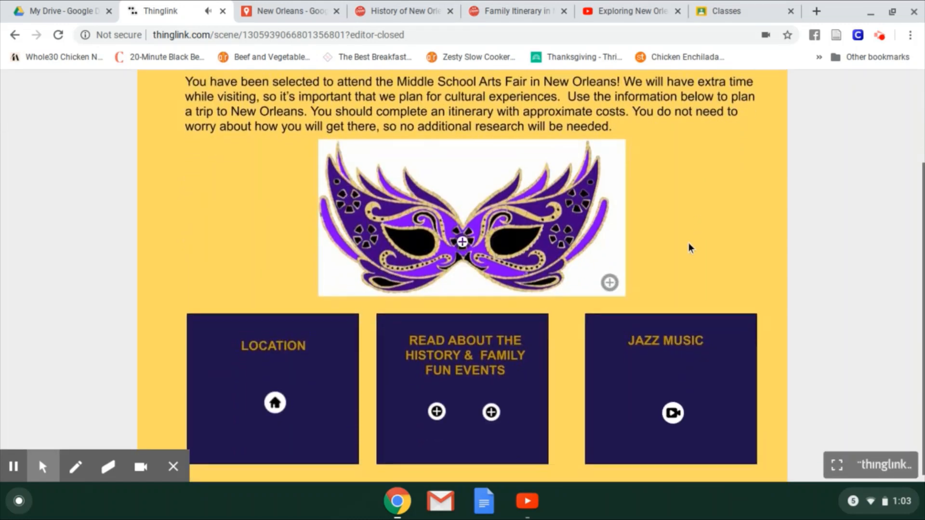
left_click(274, 402)
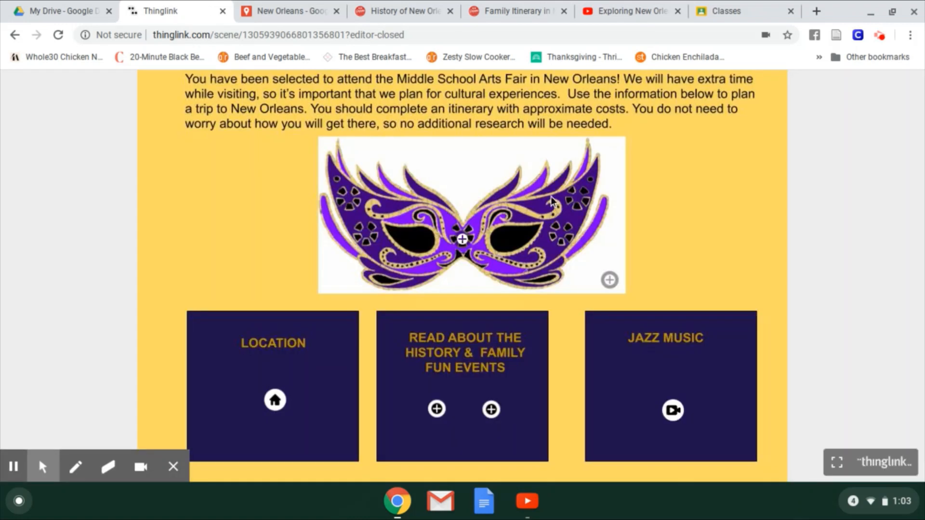
Step: Preview the New Orleans history page and family fun events page, closing each popup
left_click(436, 409)
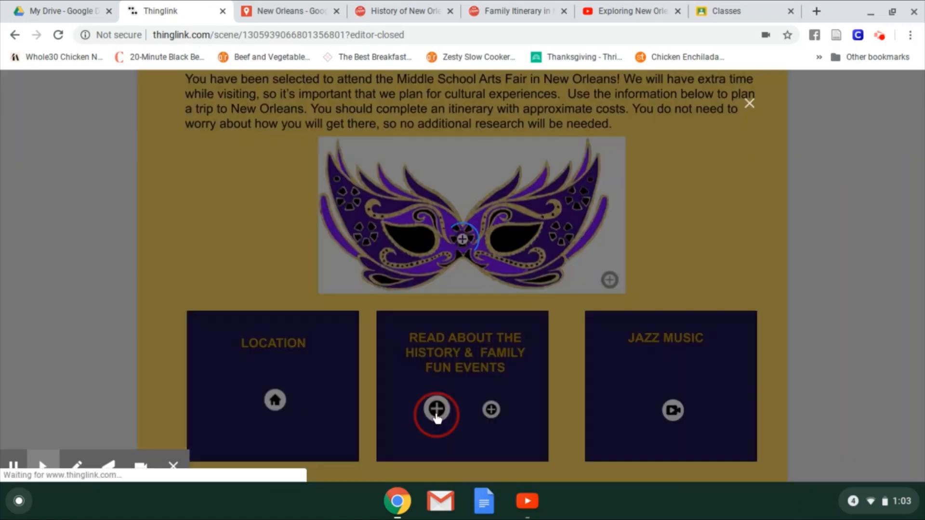
left_click(435, 410)
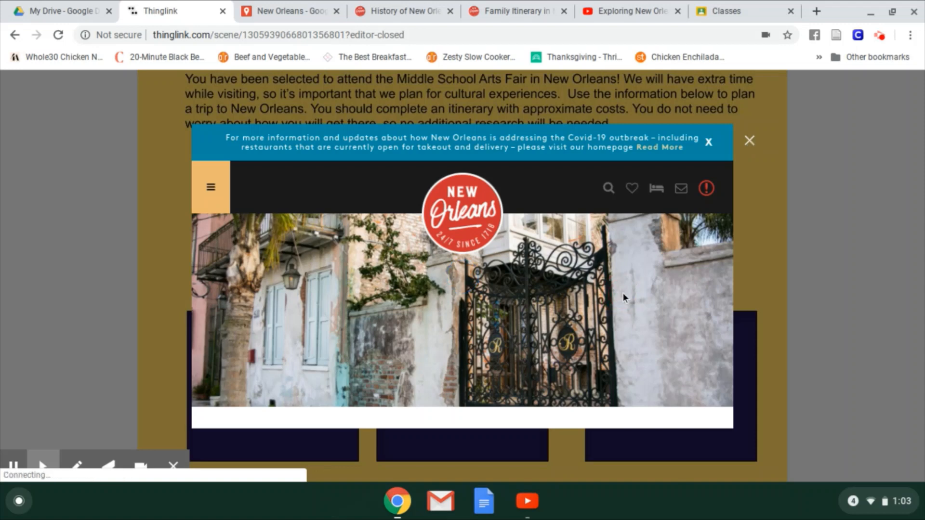
mouse_move(668, 168)
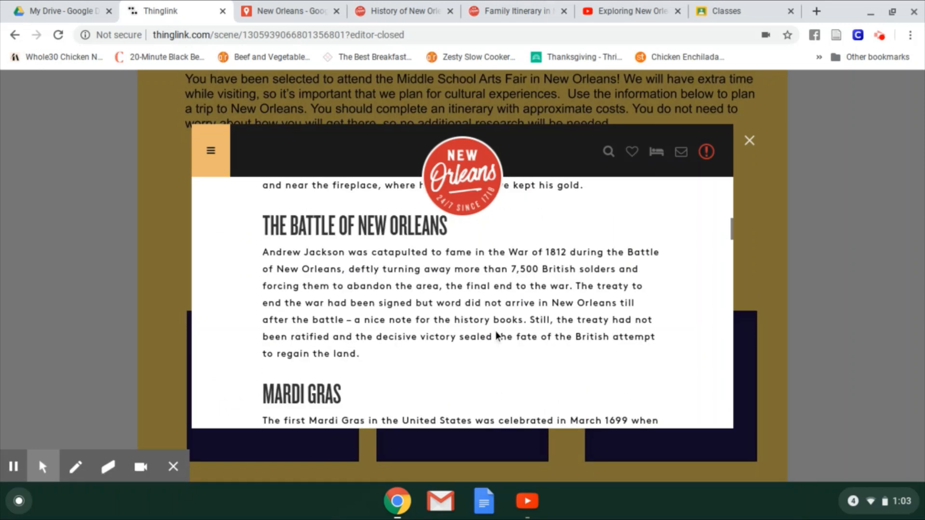
left_click(749, 140)
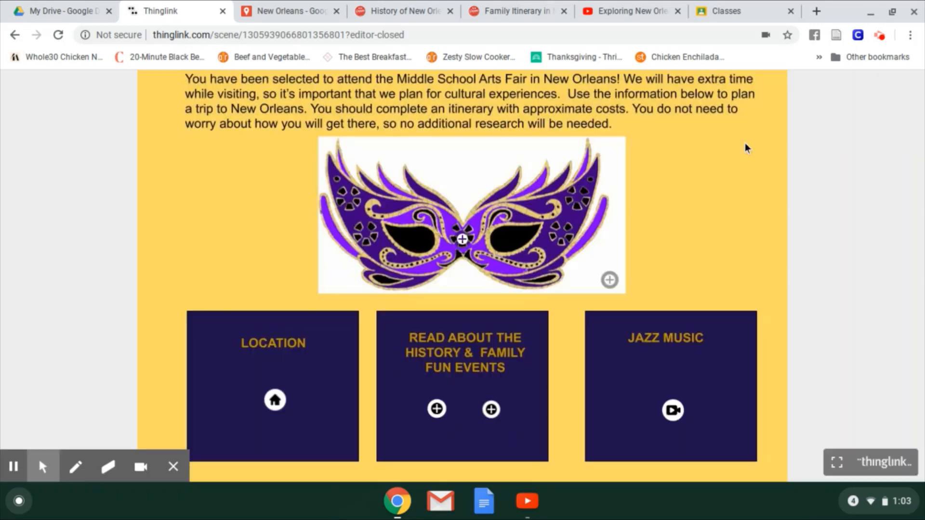
left_click(491, 409)
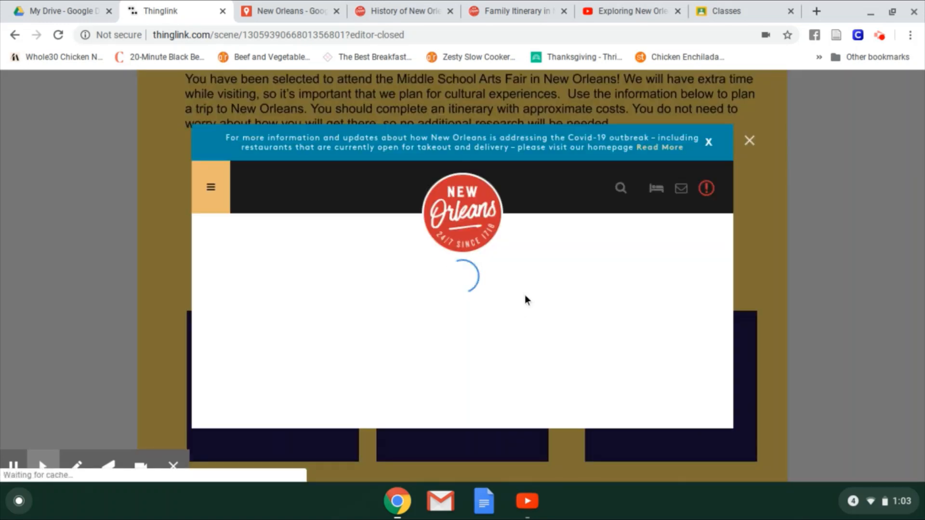
mouse_move(532, 297)
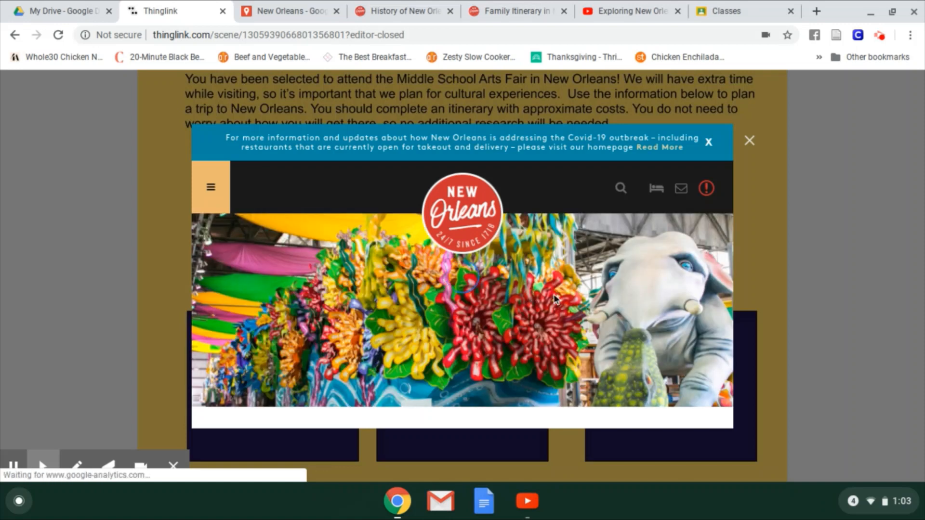
mouse_move(581, 328)
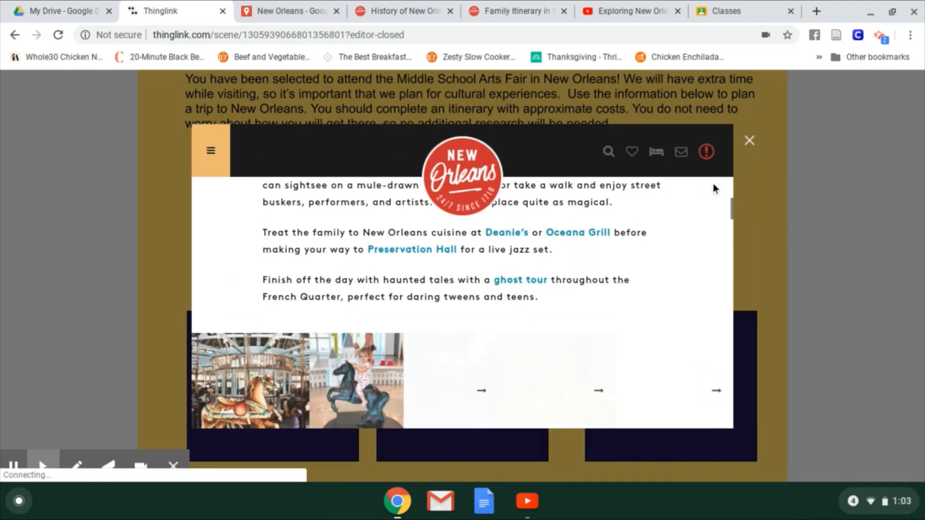
left_click(749, 140)
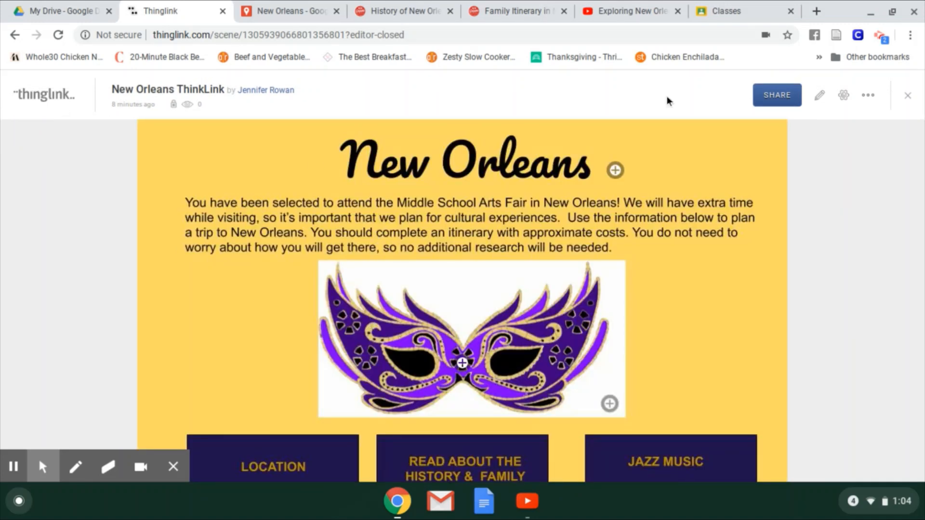
mouse_move(544, 165)
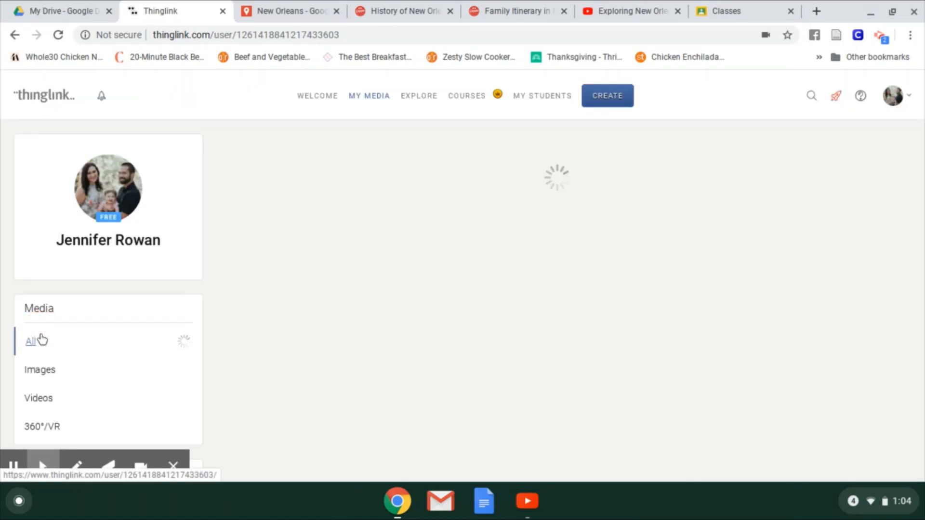
Step: Show all media in My Media and open the New Orleans ThingLink card's options menu
left_click(30, 341)
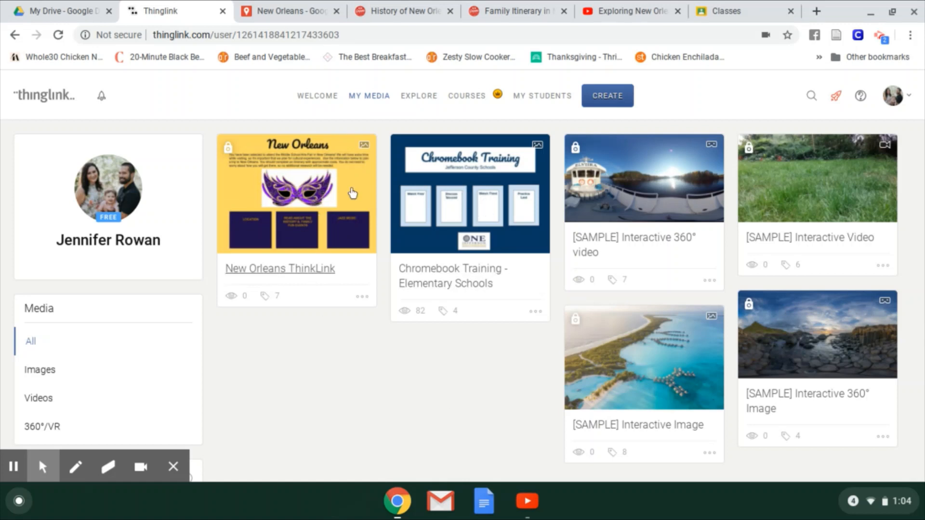
mouse_move(397, 500)
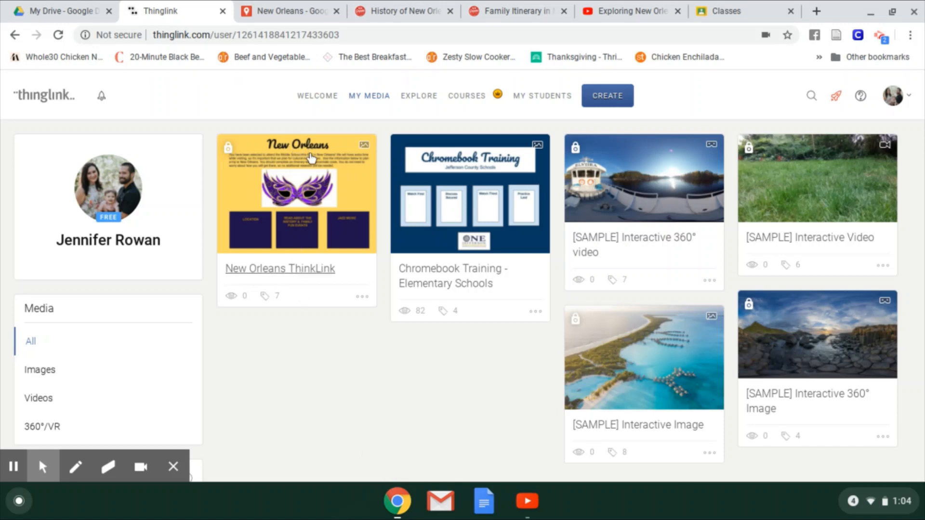
mouse_move(376, 326)
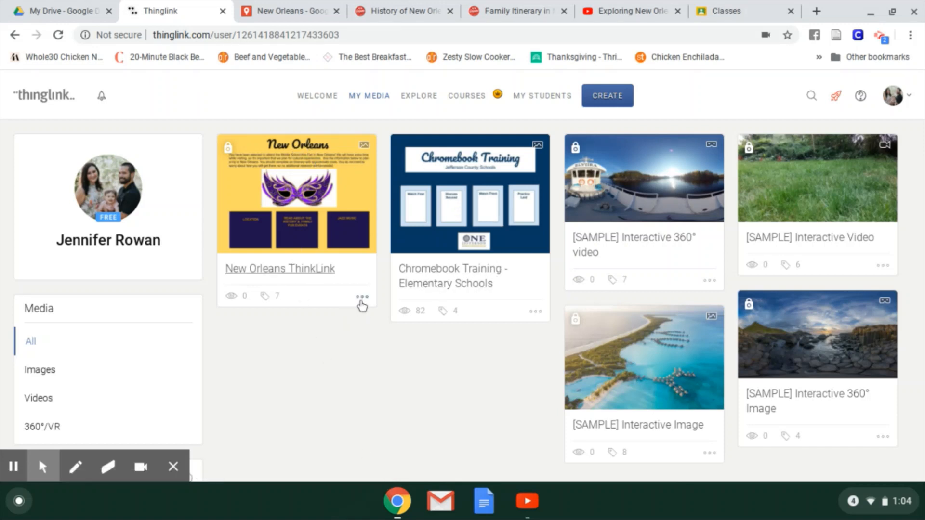
left_click(362, 297)
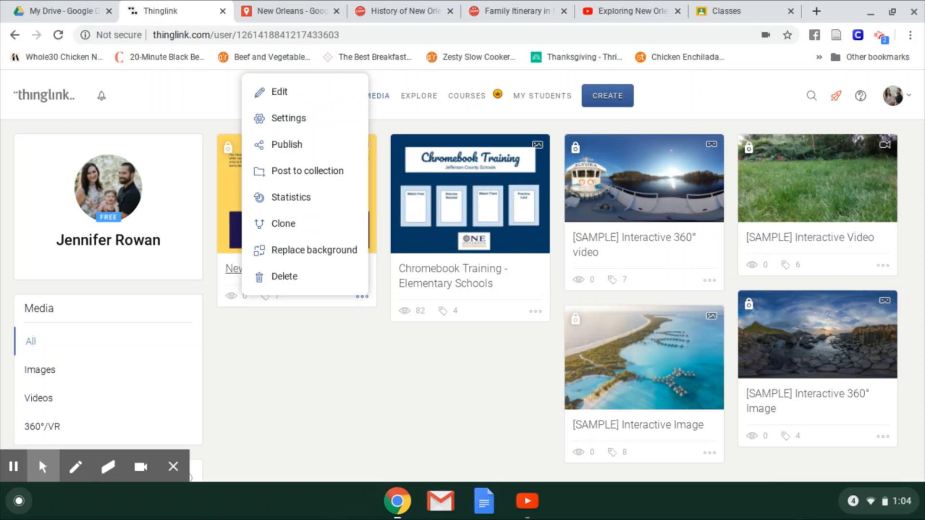
mouse_move(340, 214)
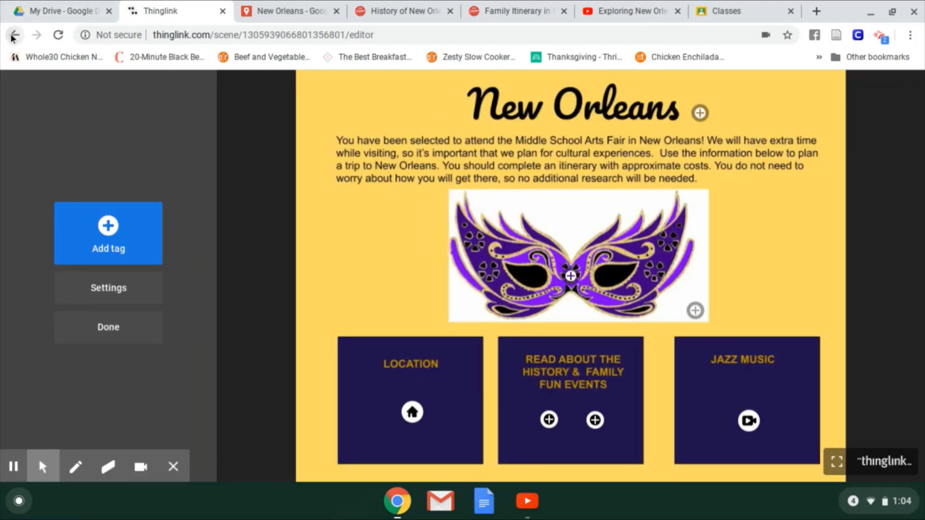
left_click(14, 35)
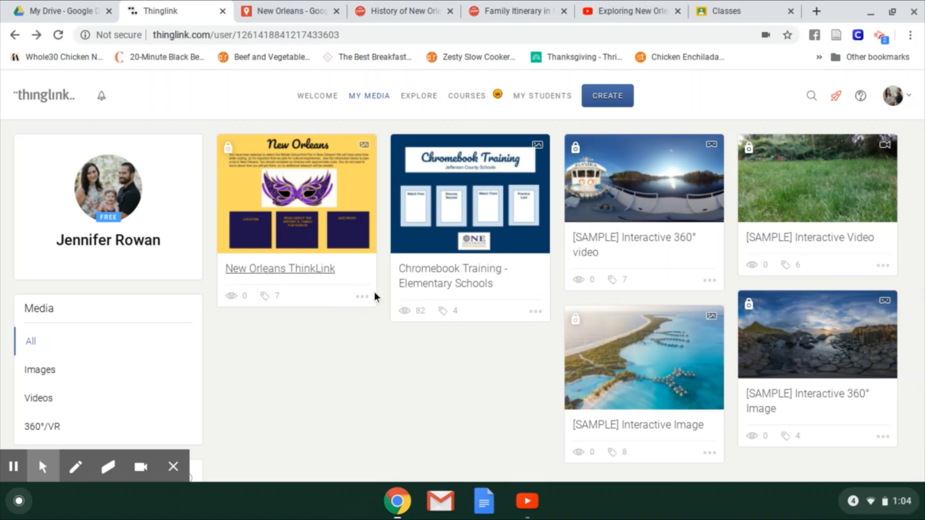
left_click(363, 297)
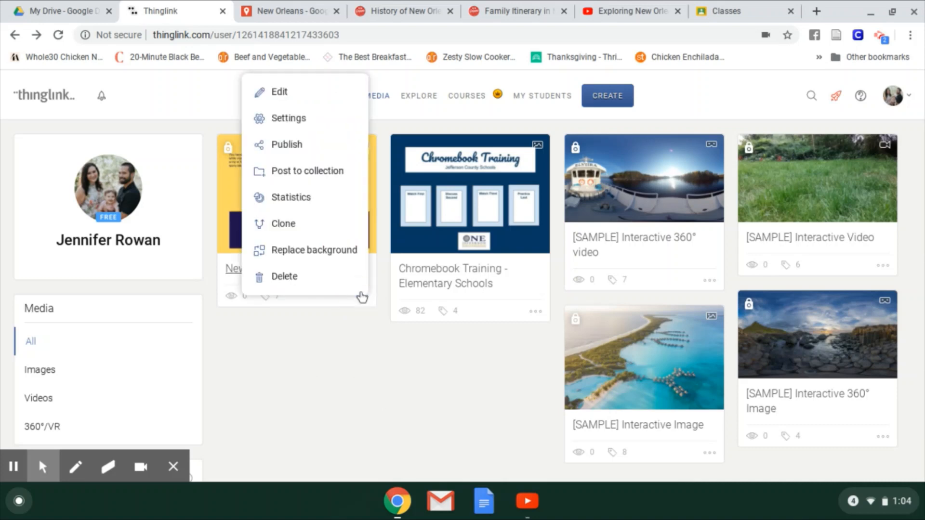
Step: Set the New Orleans ThingLink's privacy to Public in its settings and save
left_click(288, 118)
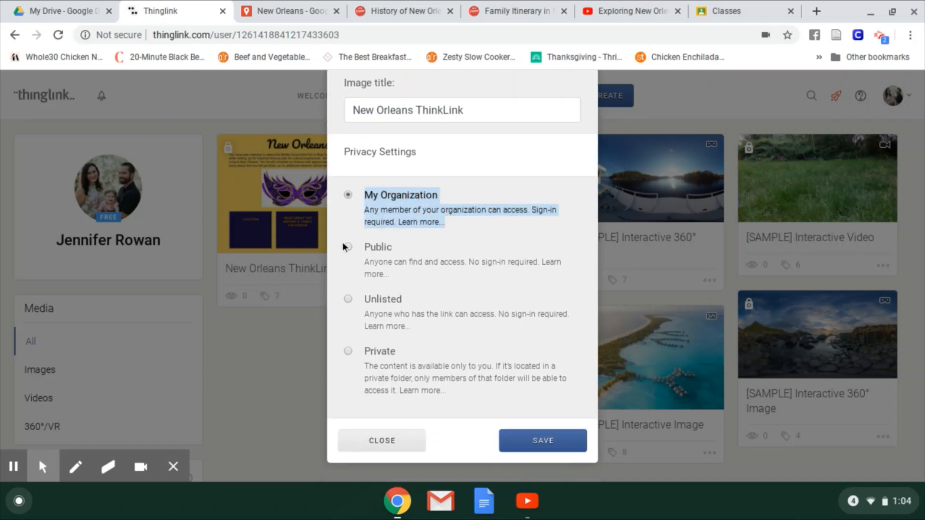
left_click(347, 247)
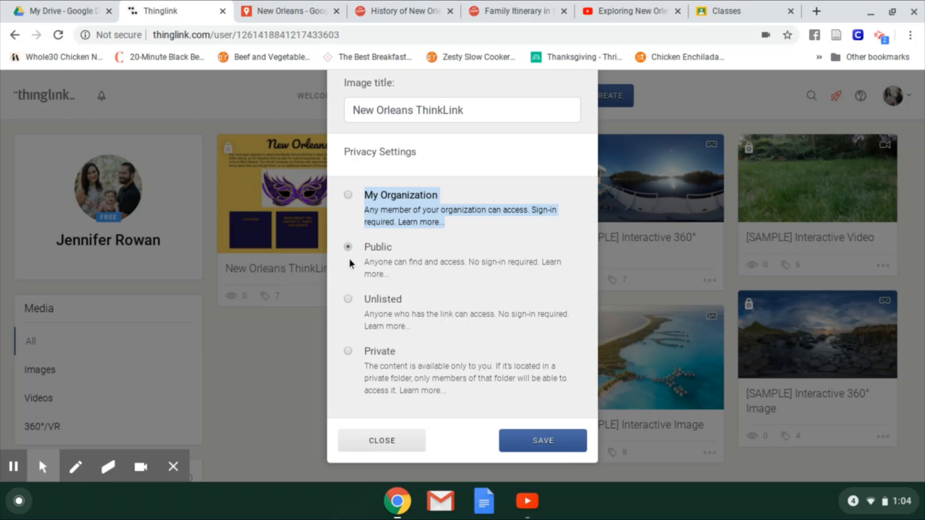
left_click(347, 299)
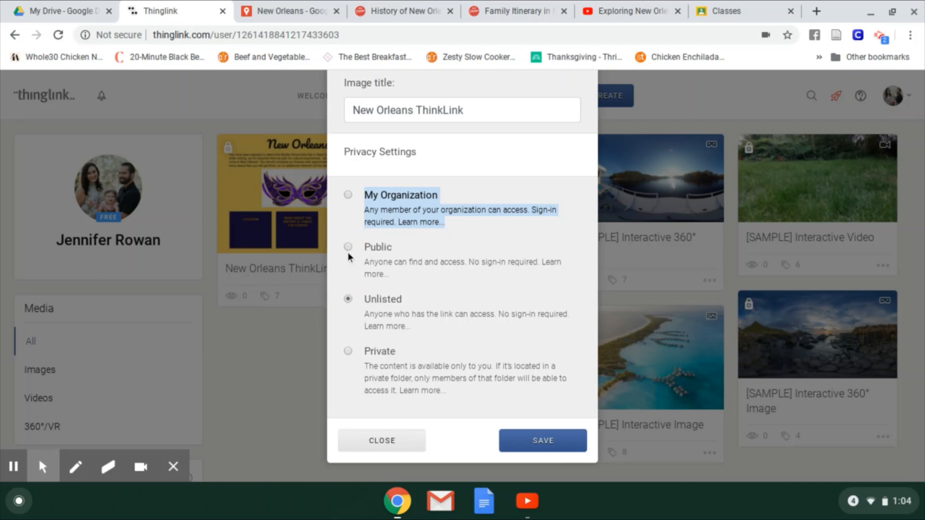
mouse_move(418, 250)
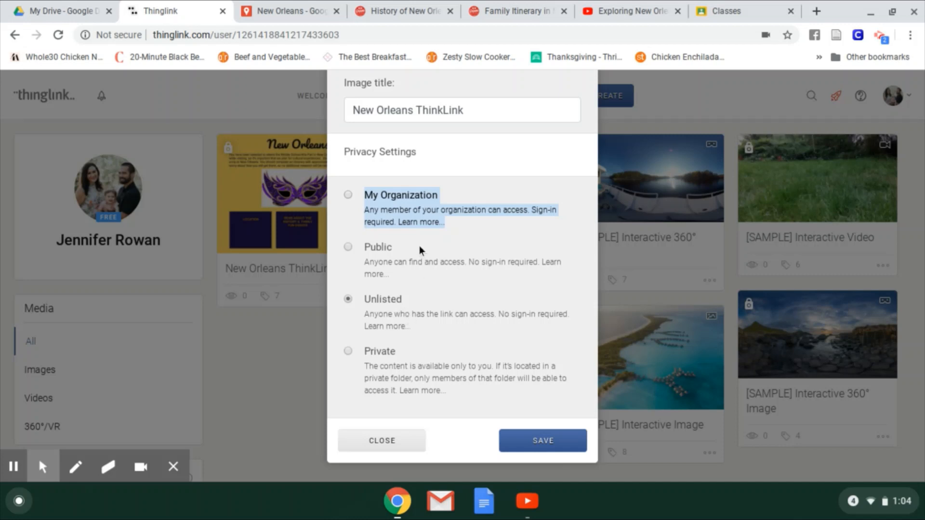
mouse_move(394, 366)
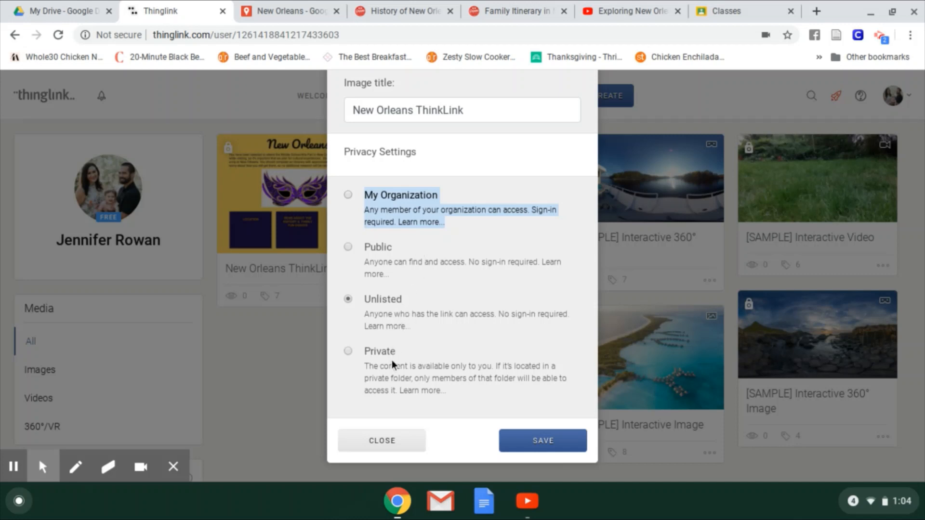
mouse_move(422, 247)
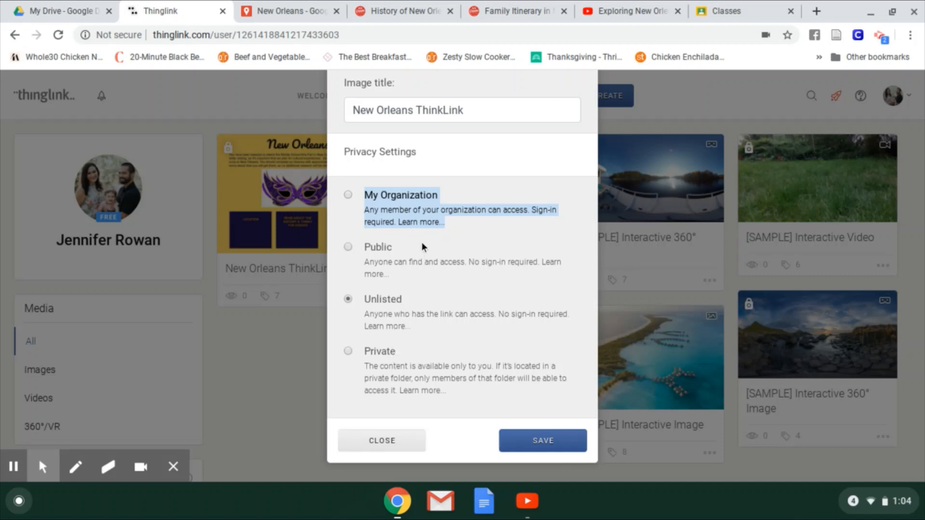
mouse_move(384, 325)
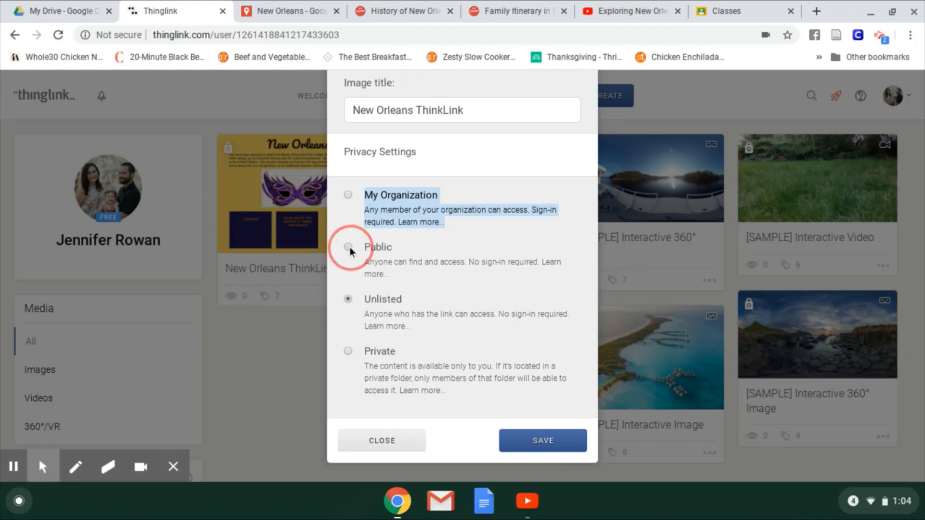
left_click(541, 440)
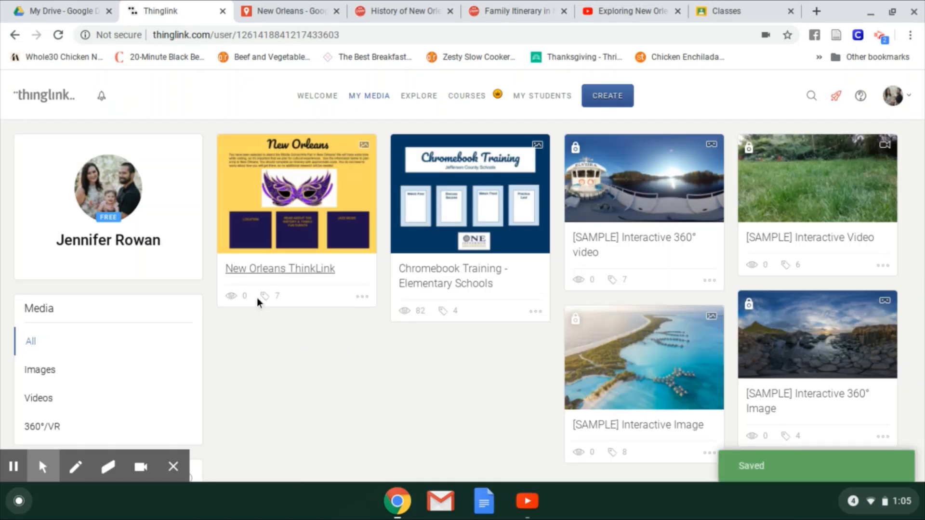
mouse_move(370, 305)
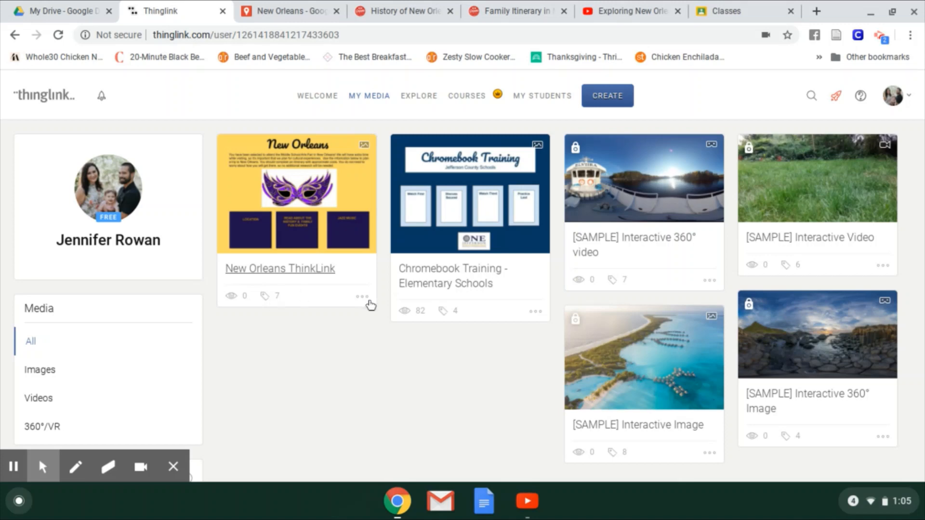
Step: Open the New Orleans ThingLink's sharing options and browse the link, social, offline and donate tabs
left_click(360, 296)
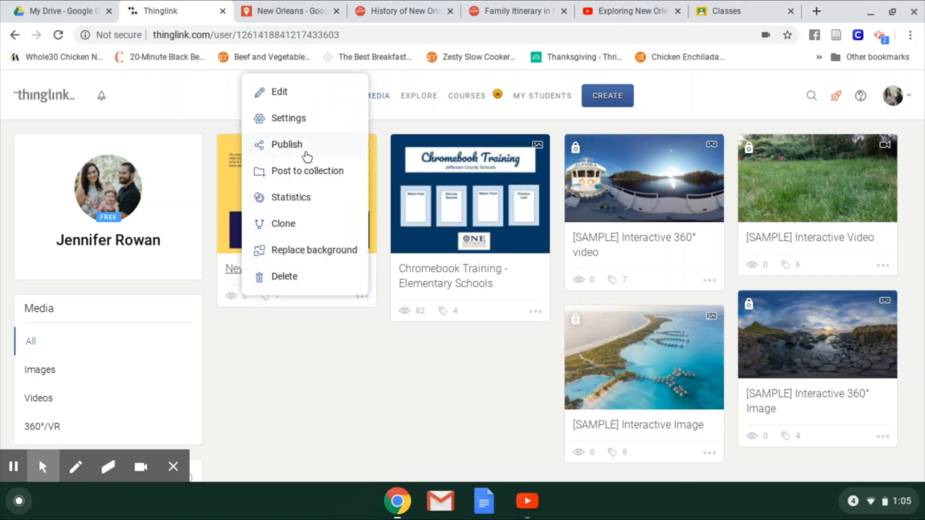
left_click(286, 144)
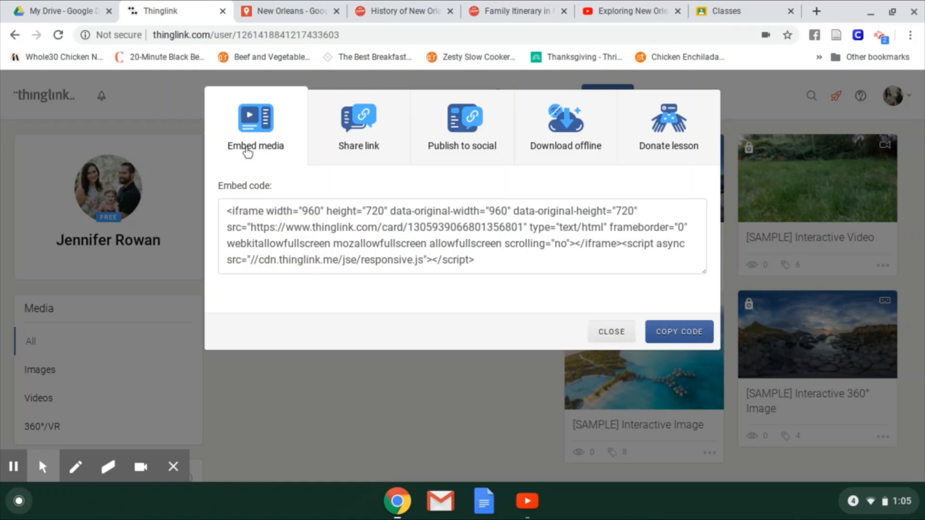
mouse_move(299, 181)
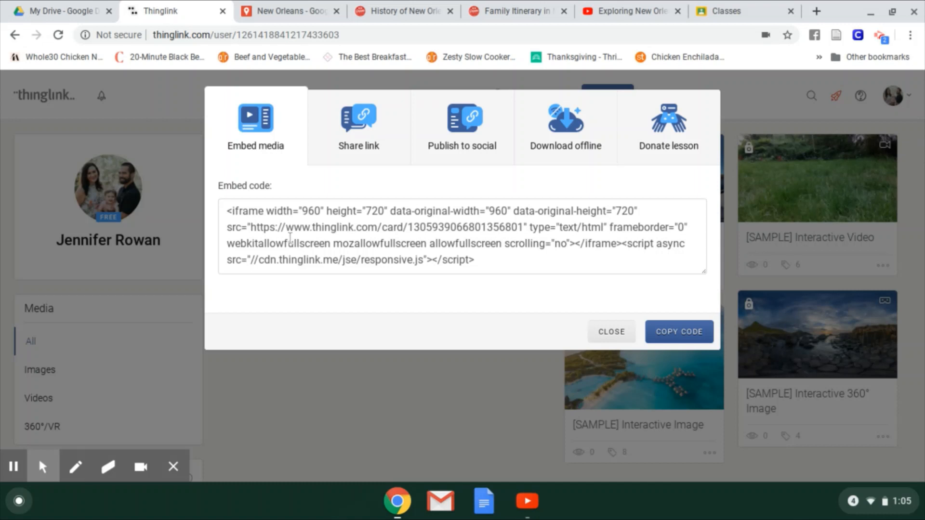
left_click(358, 126)
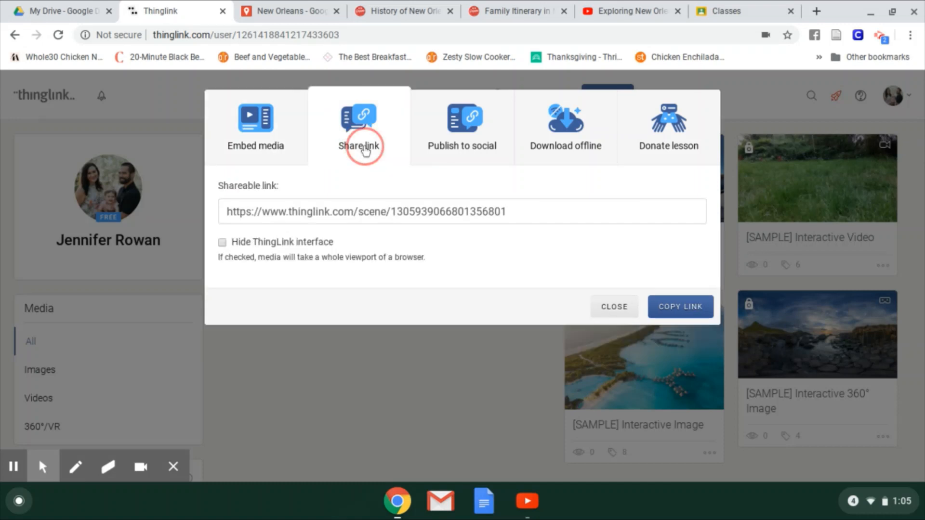
left_click(462, 126)
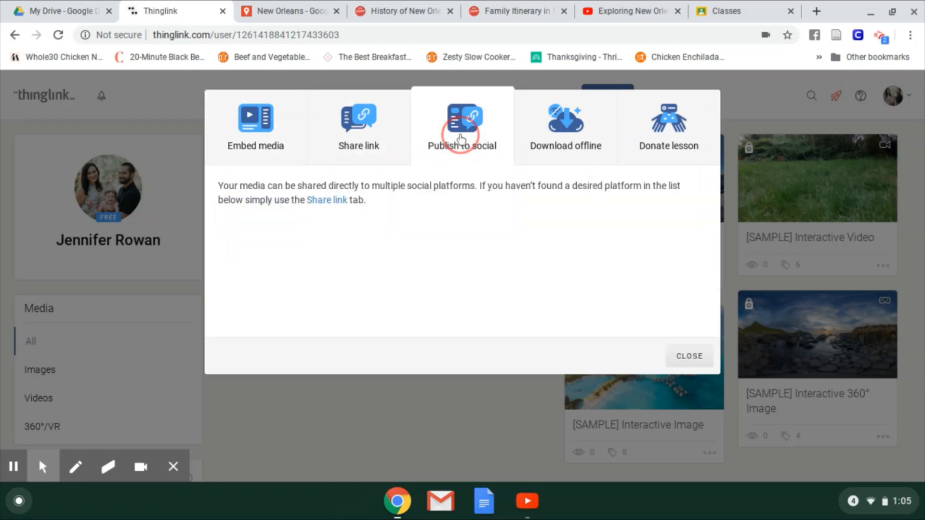
left_click(462, 124)
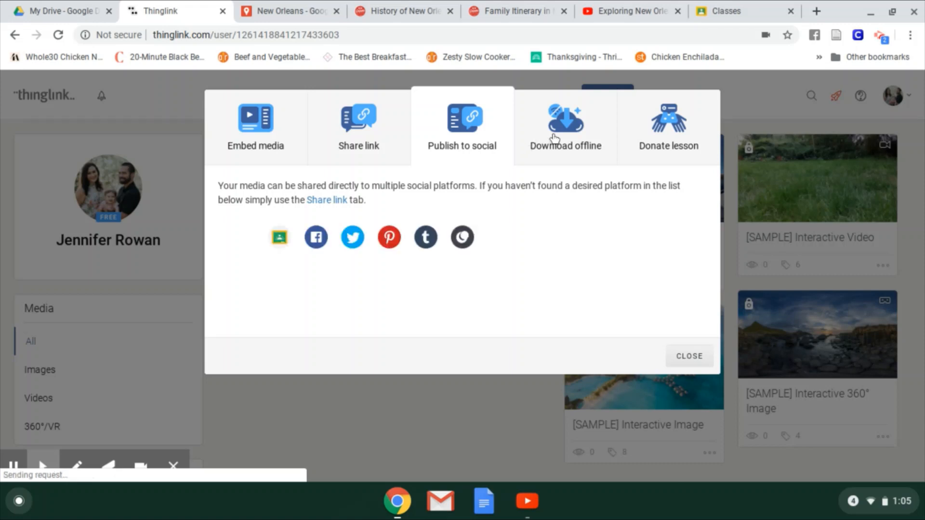
left_click(565, 126)
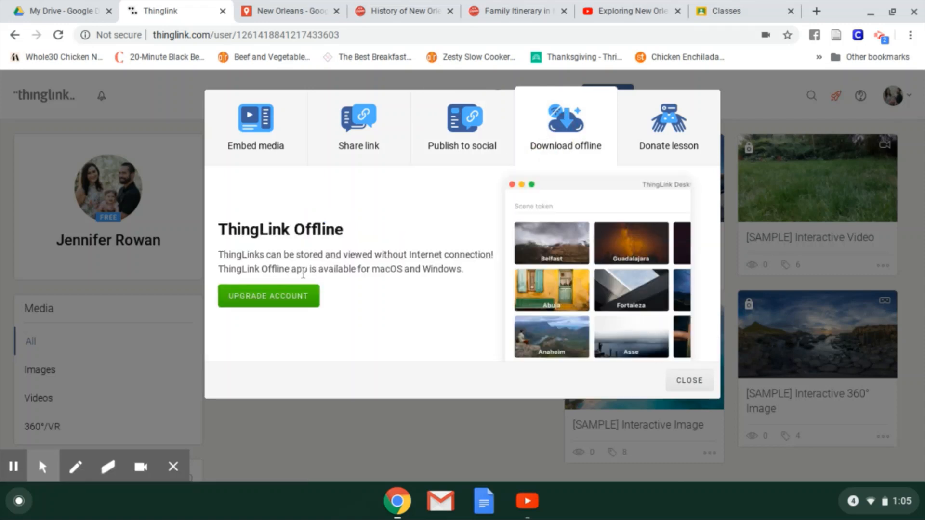
mouse_move(645, 147)
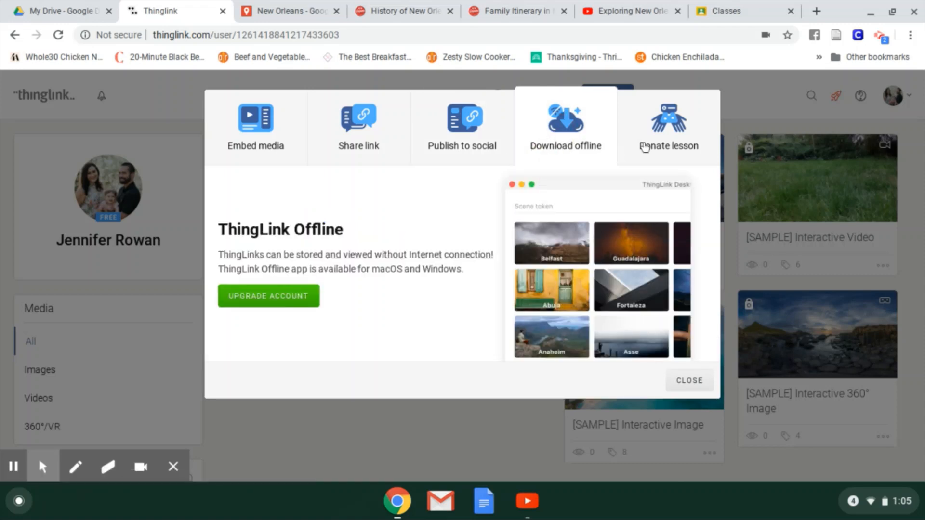
left_click(669, 124)
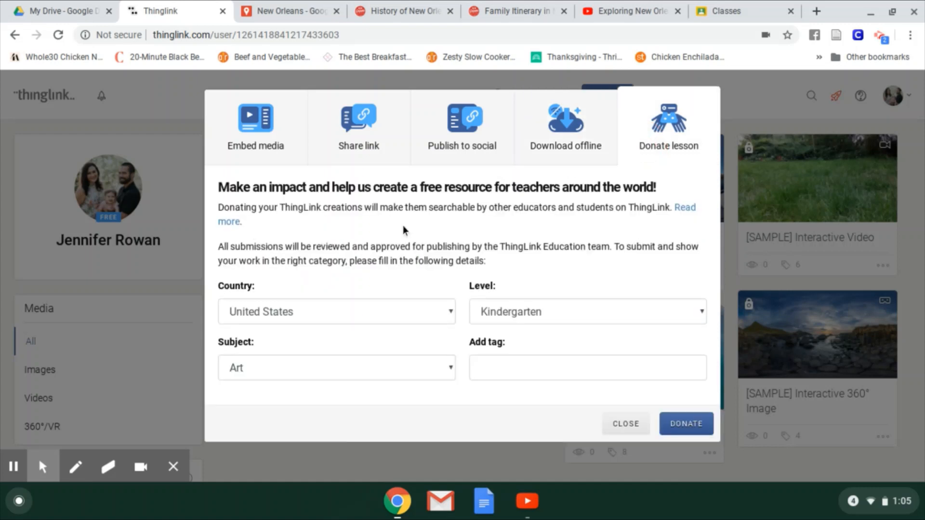
Step: Select the scene's shareable link address, then close the sharing options
left_click(357, 125)
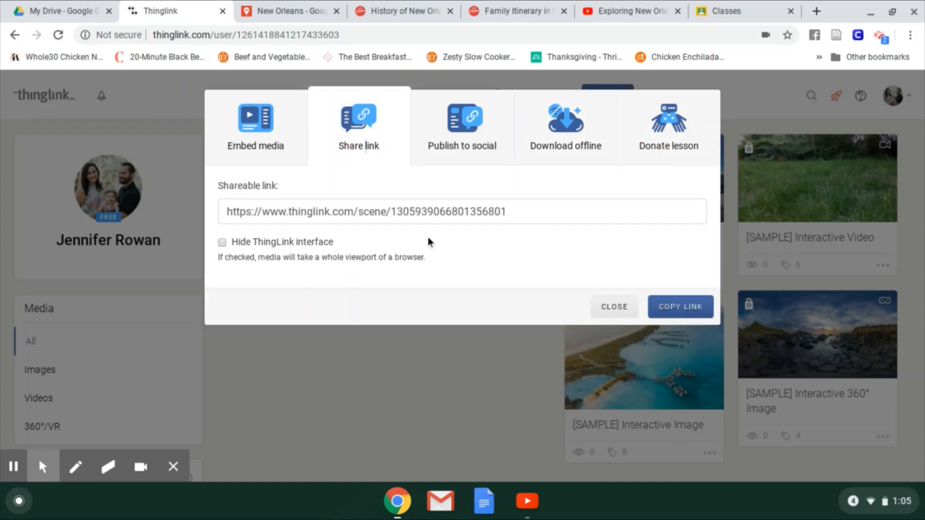
left_click(461, 211)
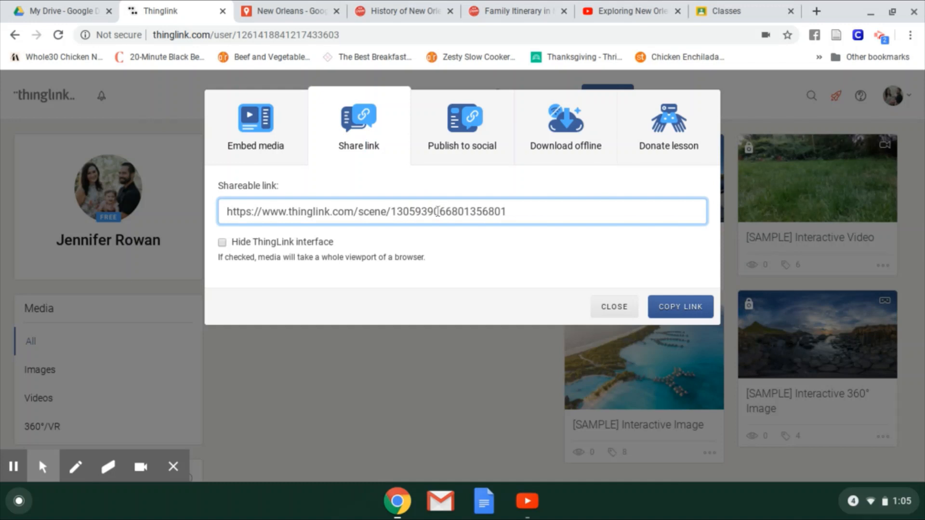
double_click(448, 211)
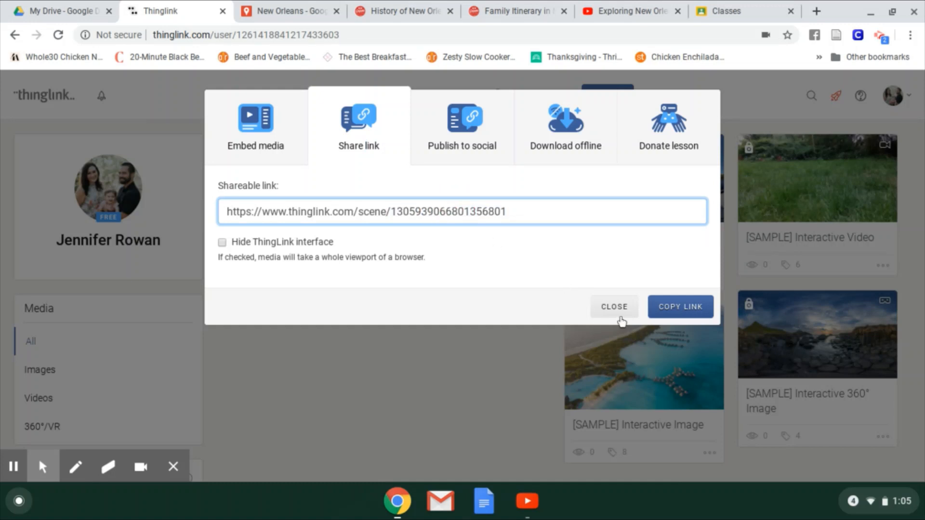
left_click(614, 307)
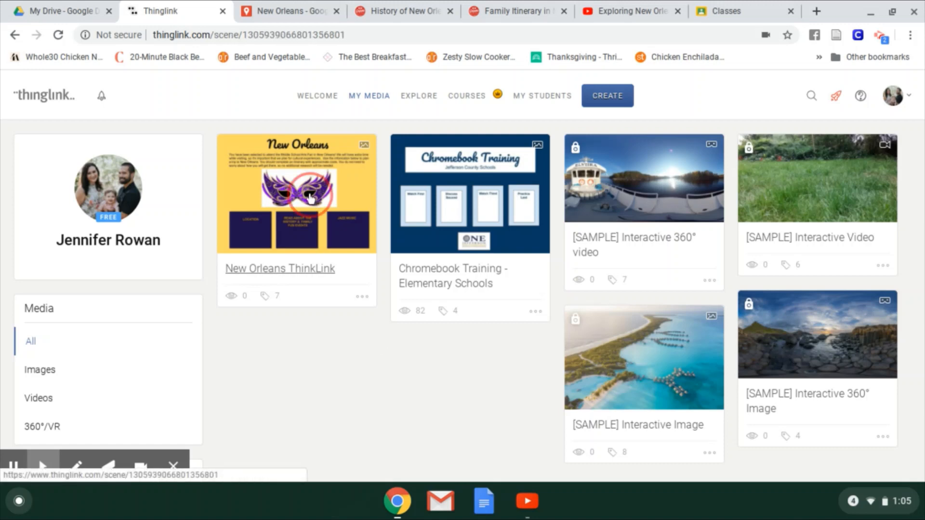
left_click(295, 194)
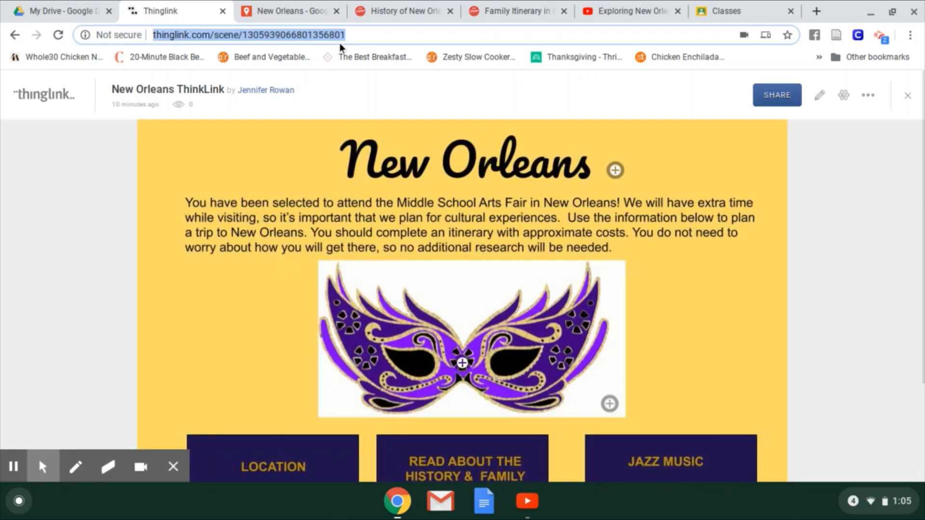
mouse_move(483, 305)
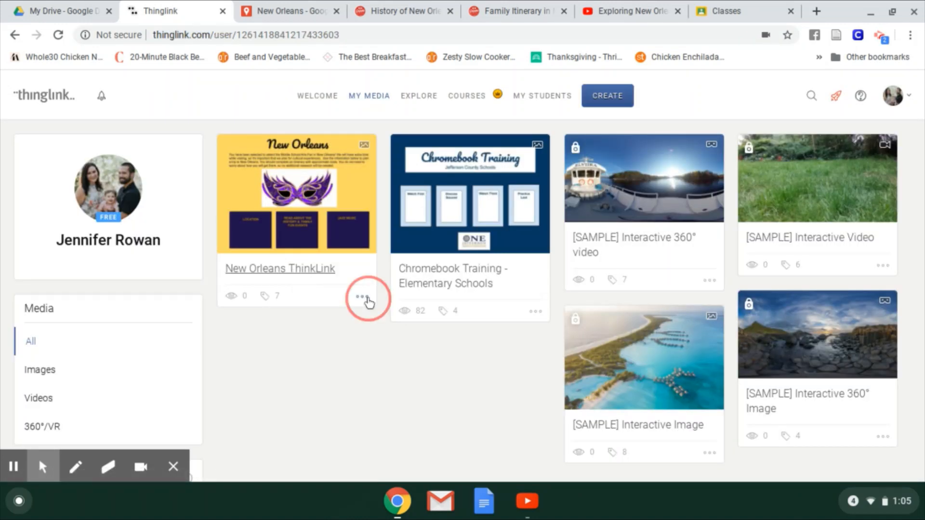
Step: View and close the New Orleans ThingLink's Post to collection choices, then reopen its actions
left_click(361, 297)
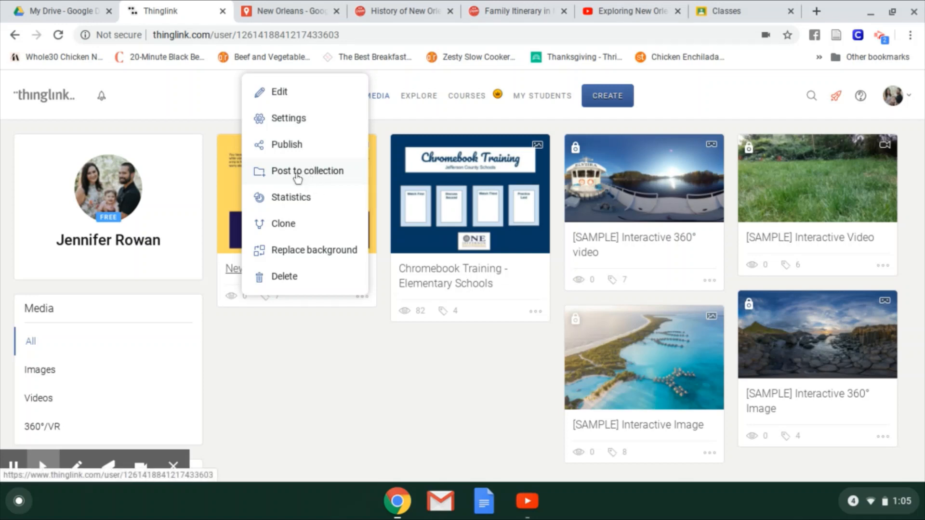
left_click(307, 174)
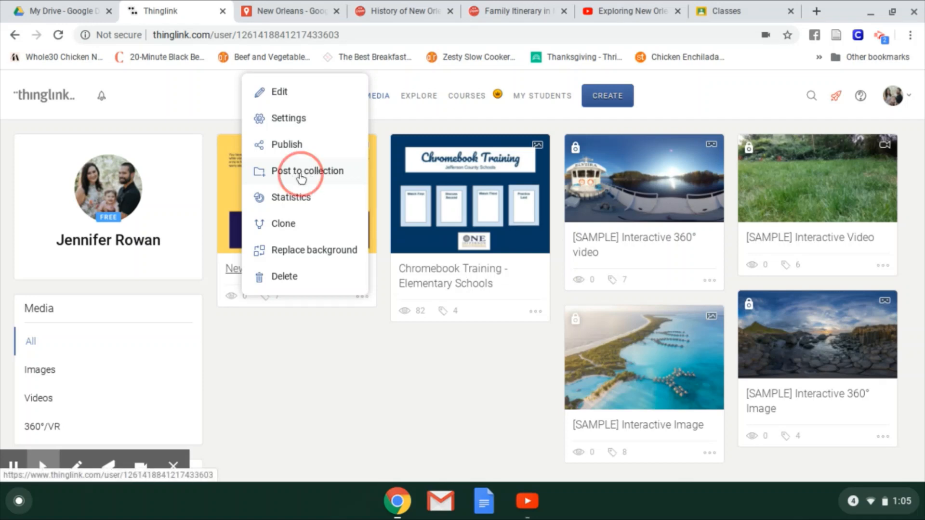
left_click(307, 170)
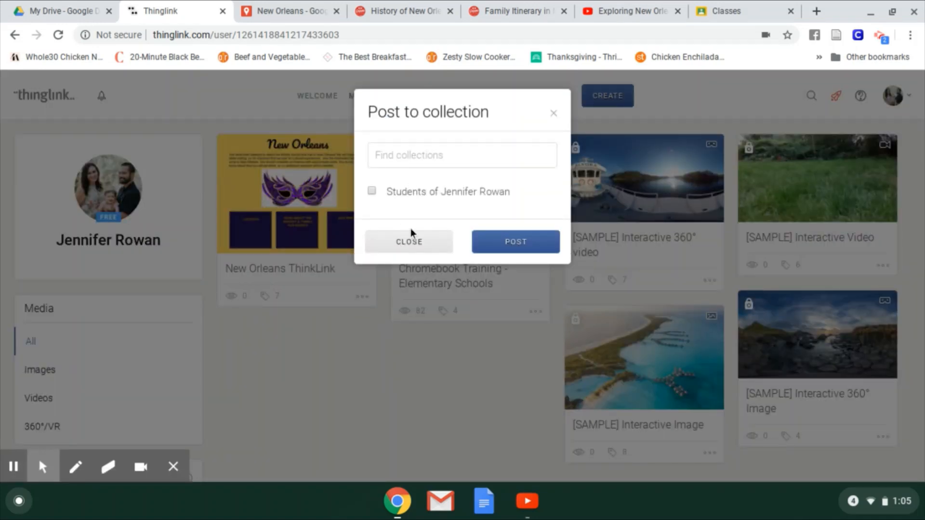
left_click(408, 242)
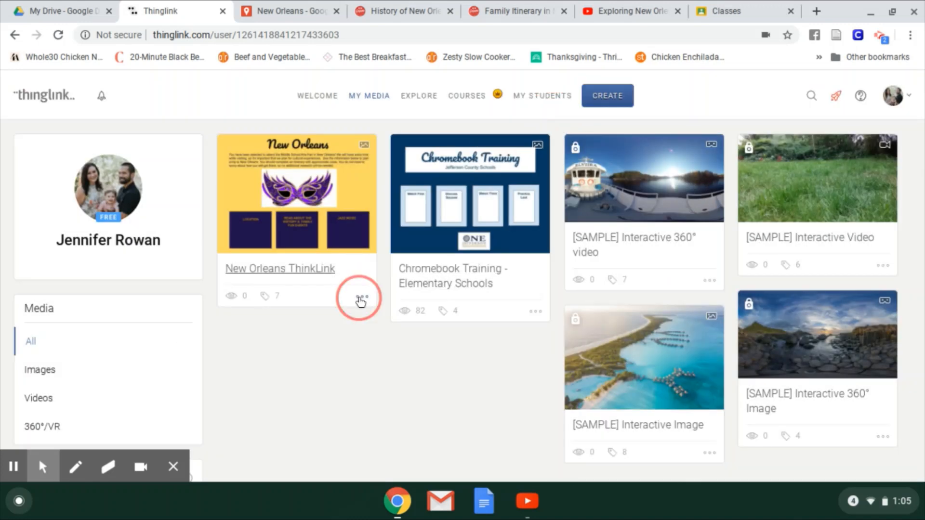
left_click(360, 295)
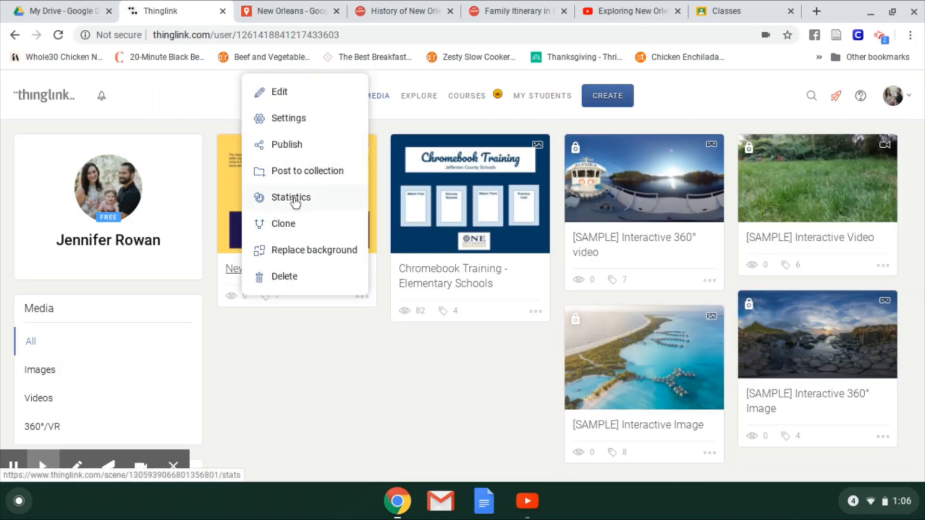
Step: View the New Orleans ThingLink's statistics and go back to the media gallery
left_click(291, 197)
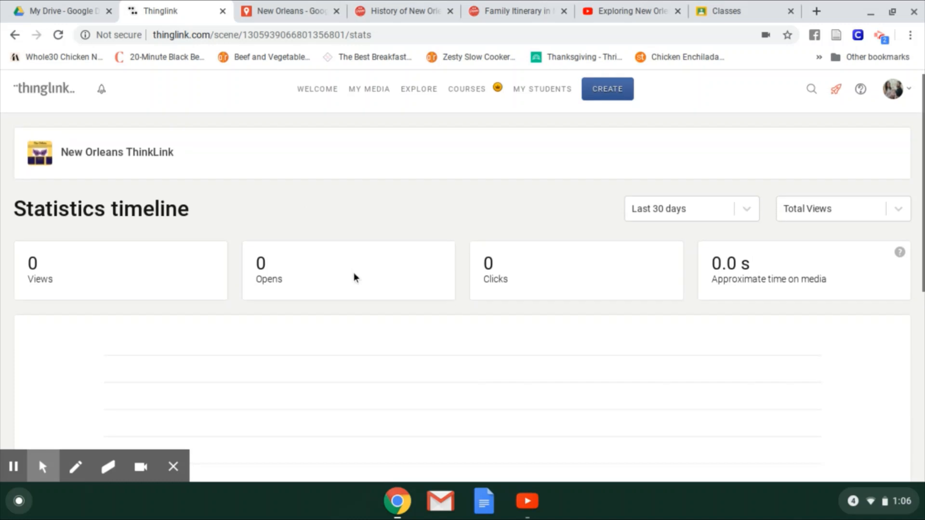
scroll("down", 3)
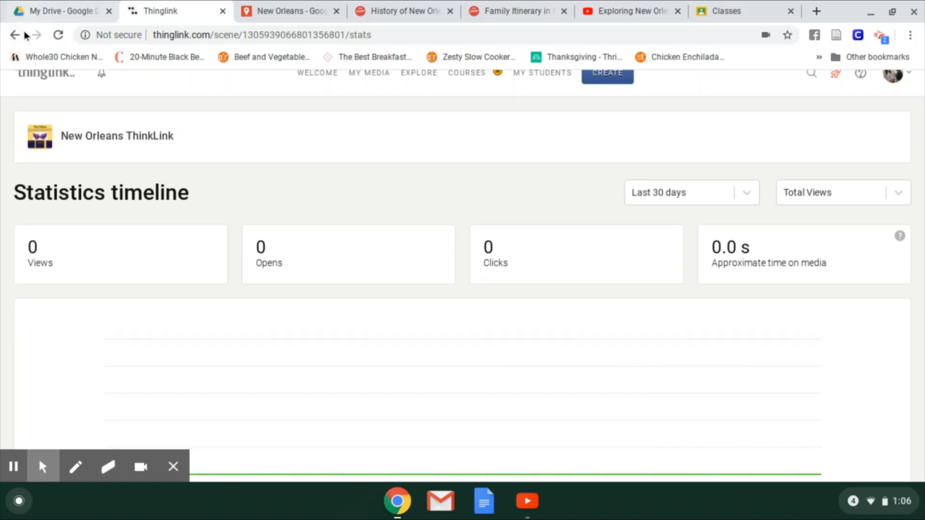
left_click(369, 73)
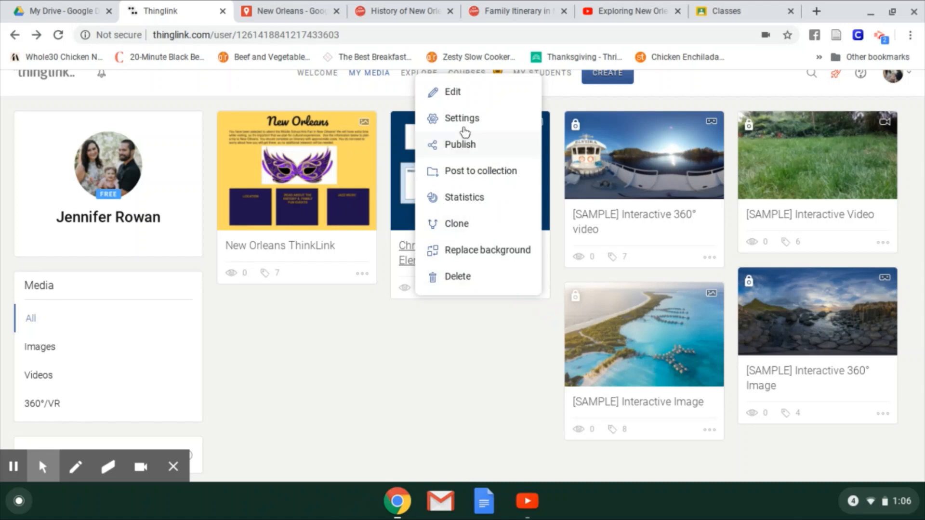
Step: Review Chromebook Training statistics from January 2020 onward, then return to My Media
left_click(464, 197)
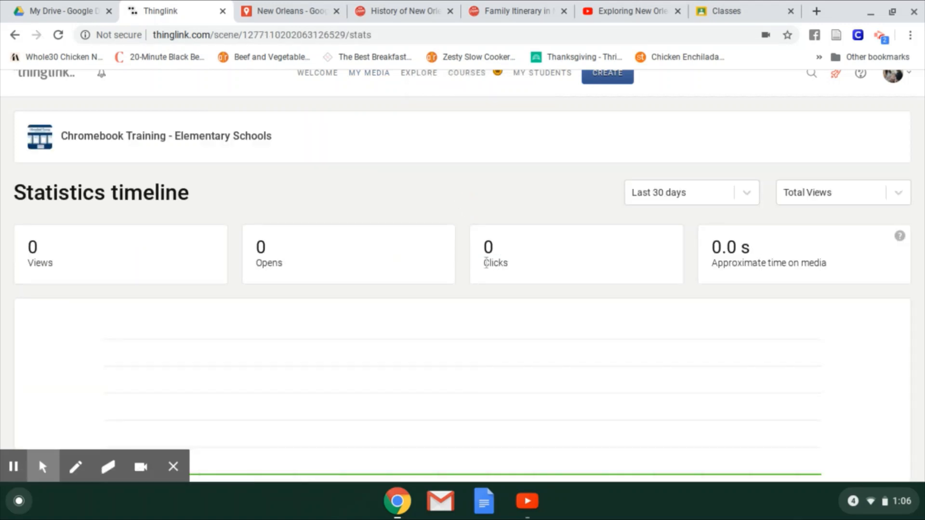
scroll("down", 3)
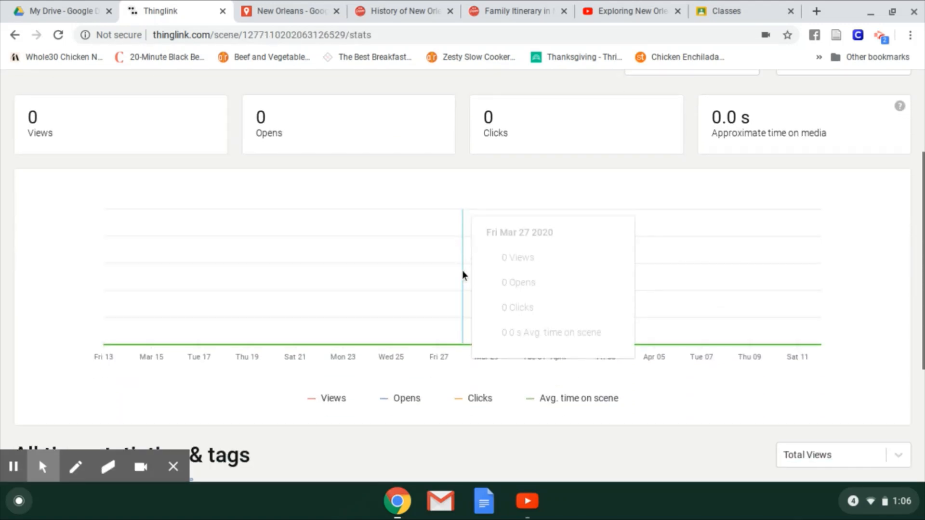
scroll("down", 3)
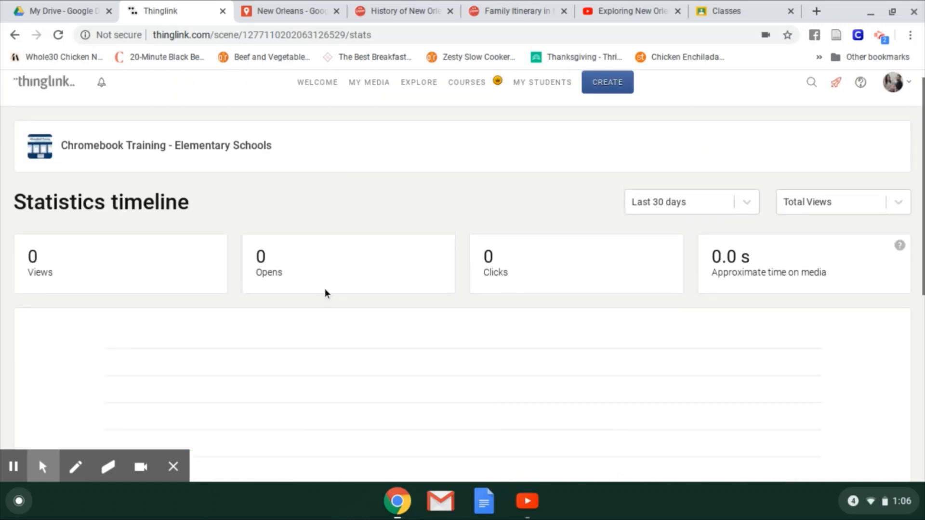
left_click(689, 202)
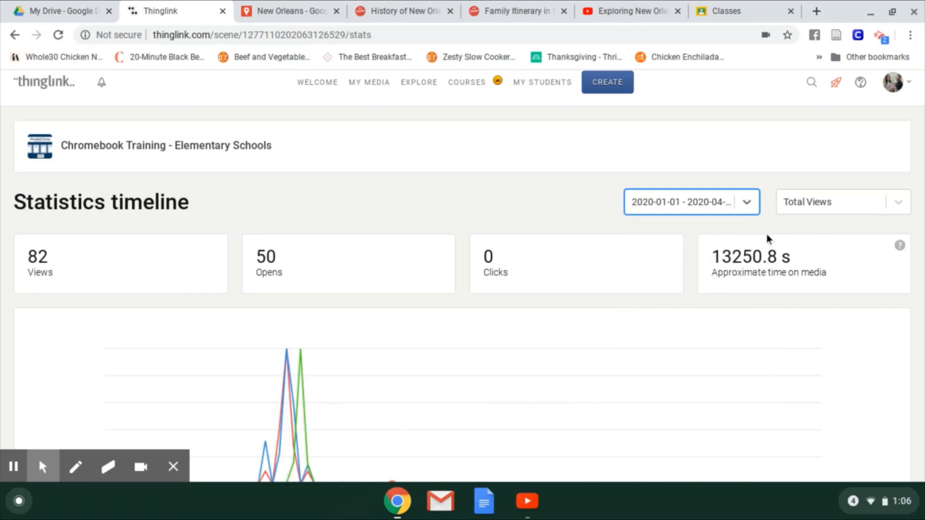
scroll("down", 3)
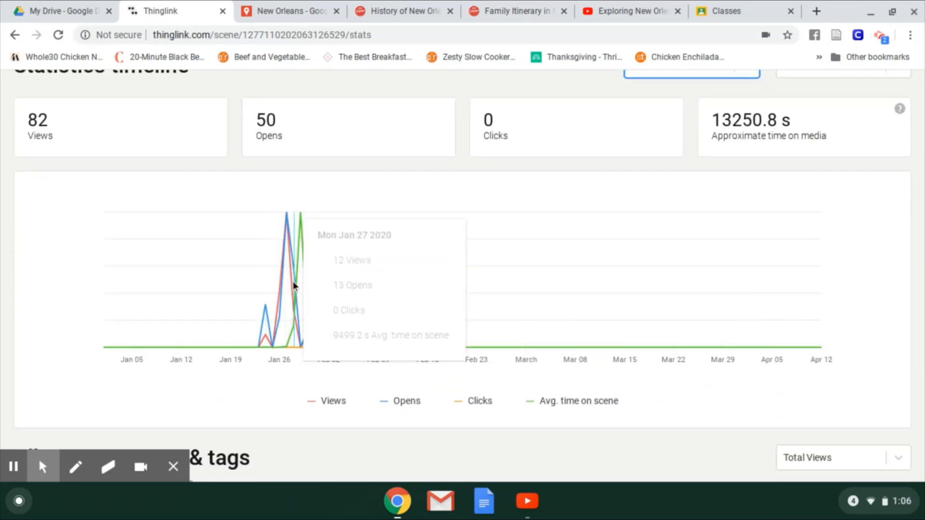
mouse_move(287, 223)
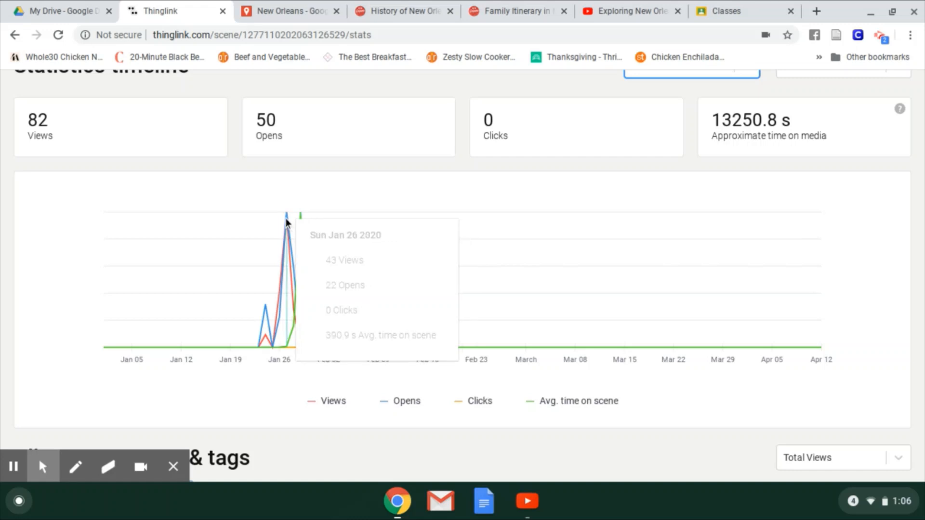
mouse_move(299, 267)
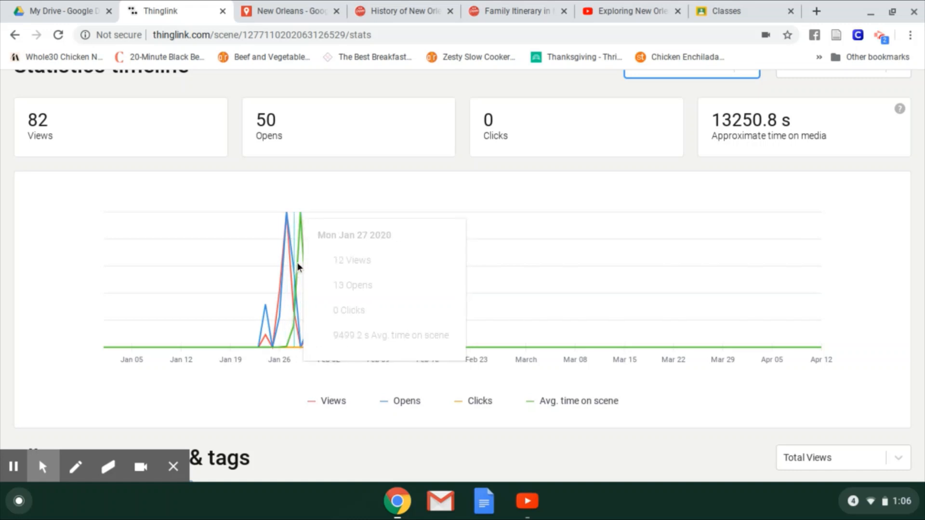
scroll("down", 3)
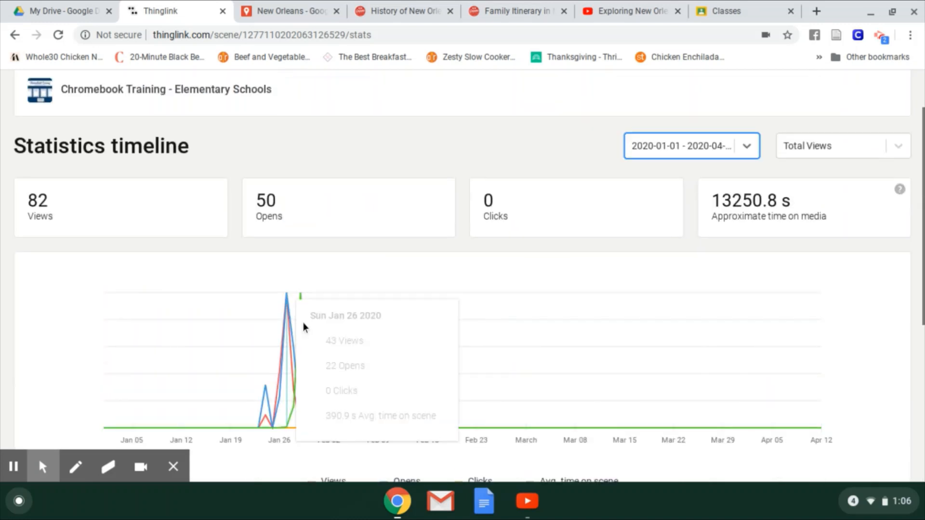
left_click(14, 35)
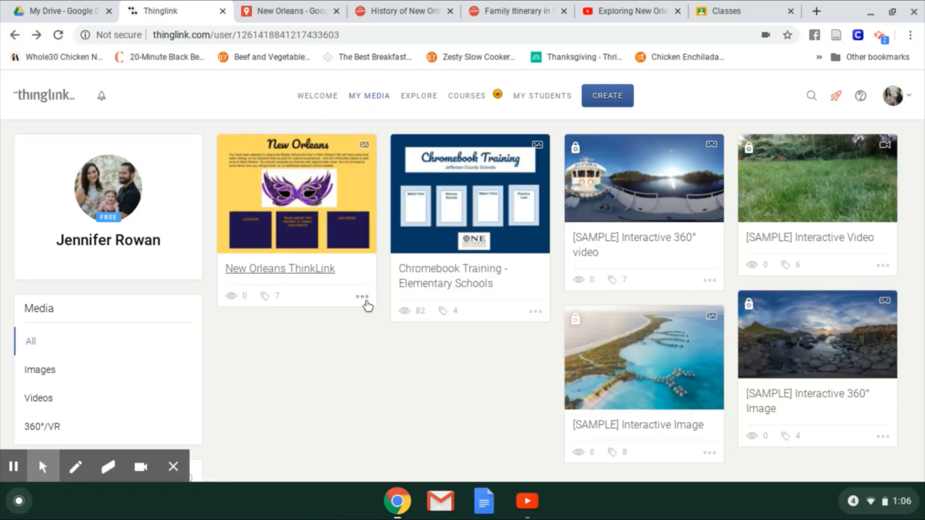
Step: Clone the New Orleans ThingLink, dismiss the cloning notice, and delete the clone
left_click(362, 296)
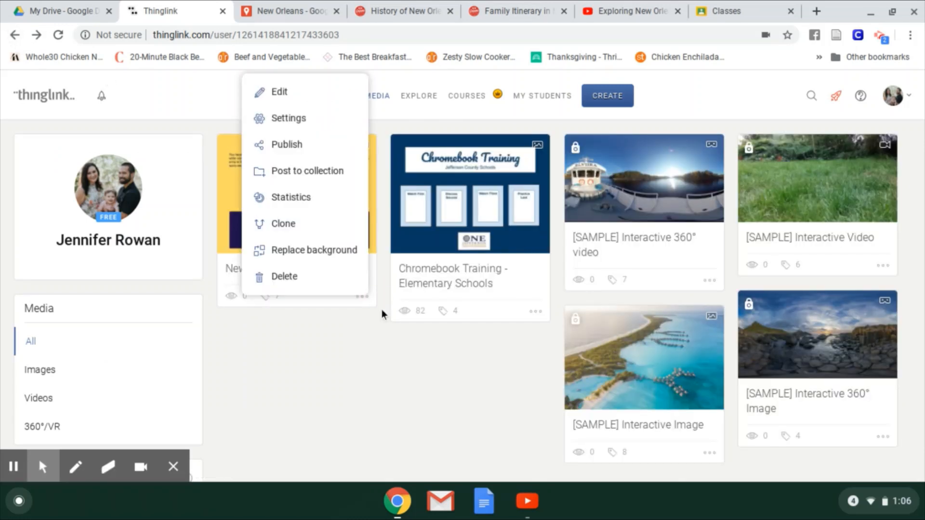
left_click(283, 223)
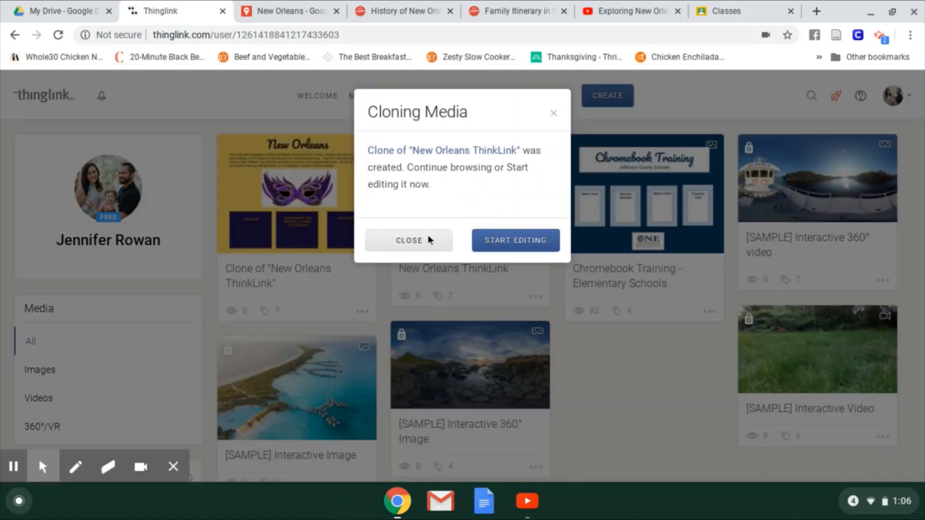
left_click(408, 240)
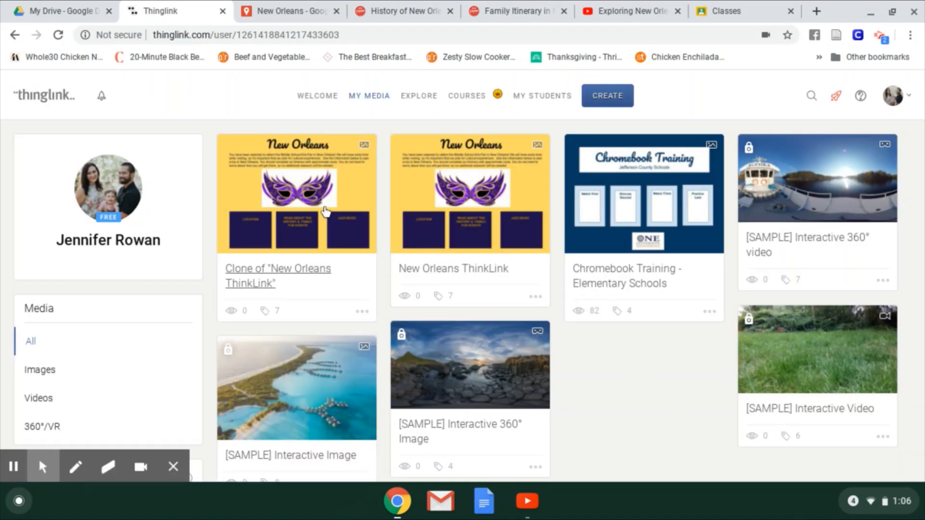
left_click(362, 311)
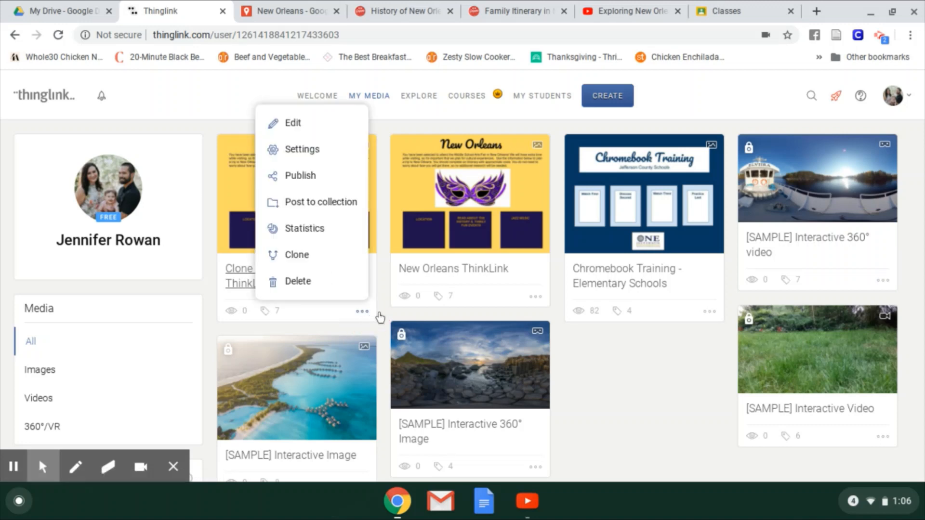
left_click(297, 281)
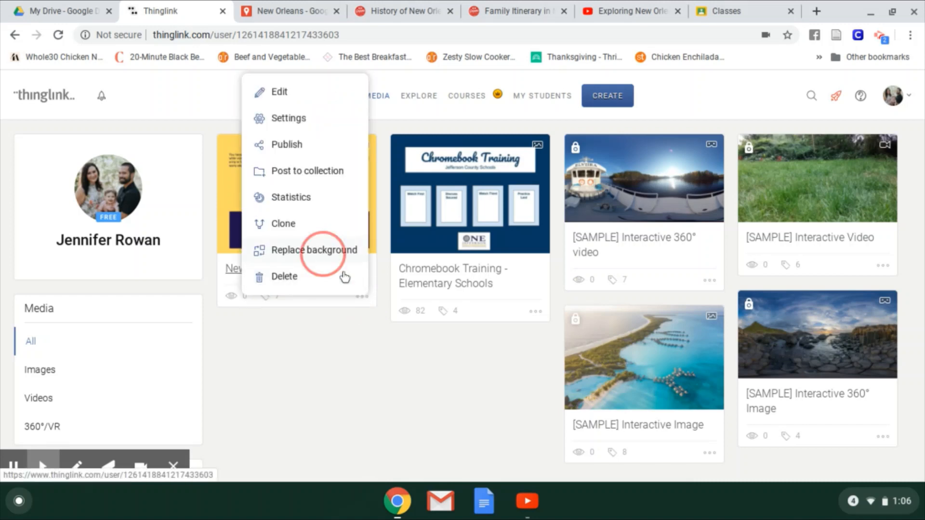
Step: Read and dismiss the replace-background notice, then reopen the New Orleans ThingLink's actions
left_click(313, 250)
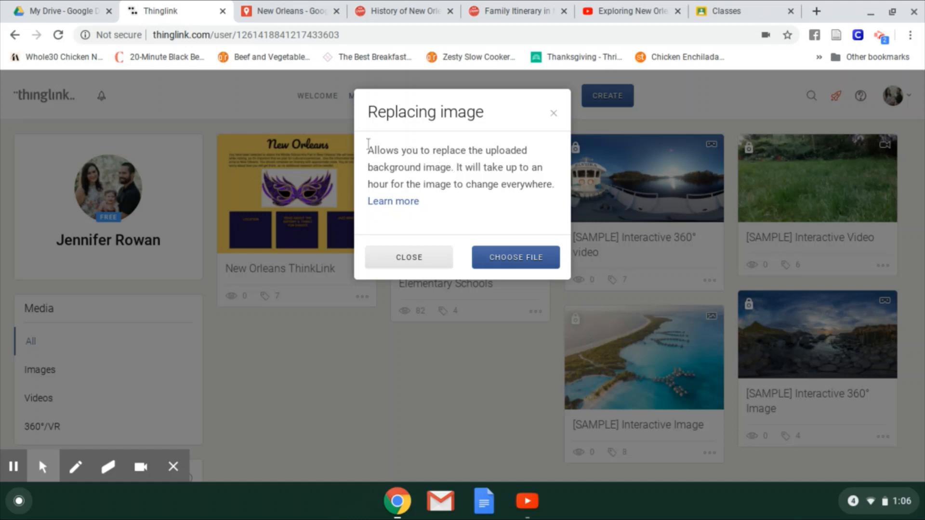
left_click_drag(367, 150, 452, 167)
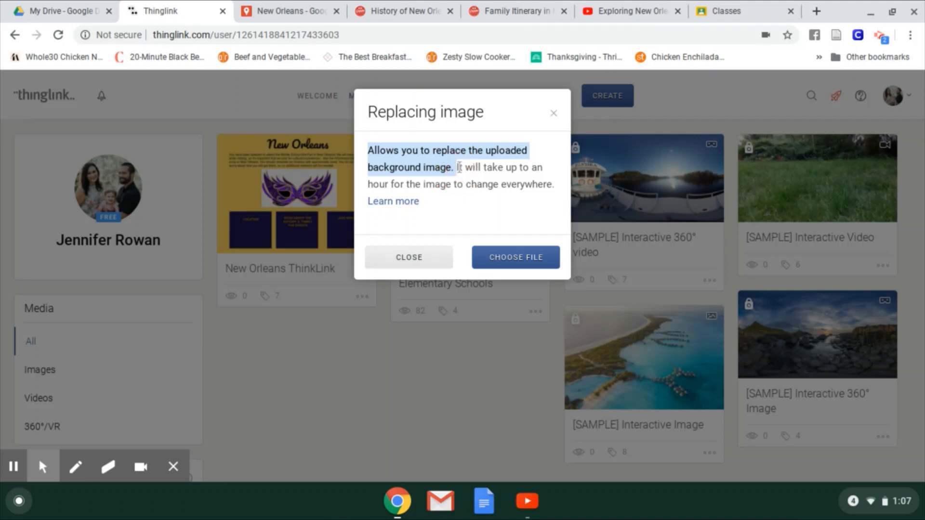
left_click_drag(457, 167, 513, 184)
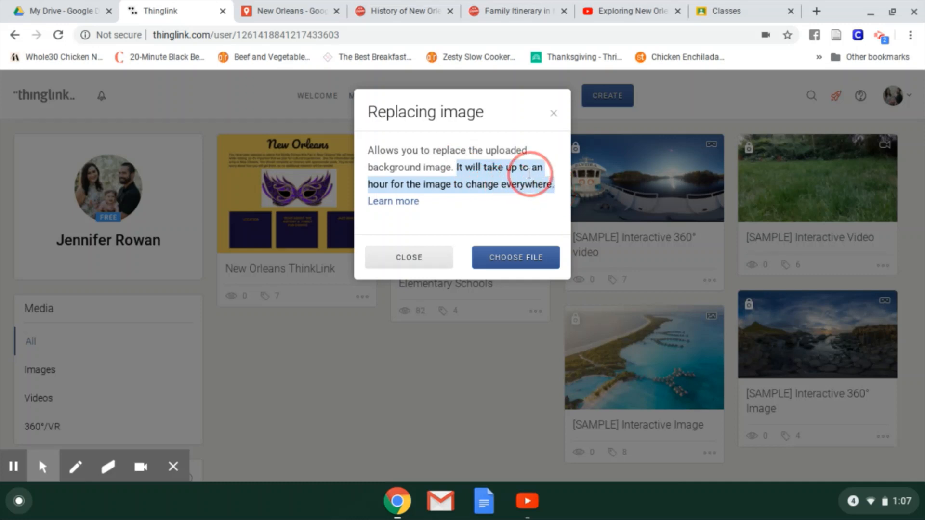
left_click(408, 258)
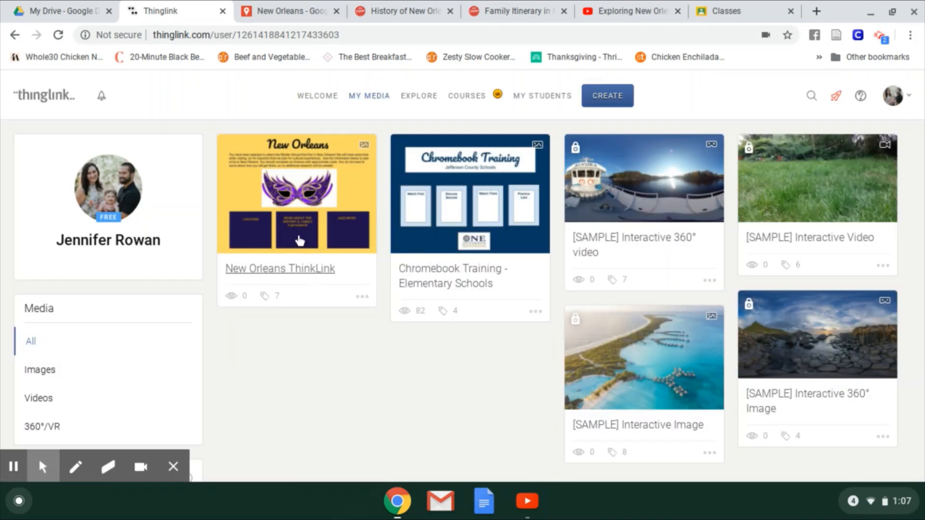
mouse_move(356, 207)
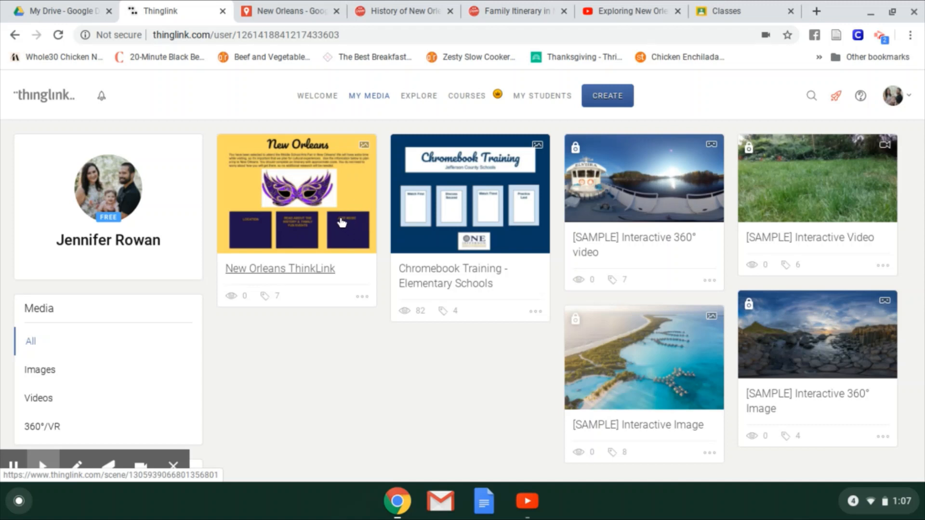
mouse_move(367, 186)
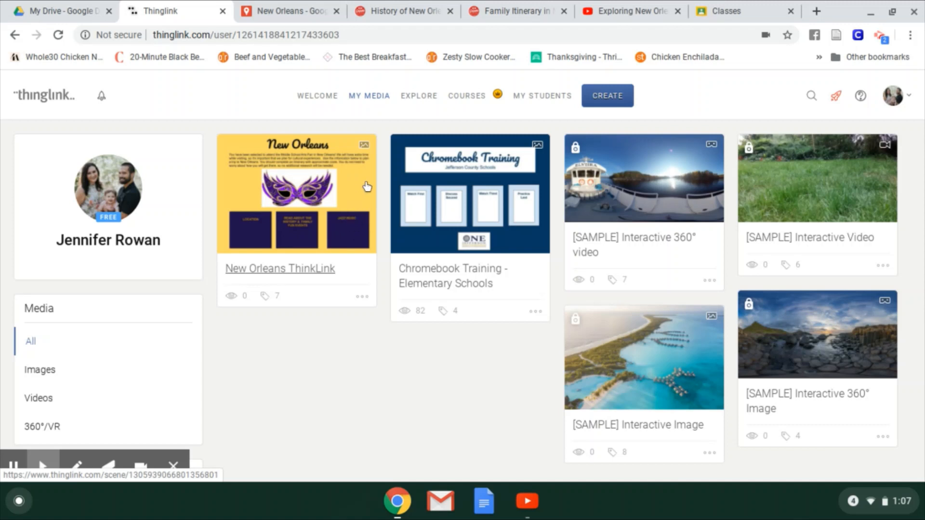
mouse_move(374, 181)
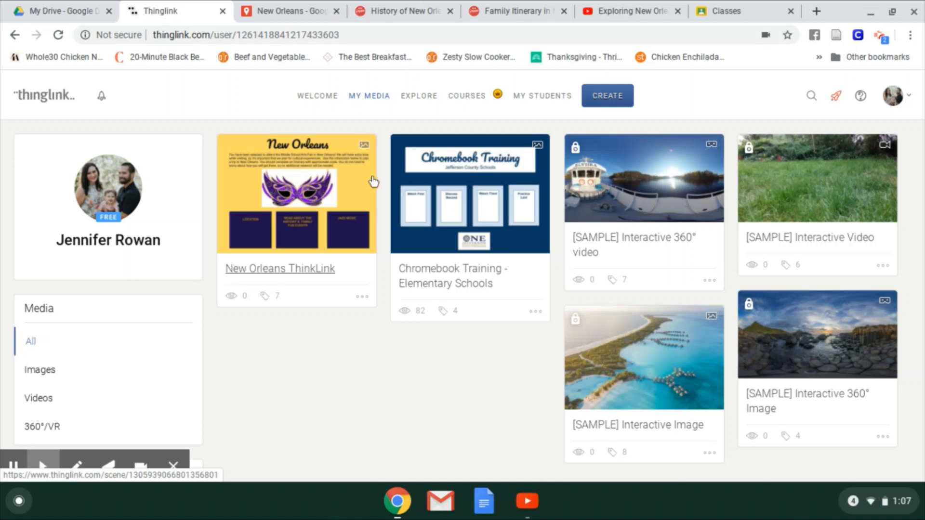
mouse_move(305, 303)
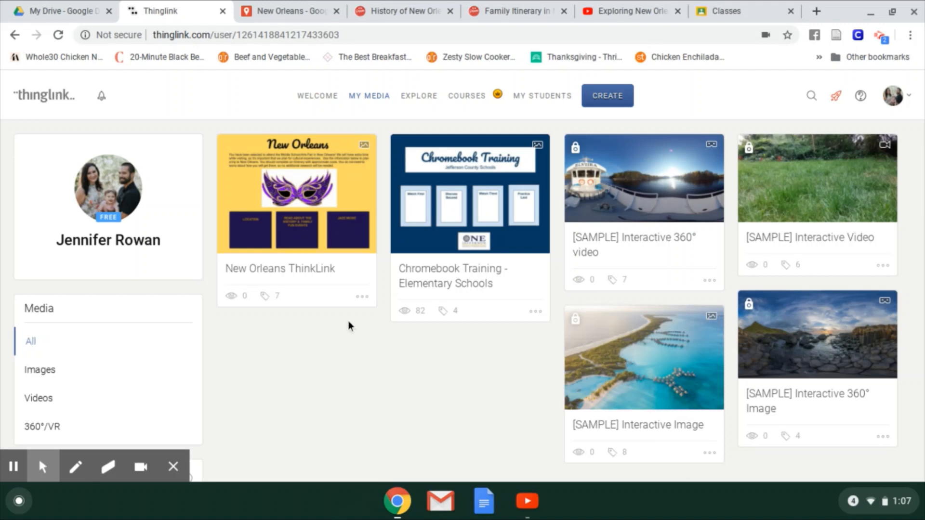
left_click(360, 296)
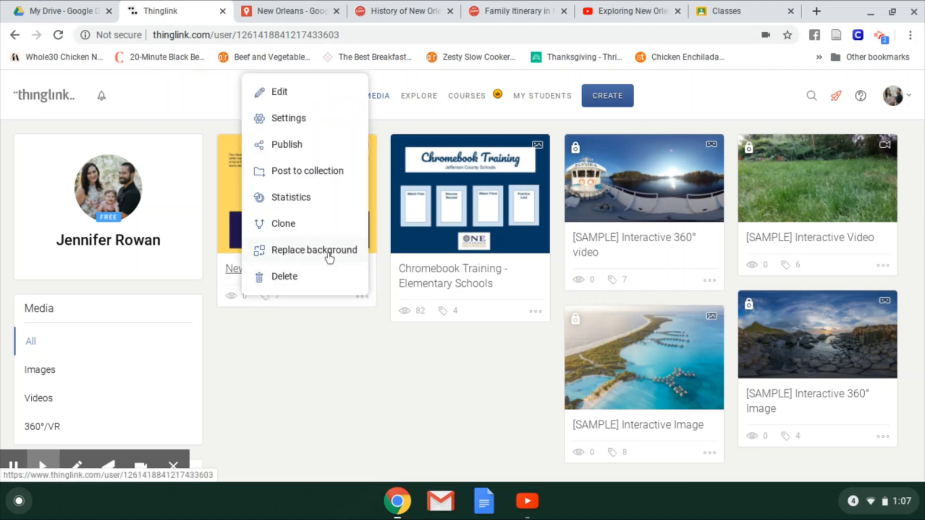
mouse_move(341, 285)
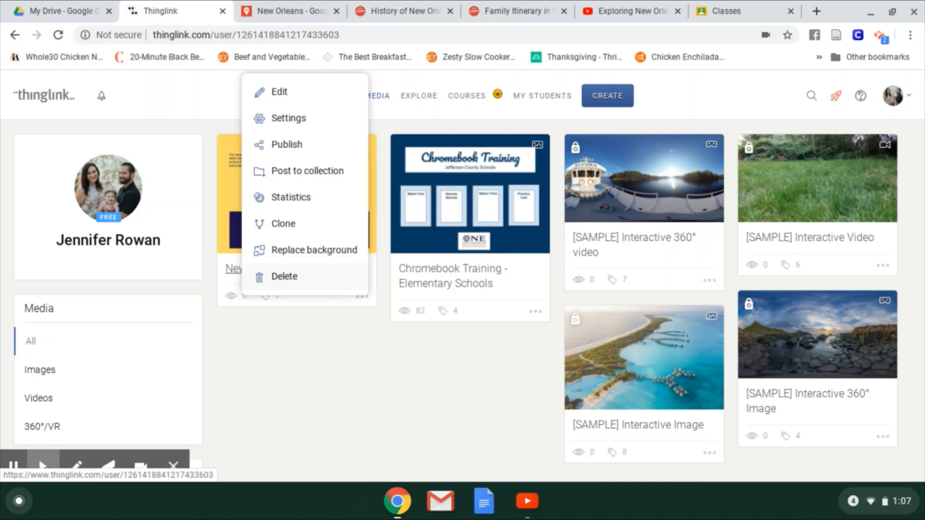
Step: Close the New Orleans ThingLink's action list by clicking outside it
left_click(183, 314)
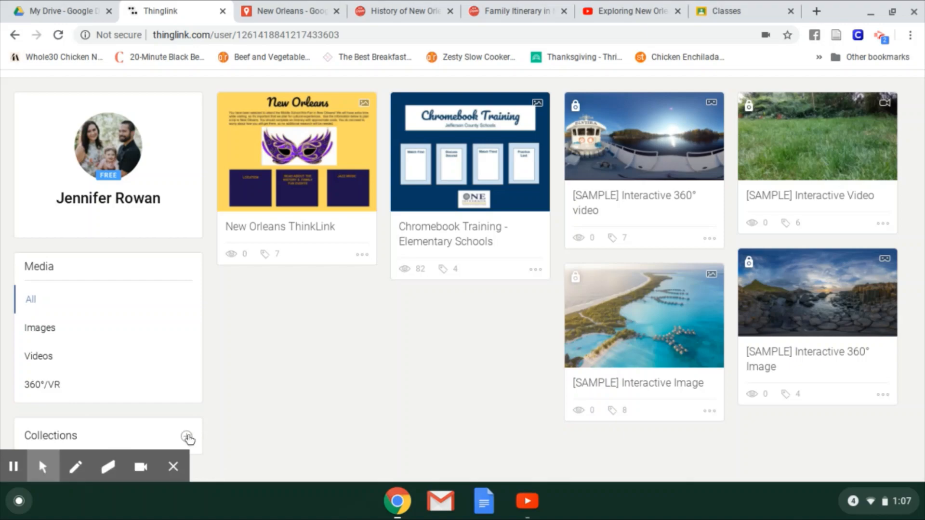
Step: Create a 'Social Studies' collection and open the New Orleans ThingLink's actions menu
left_click(186, 436)
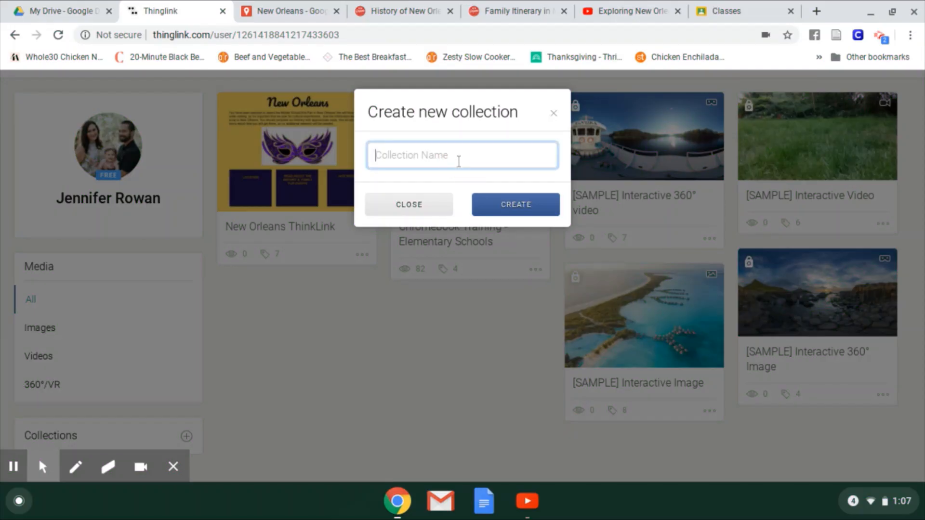
type("Social Studie")
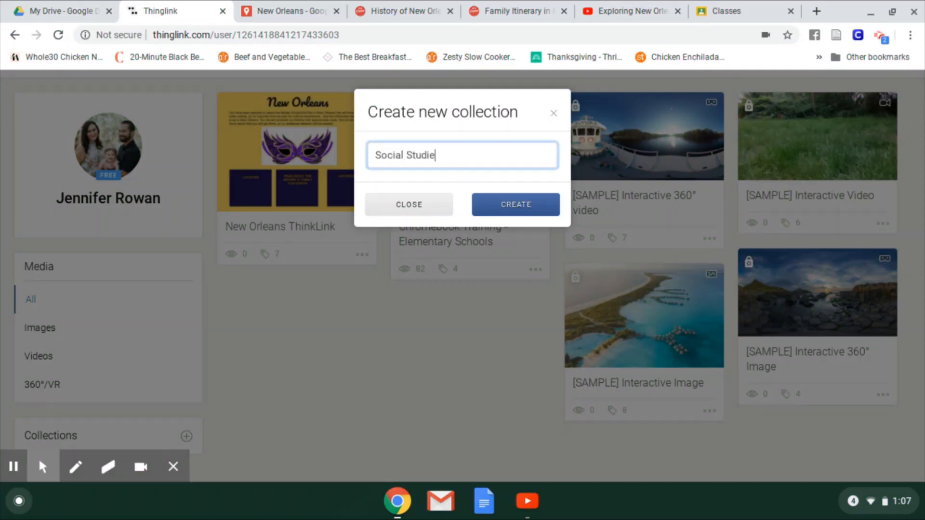
left_click(514, 205)
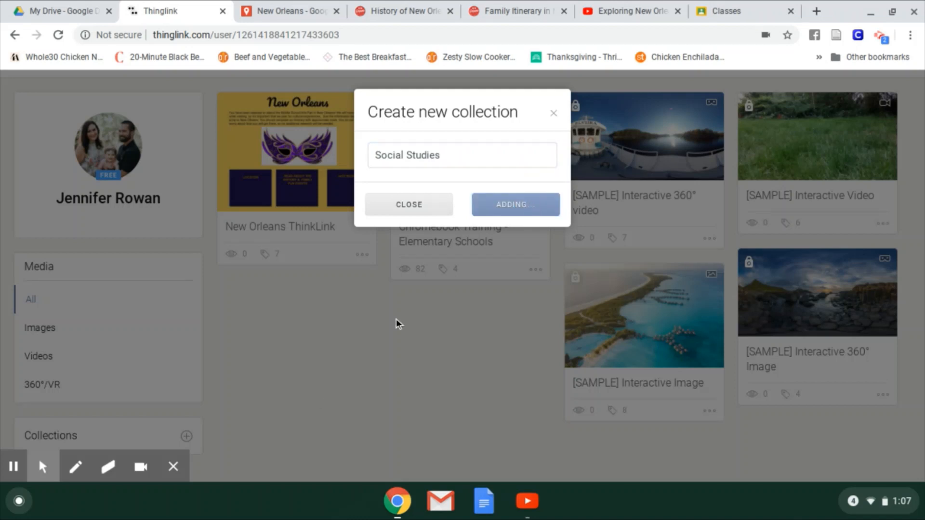
left_click(514, 205)
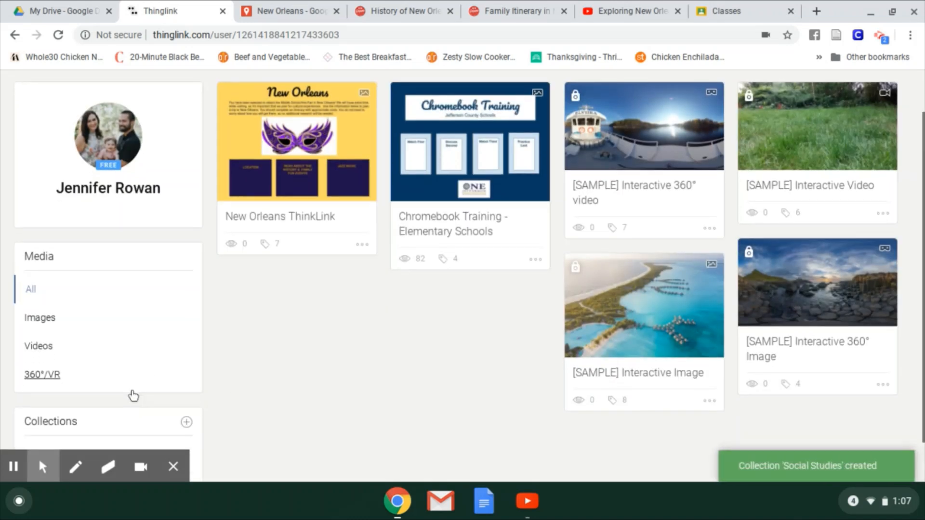
scroll("down", 3)
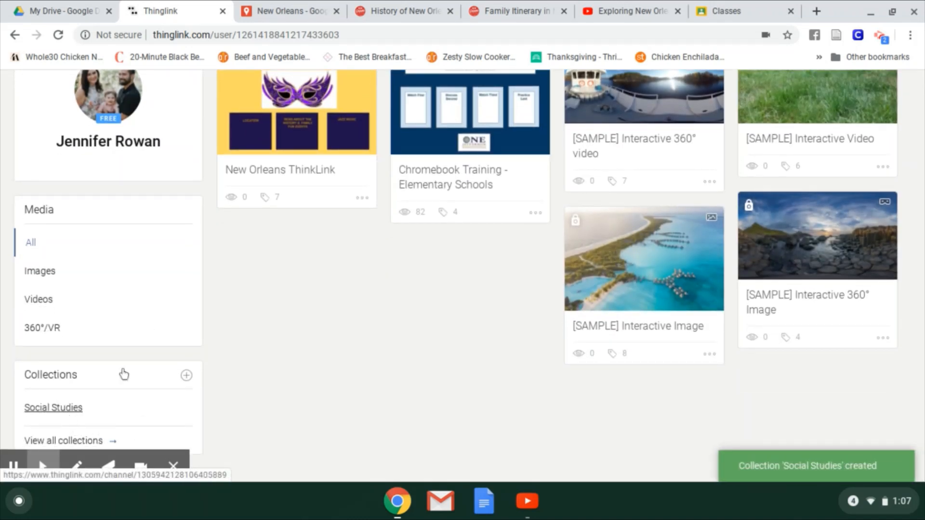
left_click(362, 198)
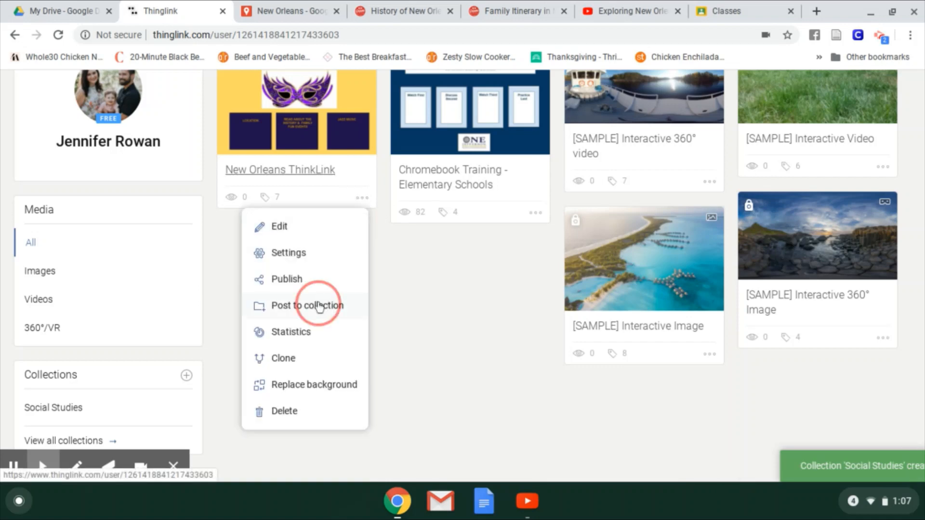
Step: Choose Post to collection for New Orleans and pick Social Studies
left_click(307, 305)
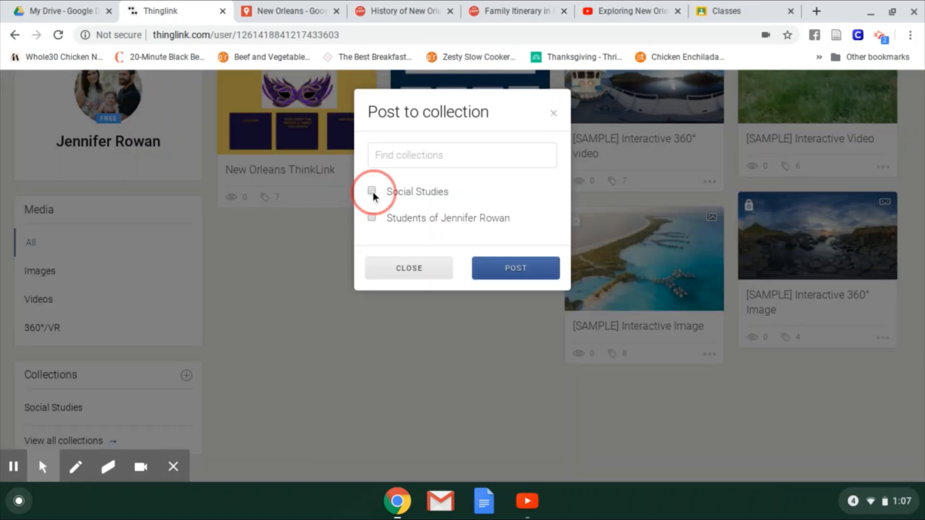
left_click(514, 268)
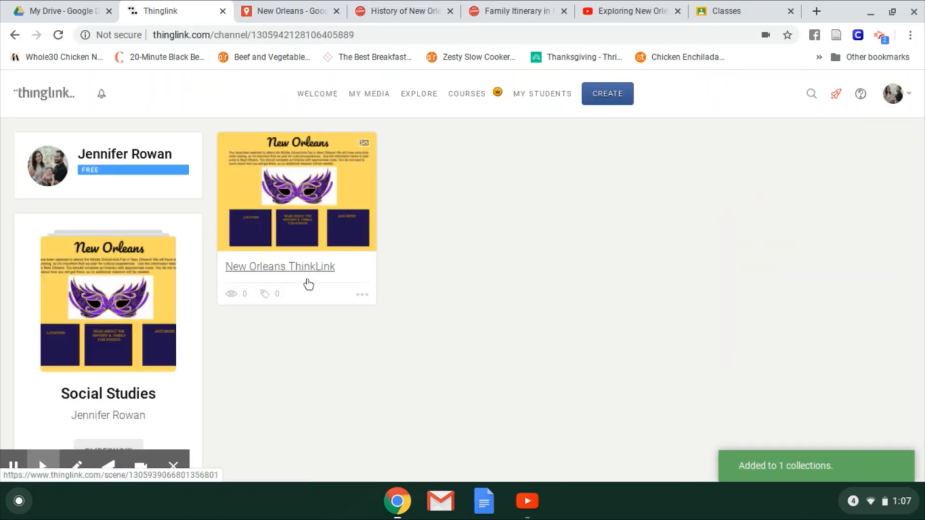
scroll("down", 3)
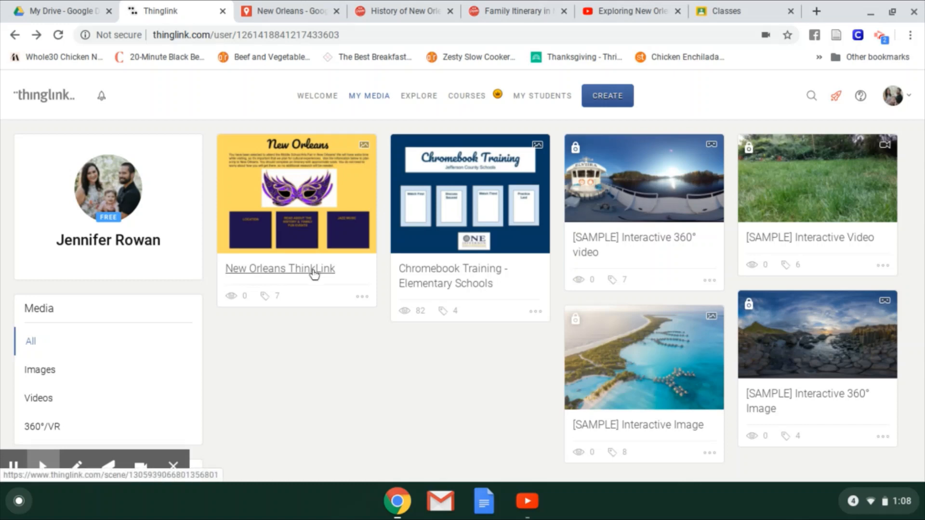
left_click(289, 11)
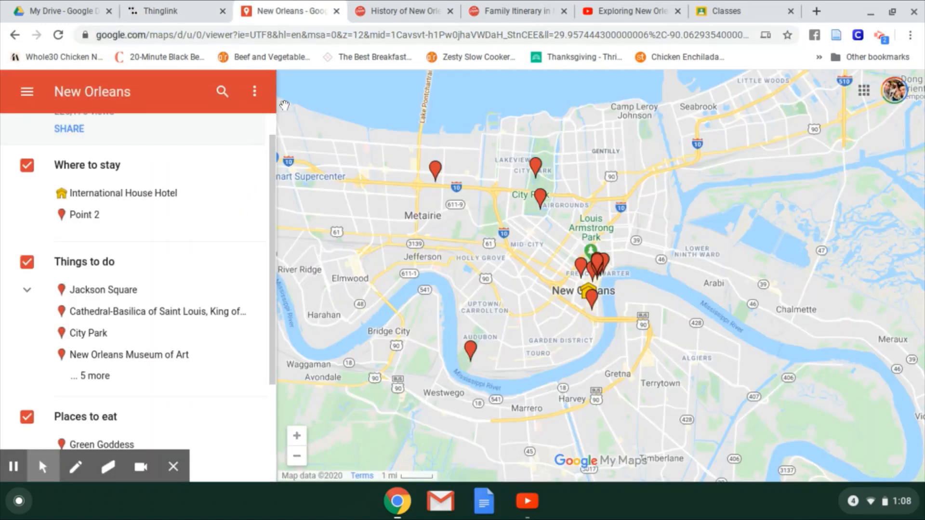
left_click(255, 91)
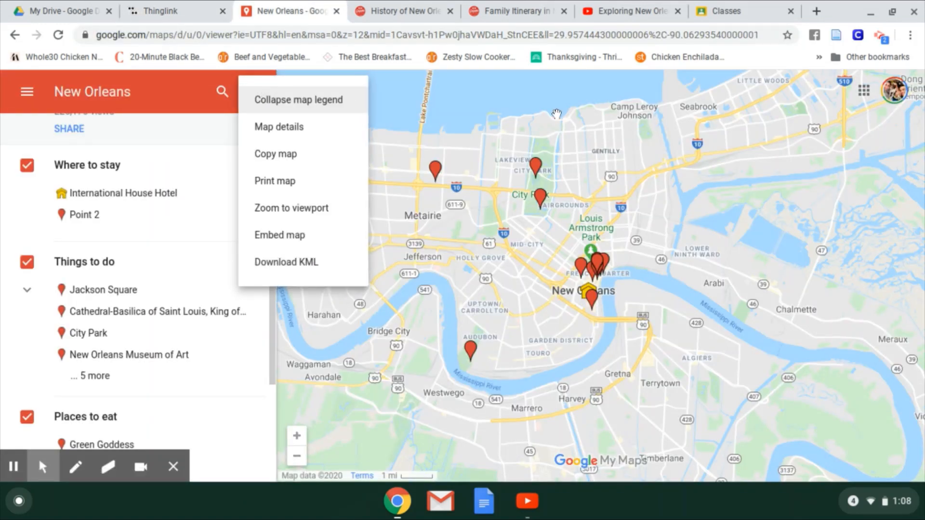
left_click(257, 91)
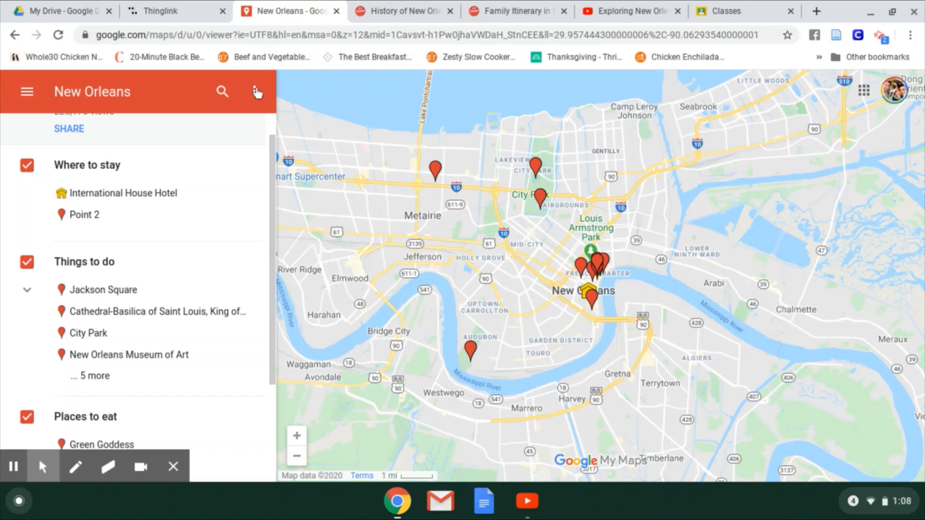
left_click(257, 91)
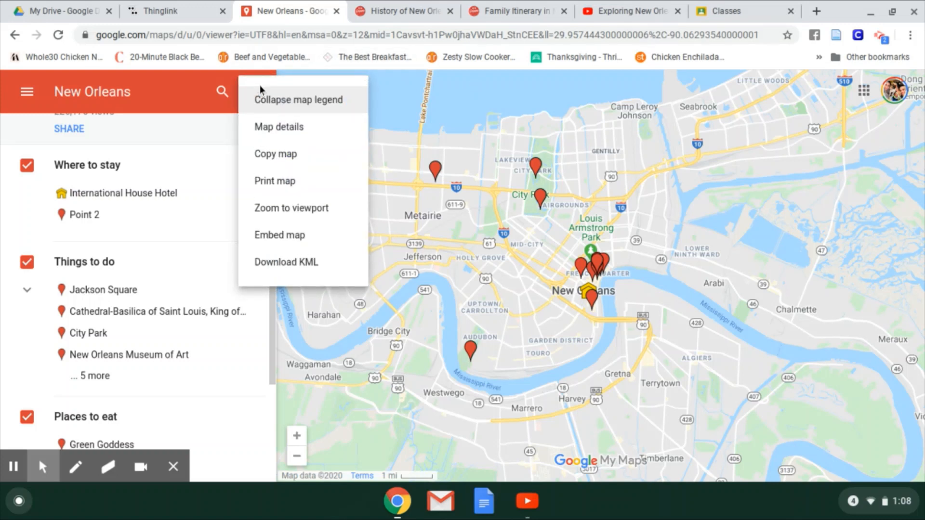
left_click(256, 92)
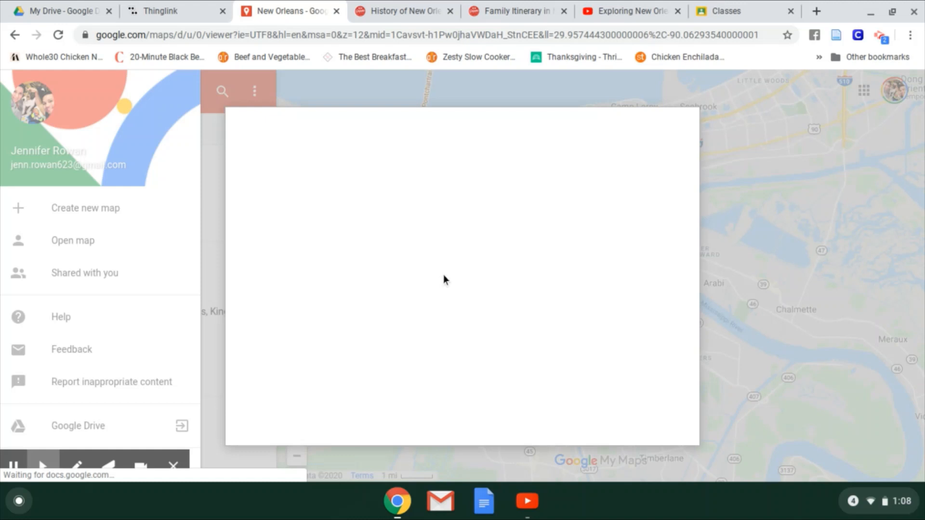
mouse_move(445, 279)
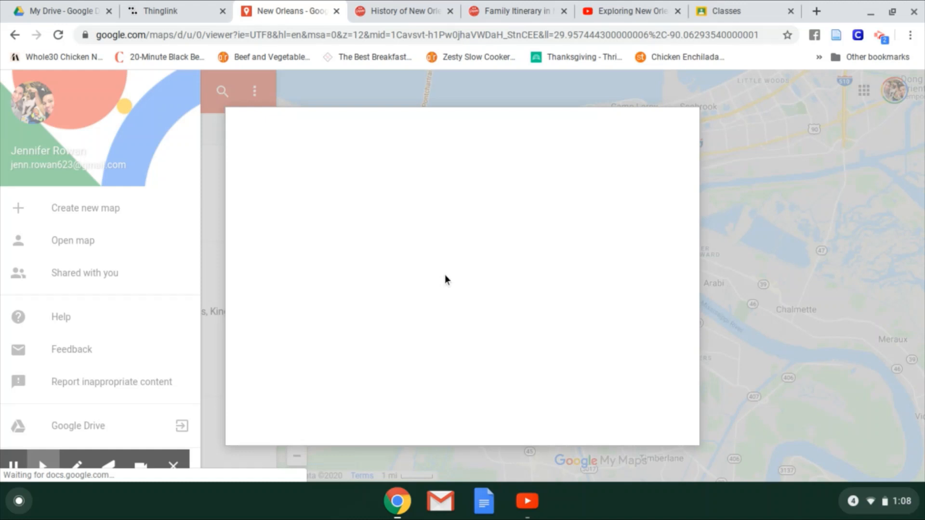
left_click(73, 240)
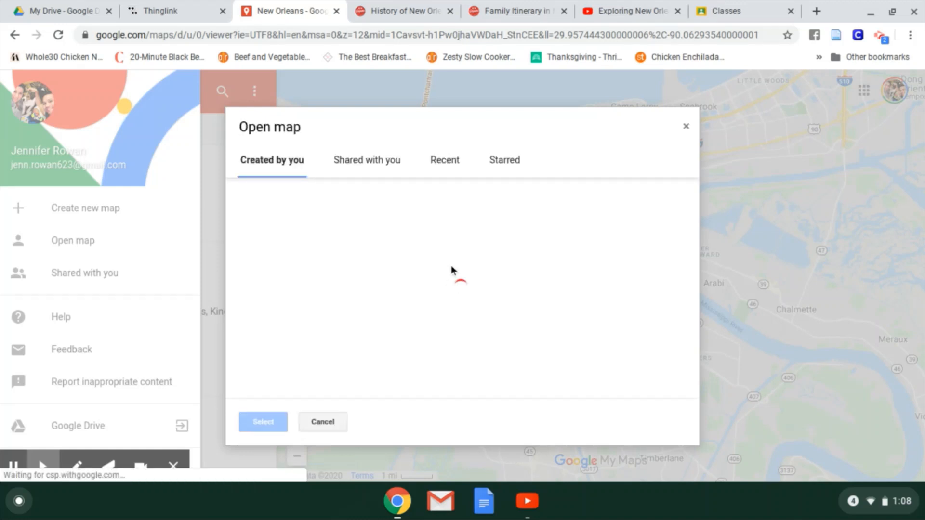
left_click(366, 160)
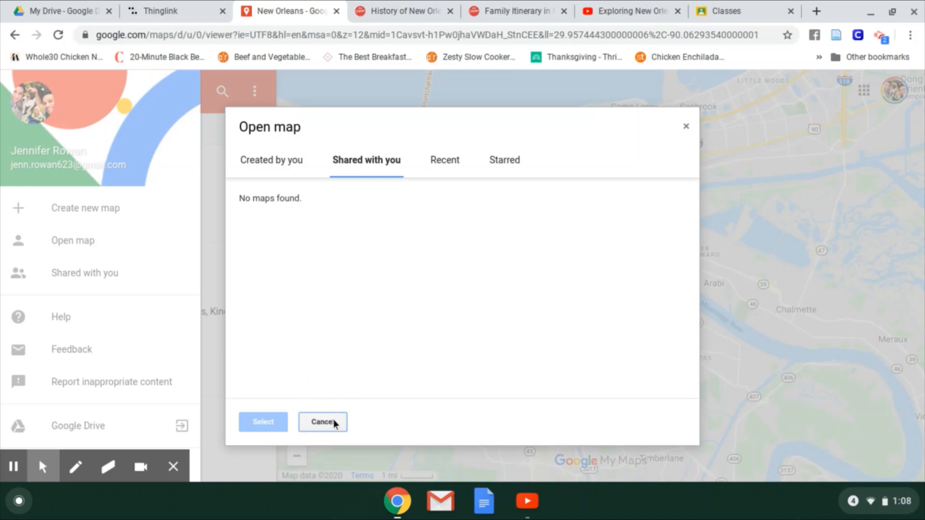
left_click(322, 422)
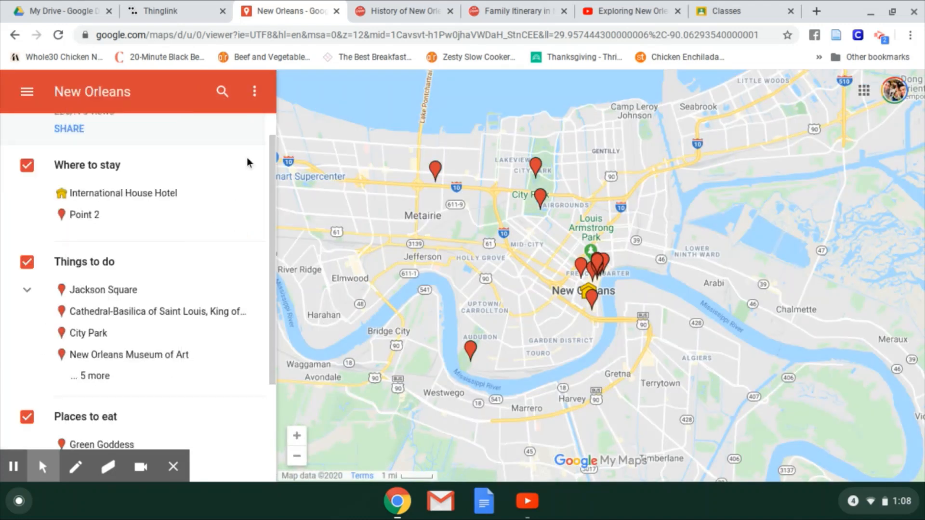
left_click(255, 91)
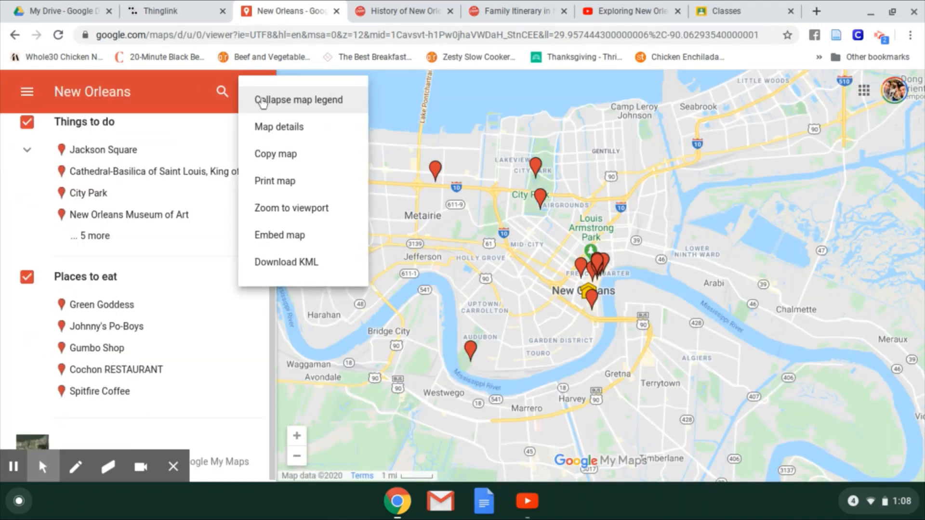
mouse_move(333, 170)
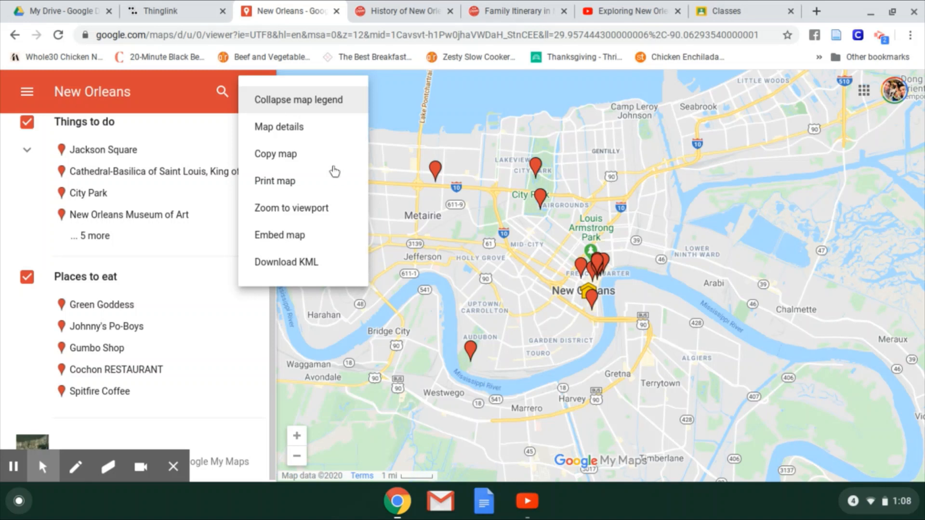
mouse_move(197, 399)
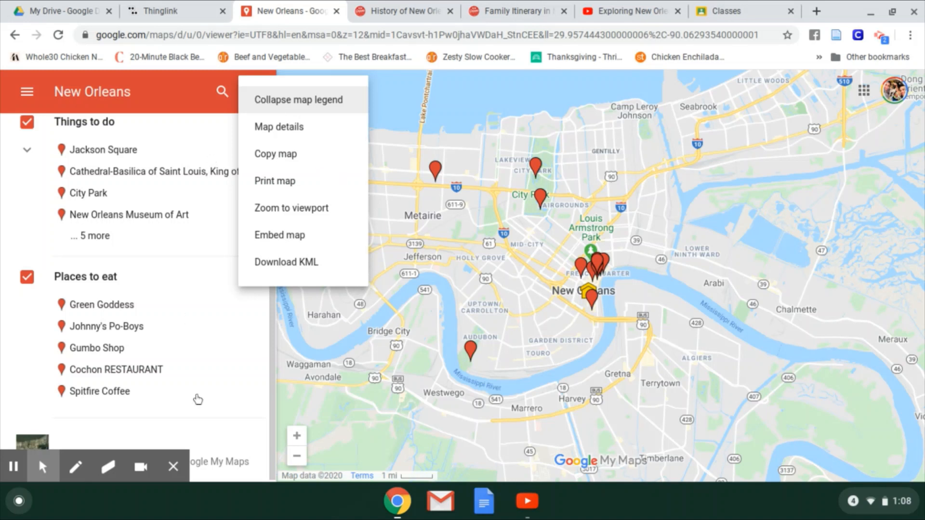
left_click(100, 390)
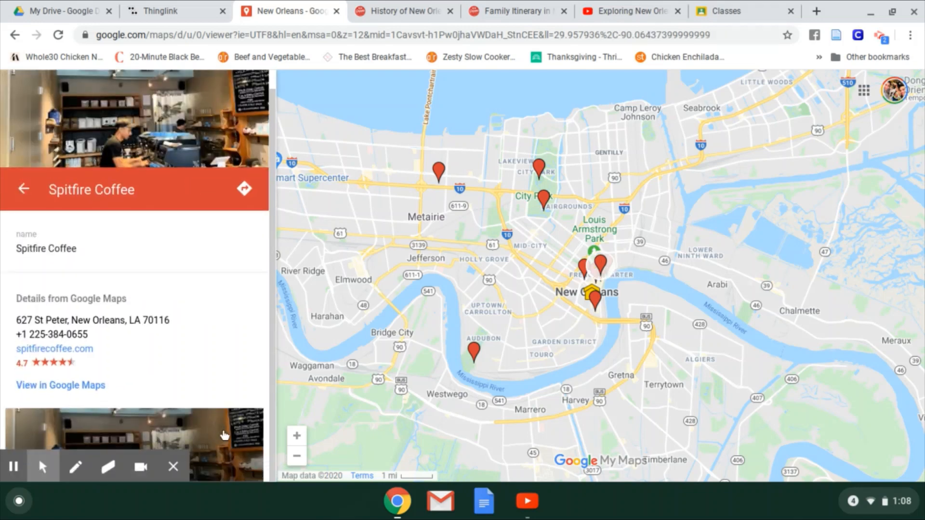
left_click(176, 11)
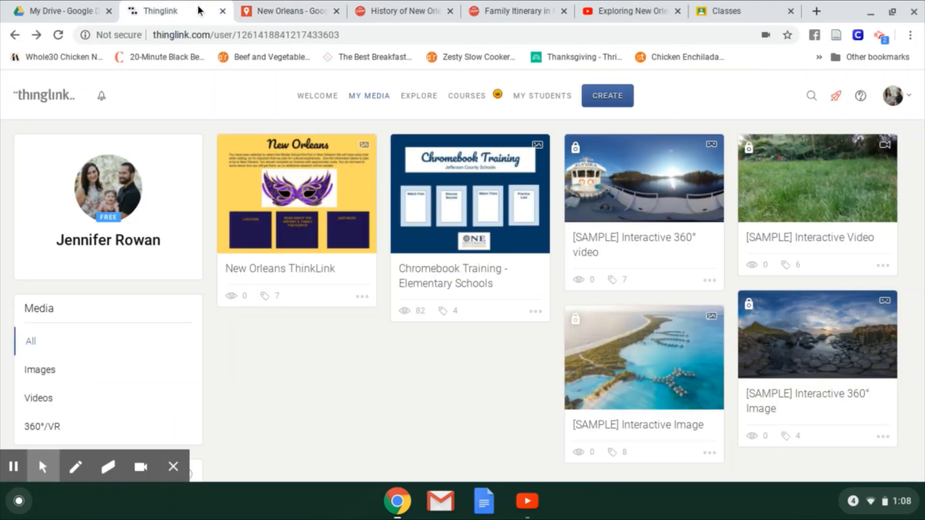
mouse_move(341, 384)
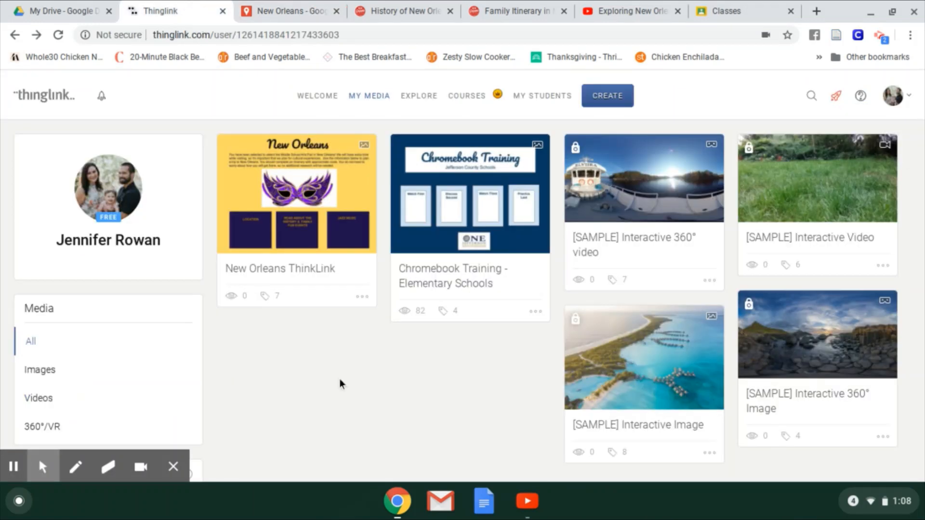
mouse_move(345, 401)
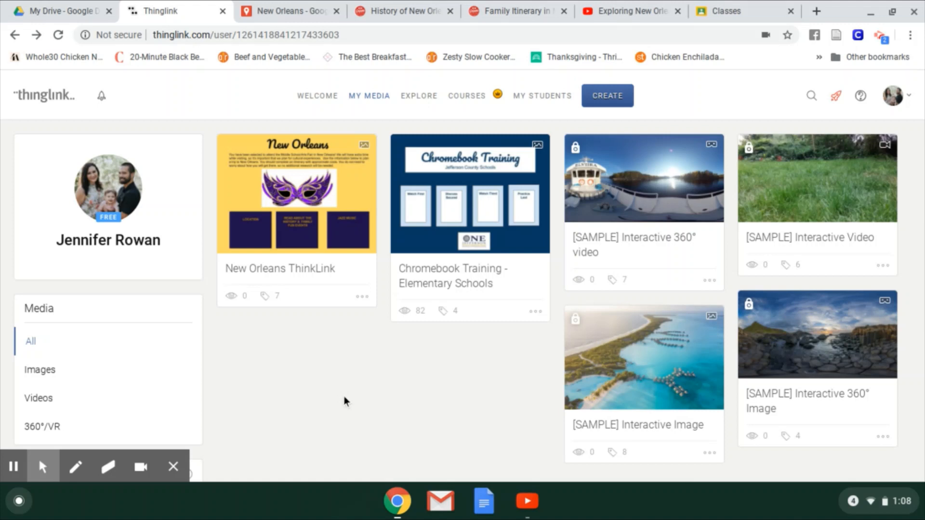
mouse_move(349, 403)
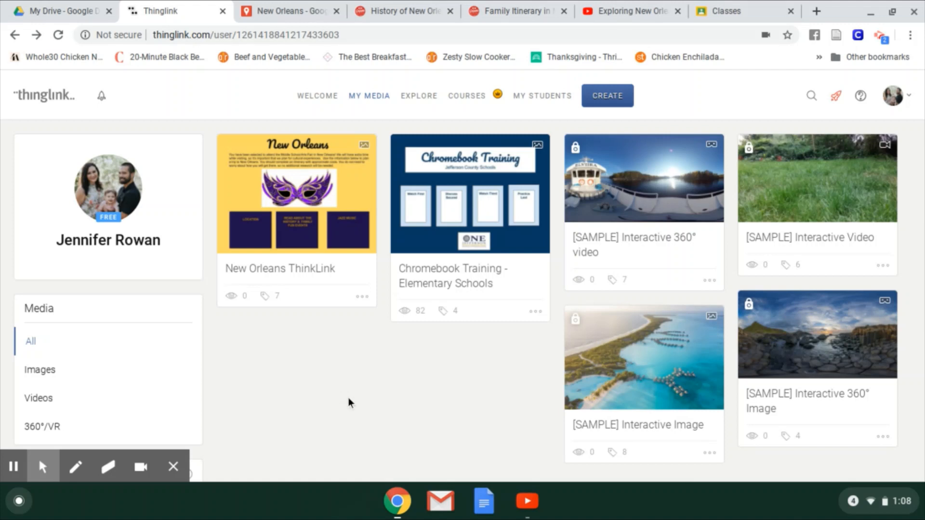
mouse_move(306, 223)
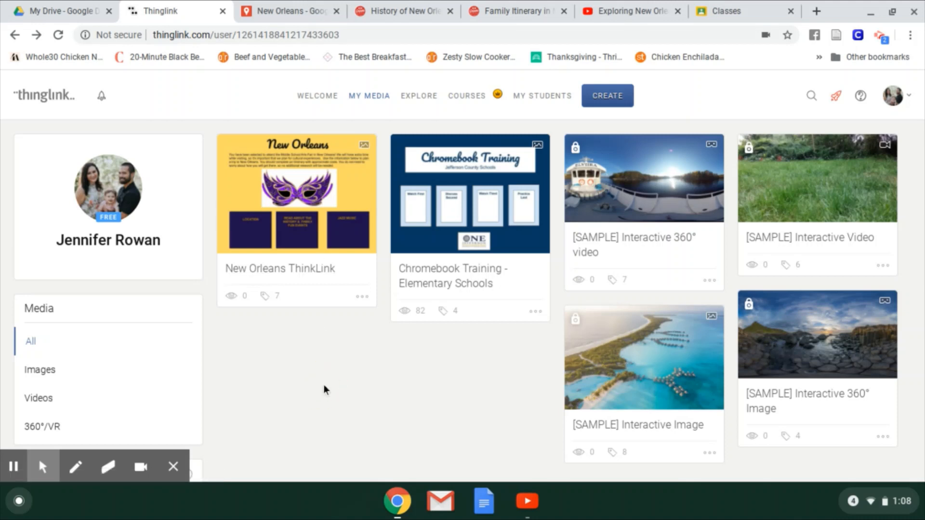
Step: Go to the ThingLink Explore gallery from the top navigation
left_click(140, 467)
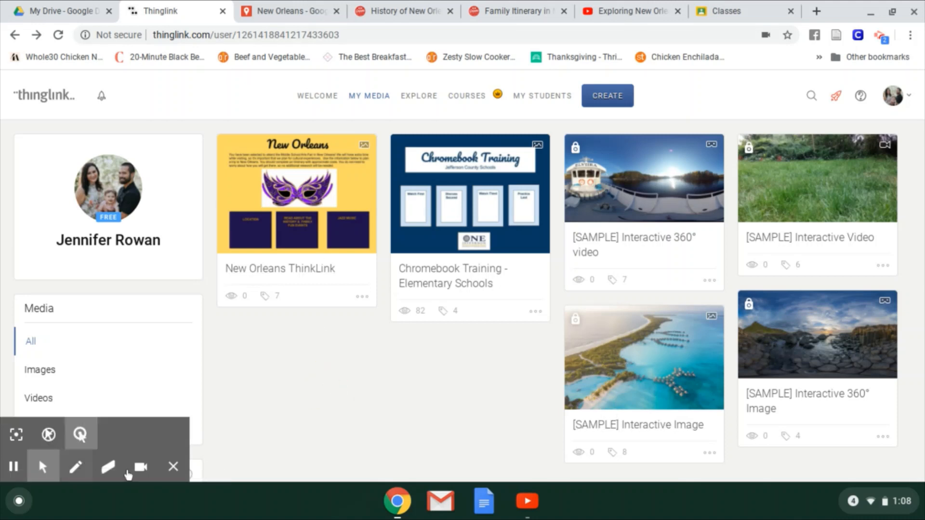
mouse_move(428, 404)
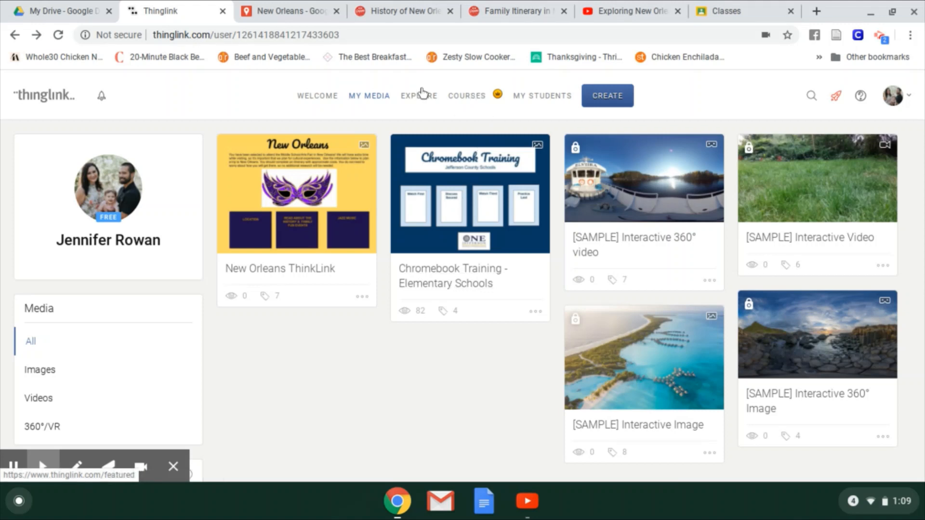
left_click(418, 95)
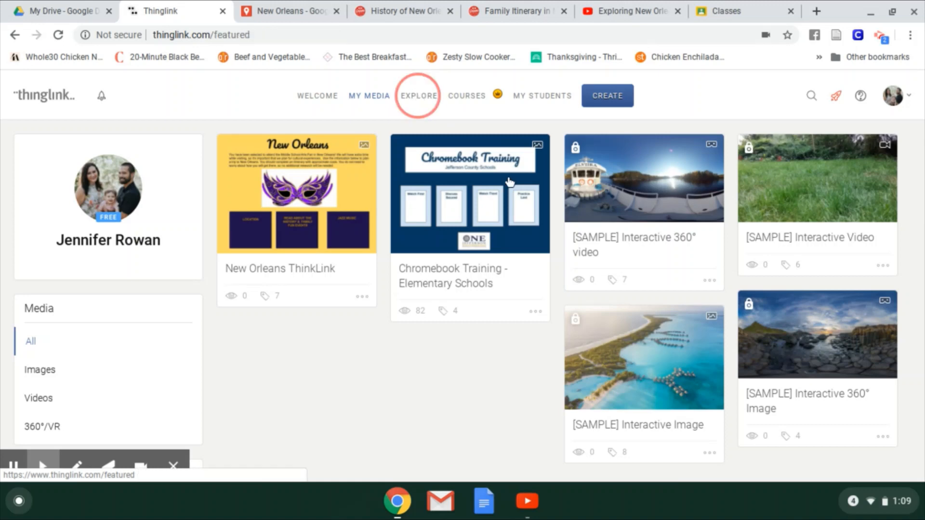
Step: Scroll the Explore gallery and open 'The Periodic Table of iOS Apps for AR and VR'
left_click(419, 96)
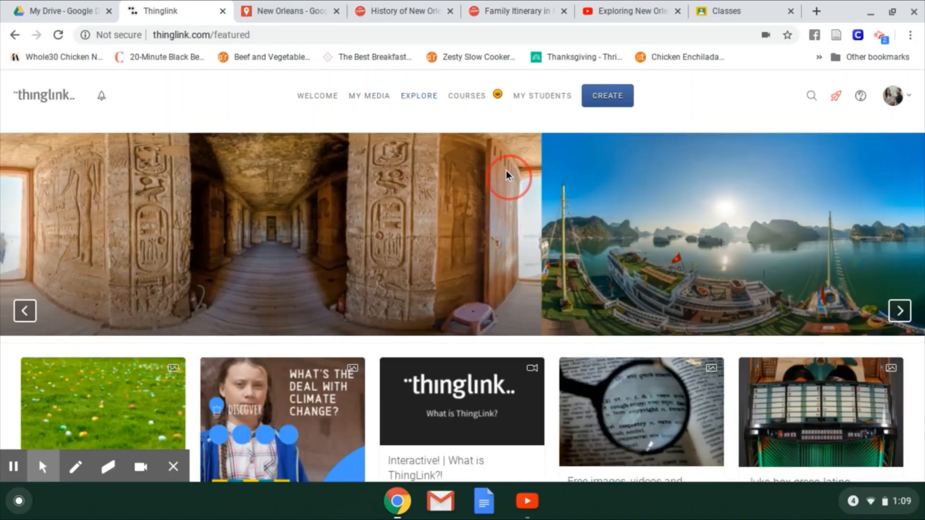
scroll("down", 3)
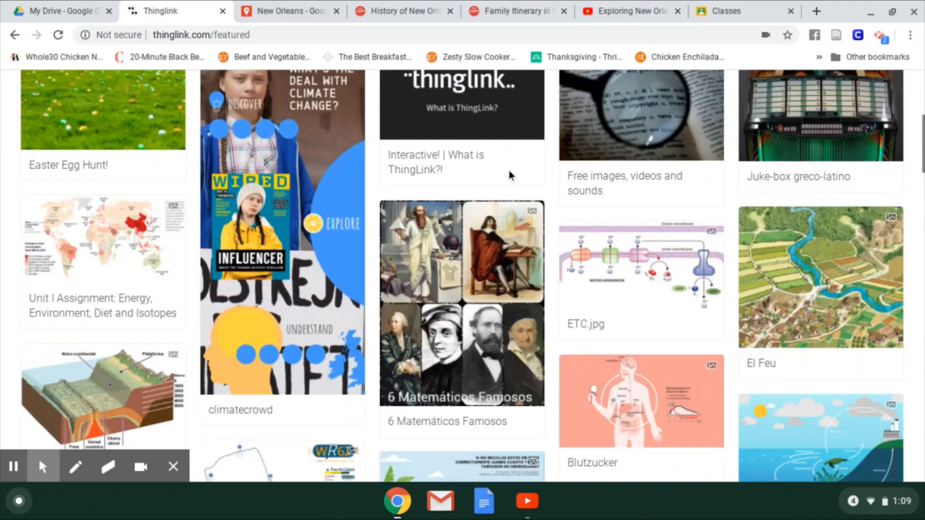
scroll("down", 3)
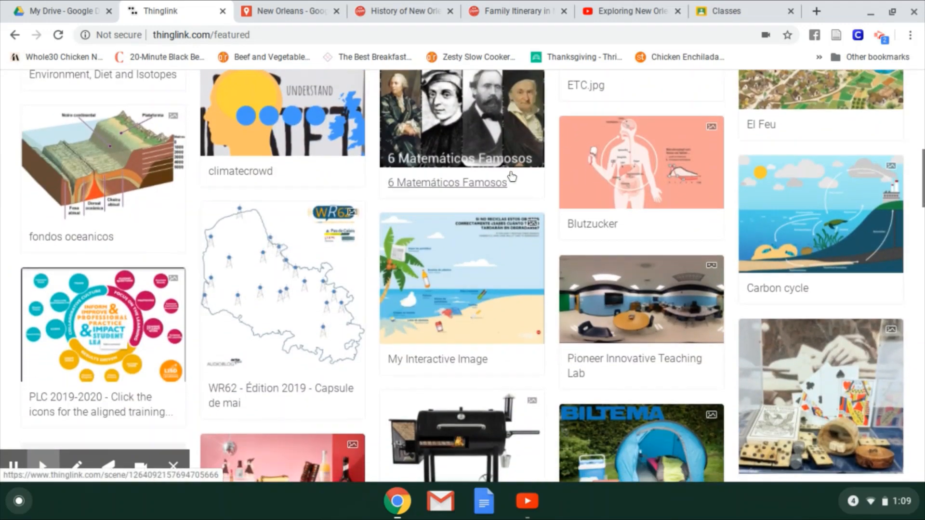
scroll("down", 3)
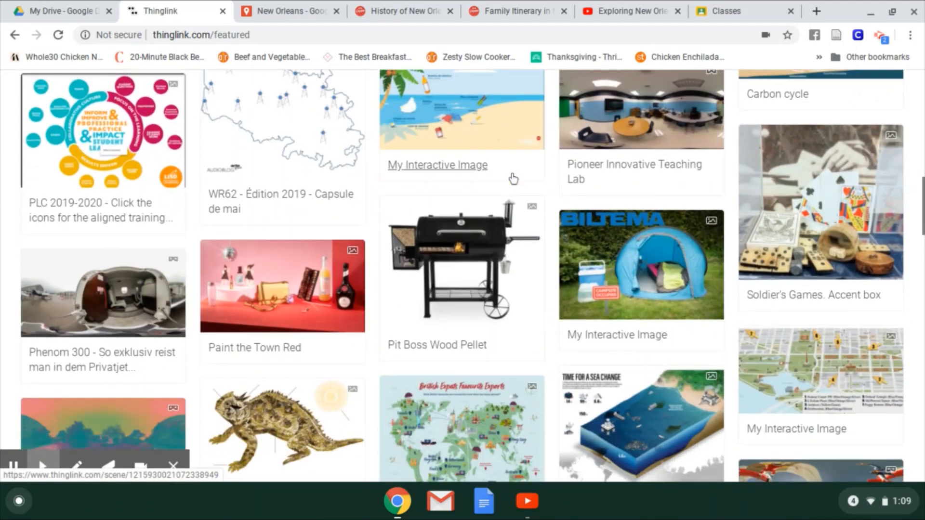
scroll("down", 3)
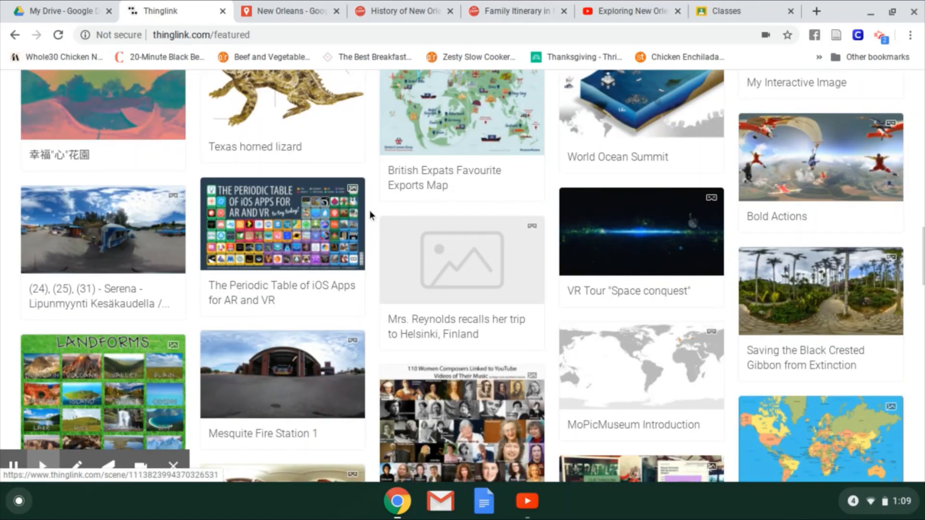
left_click(282, 224)
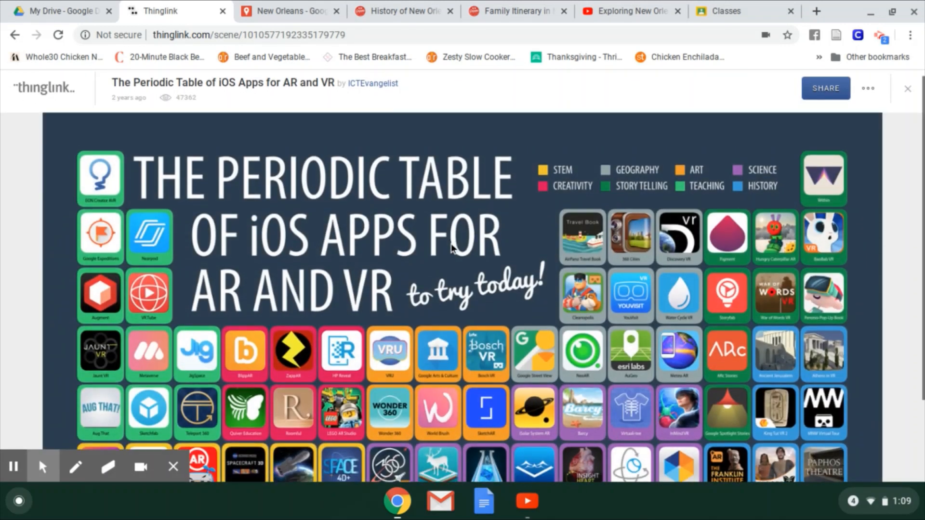
scroll("down", 3)
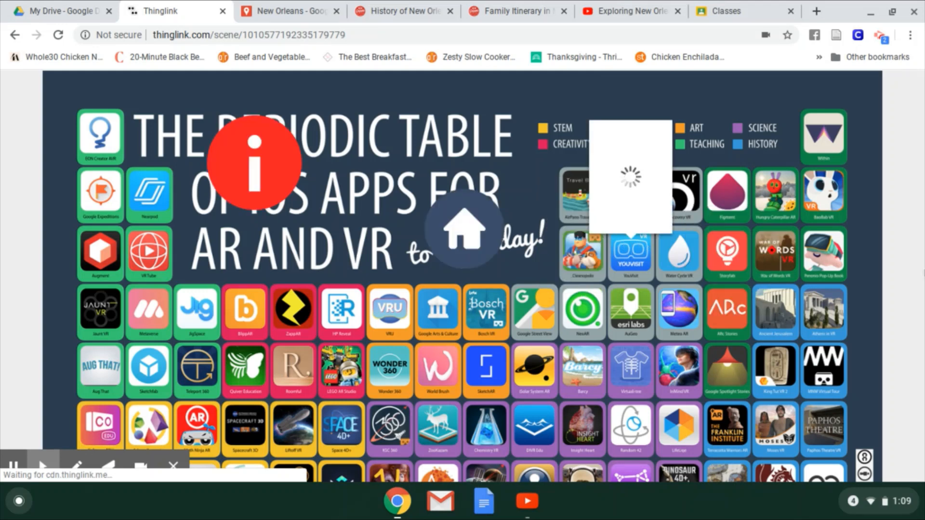
scroll("down", 3)
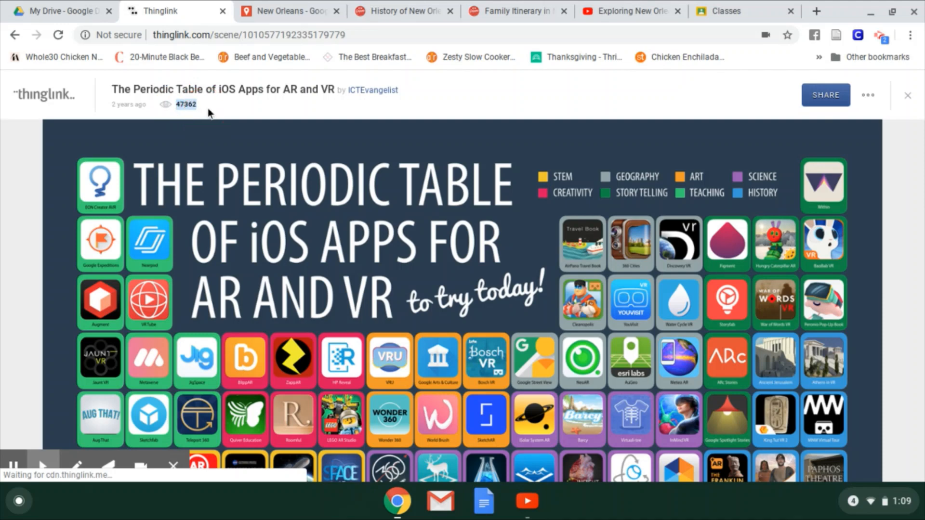
left_click(288, 10)
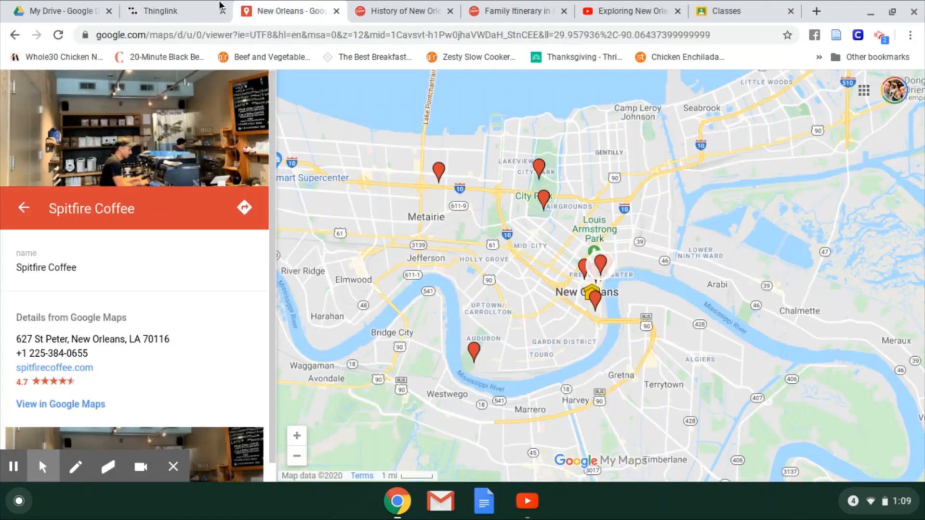
left_click(160, 10)
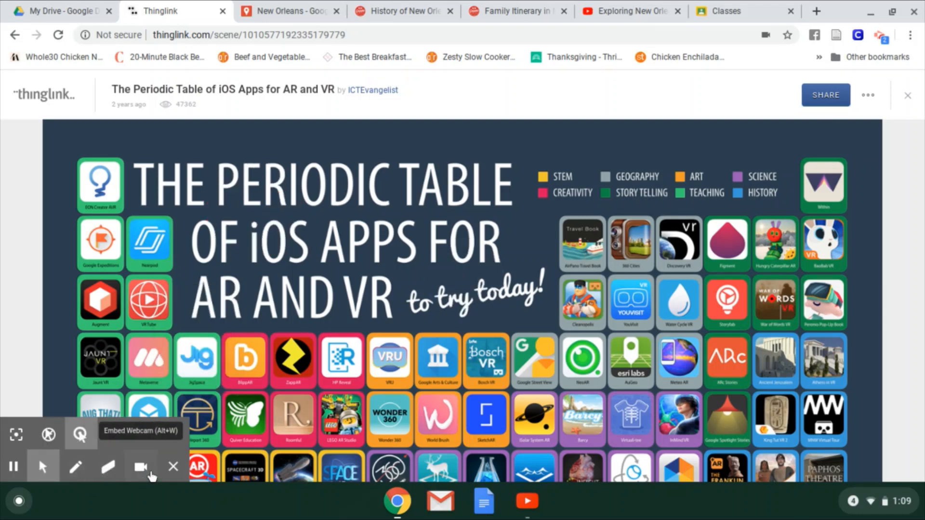
mouse_move(127, 488)
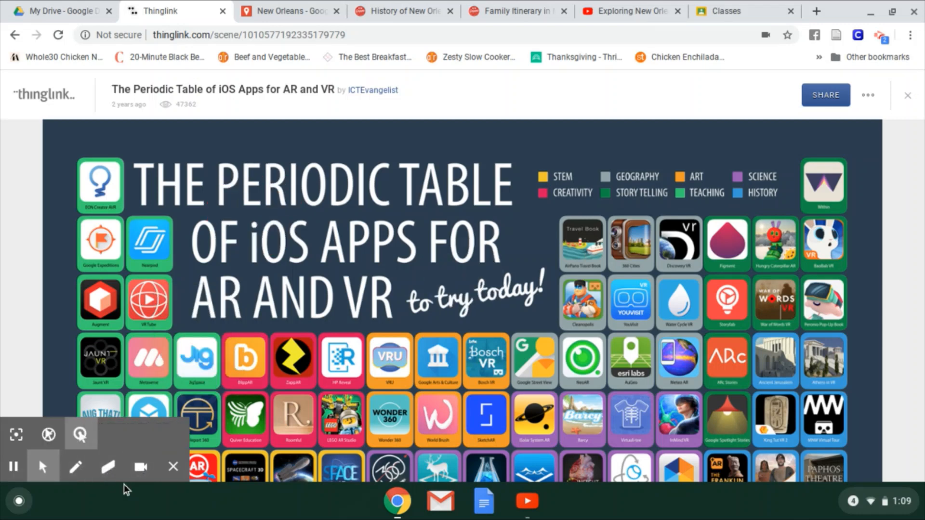
mouse_move(140, 467)
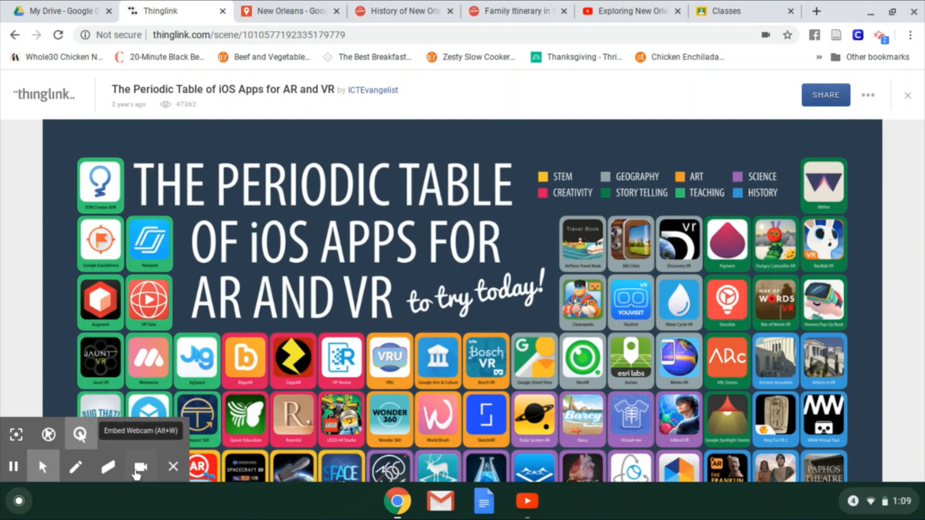
left_click(139, 467)
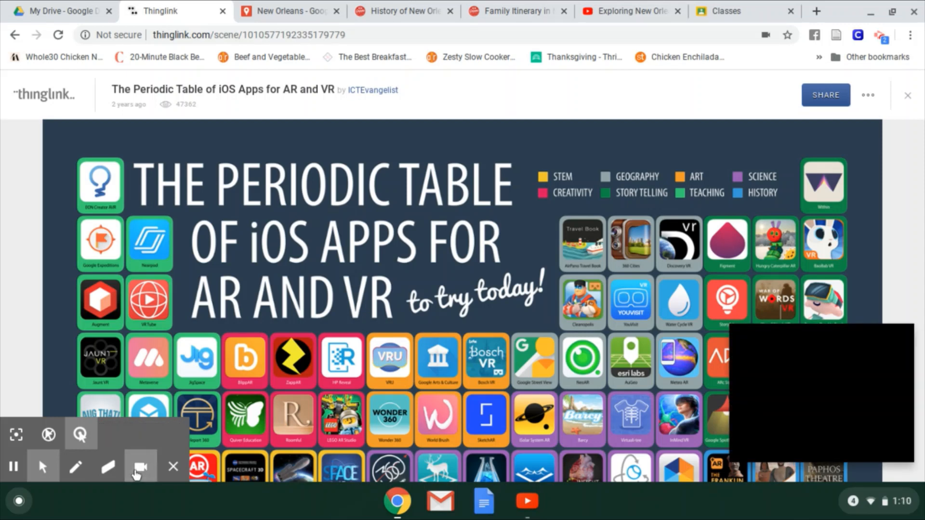
left_click(140, 467)
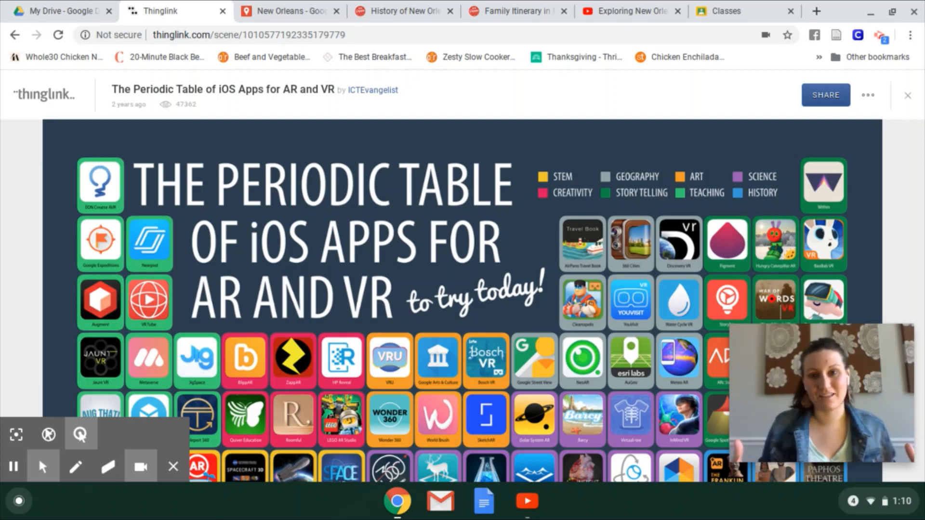
mouse_move(42, 466)
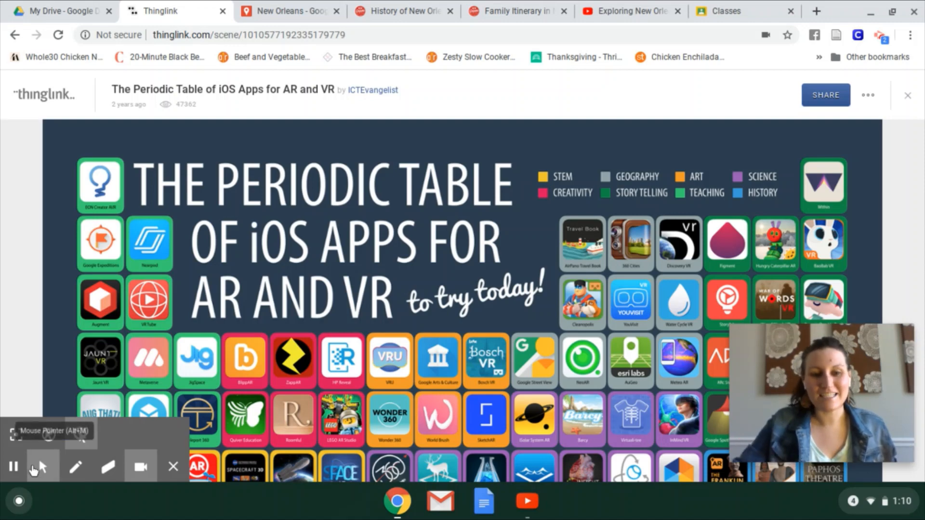